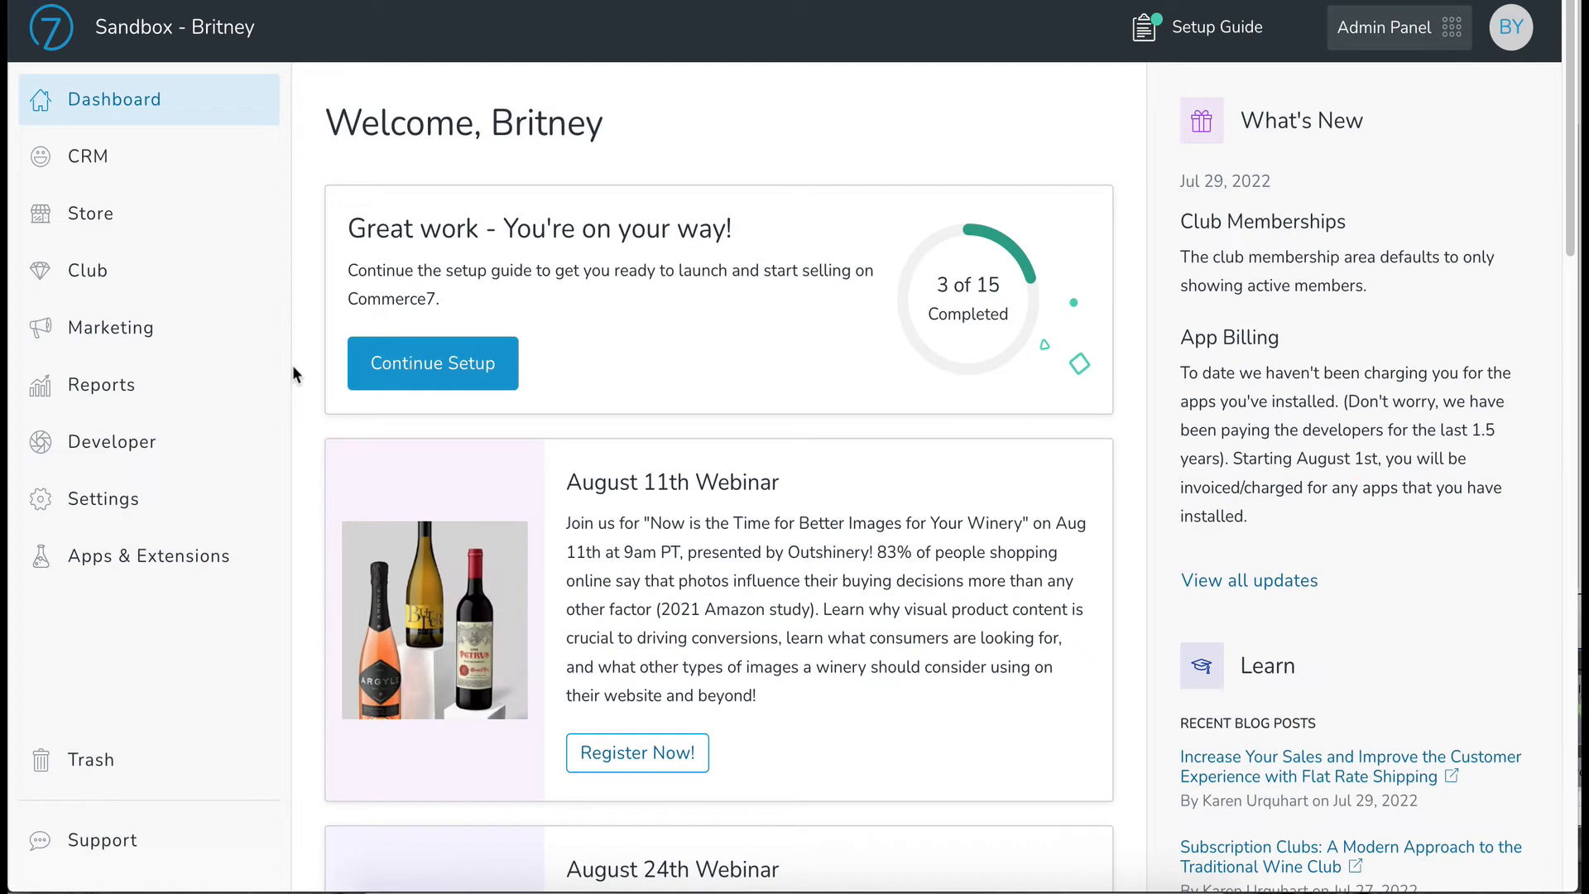
mouse_move(281, 121)
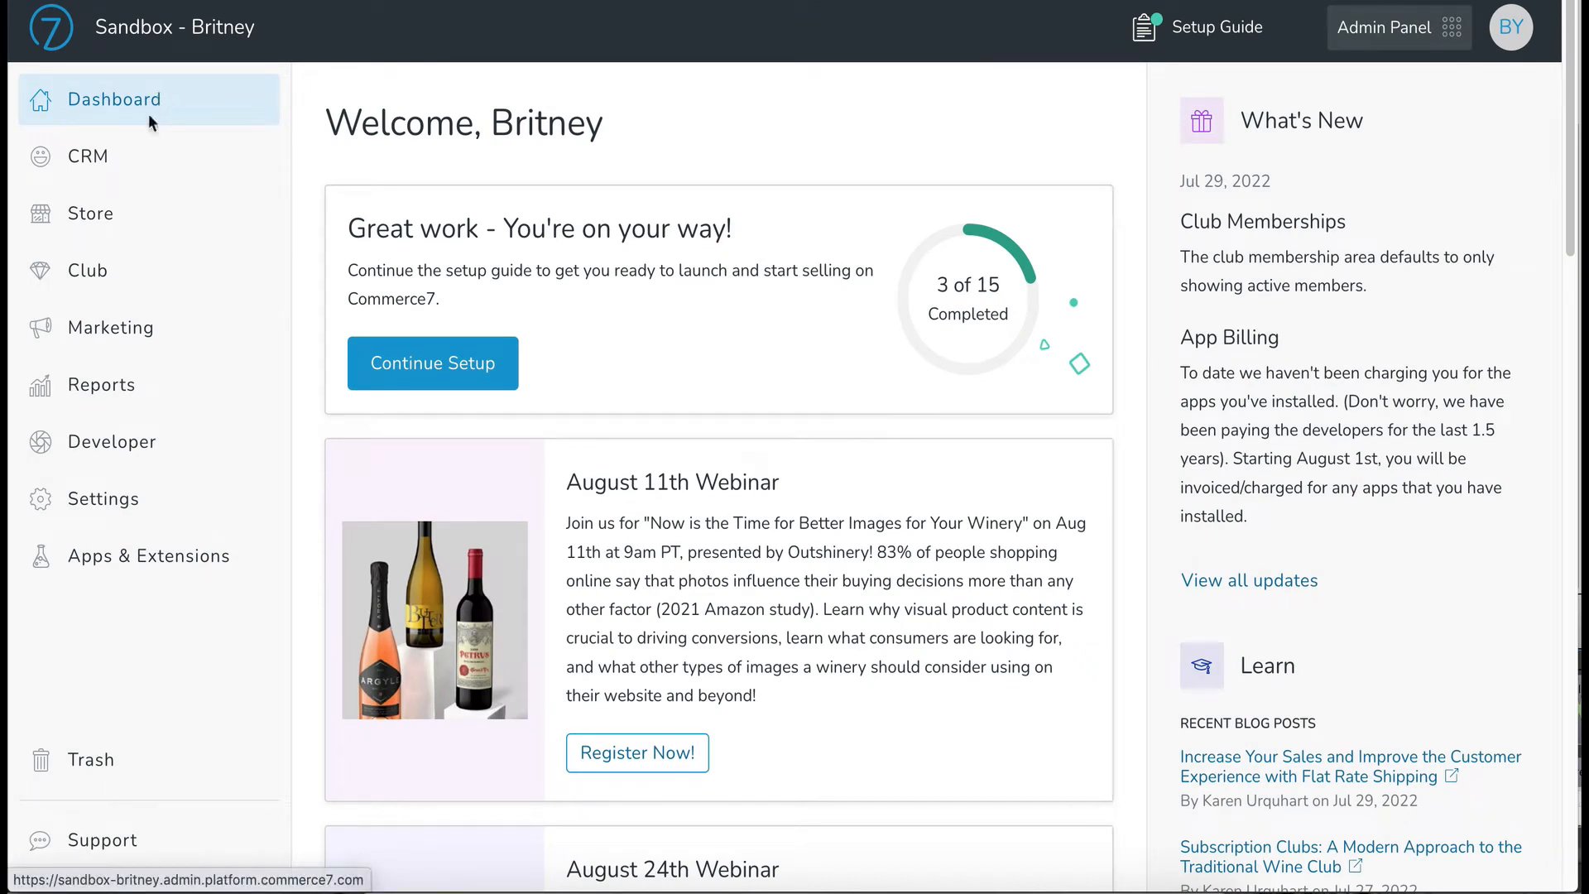
Go to the store's Promotions list showing the five existing promotions
click(90, 214)
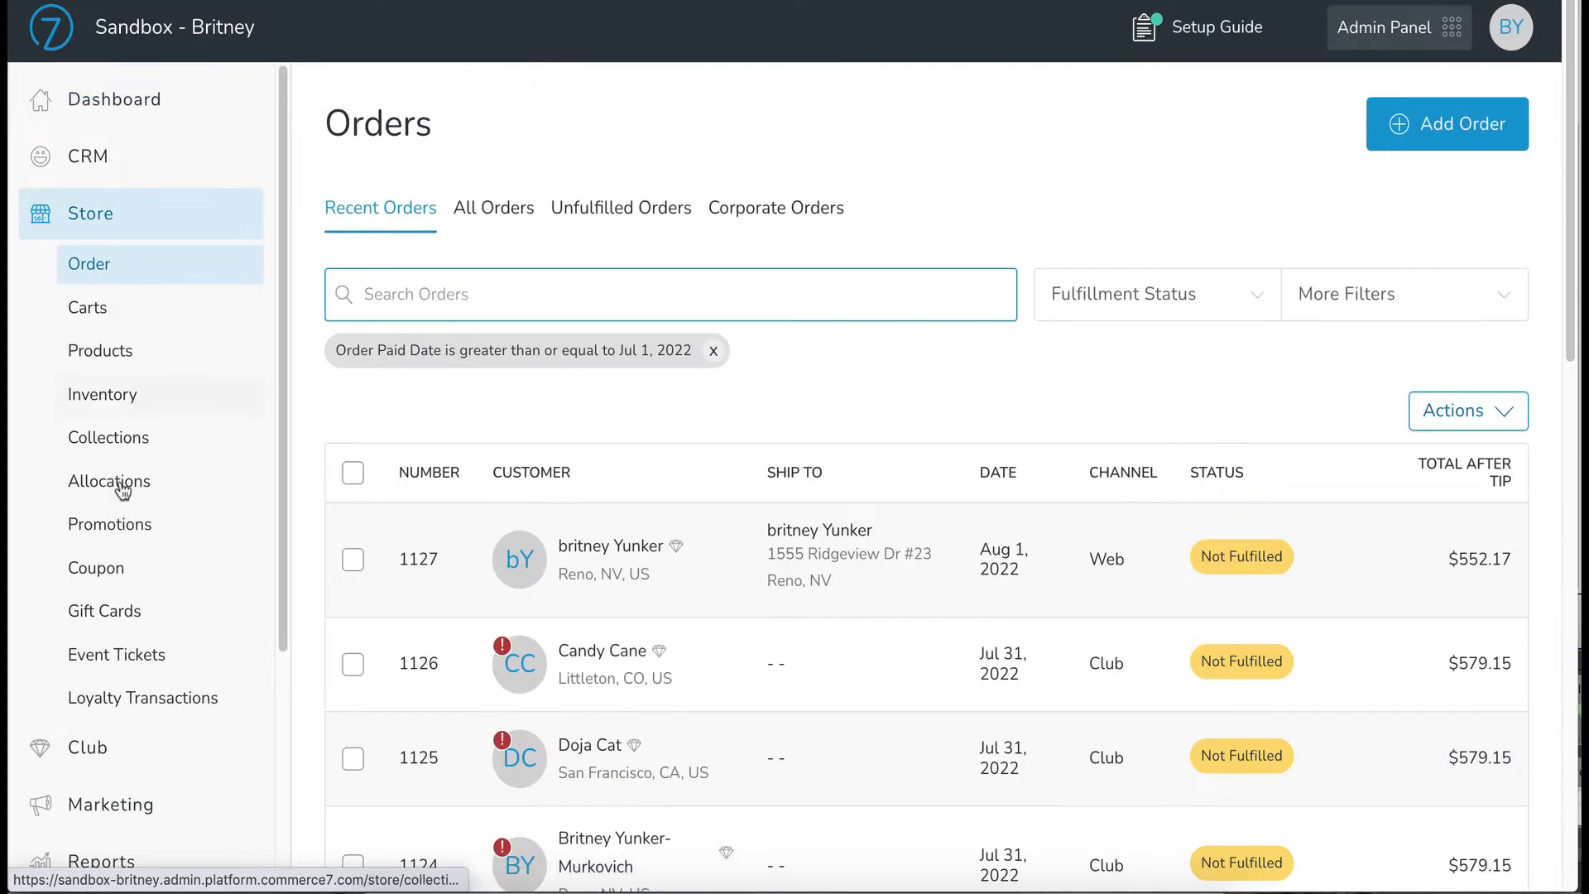
click(109, 524)
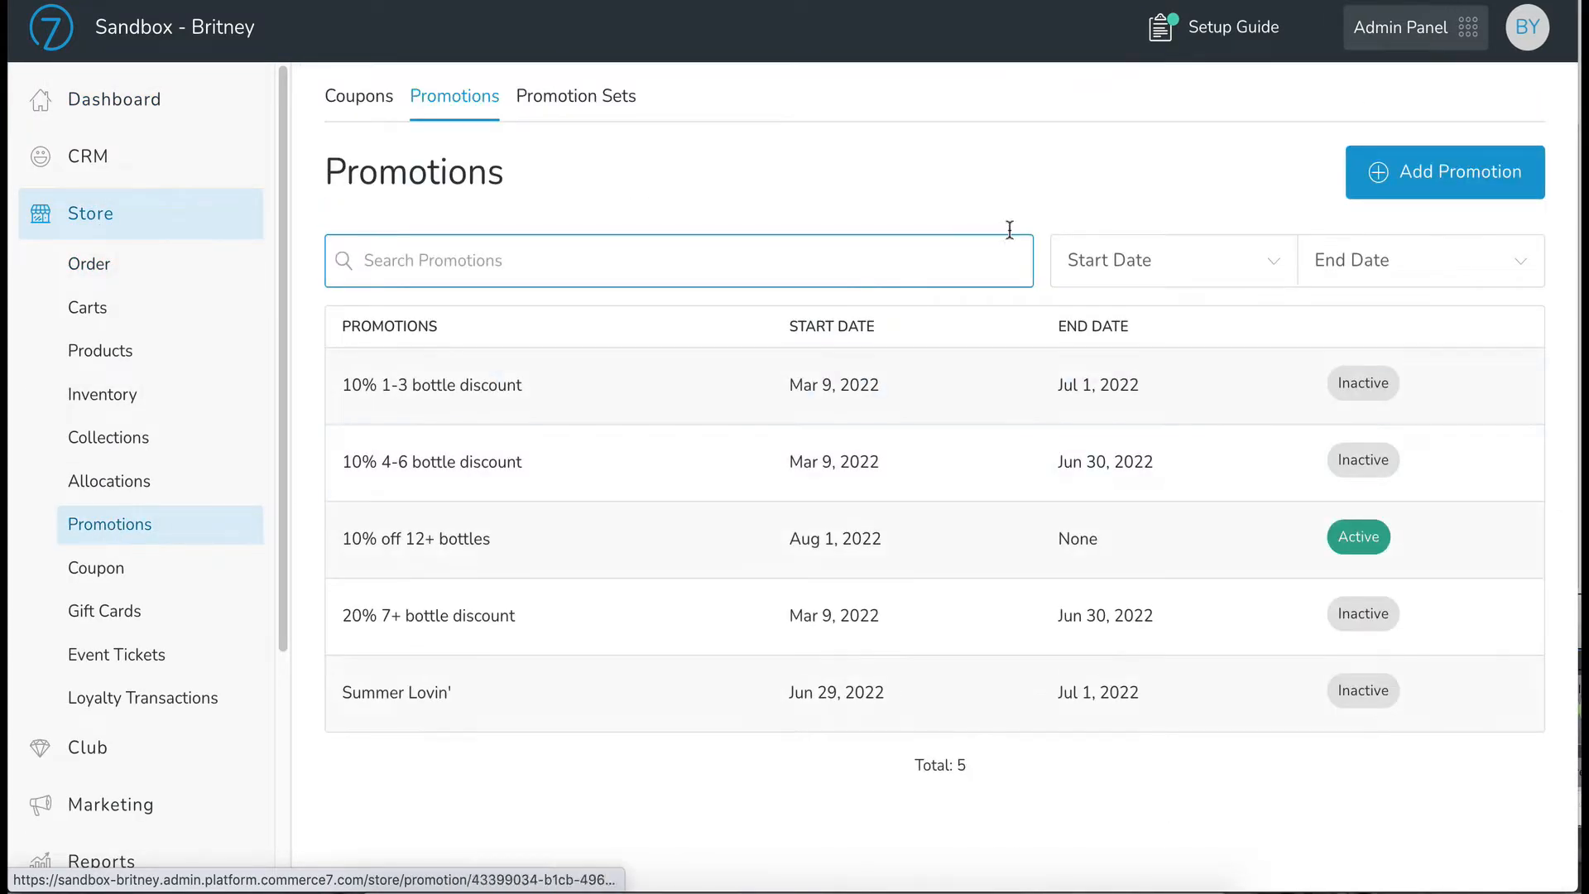
Create a new promotion titled 'Complimentary Shipping 12+ bottles' of type Shipping Discount
click(1443, 170)
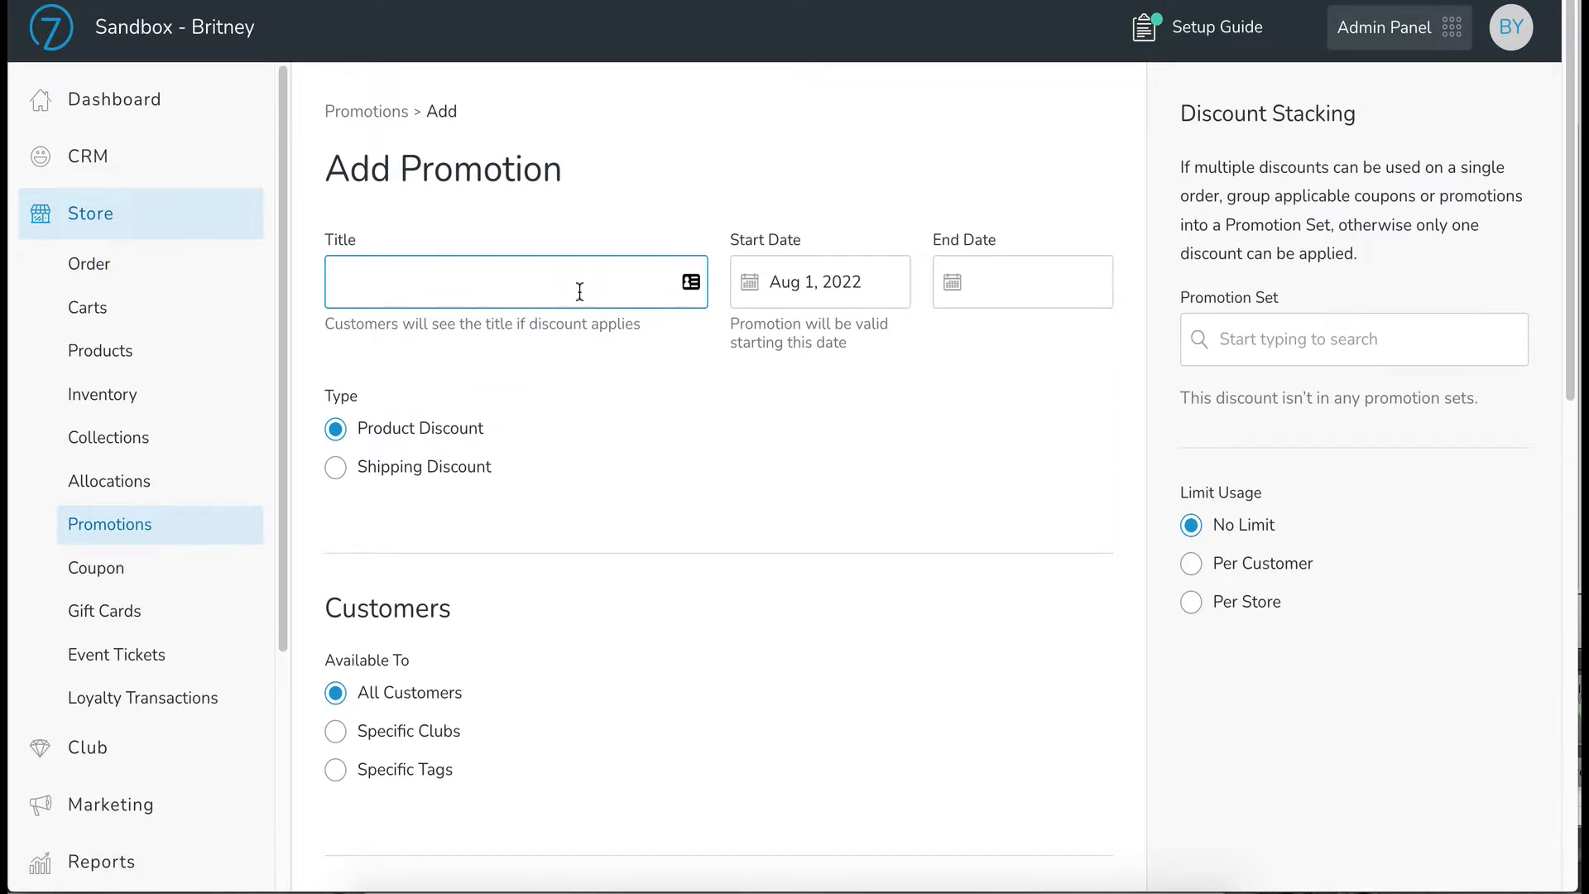
text(Complimentary Shipping 12+ bottles)
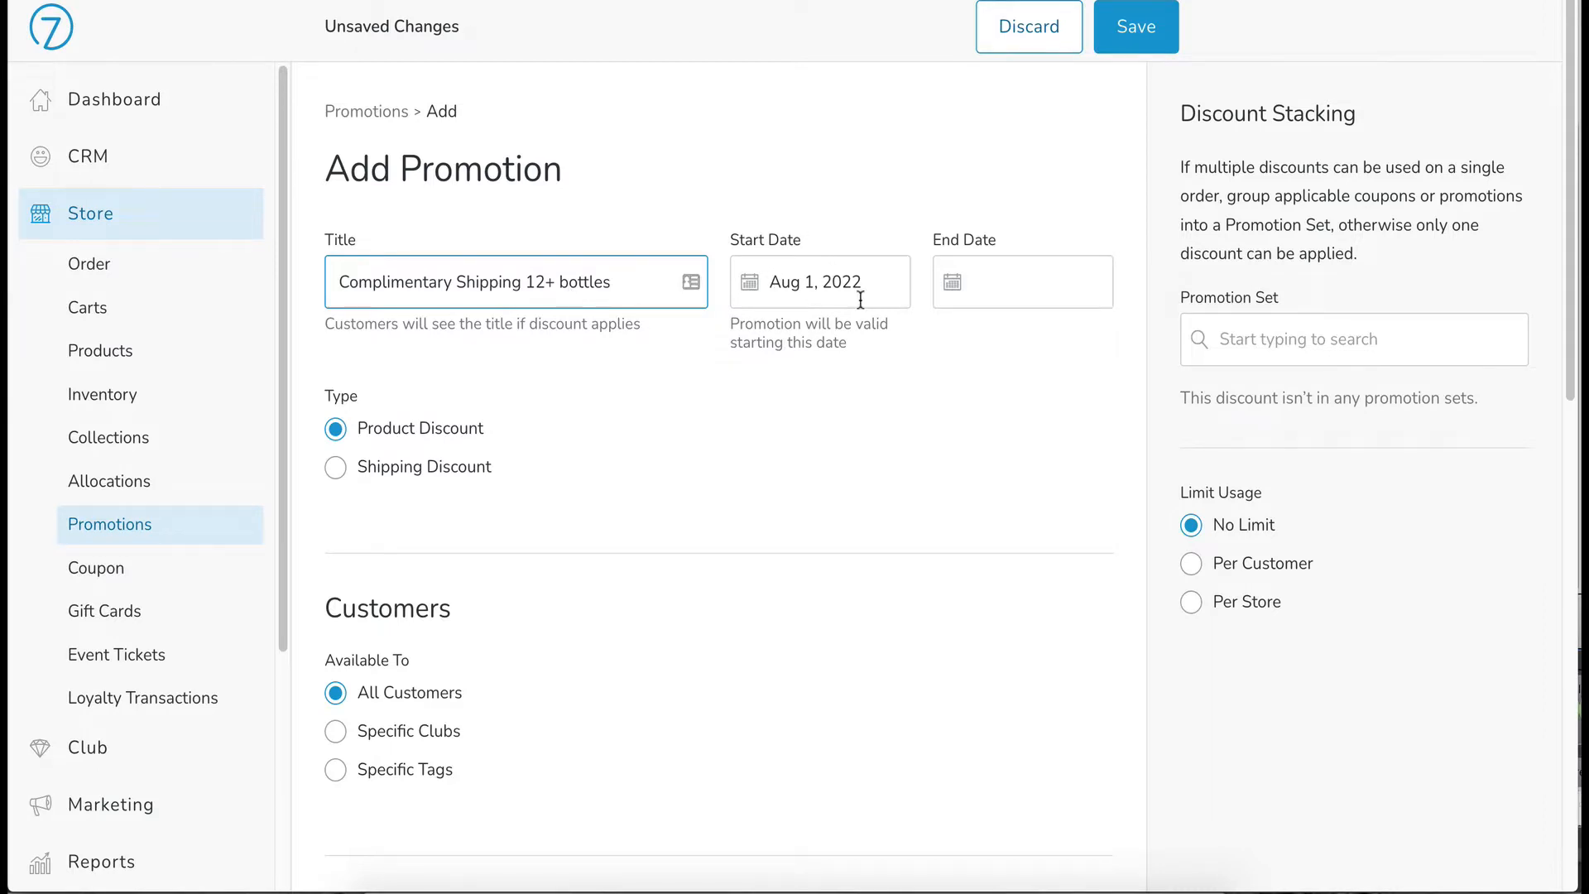
mouse_move(1003, 226)
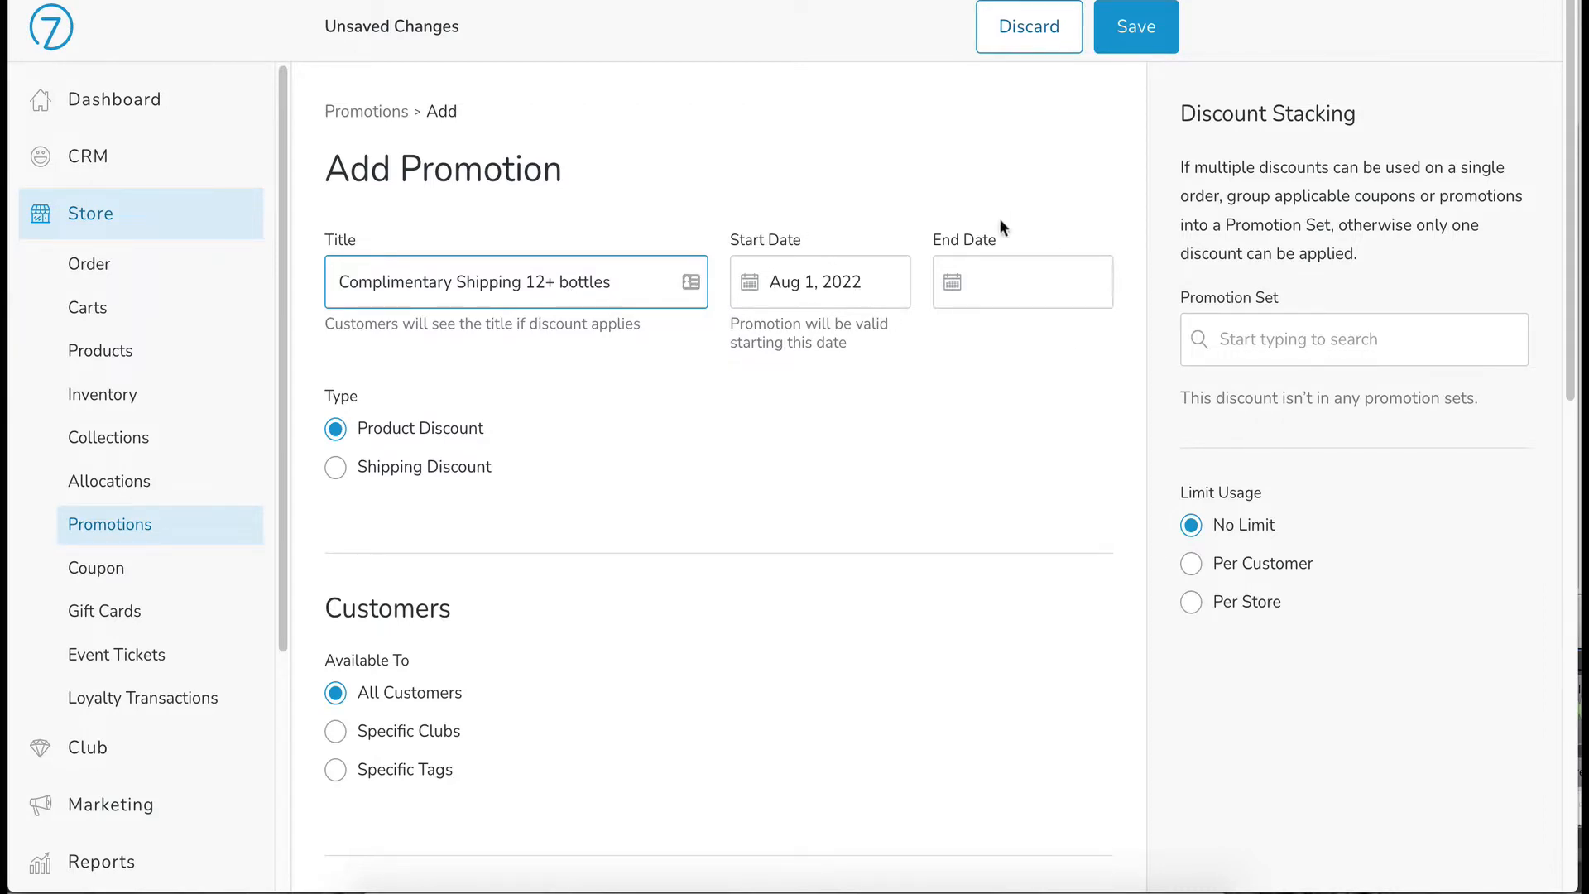
mouse_move(968, 346)
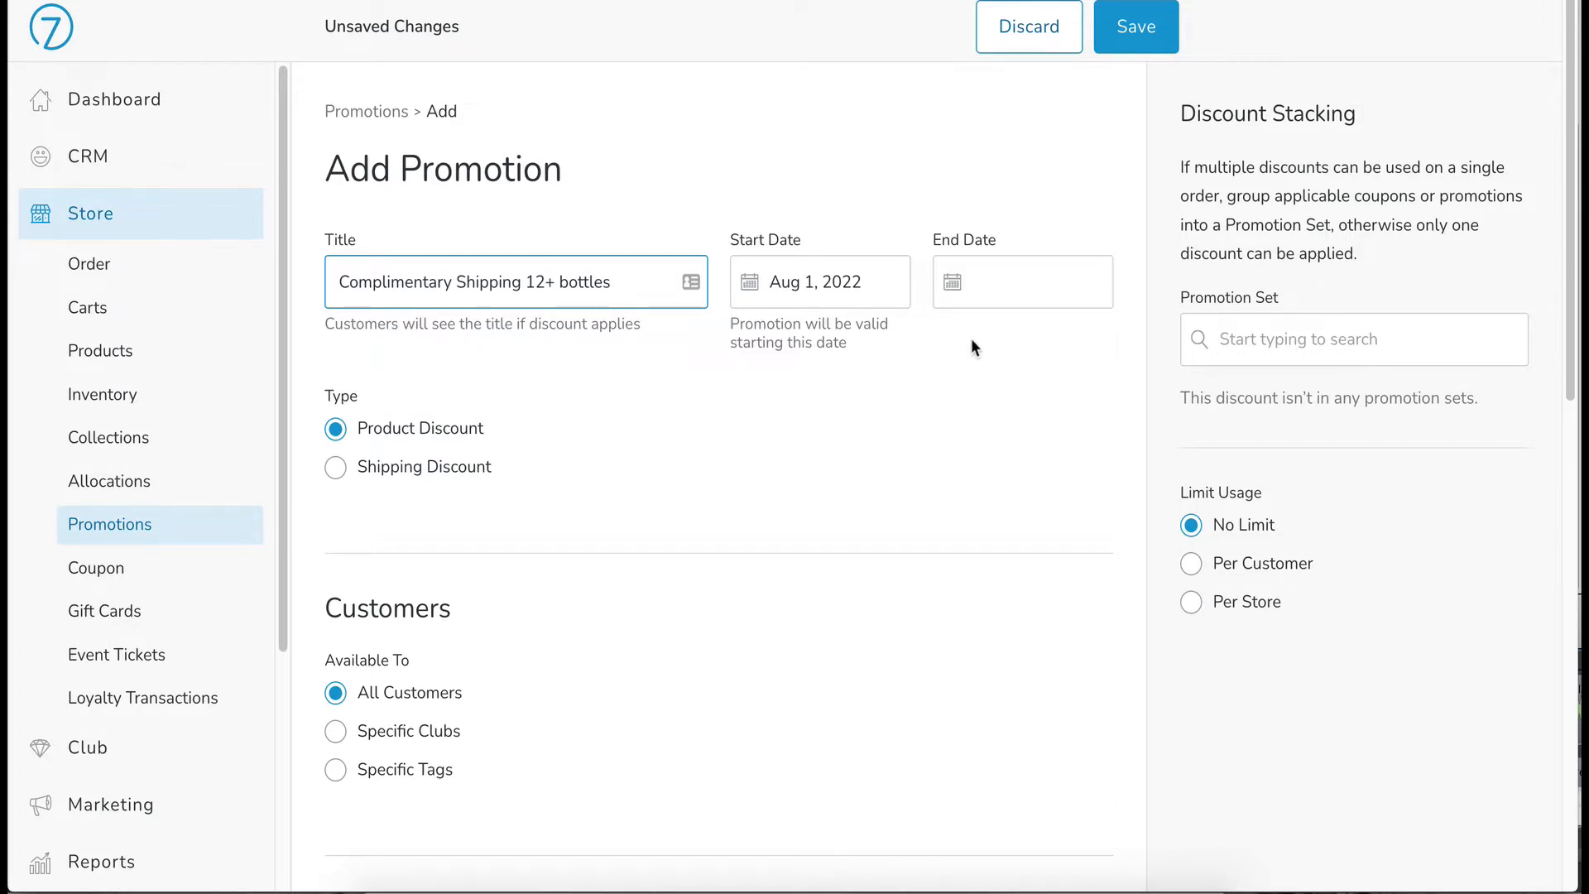
mouse_move(553, 507)
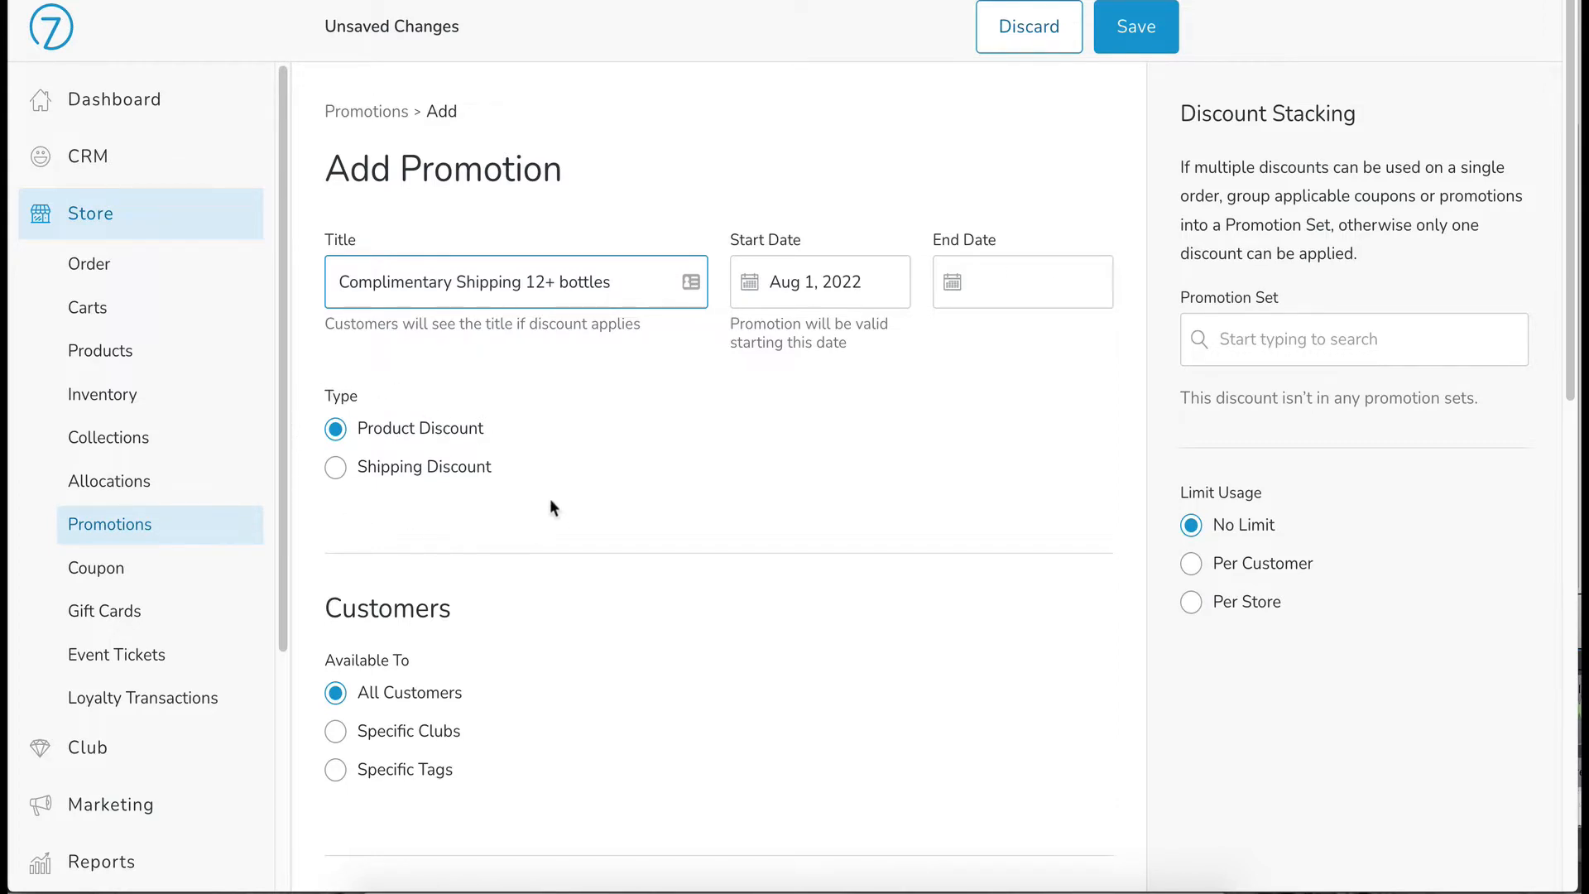
mouse_move(500, 492)
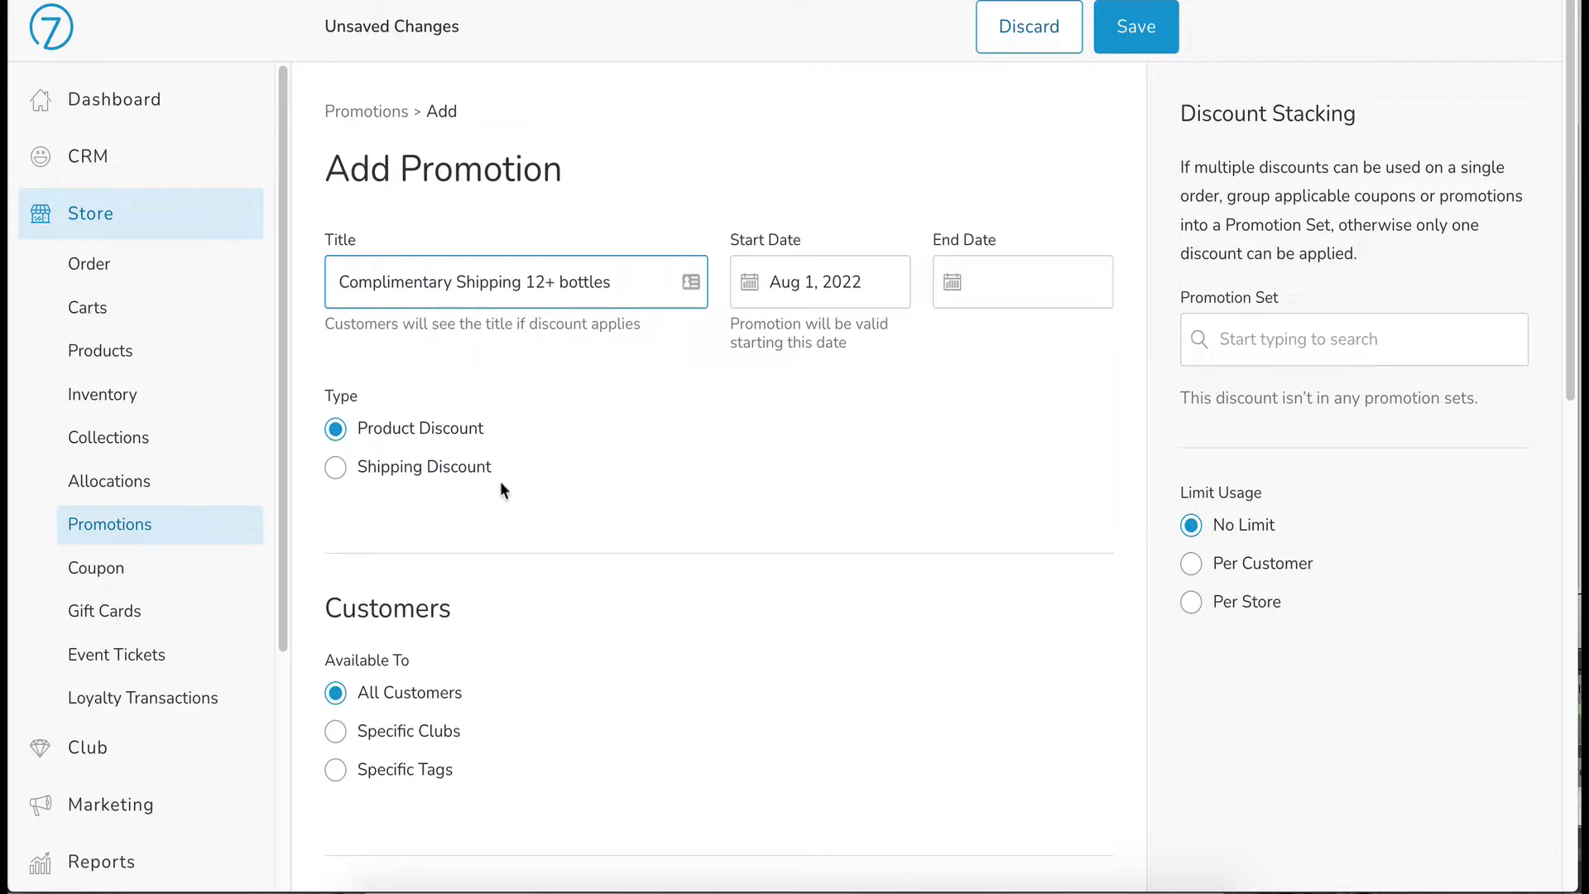
mouse_move(503, 495)
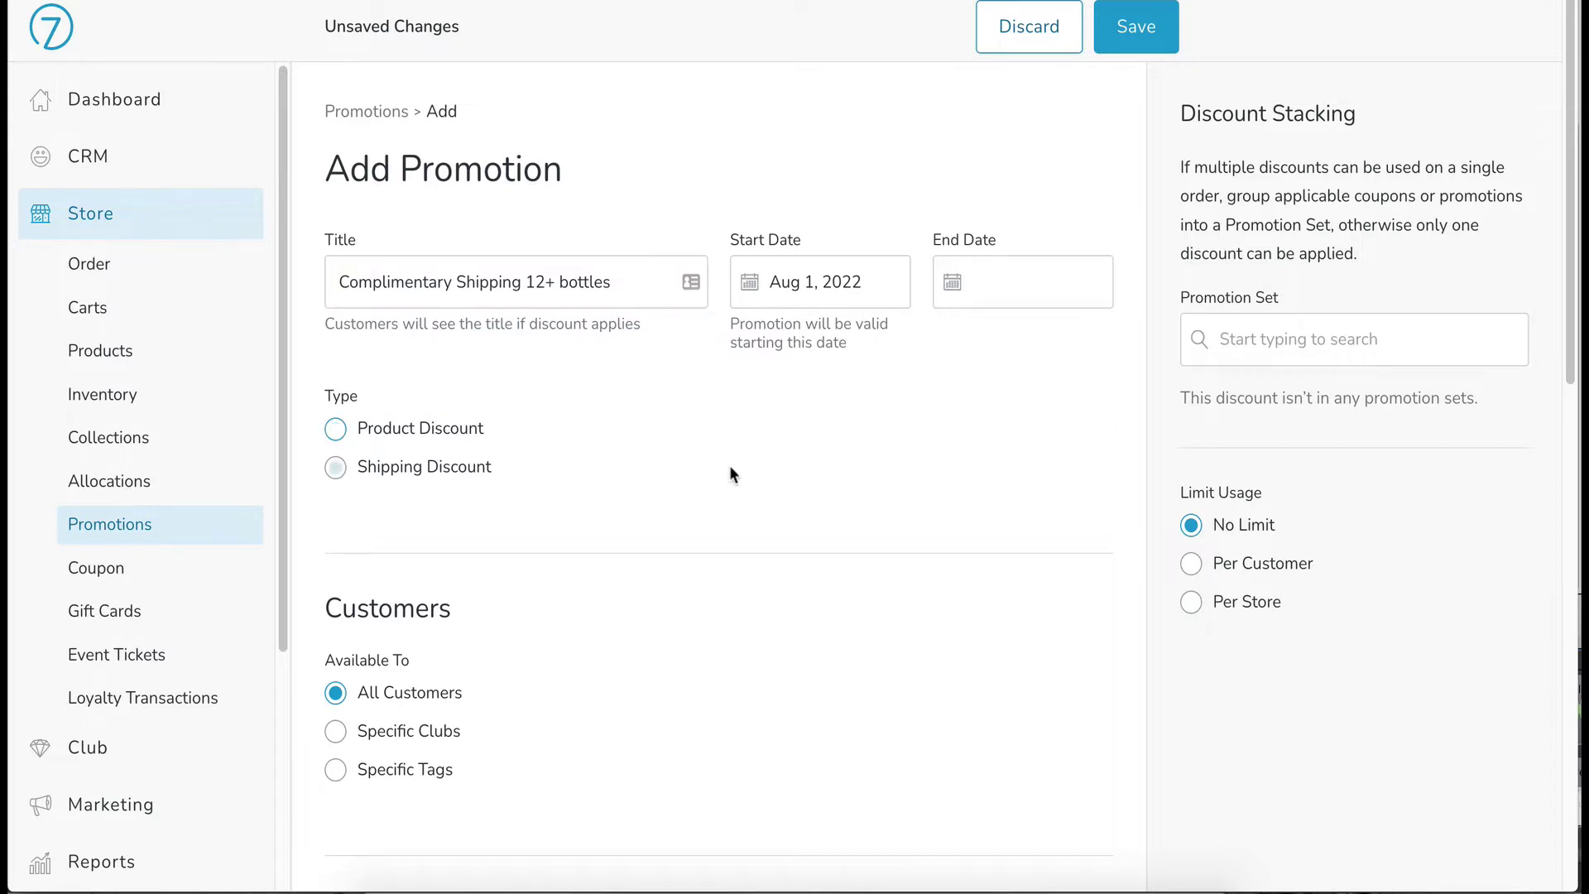
click(334, 466)
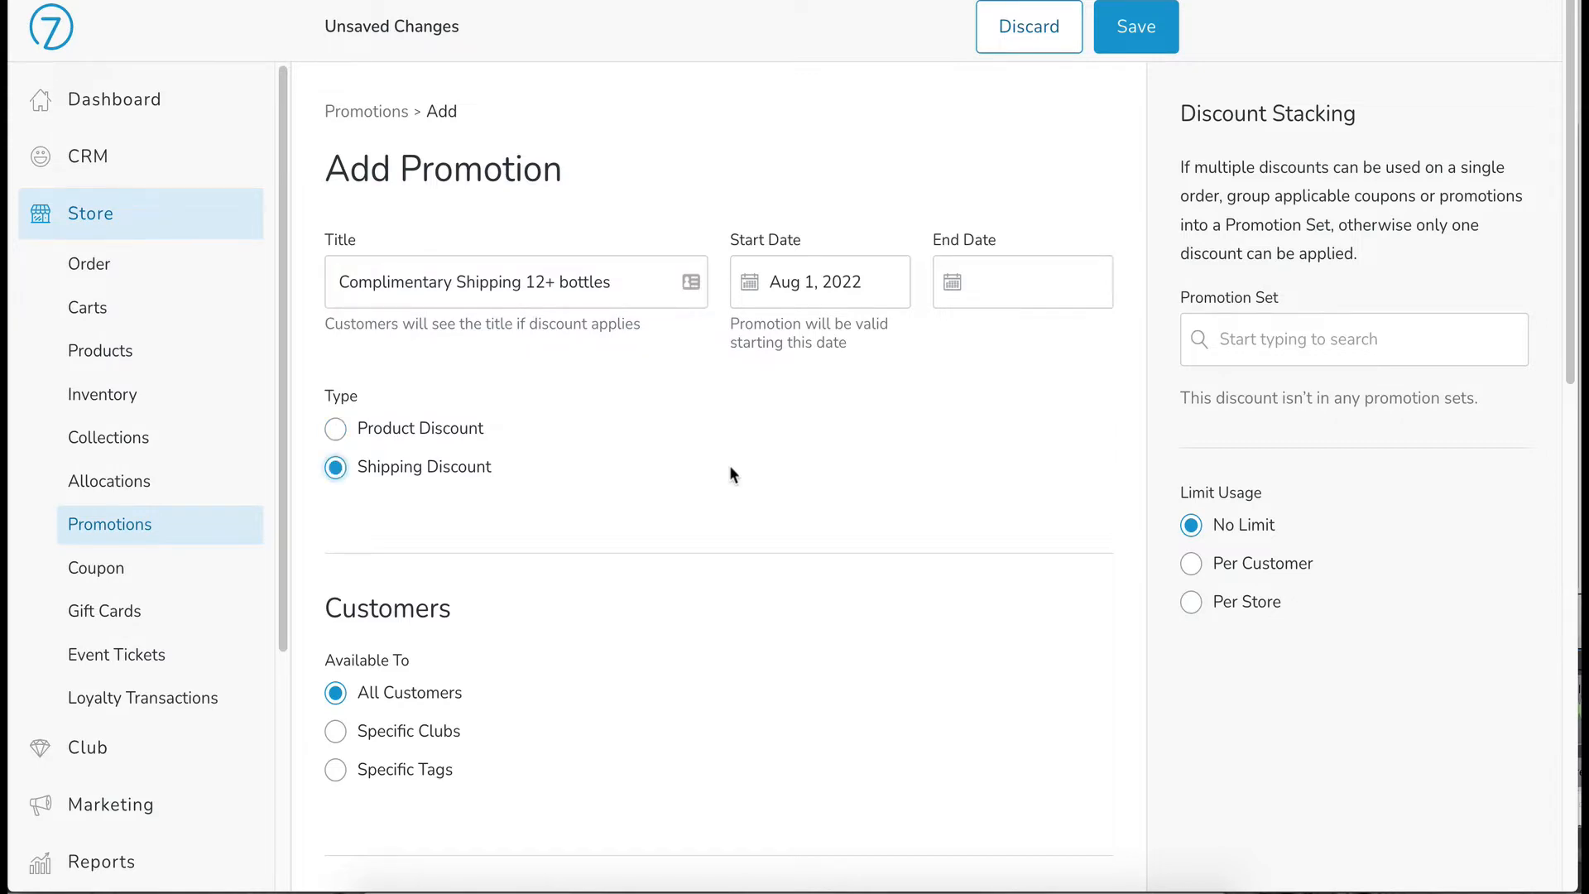
scroll(down, 3)
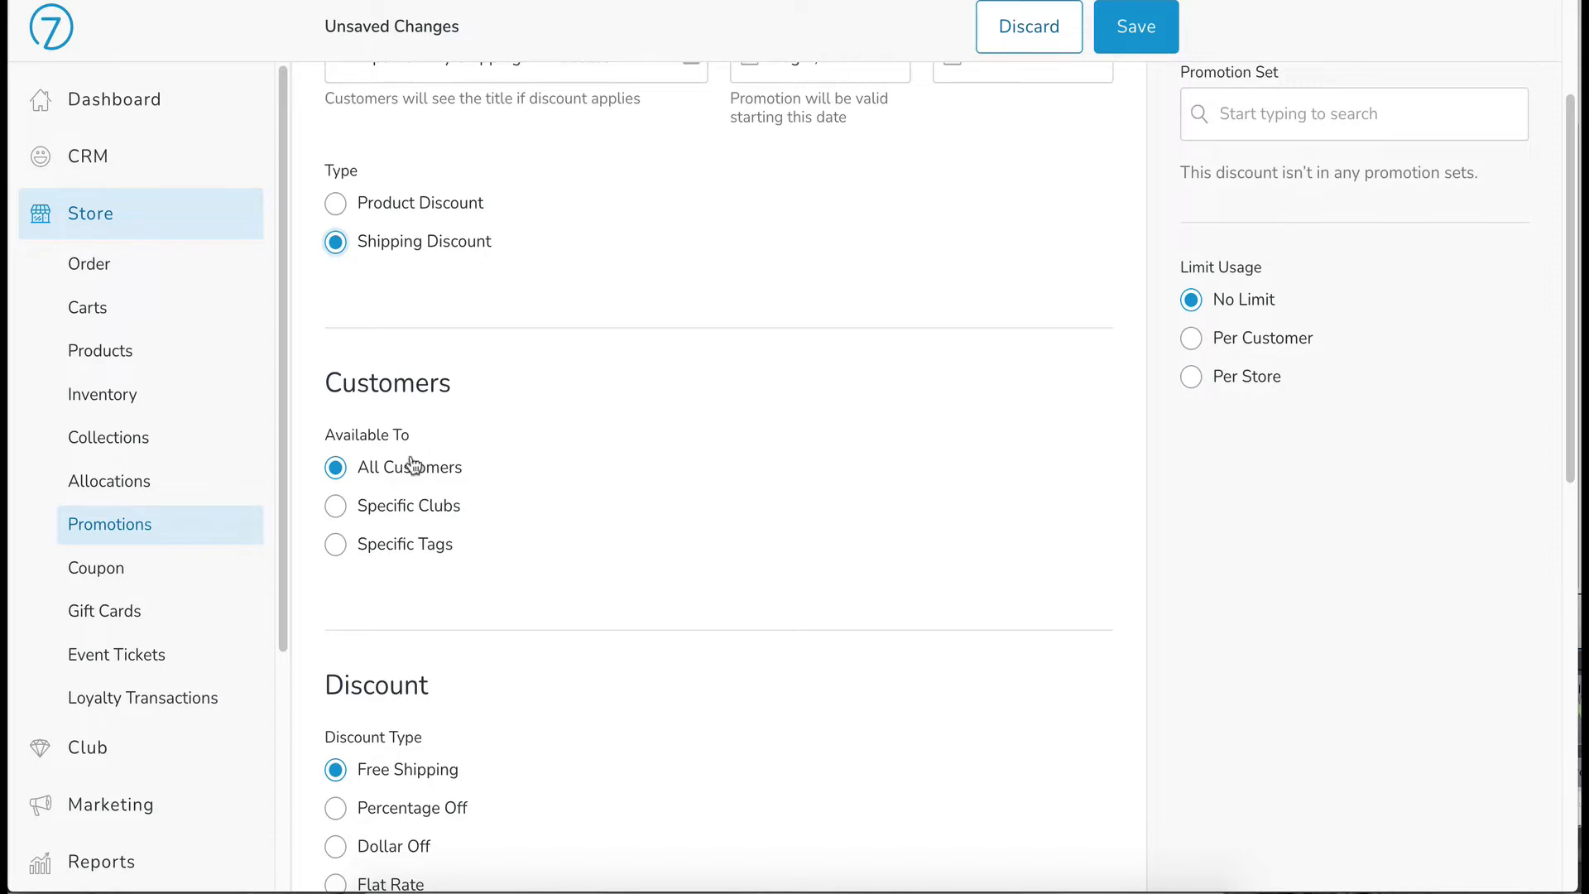
mouse_move(437, 496)
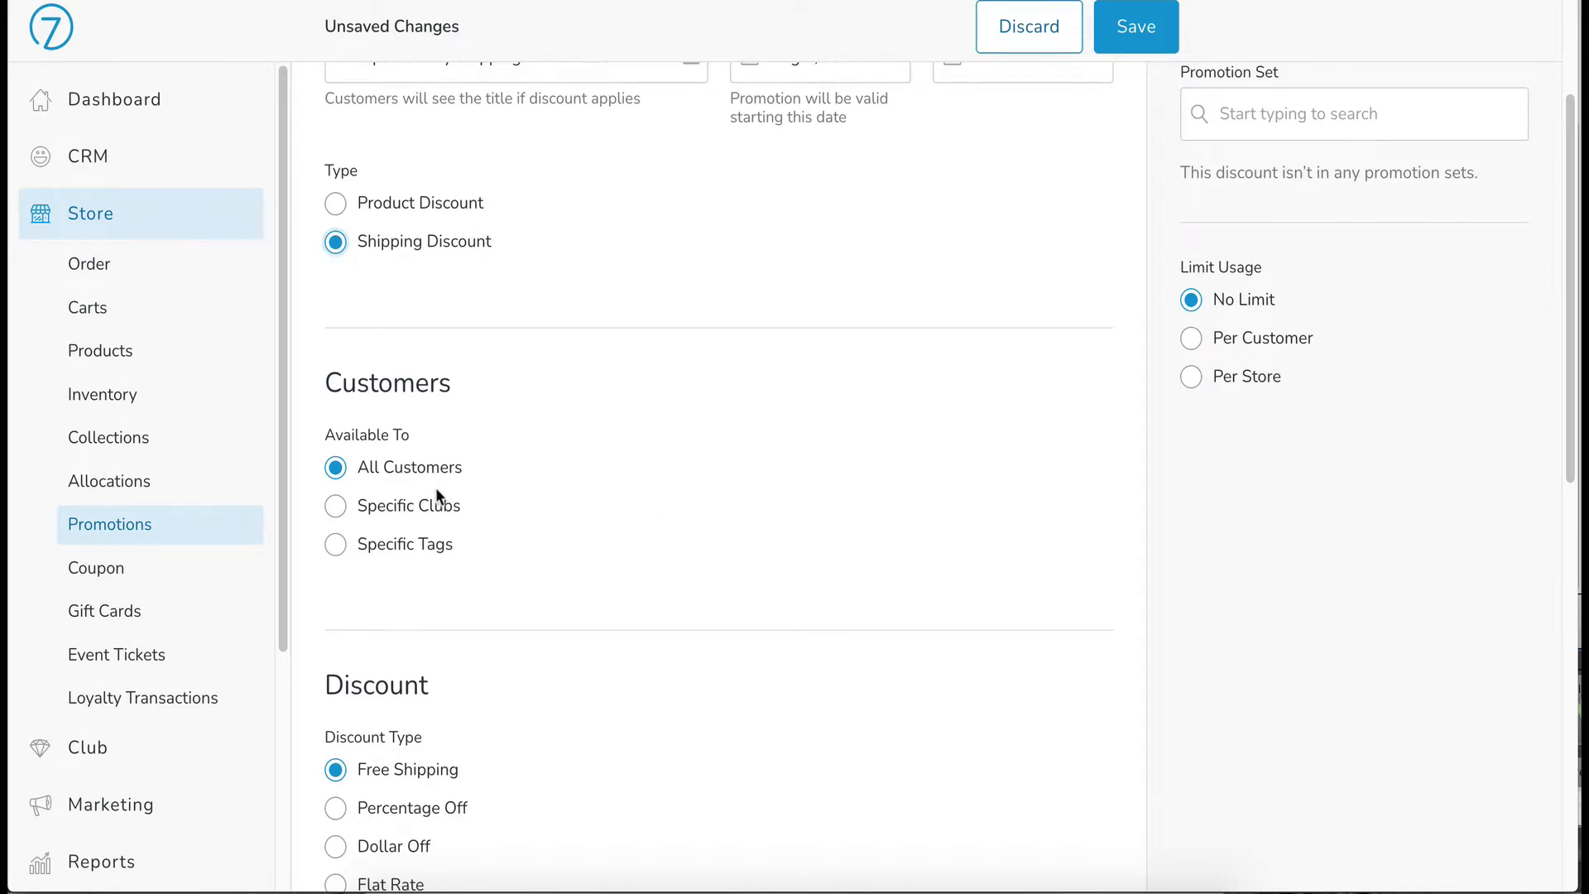
mouse_move(421, 559)
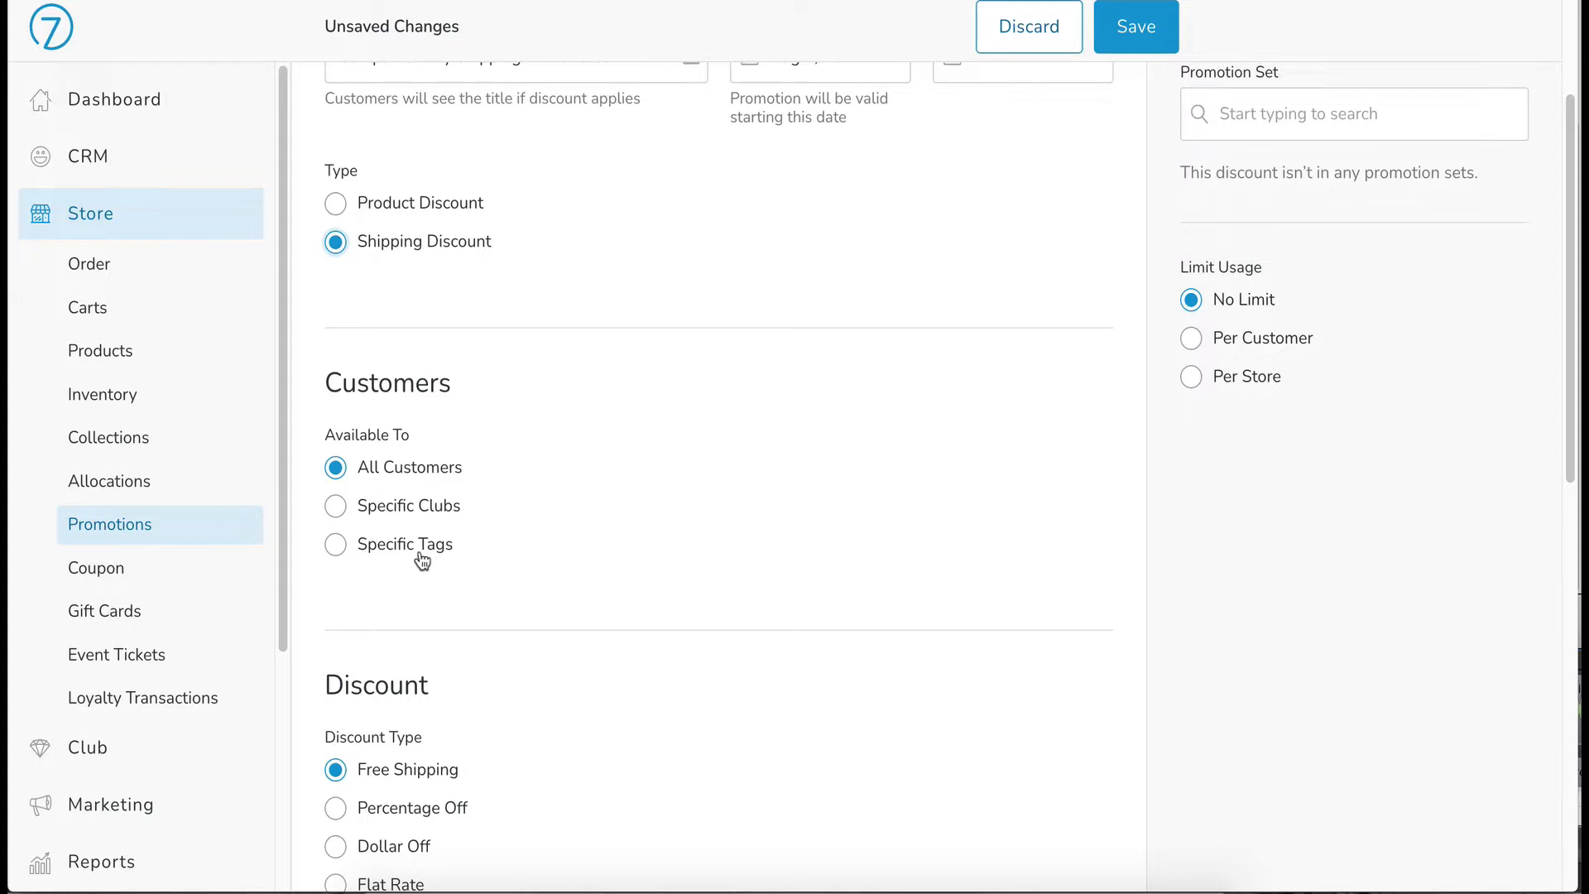
mouse_move(440, 475)
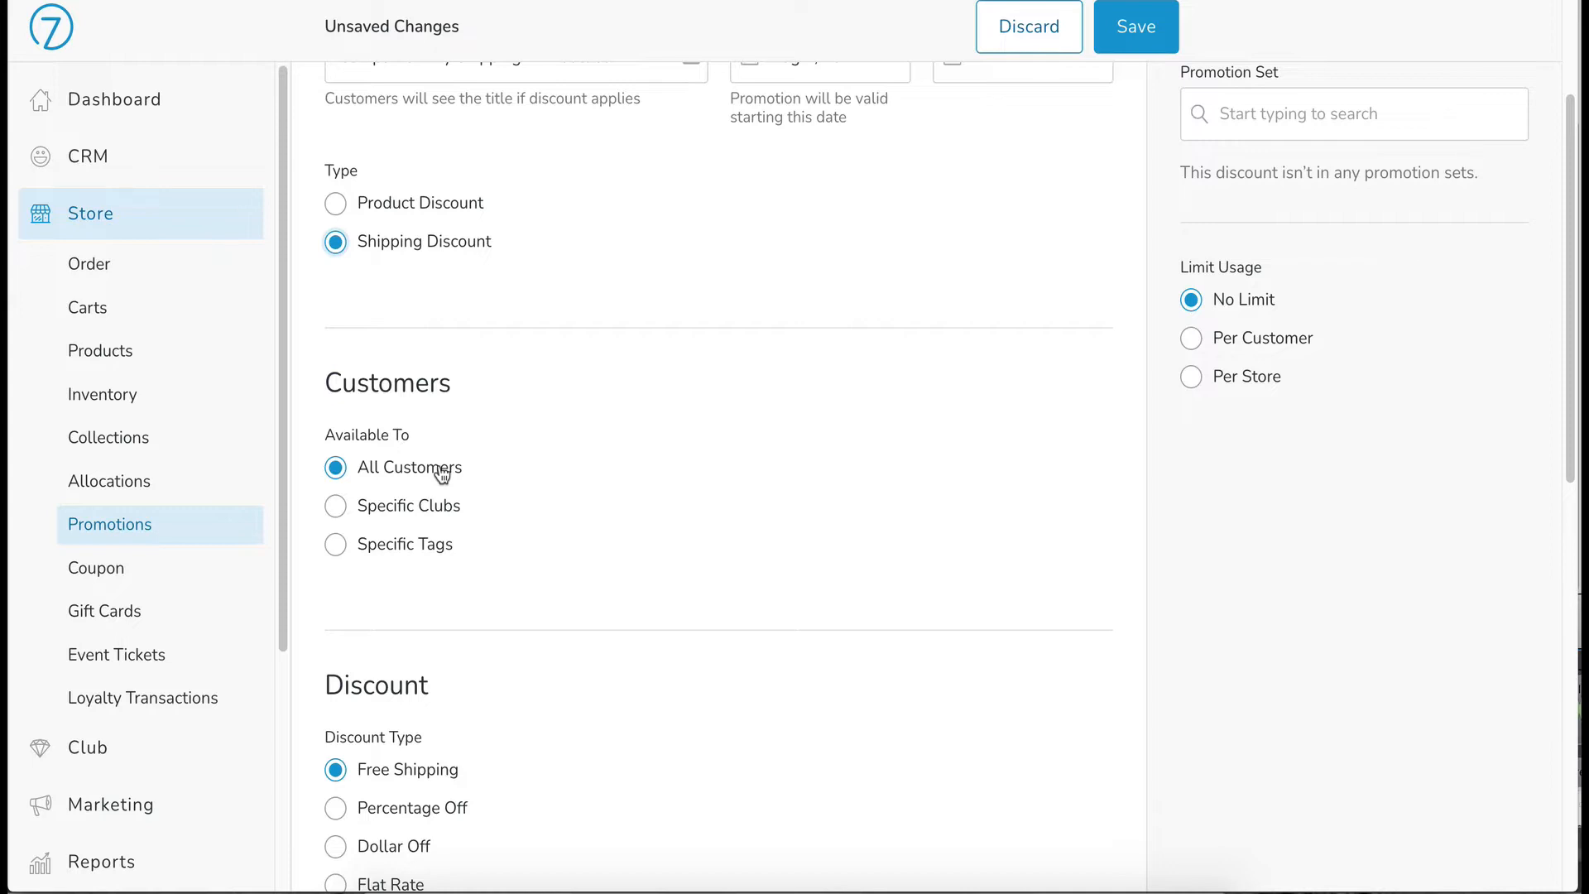
mouse_move(336, 518)
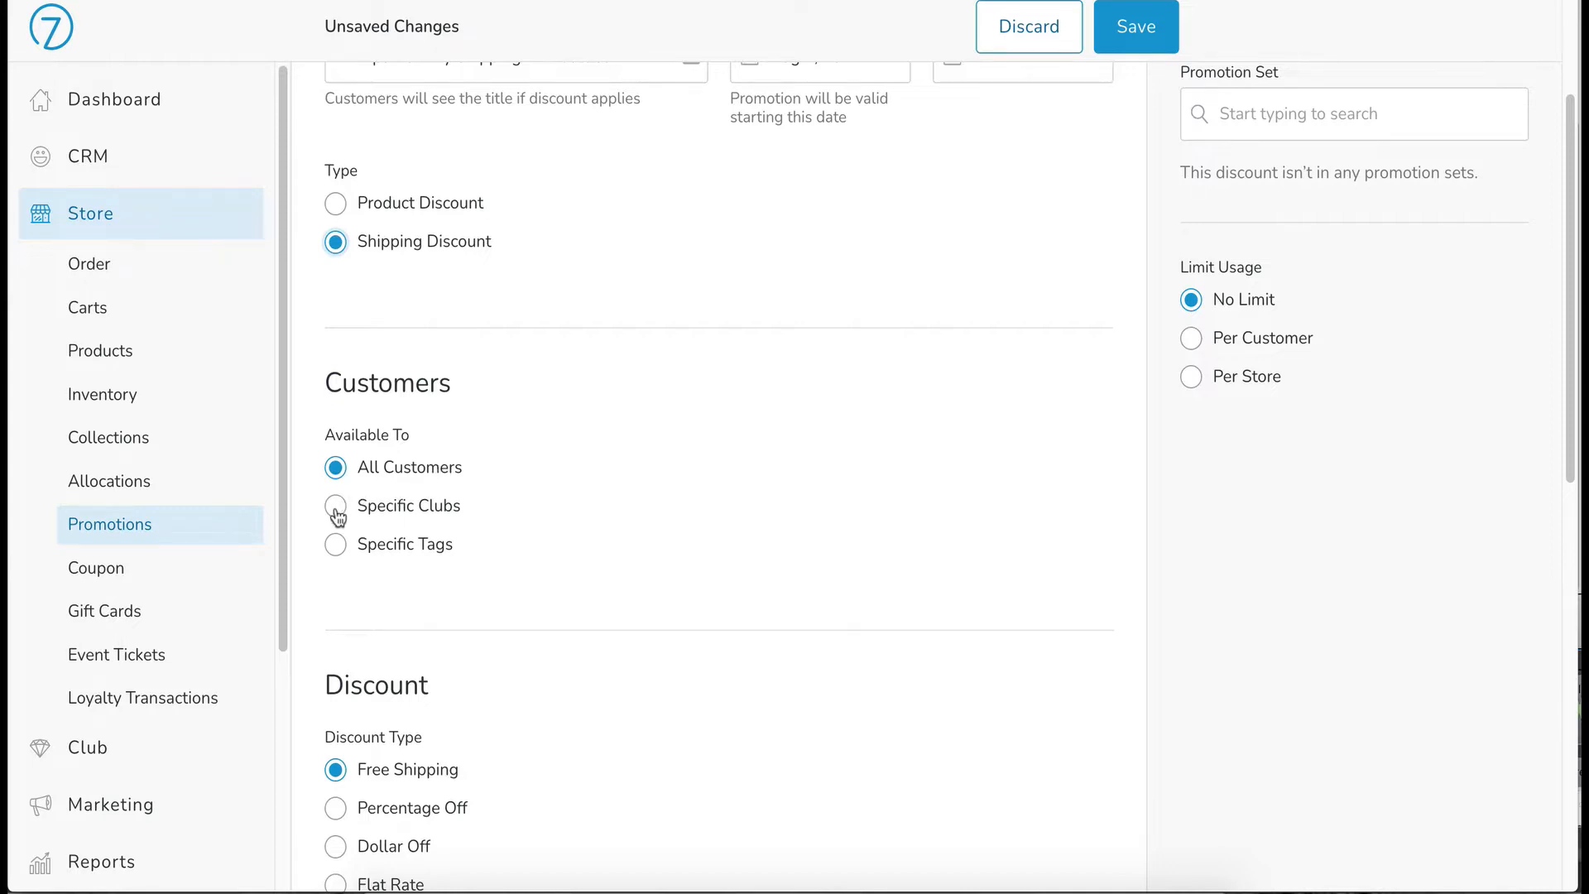
click(336, 507)
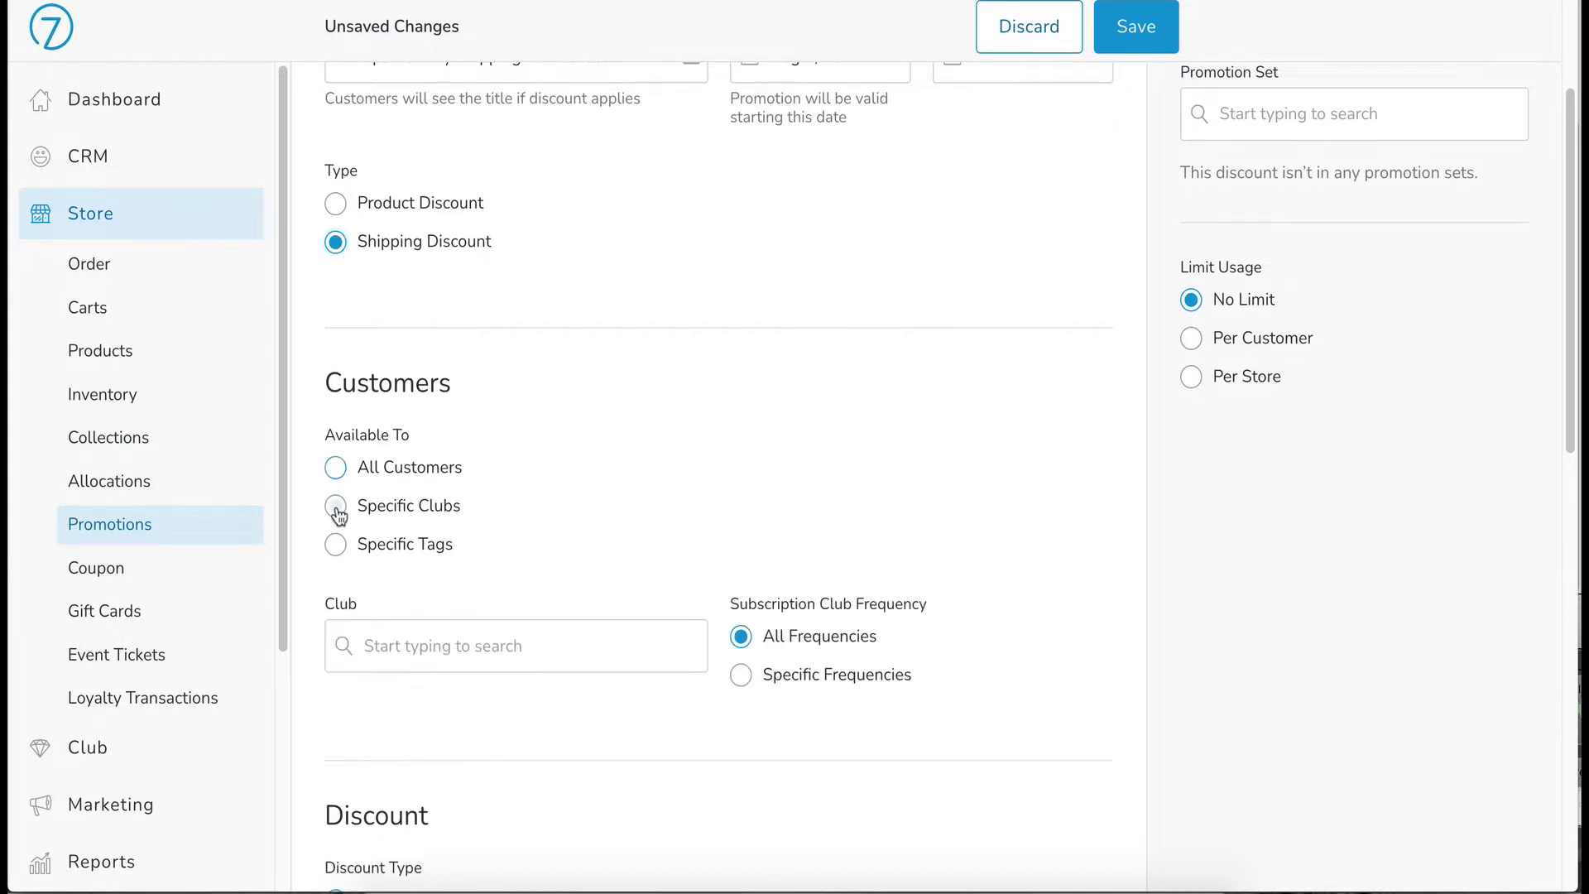
click(336, 507)
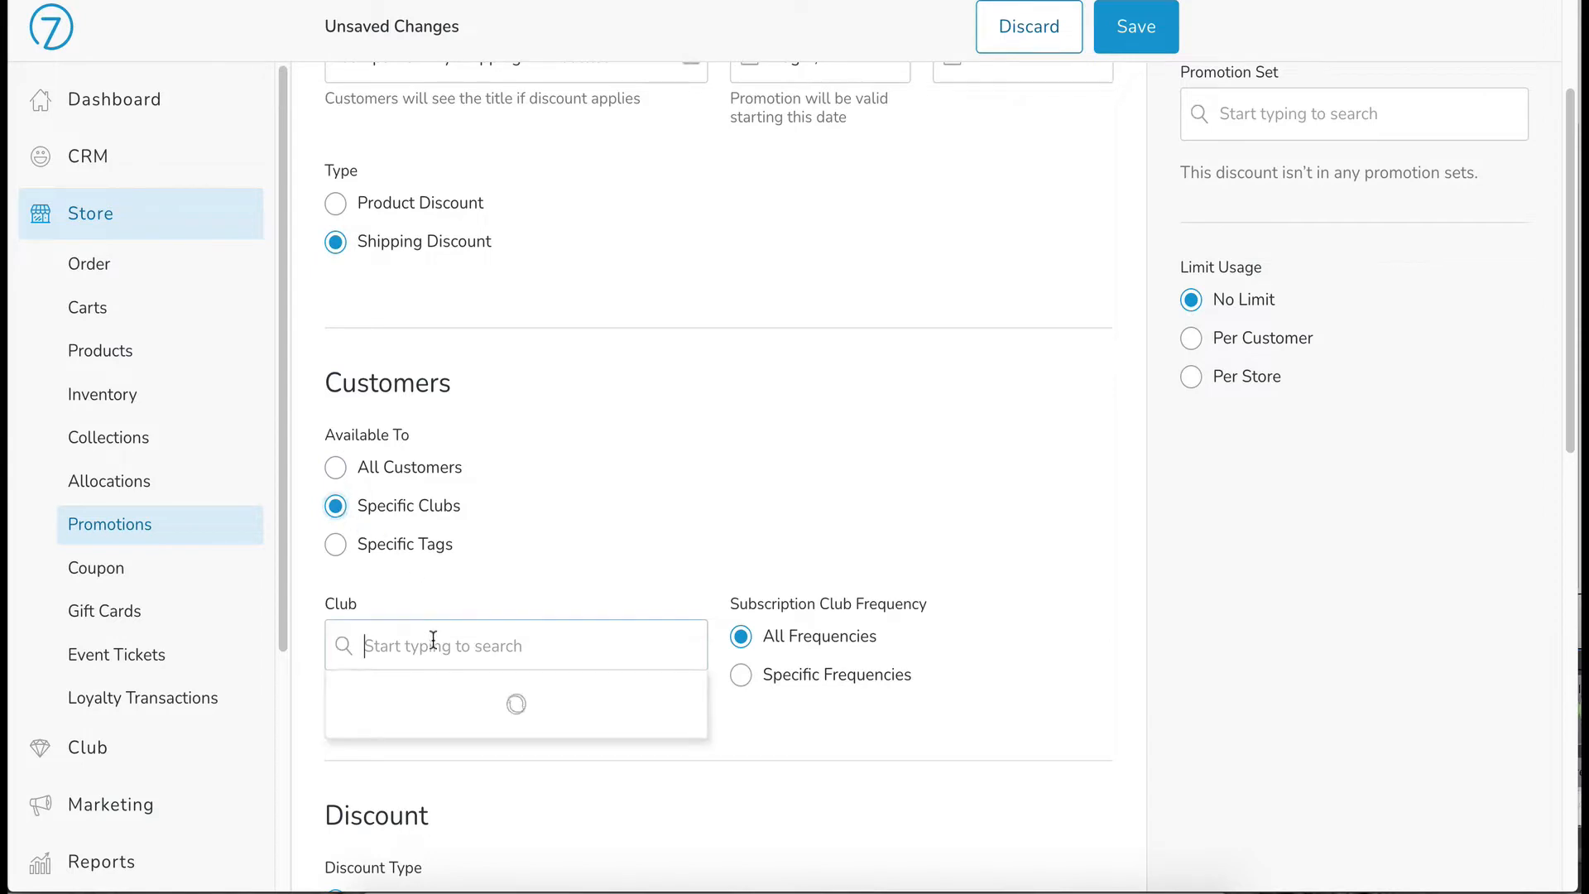
click(516, 644)
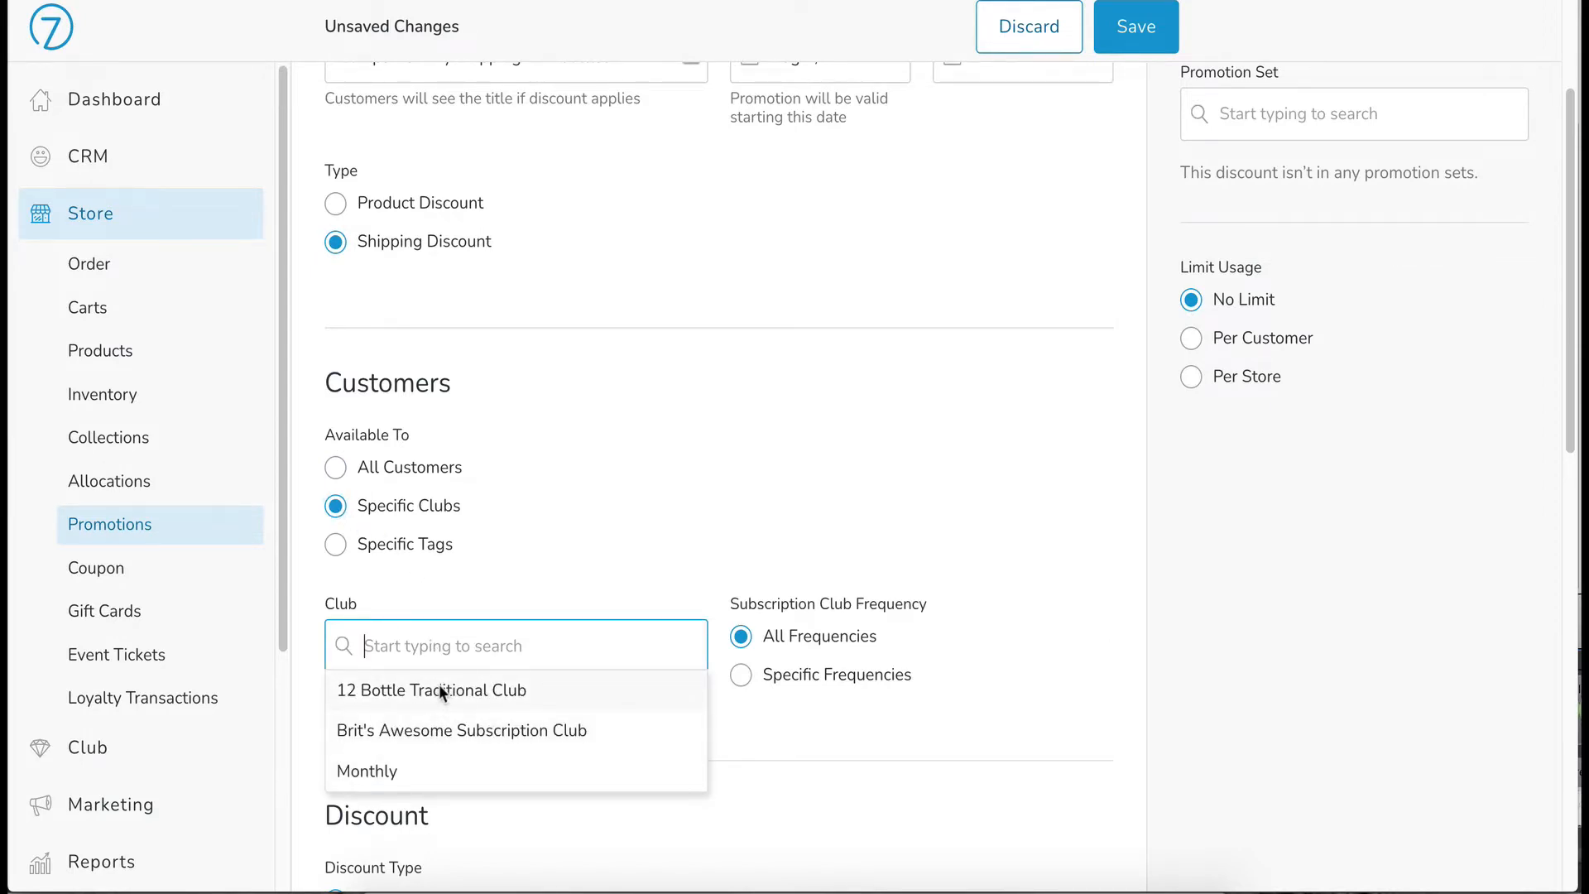
mouse_move(801, 720)
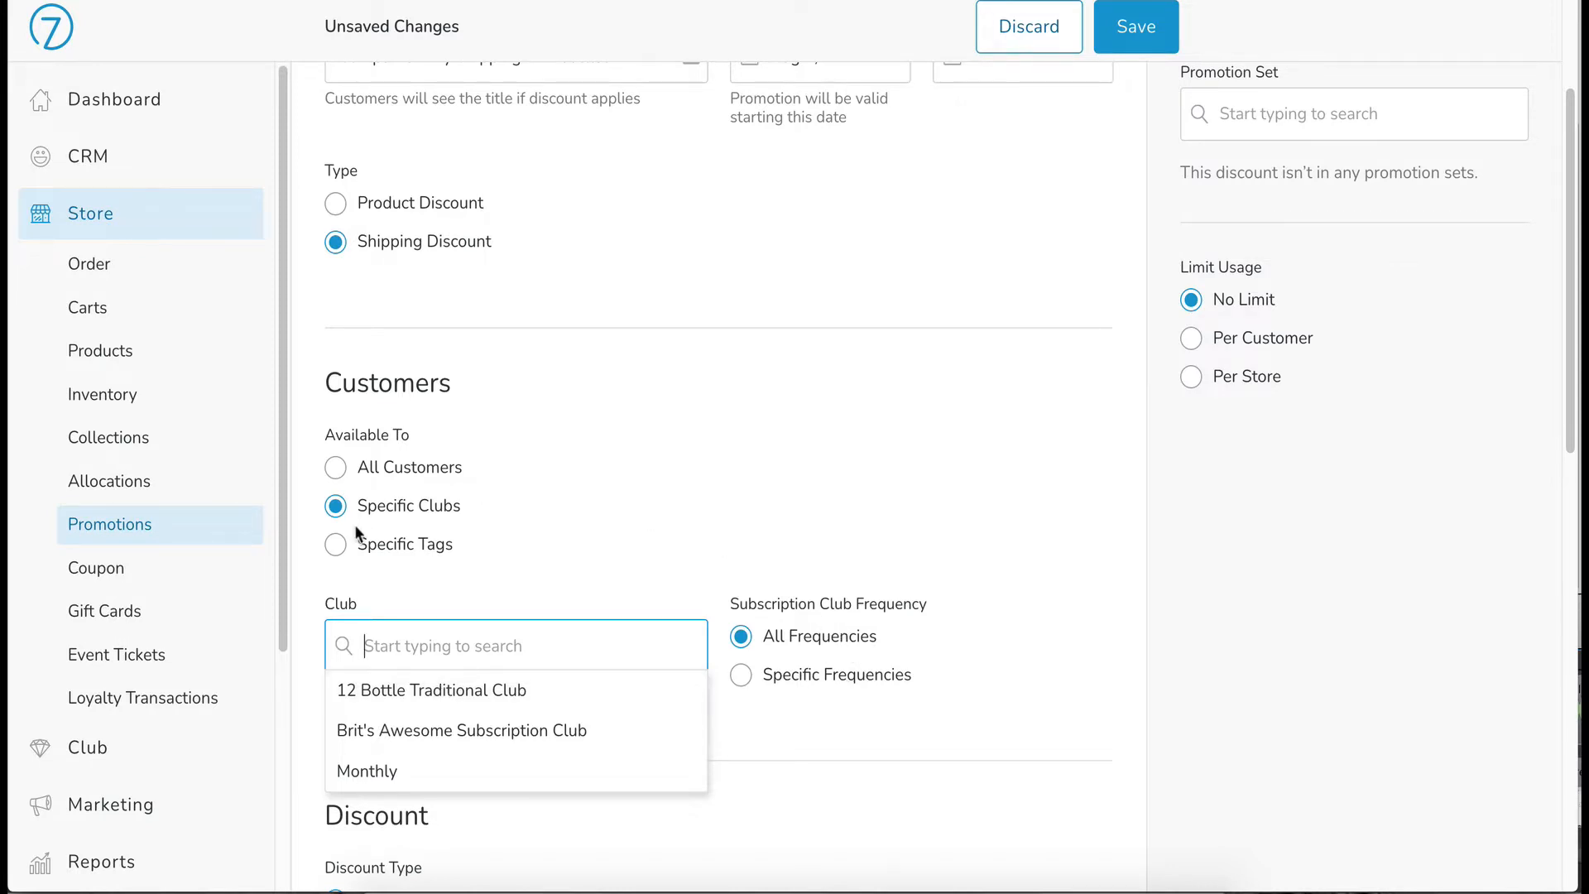
click(334, 545)
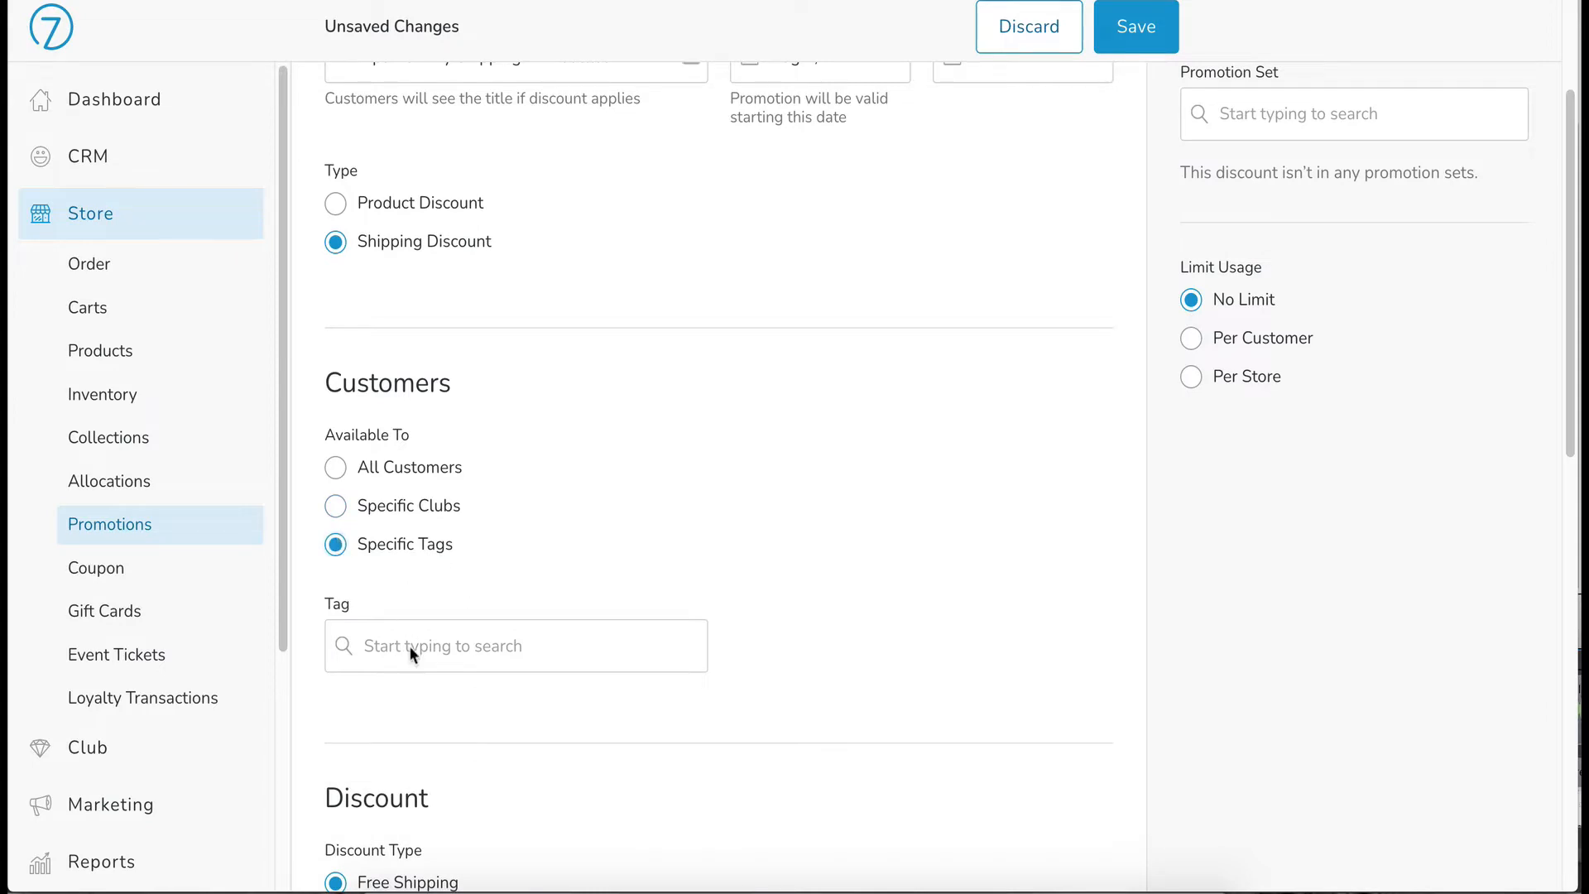
click(514, 645)
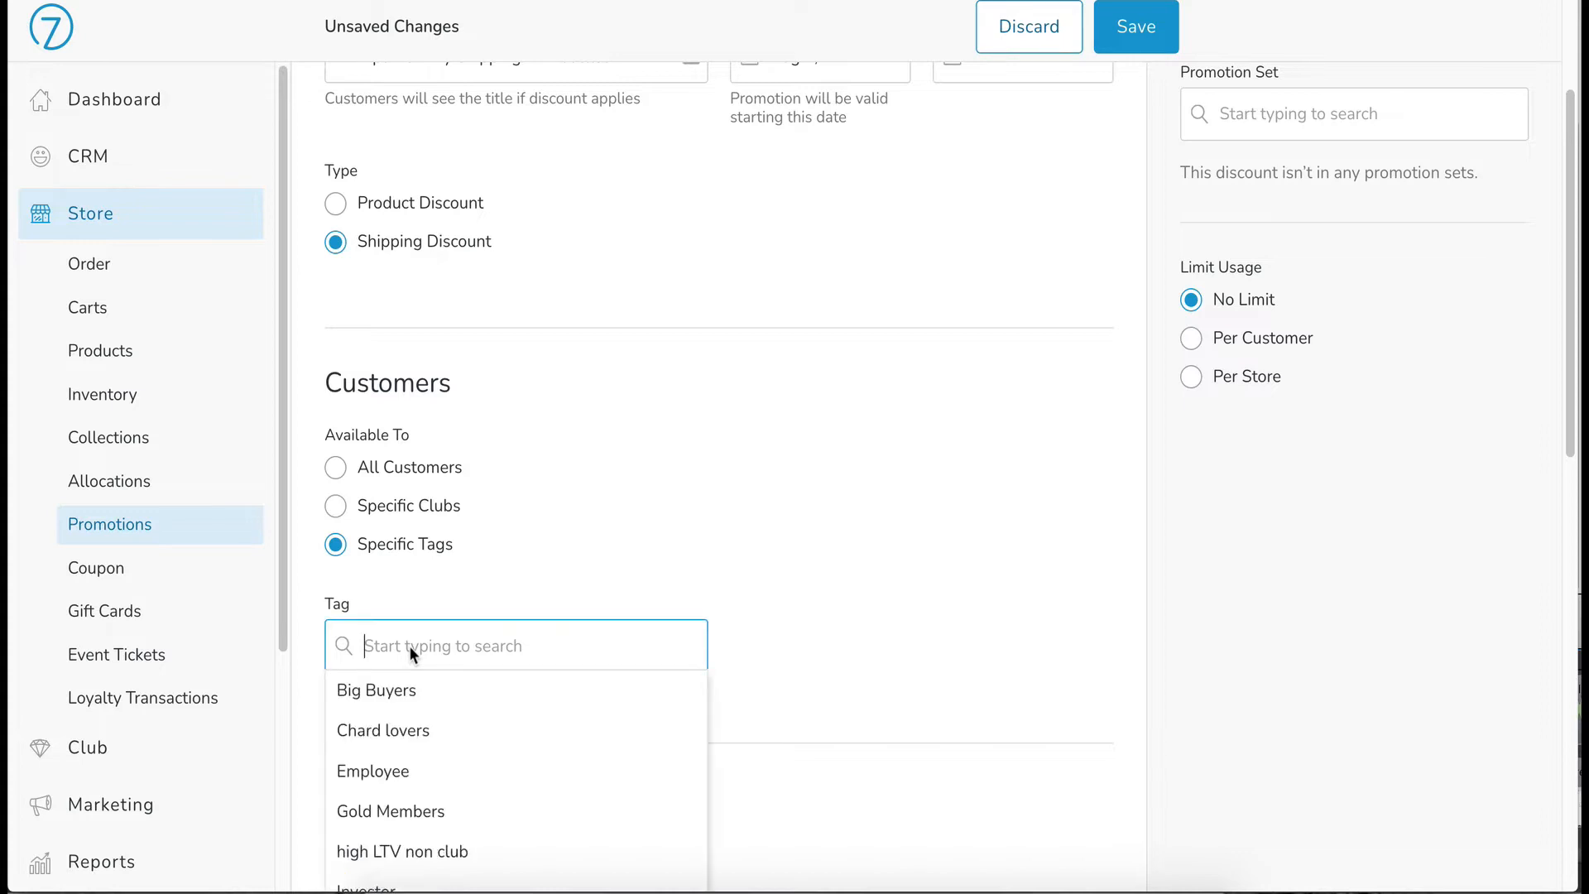
mouse_move(392, 695)
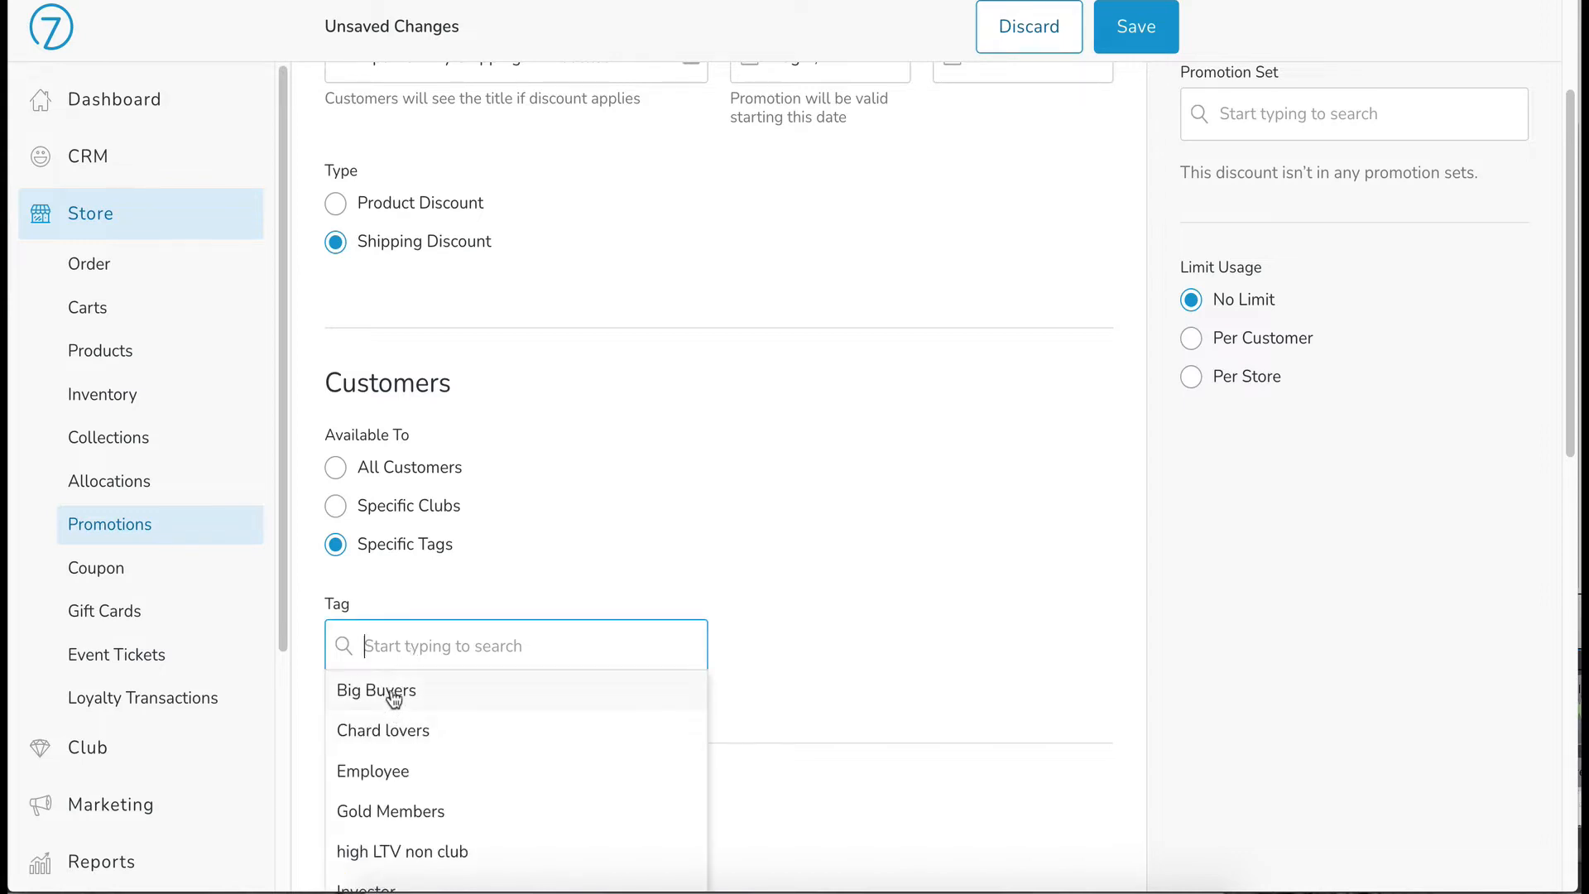
click(376, 690)
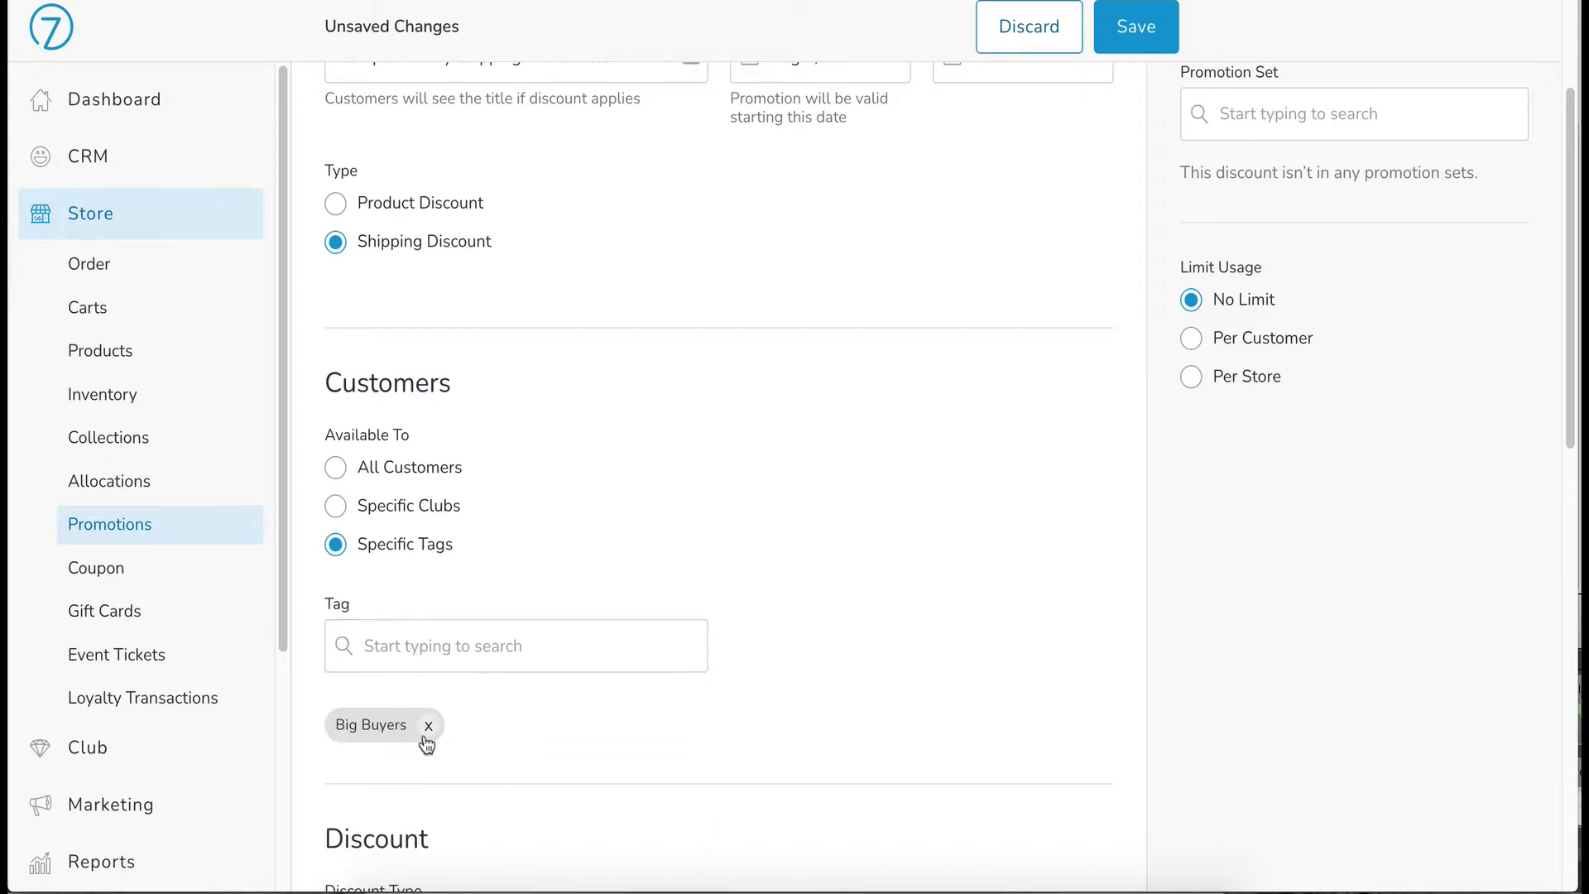
mouse_move(498, 525)
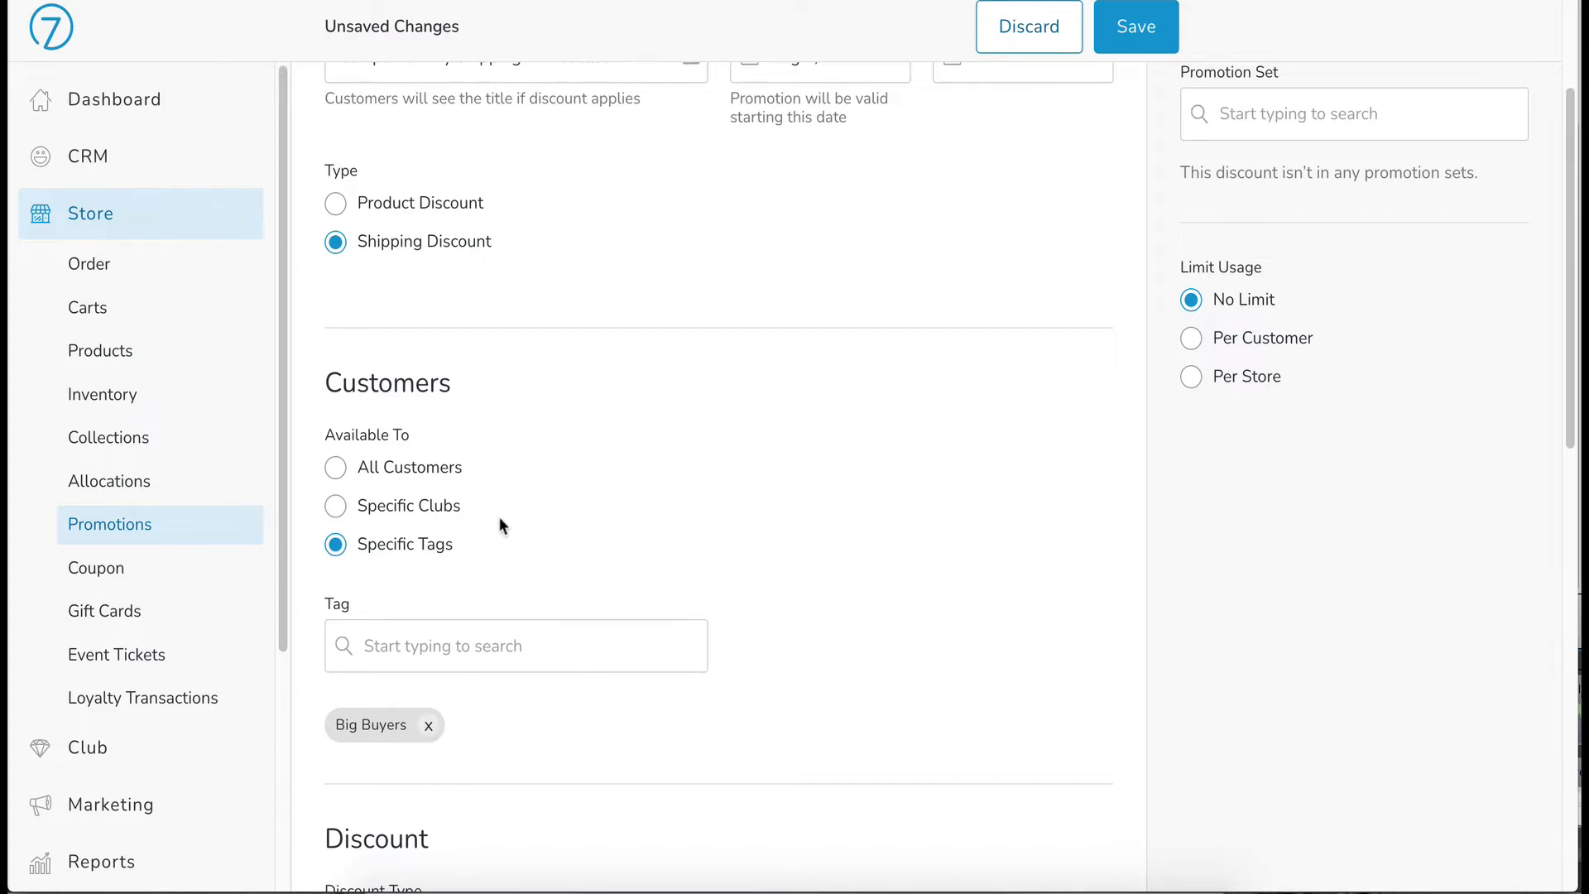
click(428, 725)
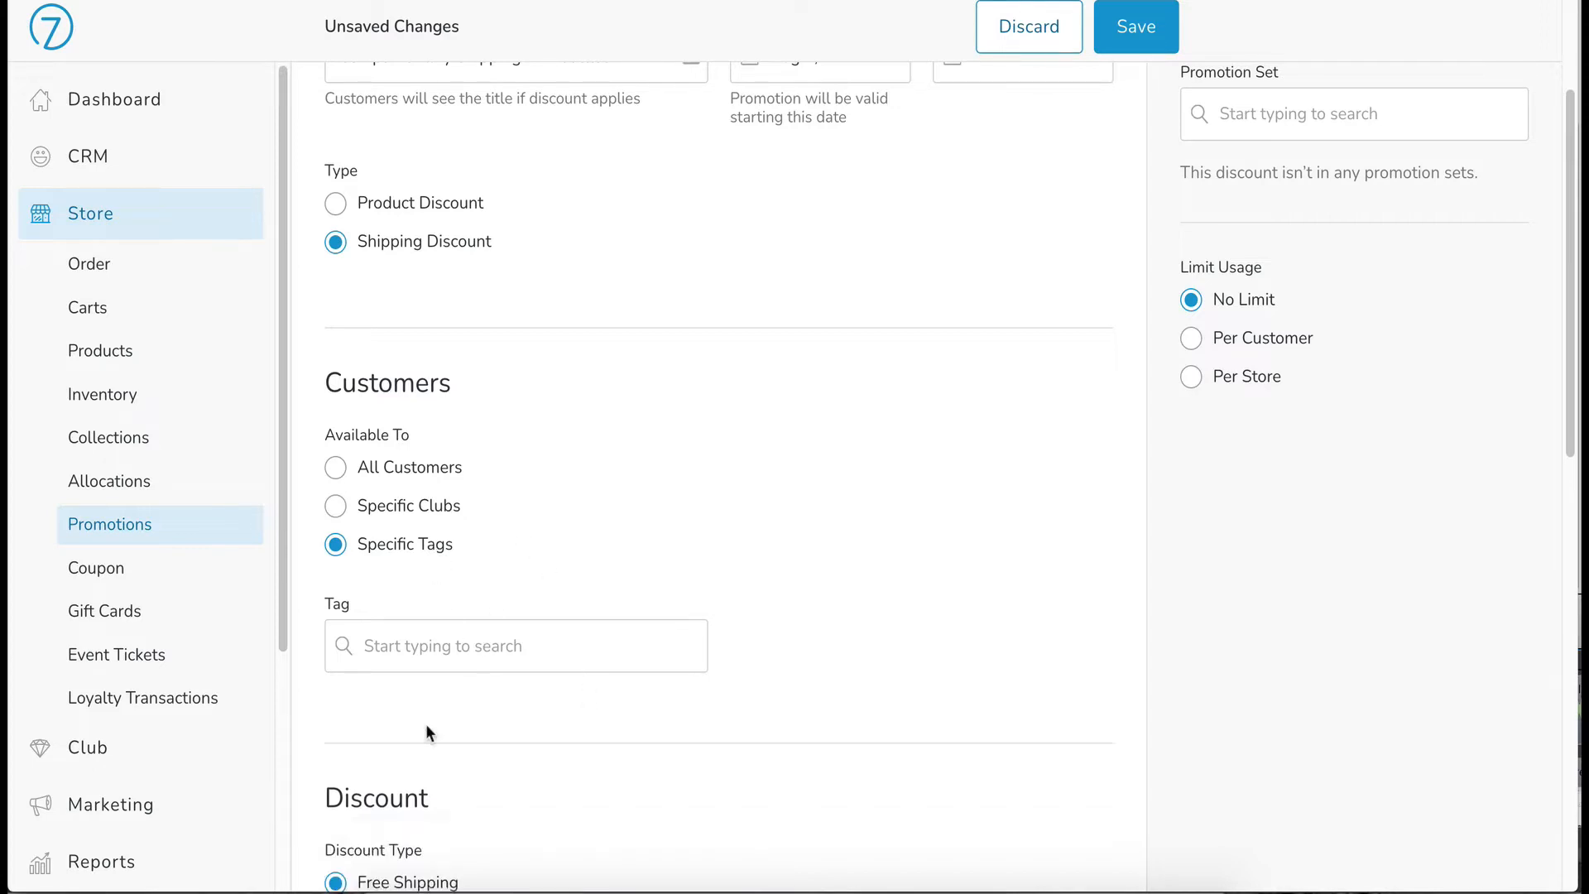
click(335, 467)
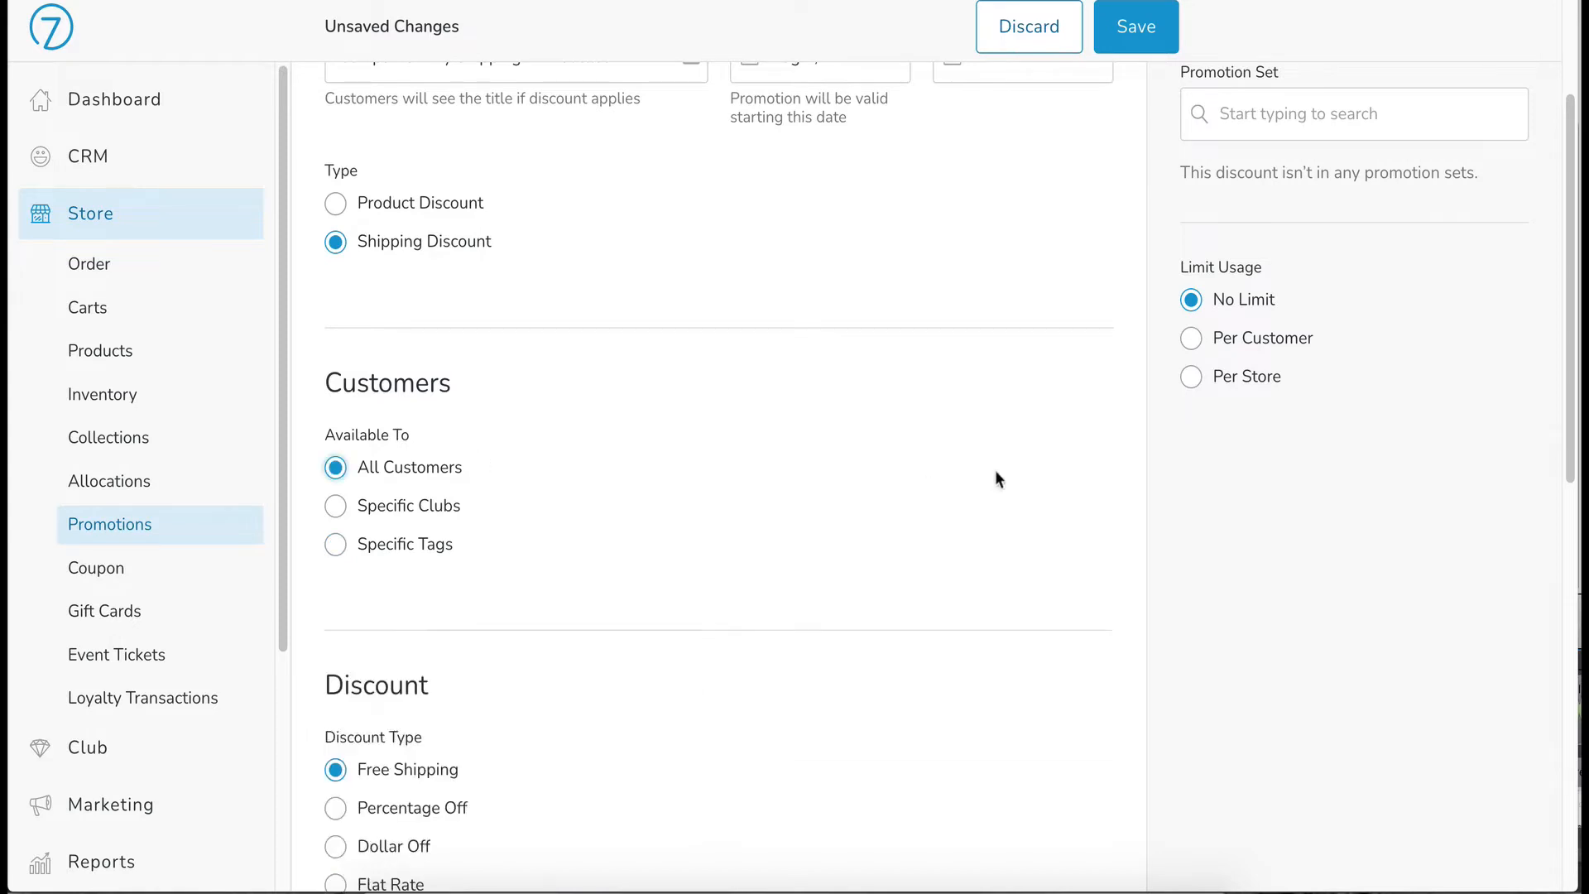
scroll(down, 3)
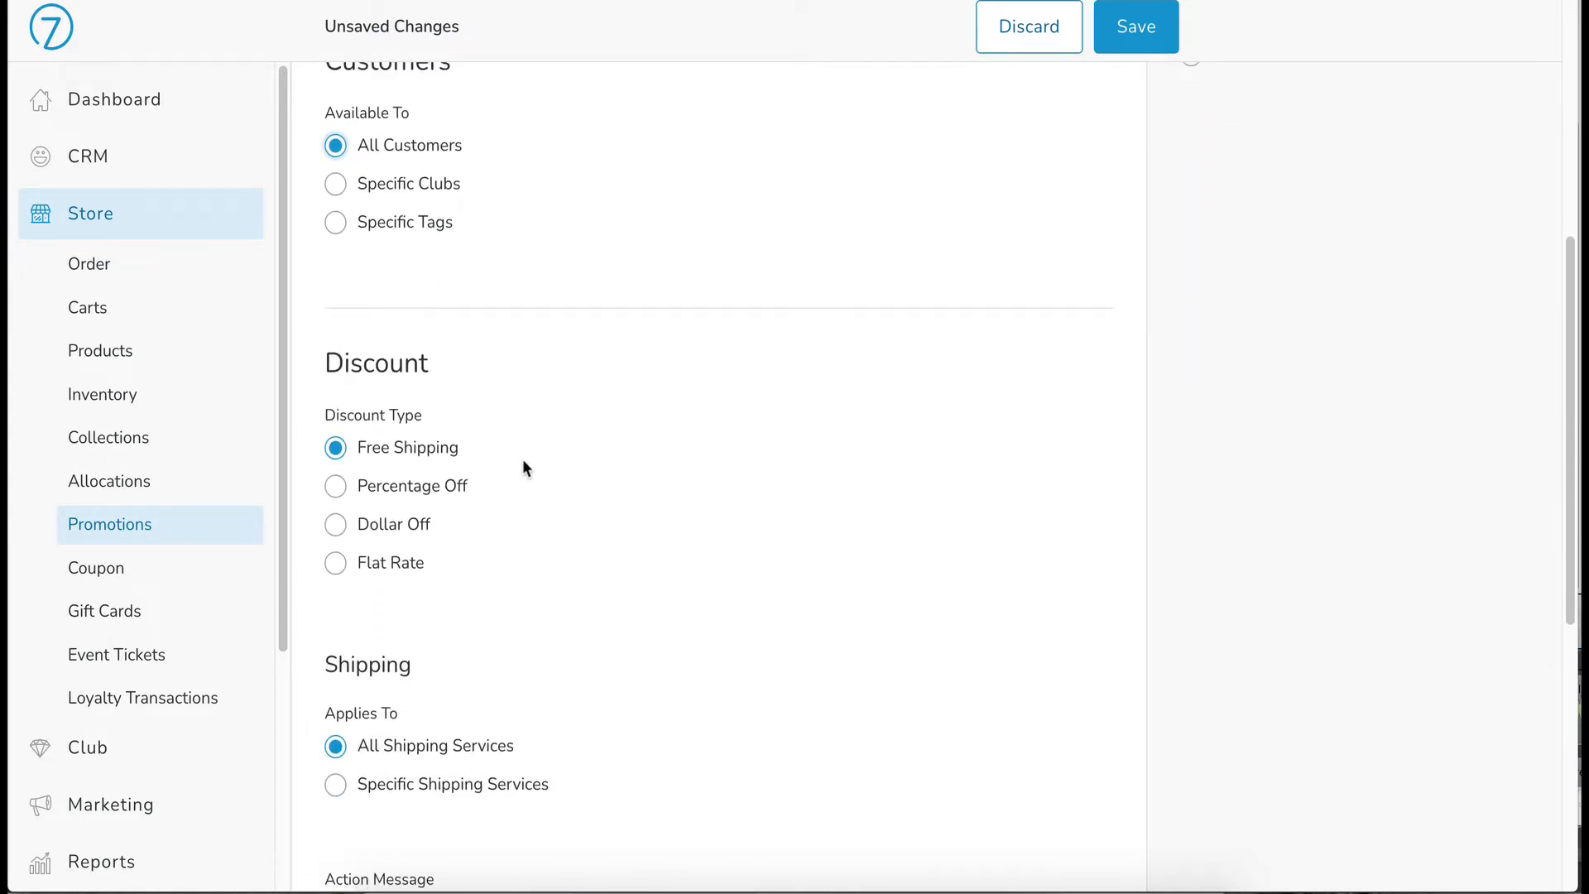
mouse_move(506, 593)
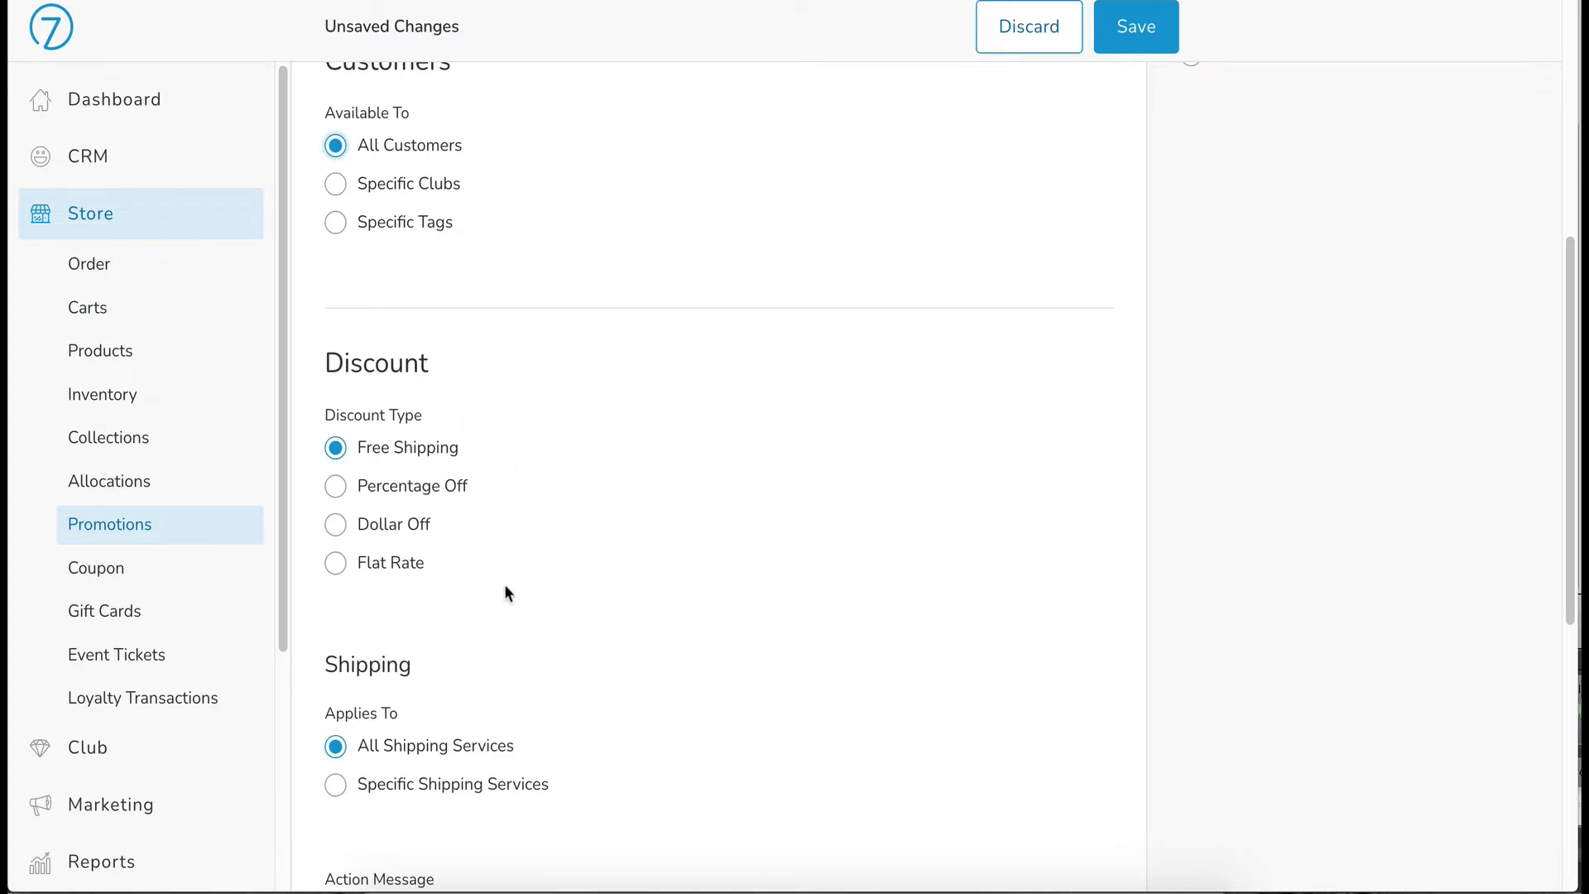
mouse_move(430, 445)
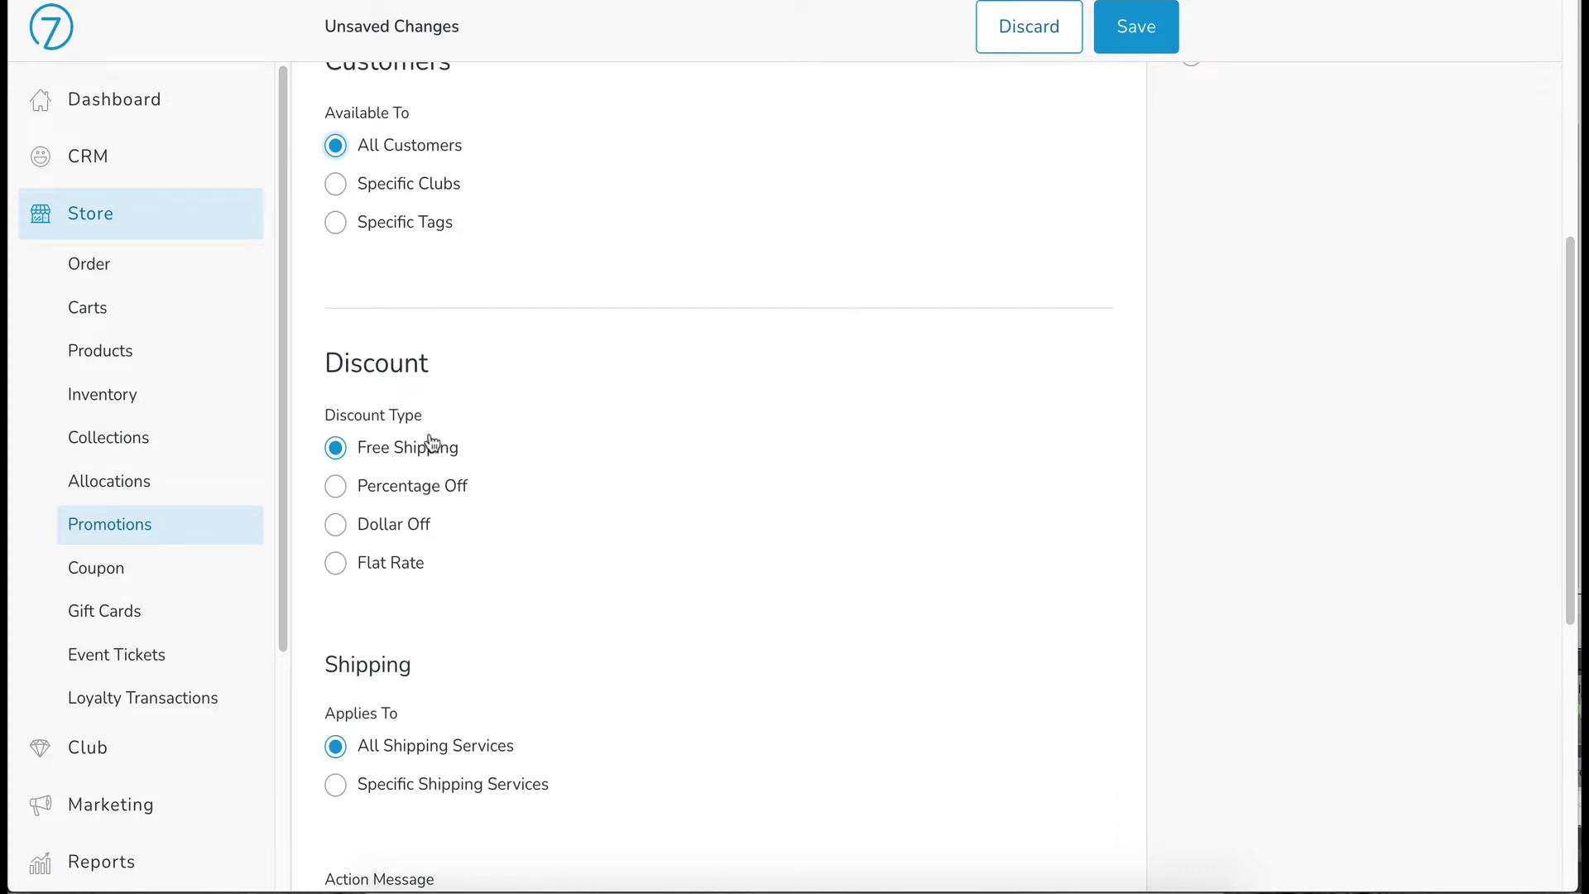
mouse_move(558, 440)
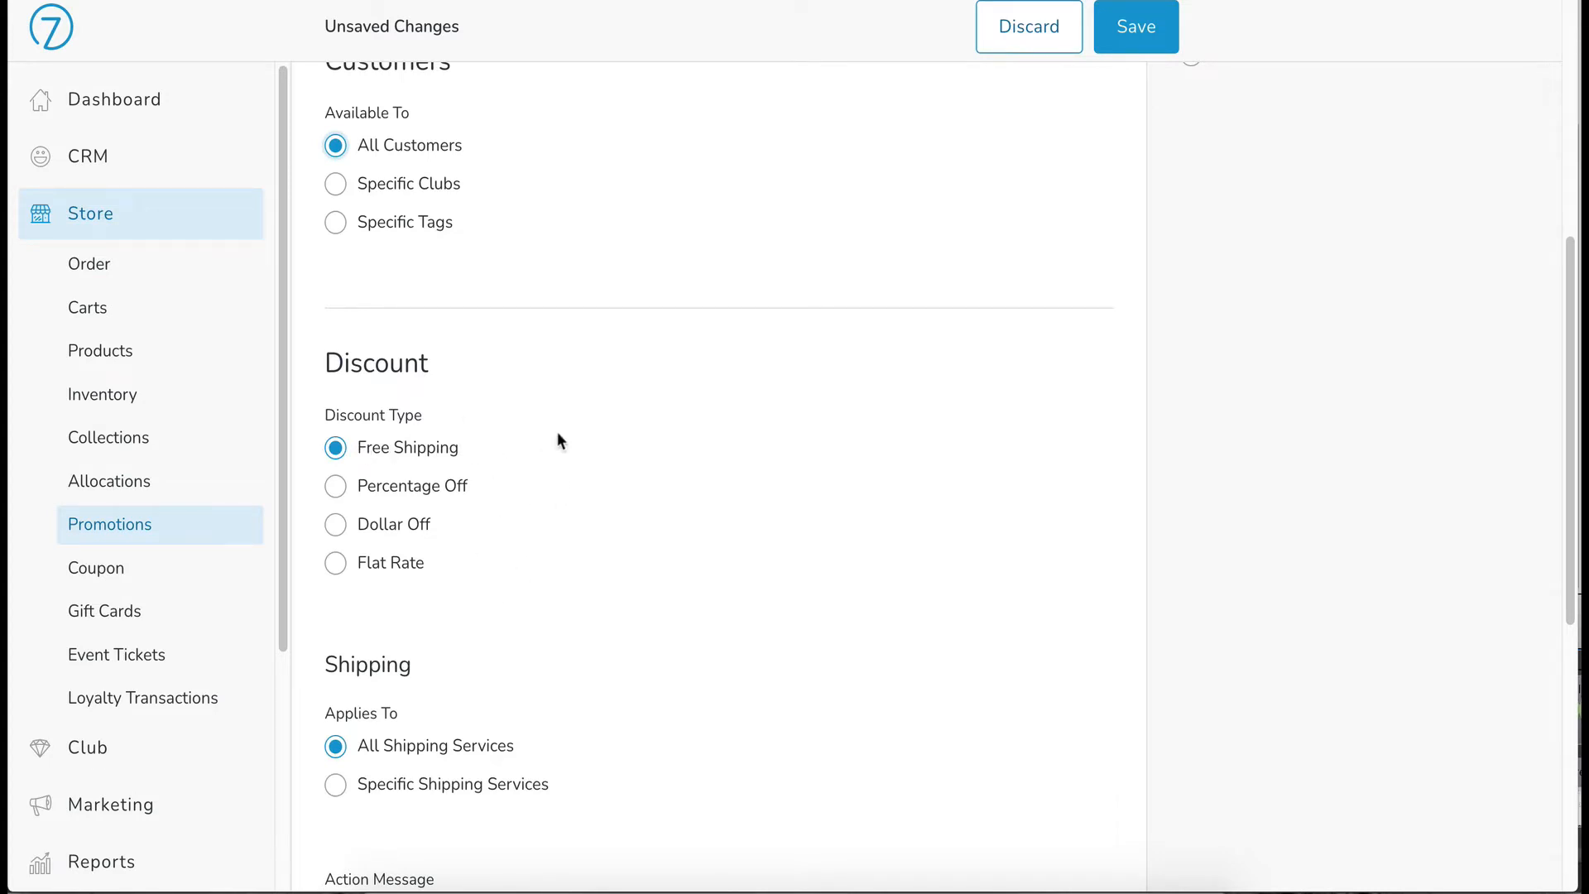
mouse_move(545, 444)
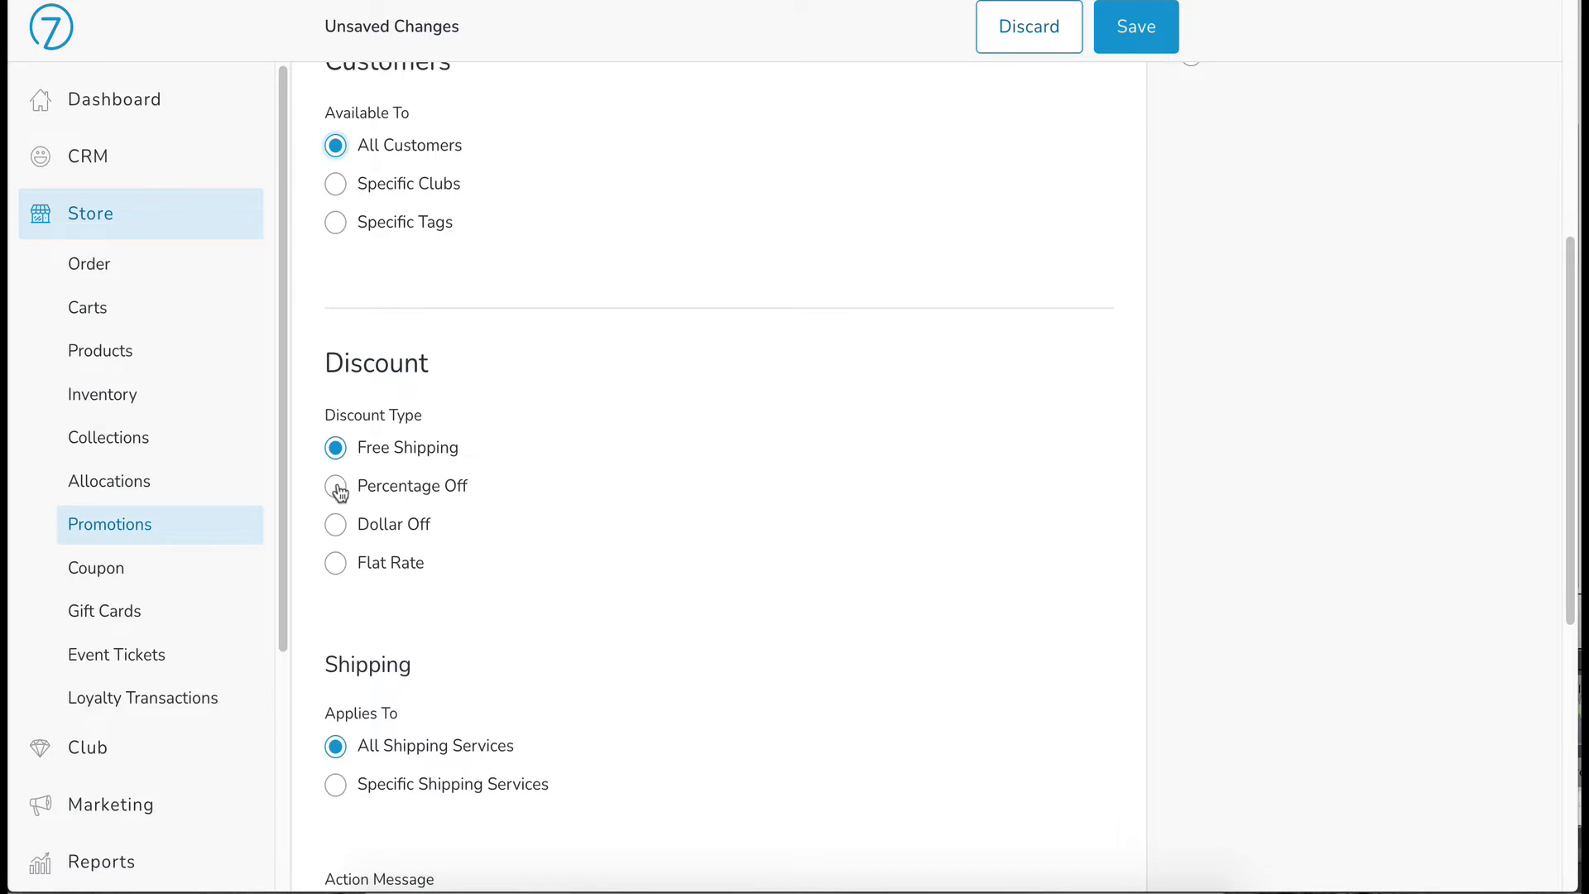
click(336, 485)
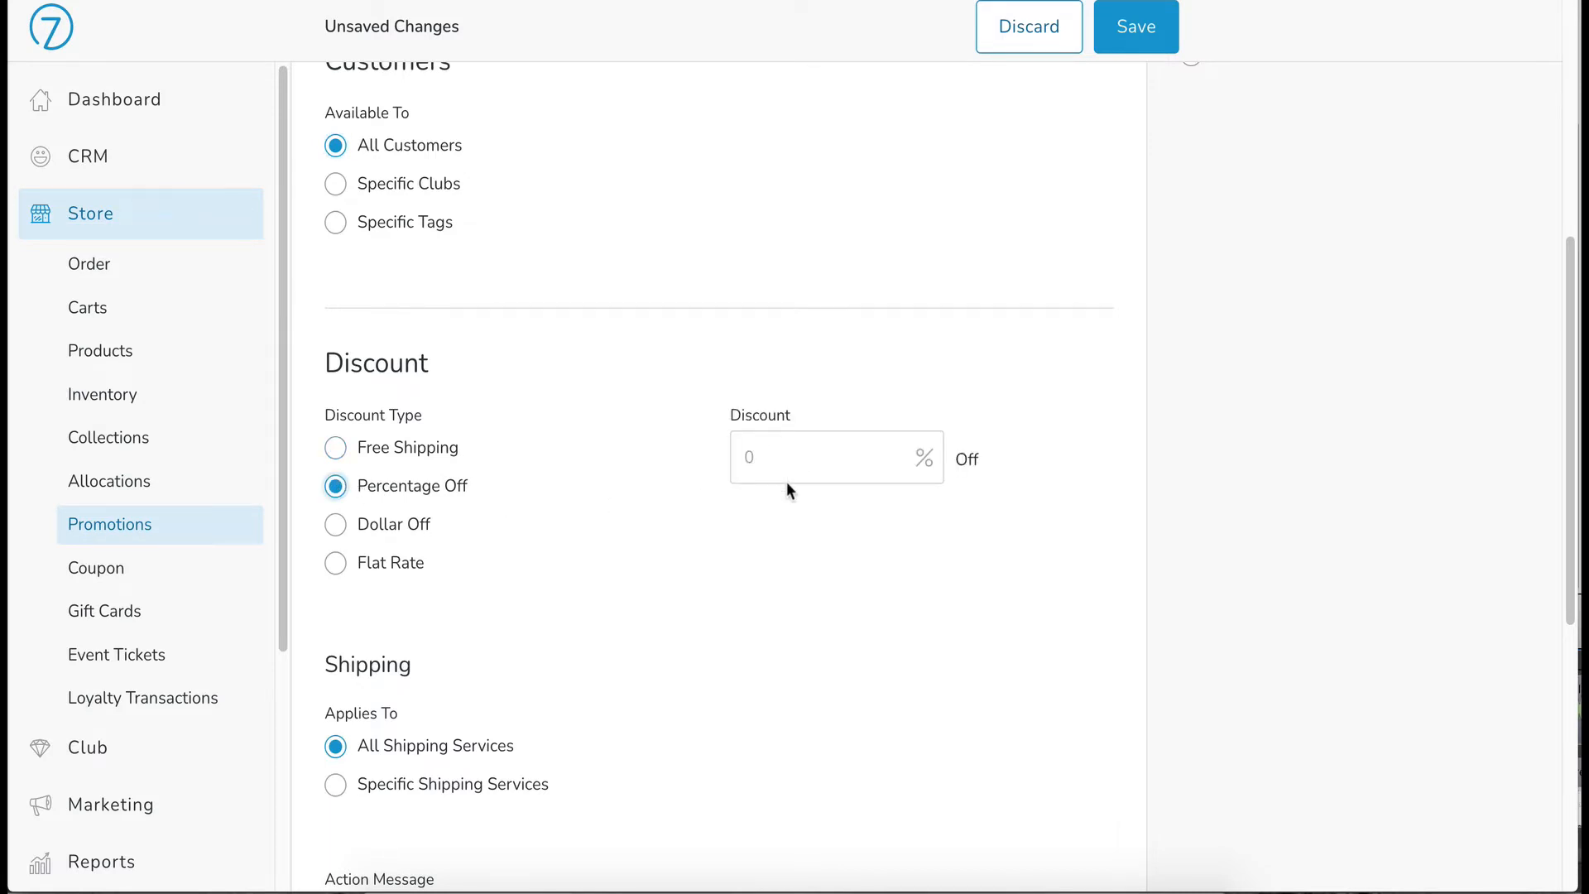
mouse_move(751, 486)
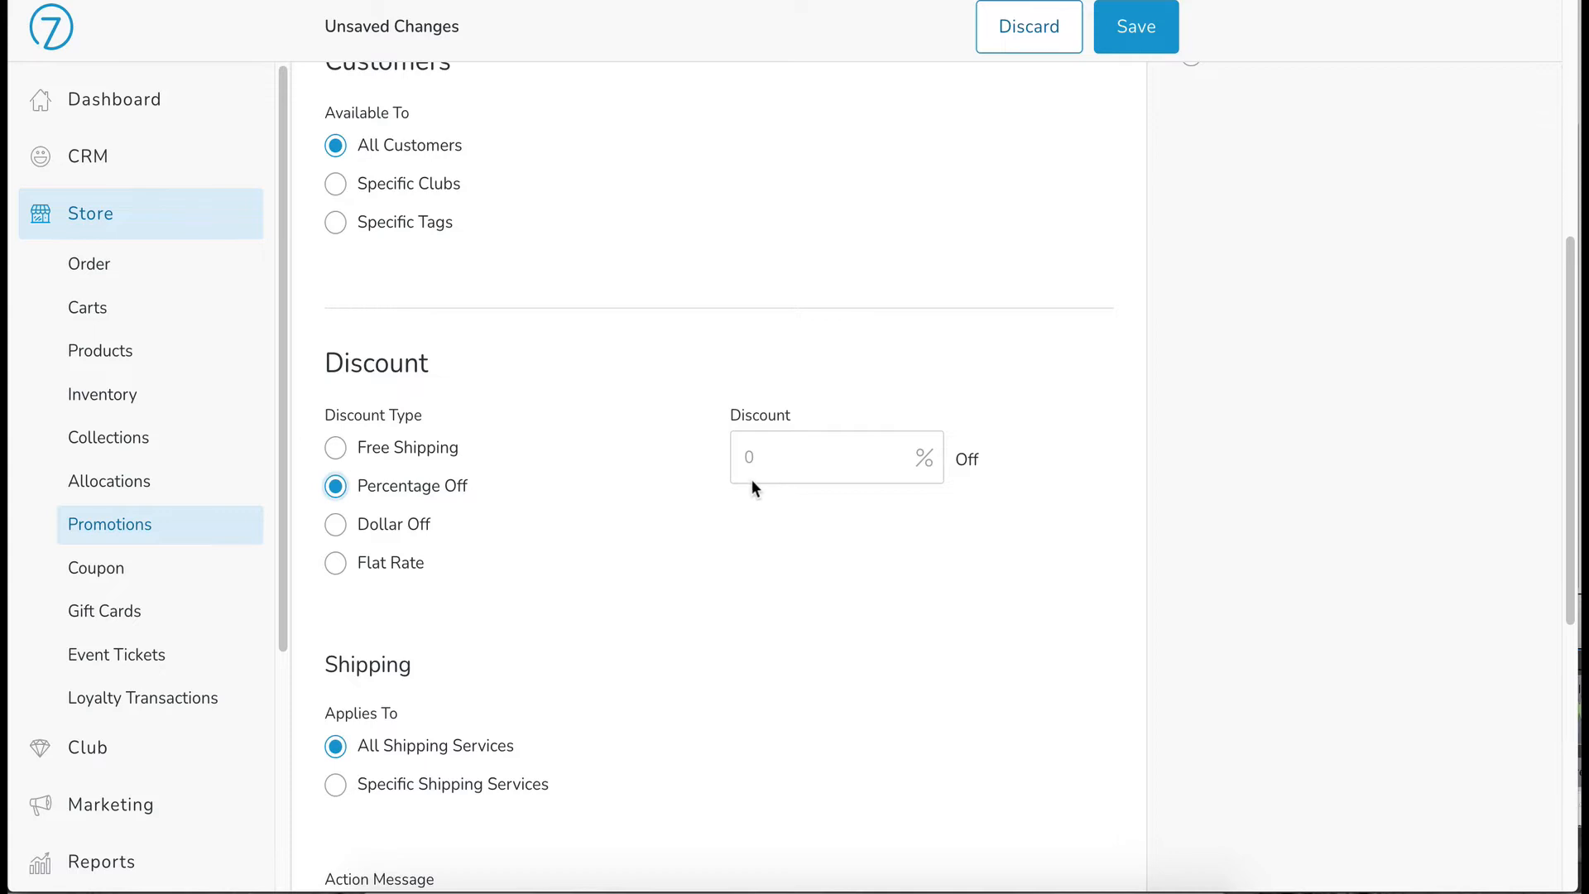
click(336, 525)
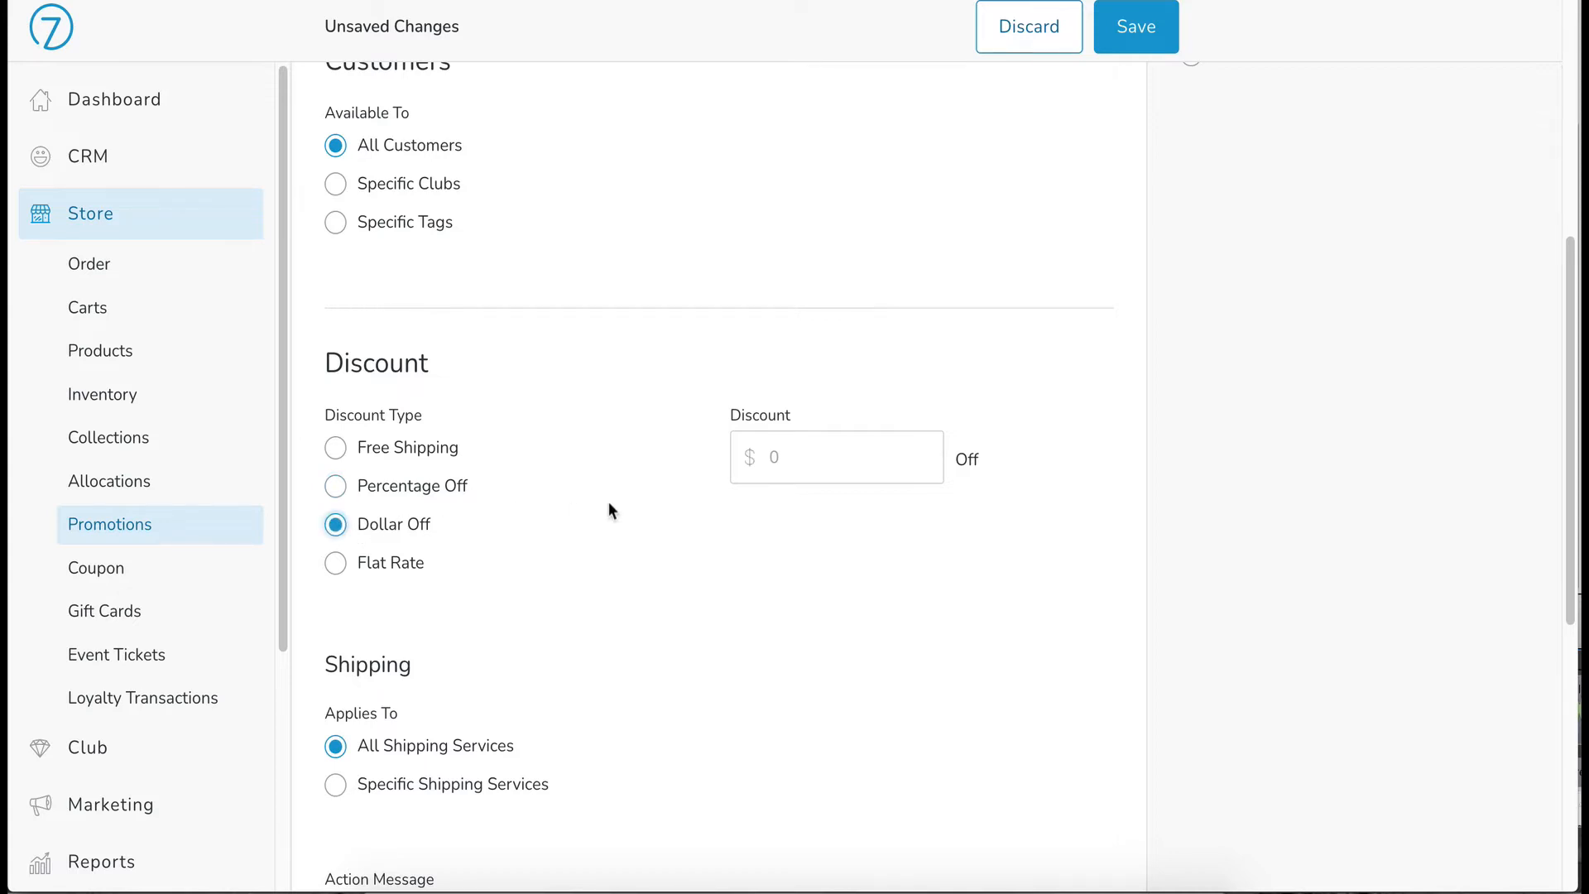
click(336, 562)
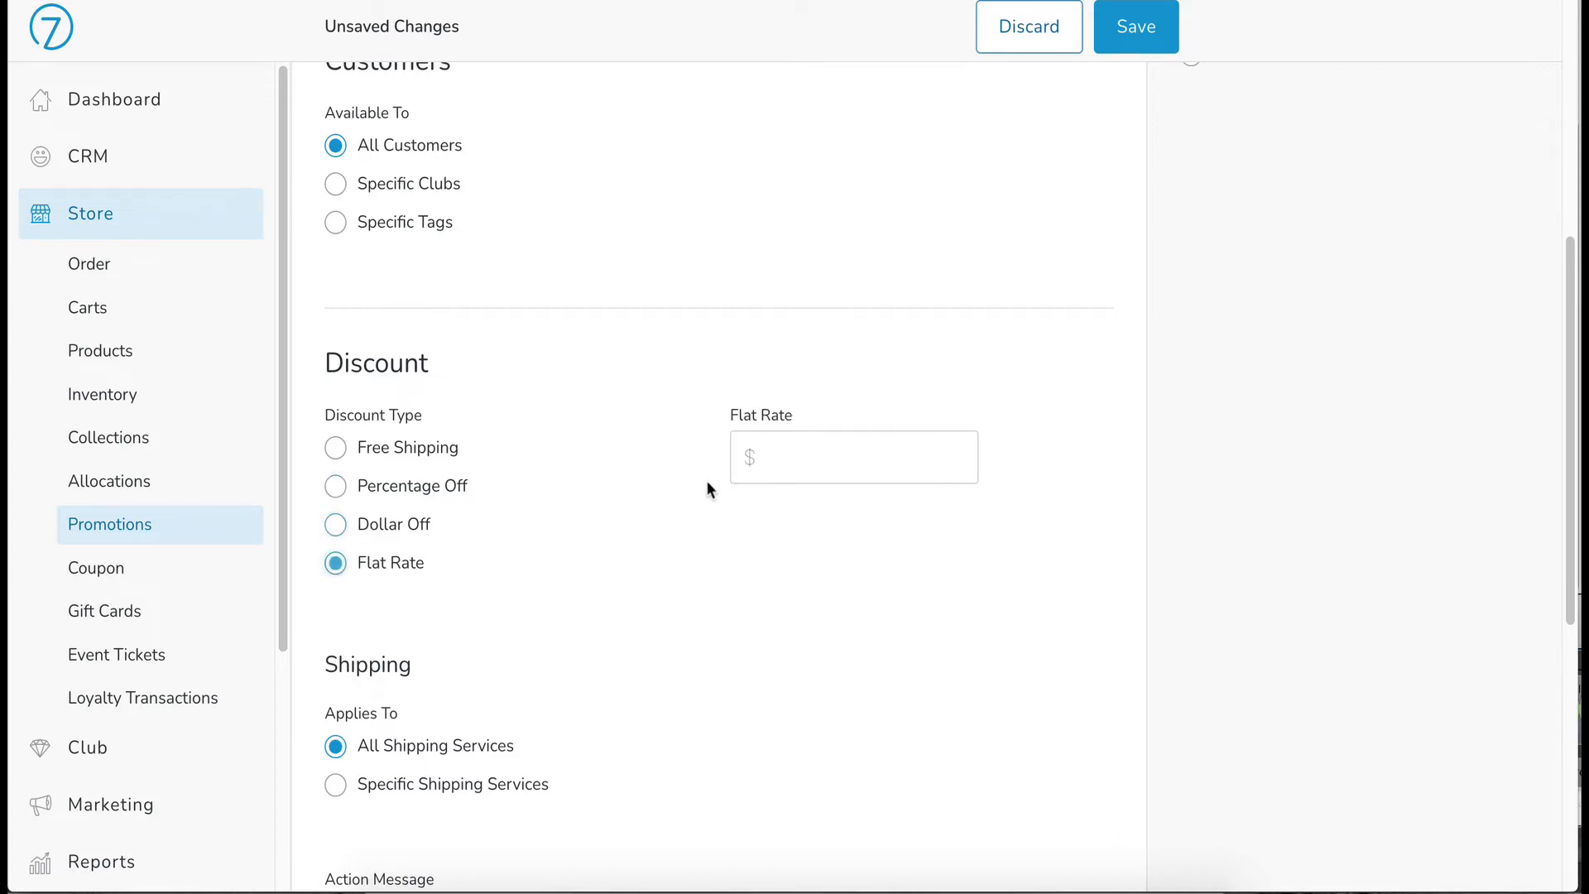
mouse_move(699, 534)
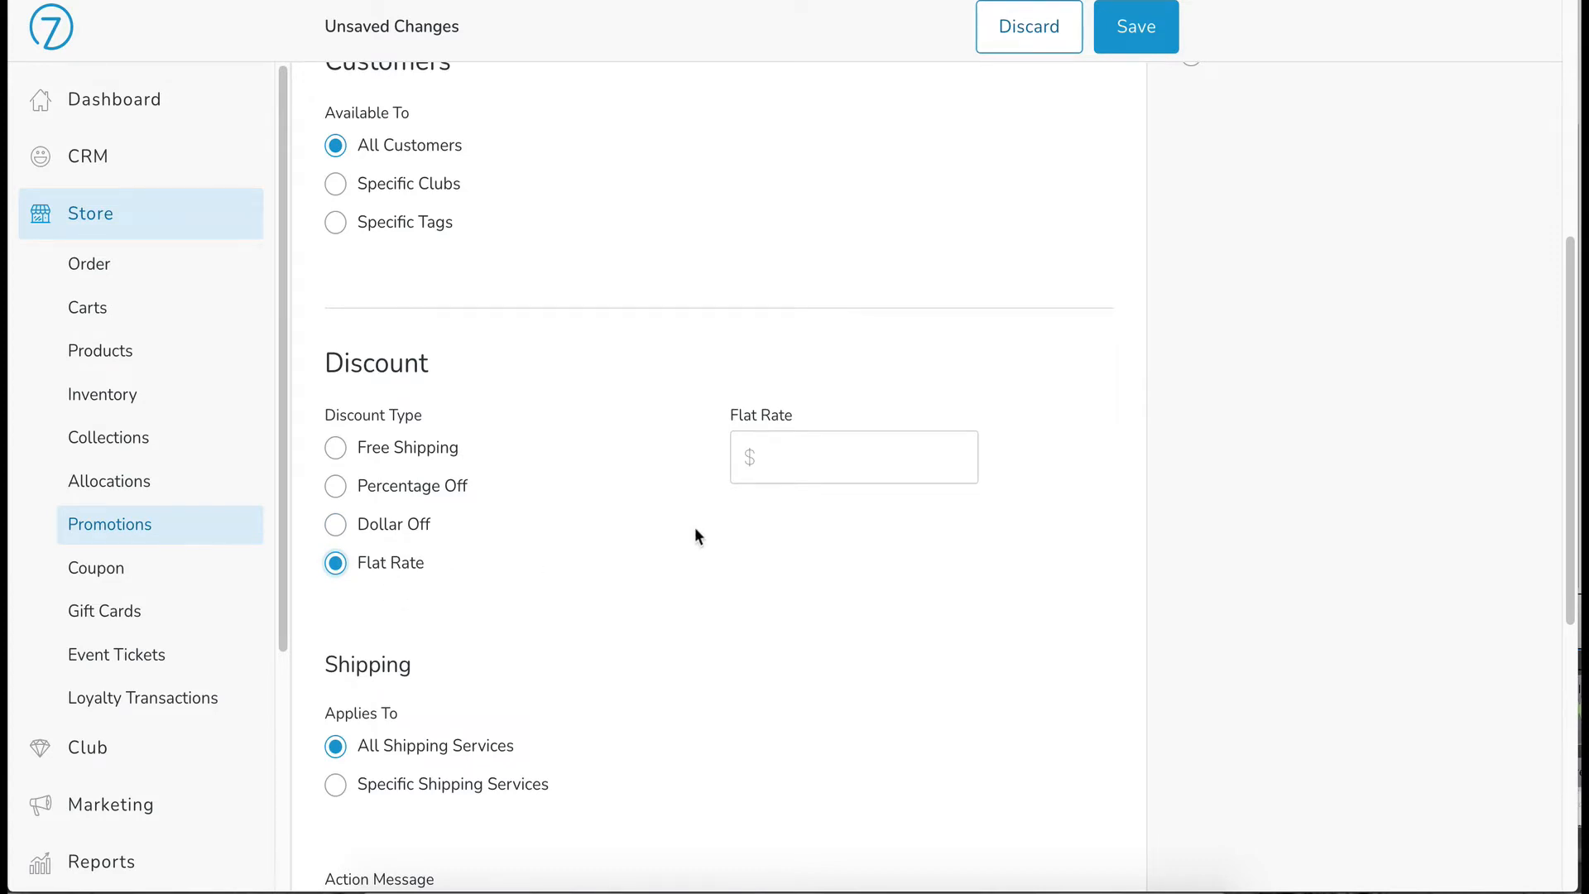
mouse_move(588, 535)
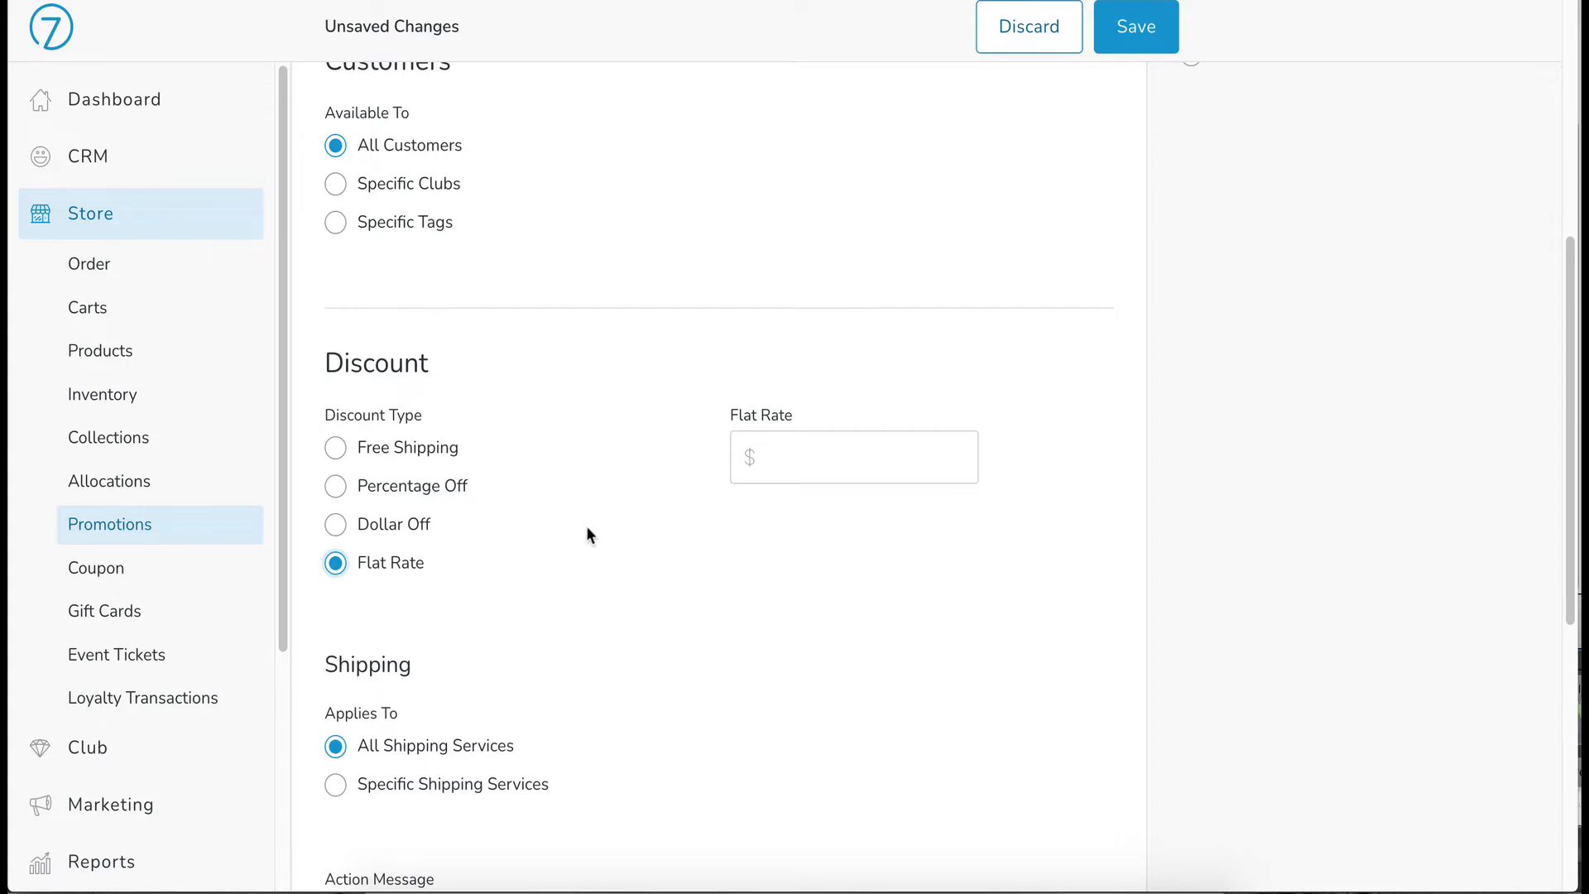
click(336, 447)
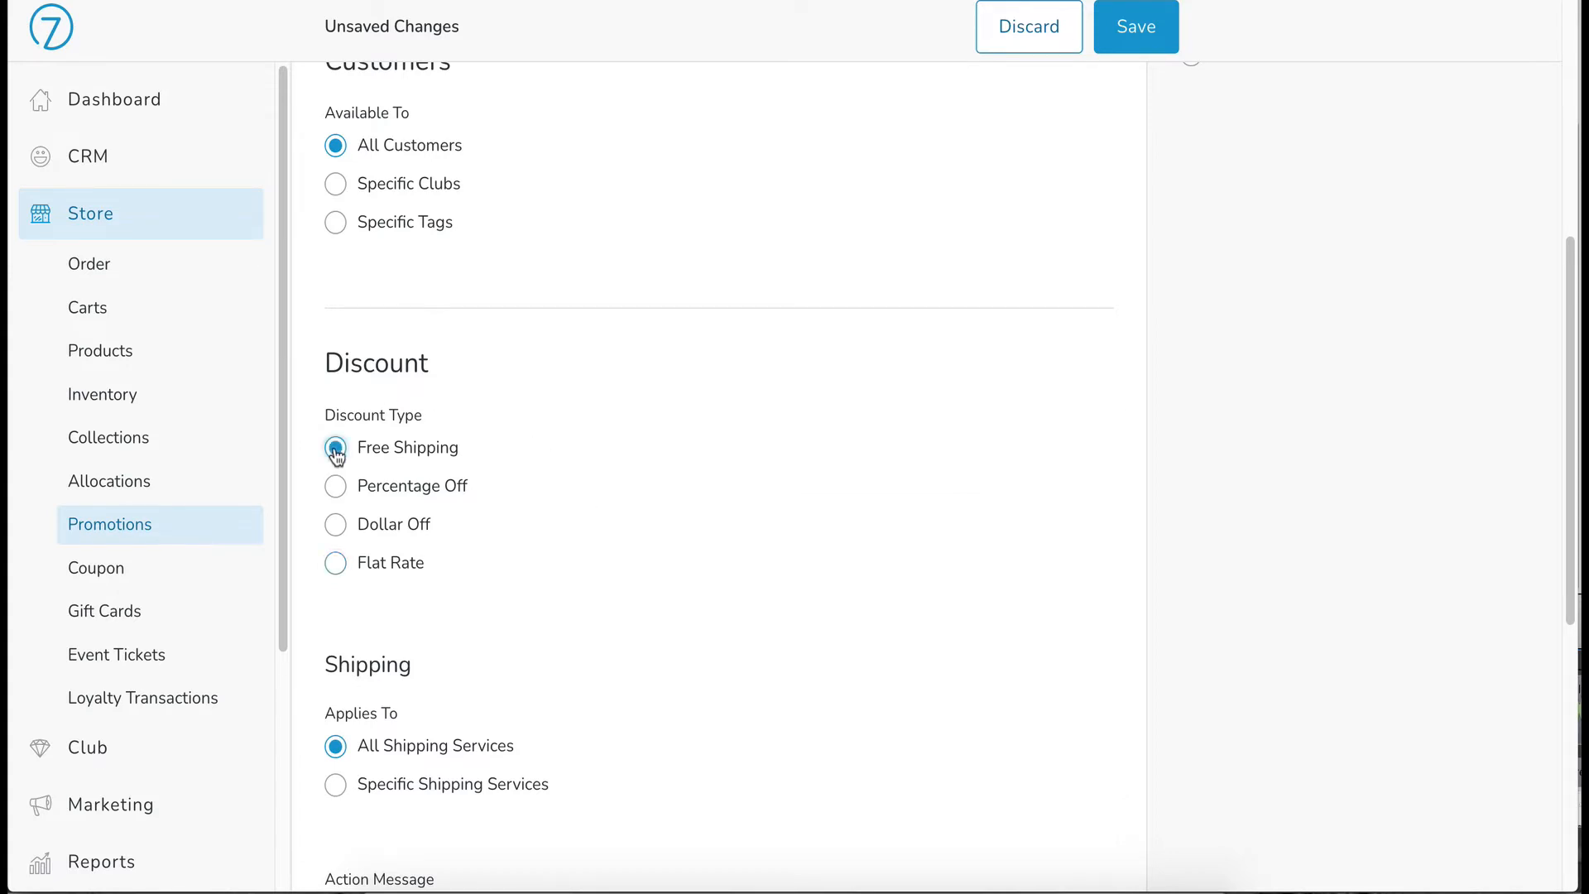
Apply the discount to Specific Shipping Services, selecting only West Coast: UPS Ground
scroll(down, 3)
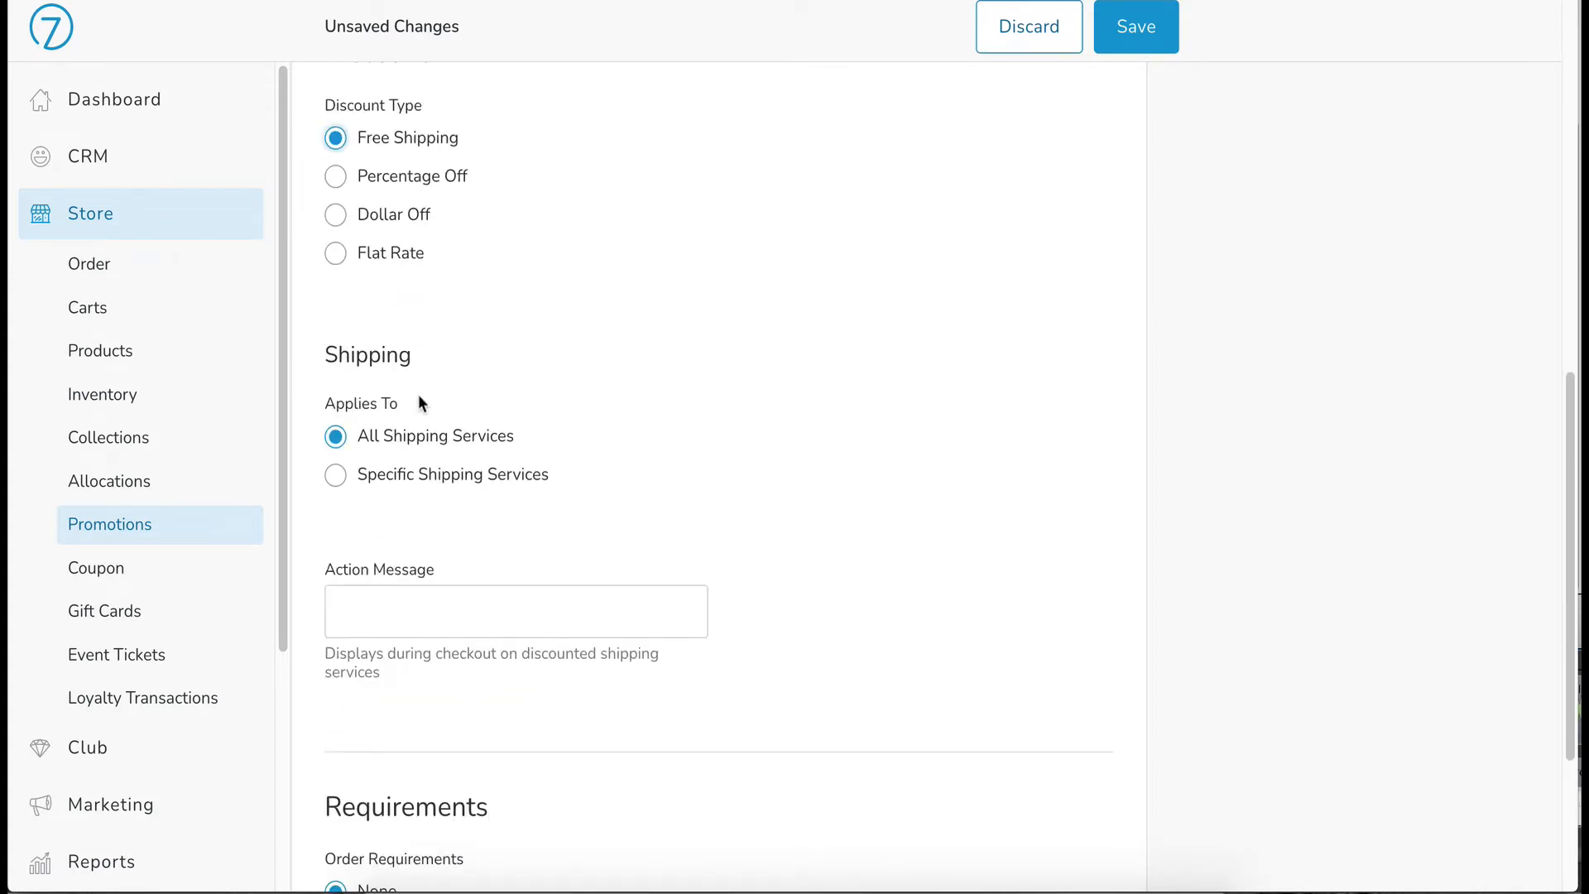
mouse_move(369, 394)
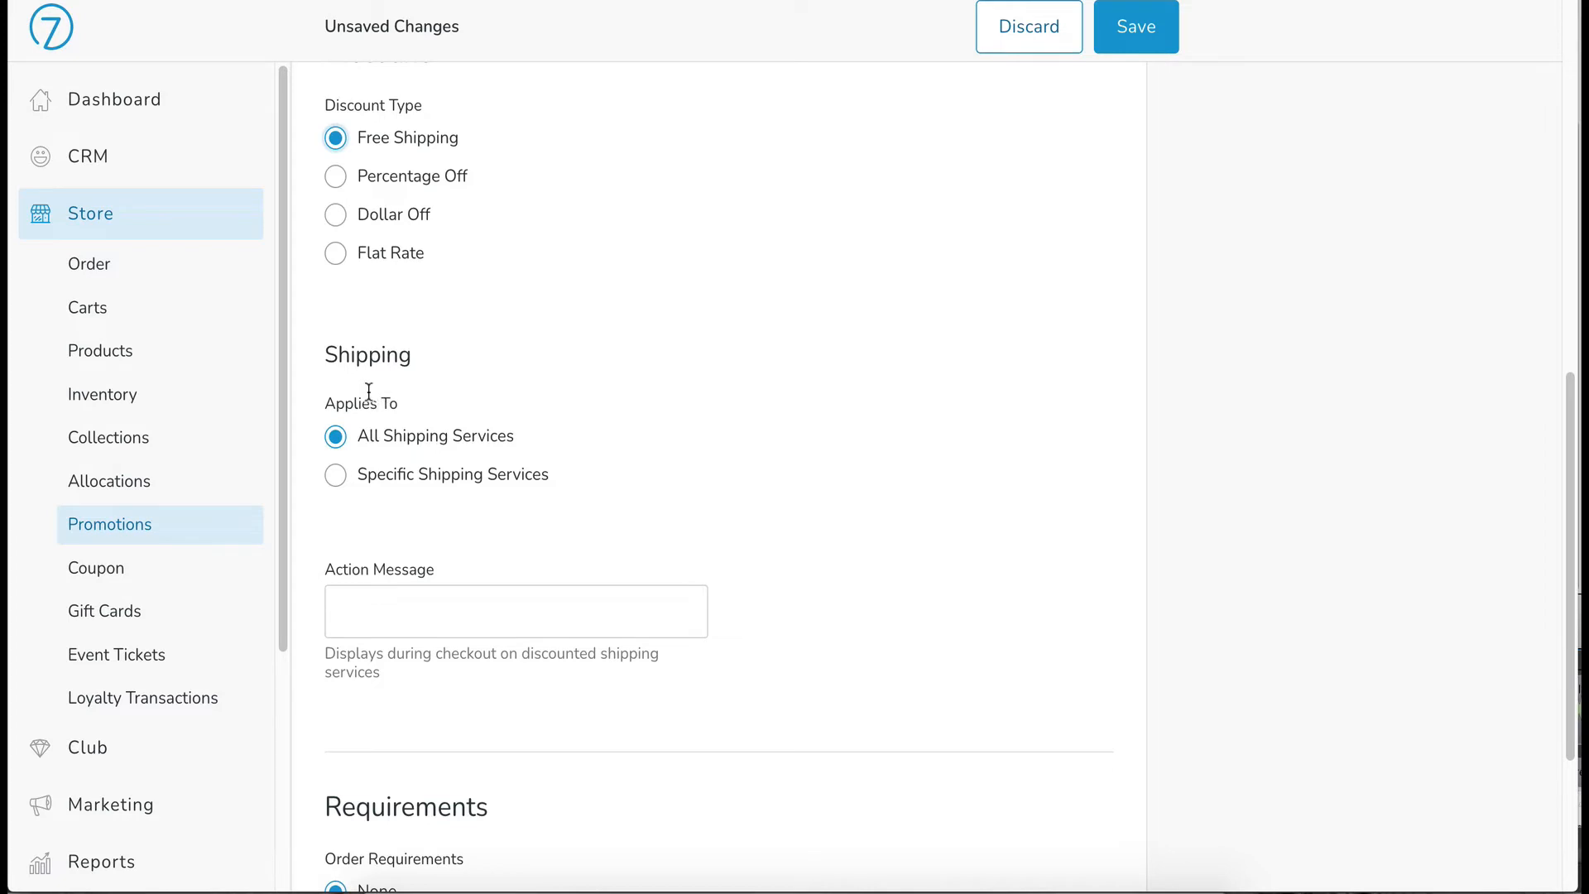
mouse_move(367, 460)
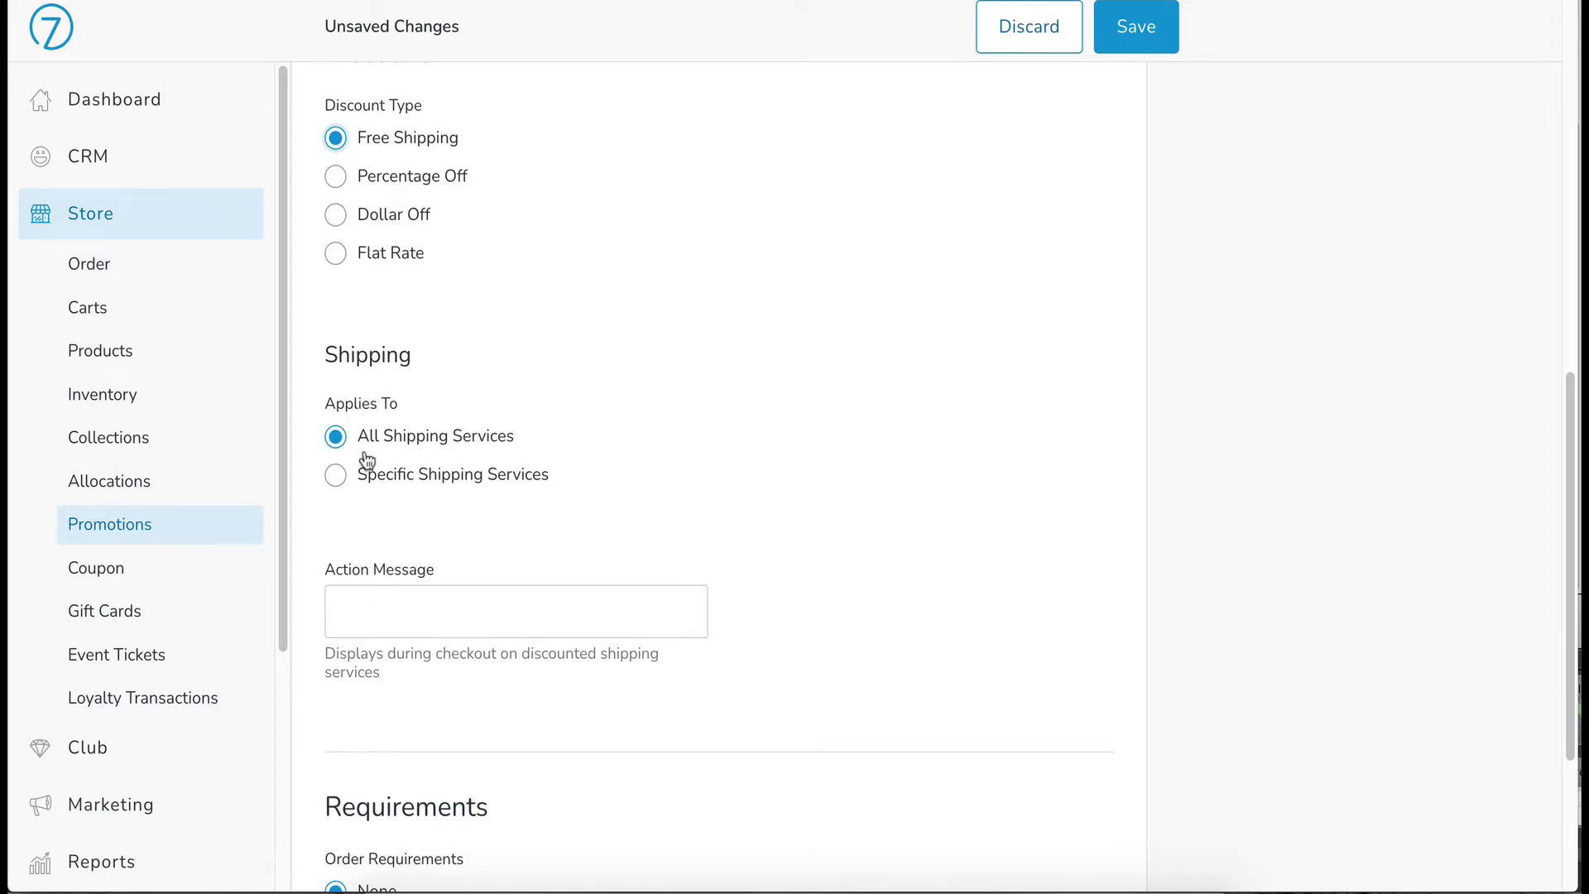
mouse_move(368, 481)
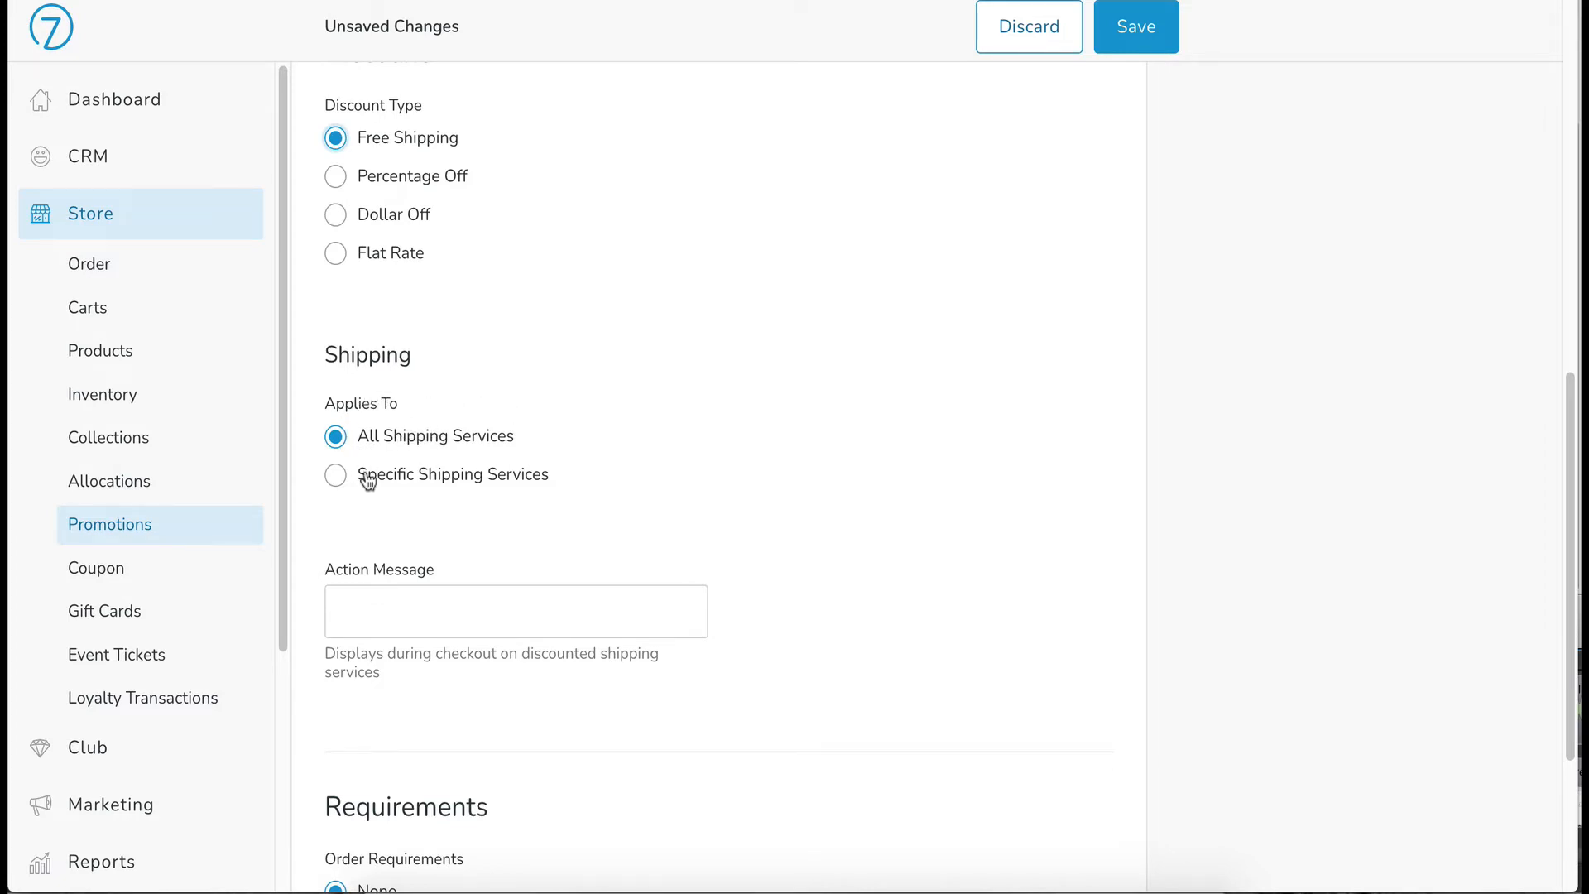
mouse_move(413, 509)
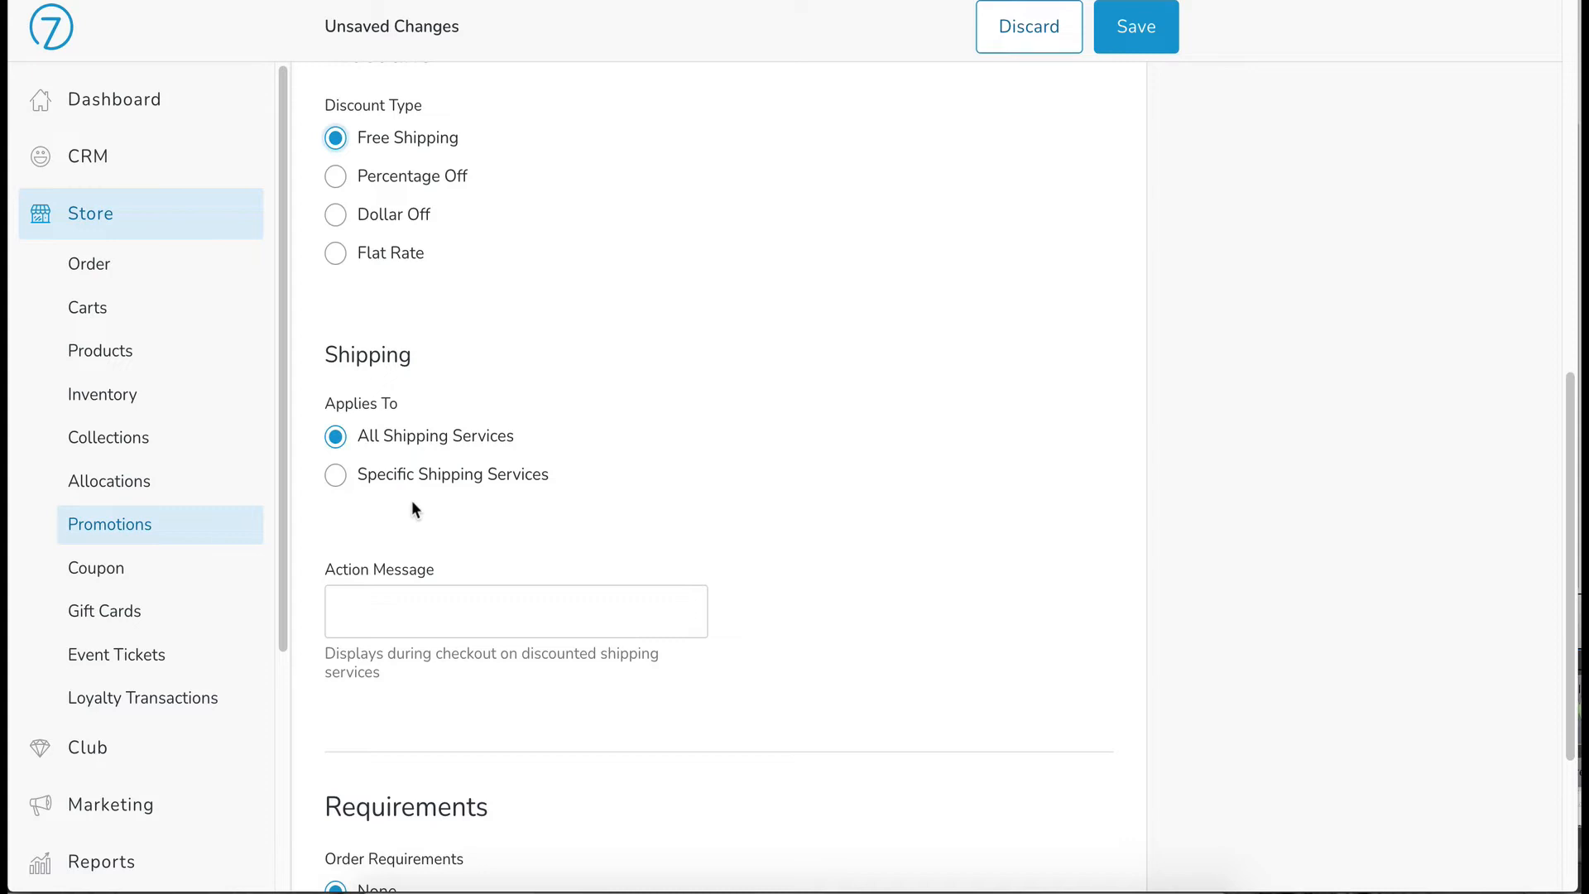
mouse_move(384, 467)
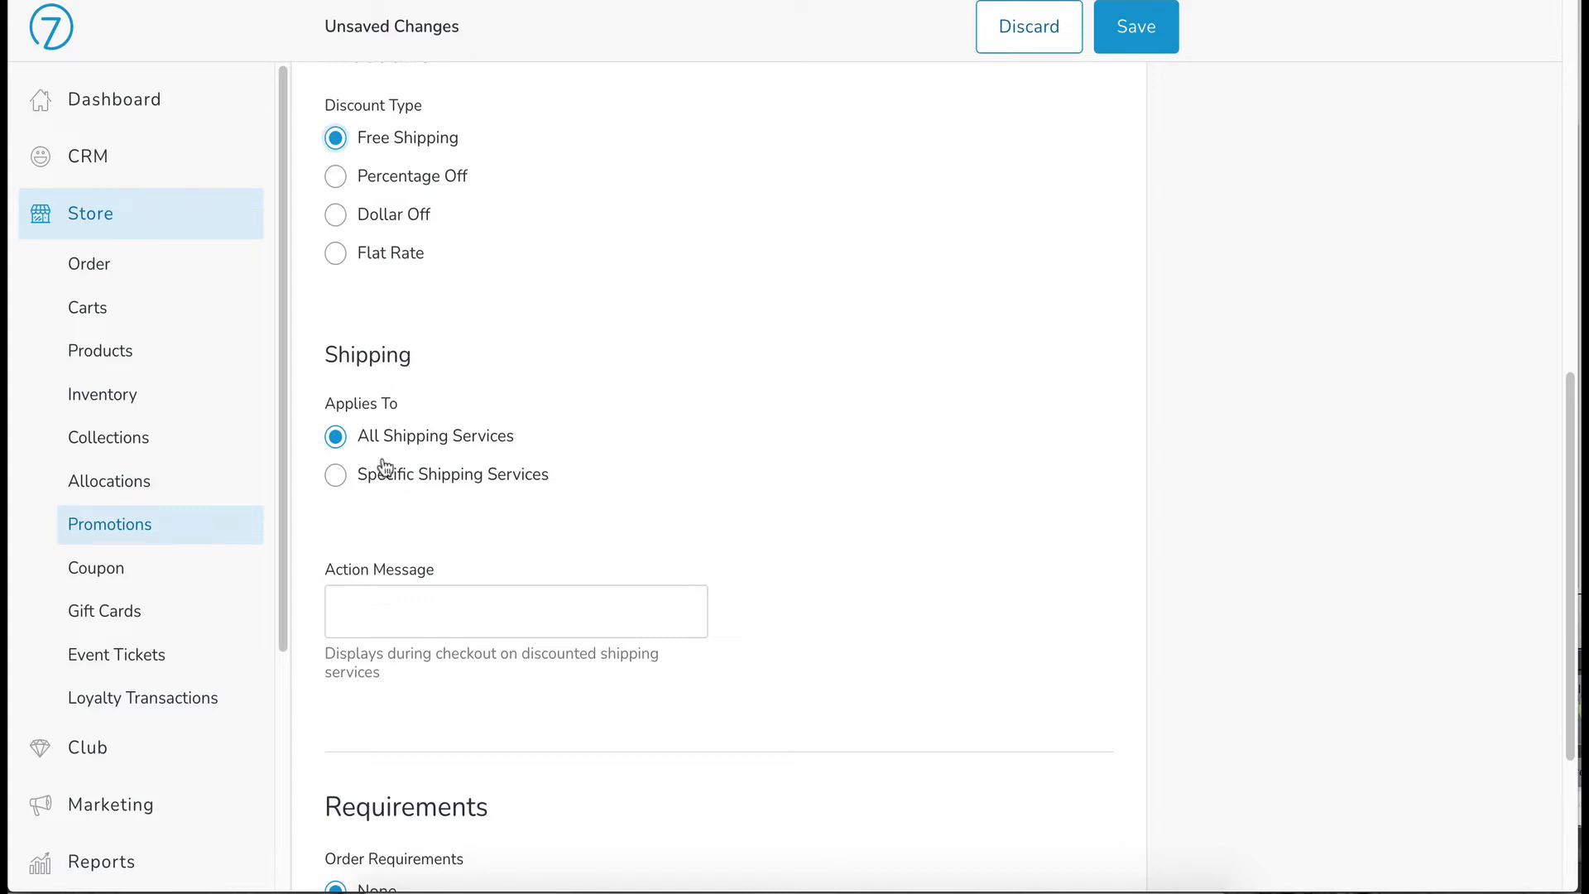
click(336, 475)
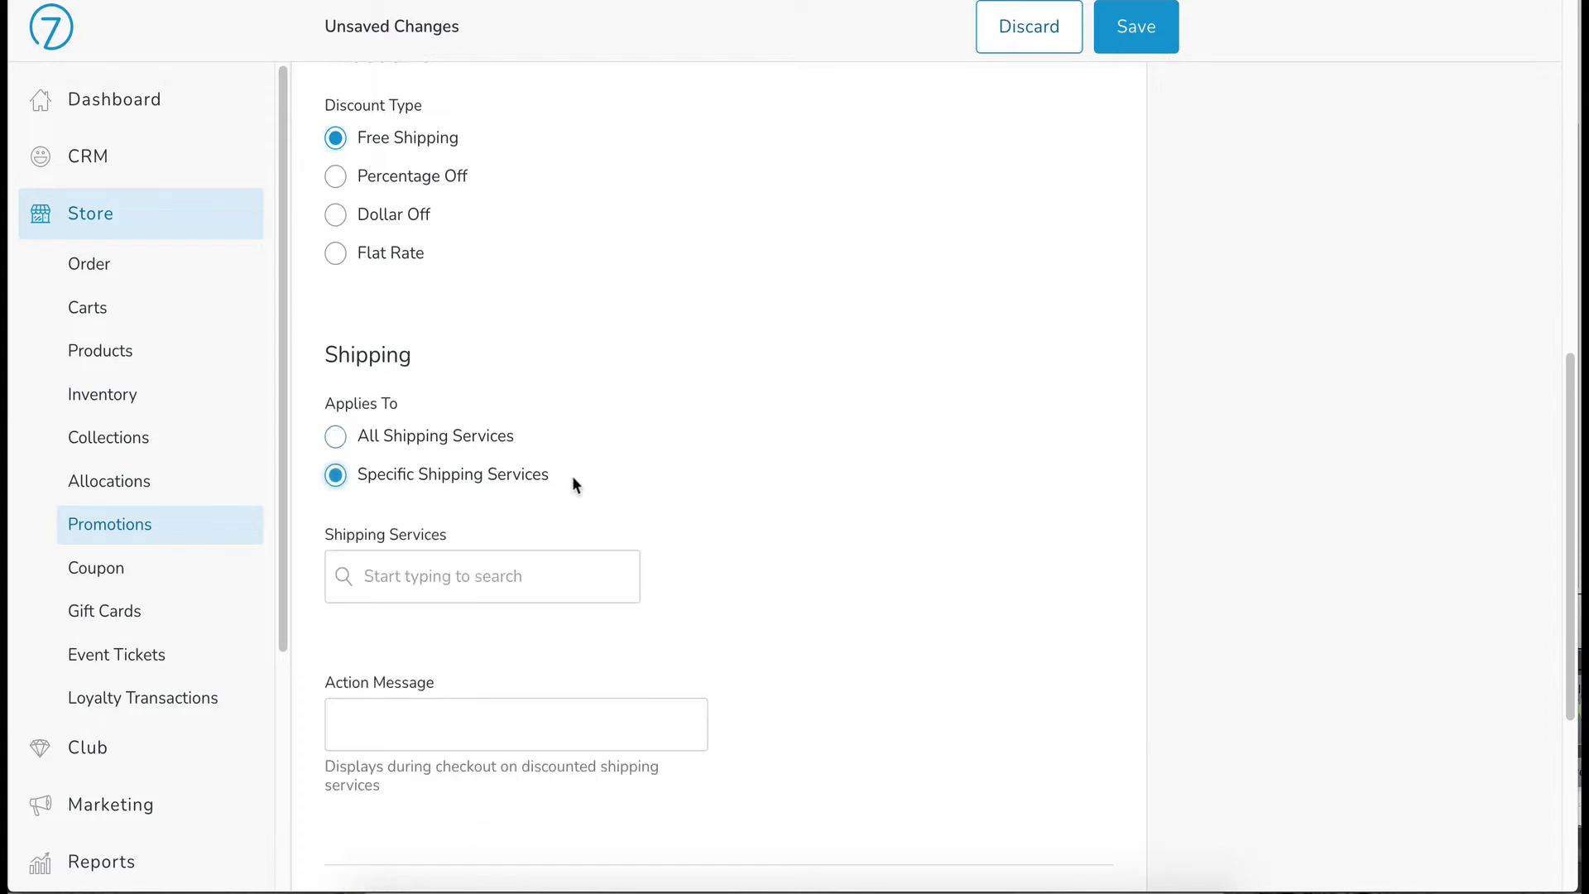
click(482, 576)
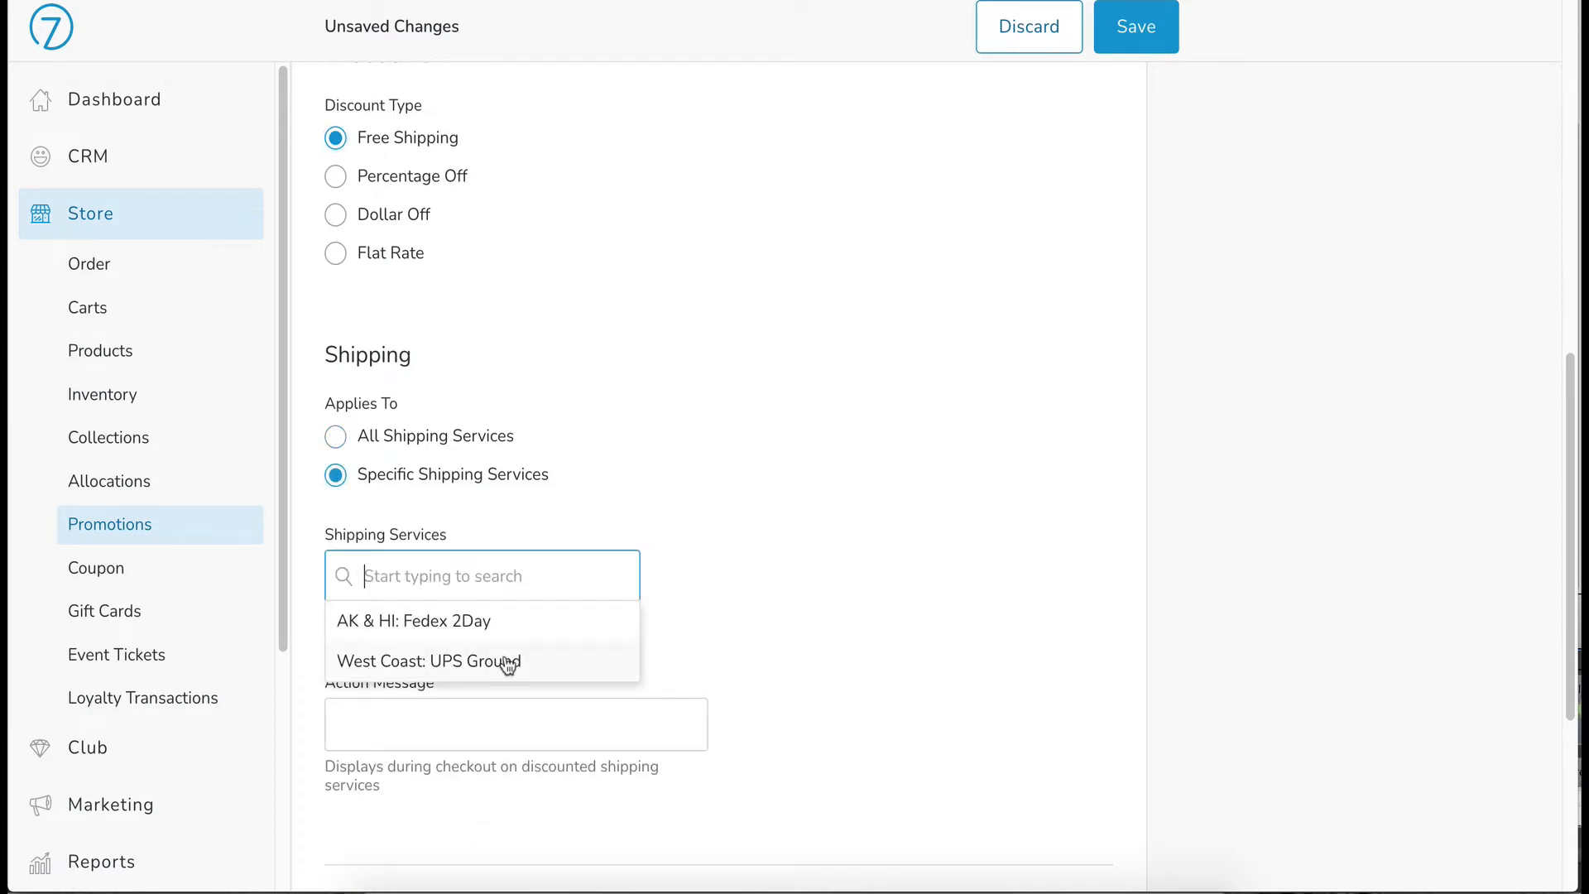
click(427, 660)
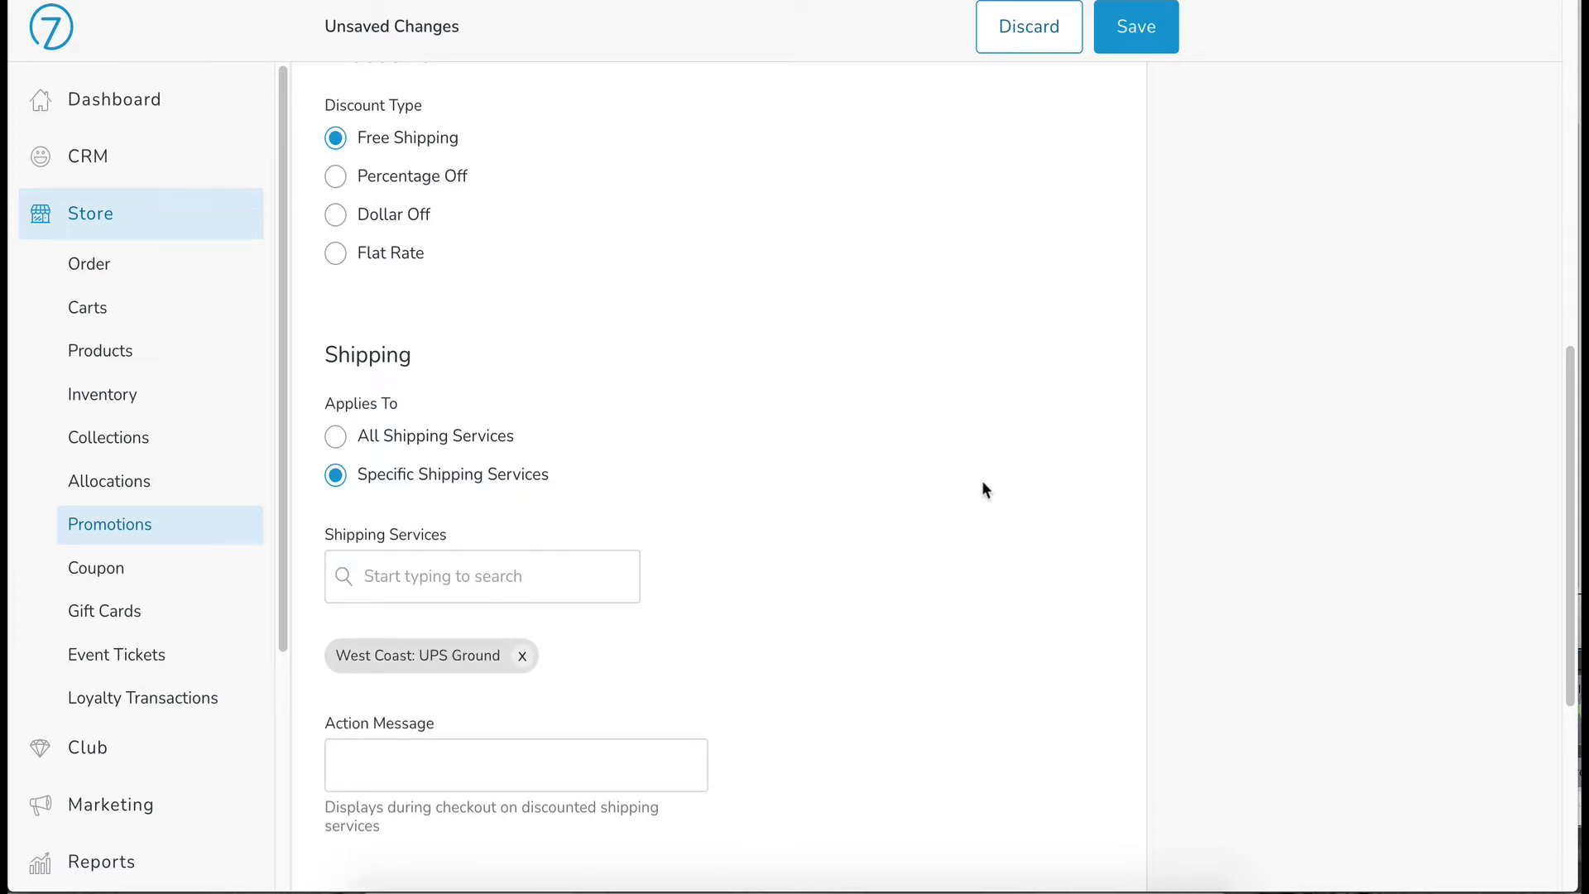
mouse_move(657, 586)
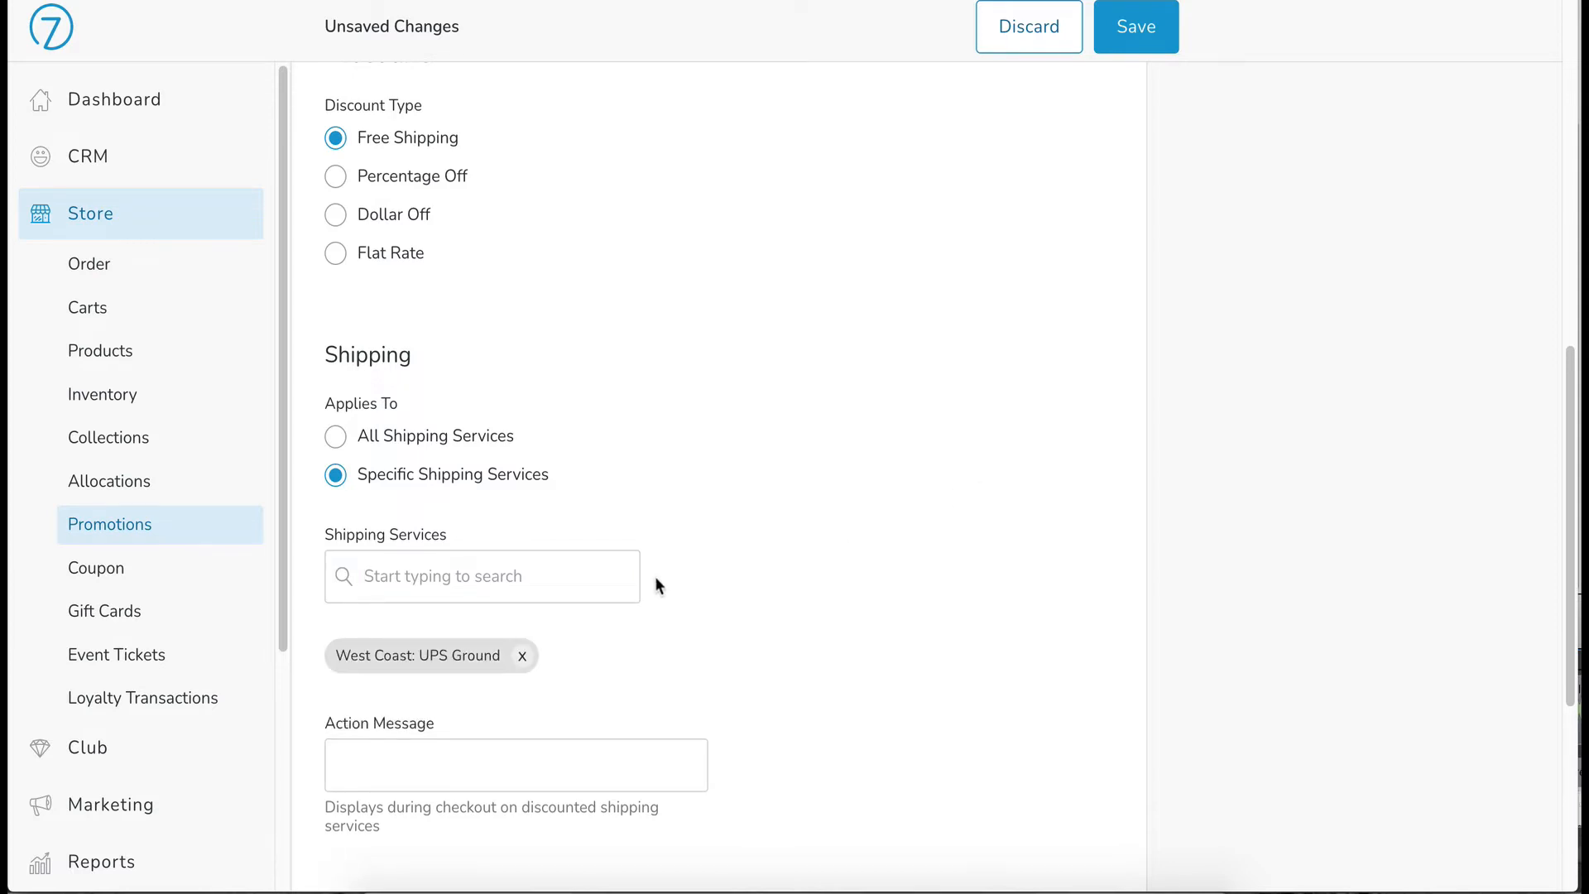
Set the Action Message to 'Order 12 and receive complimentary shipping!'
scroll(down, 3)
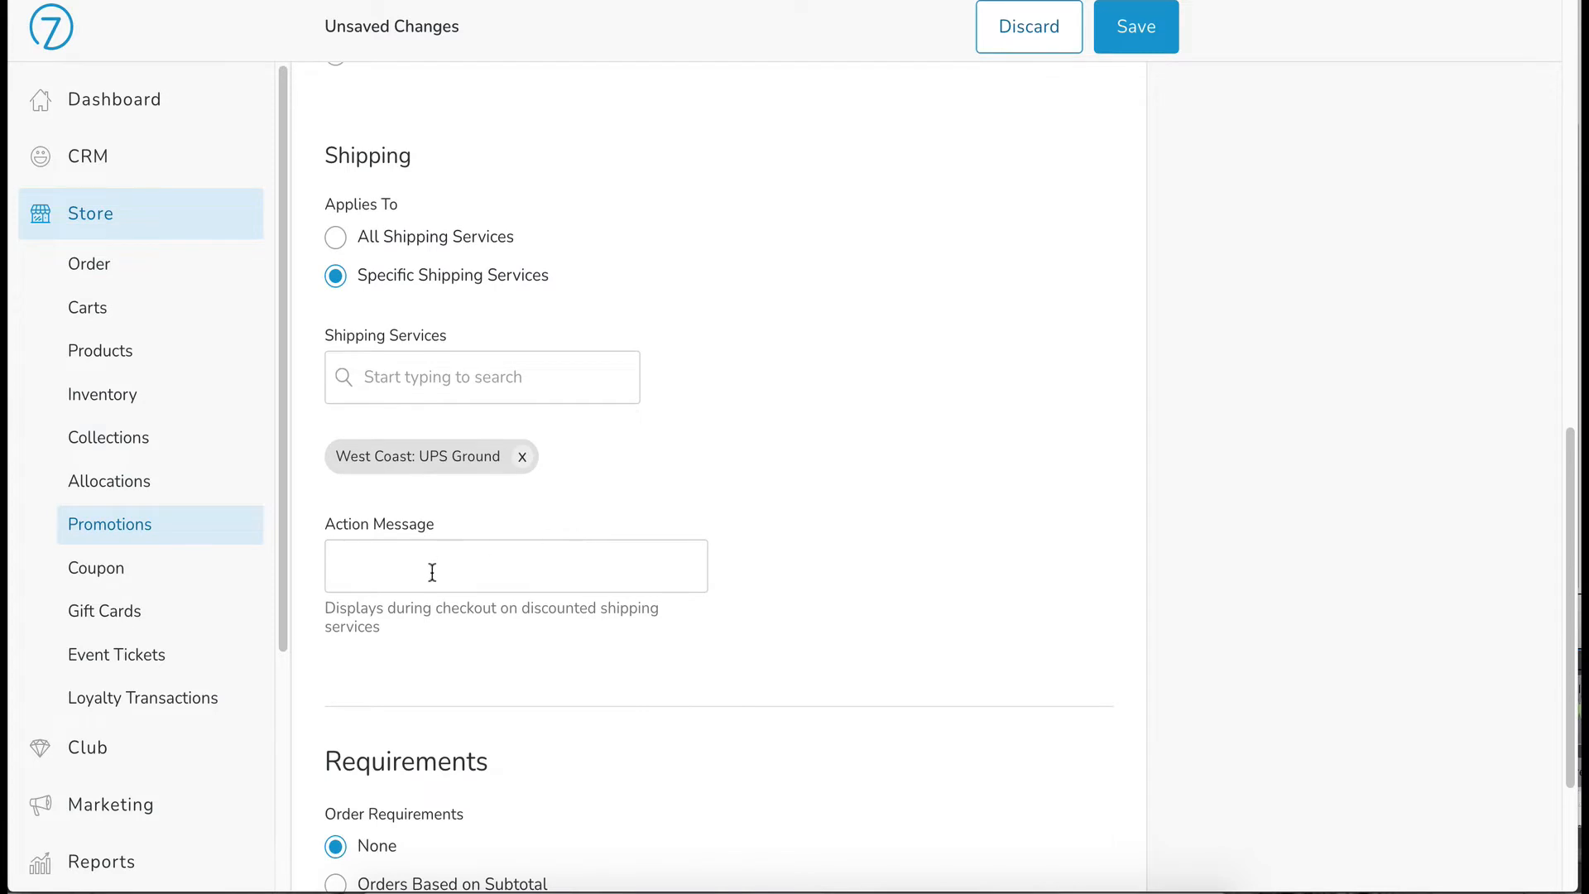
click(515, 566)
text(Order 12)
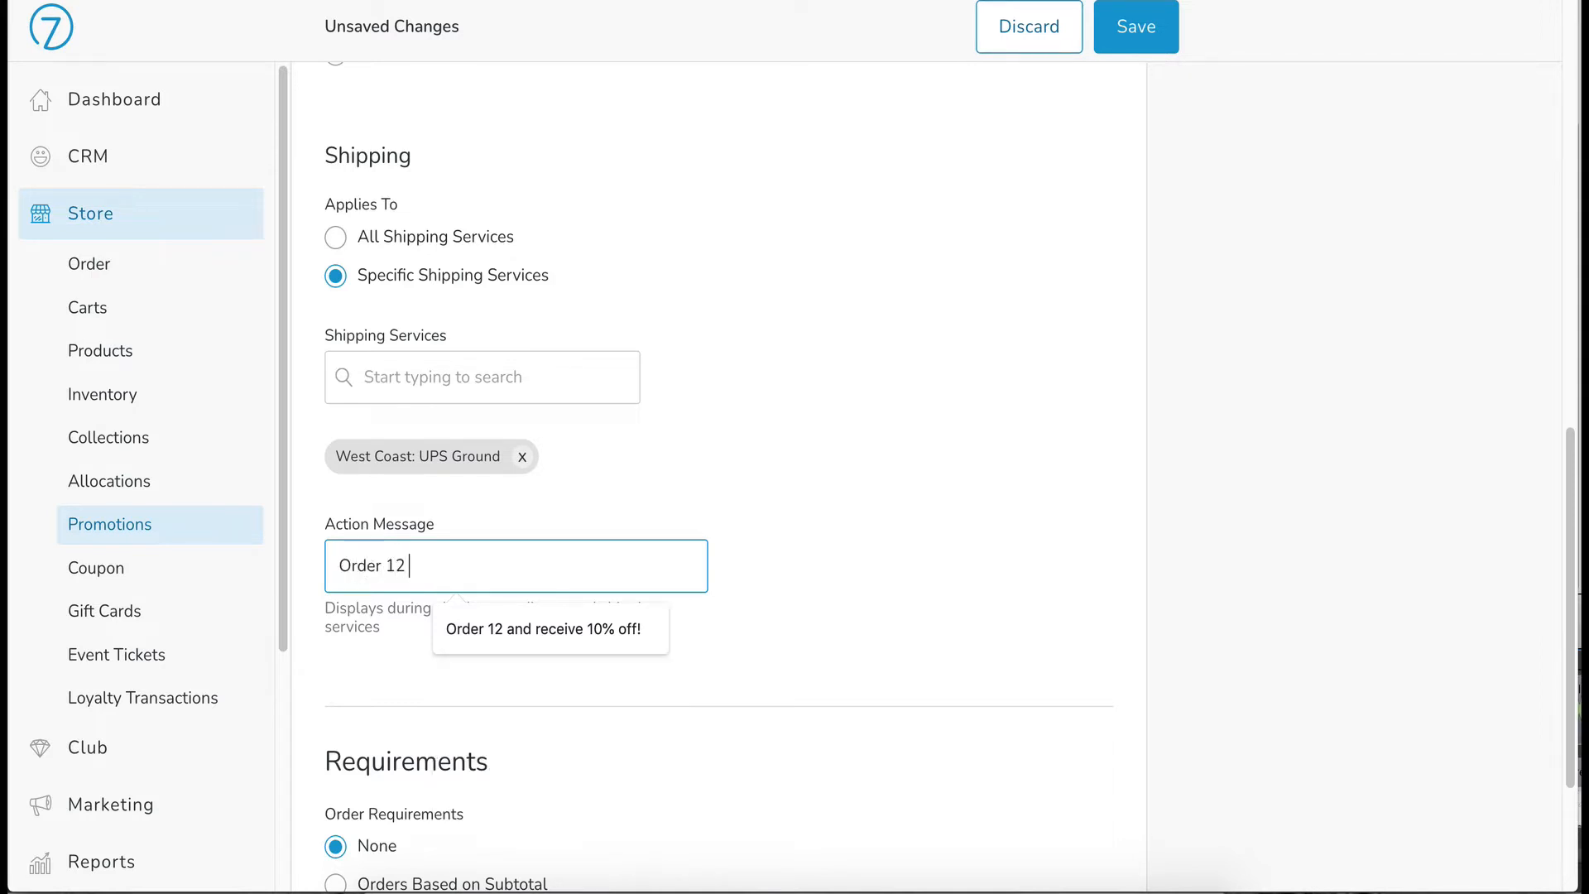
text(and receive)
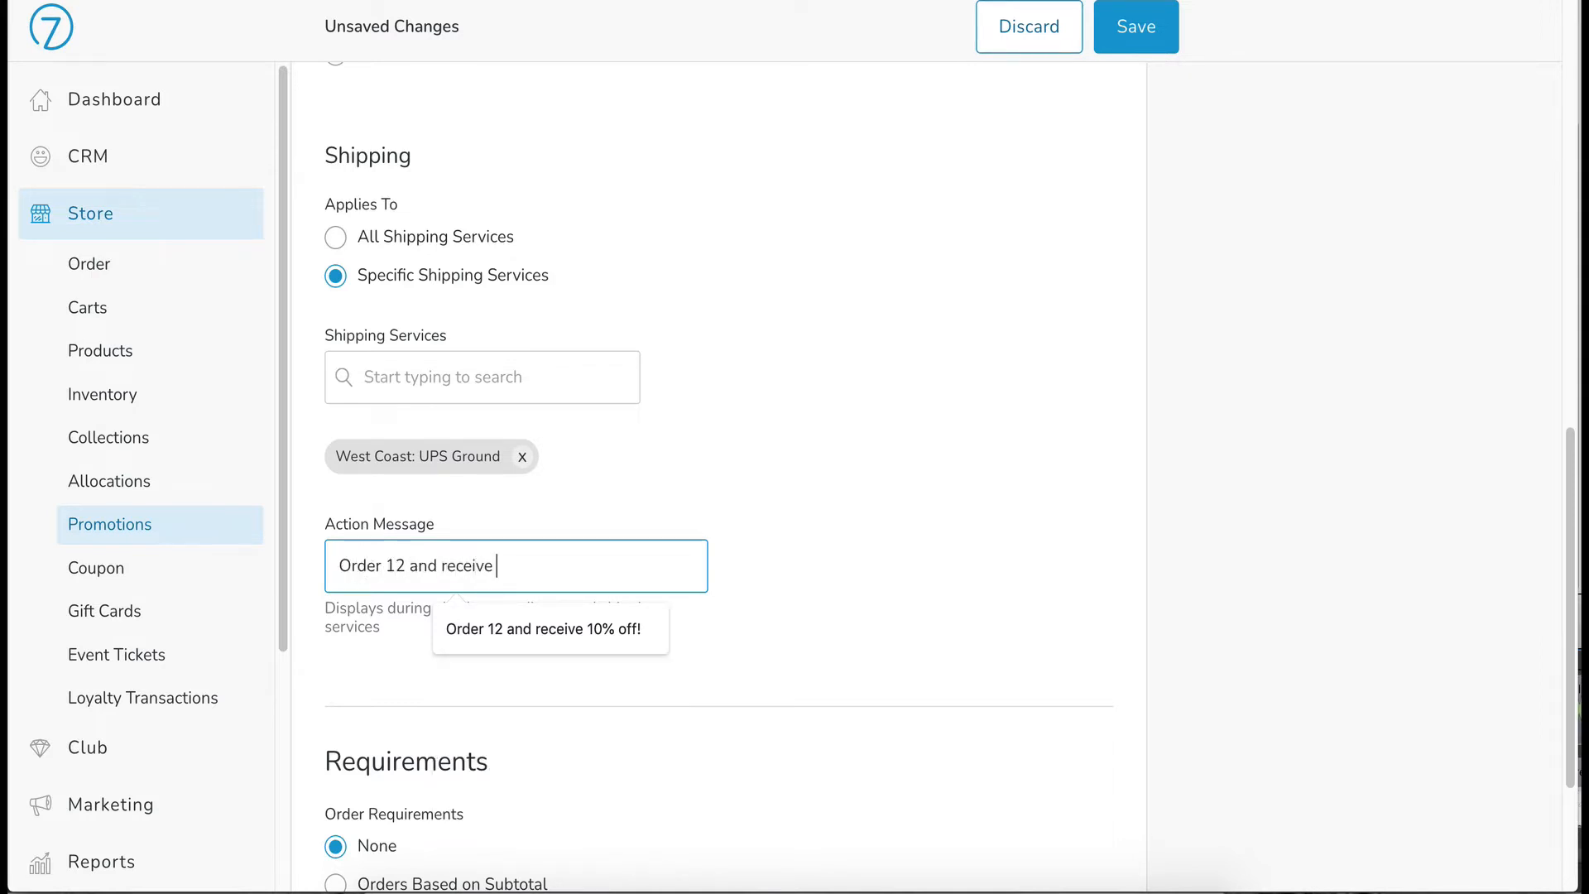
text(complimentar)
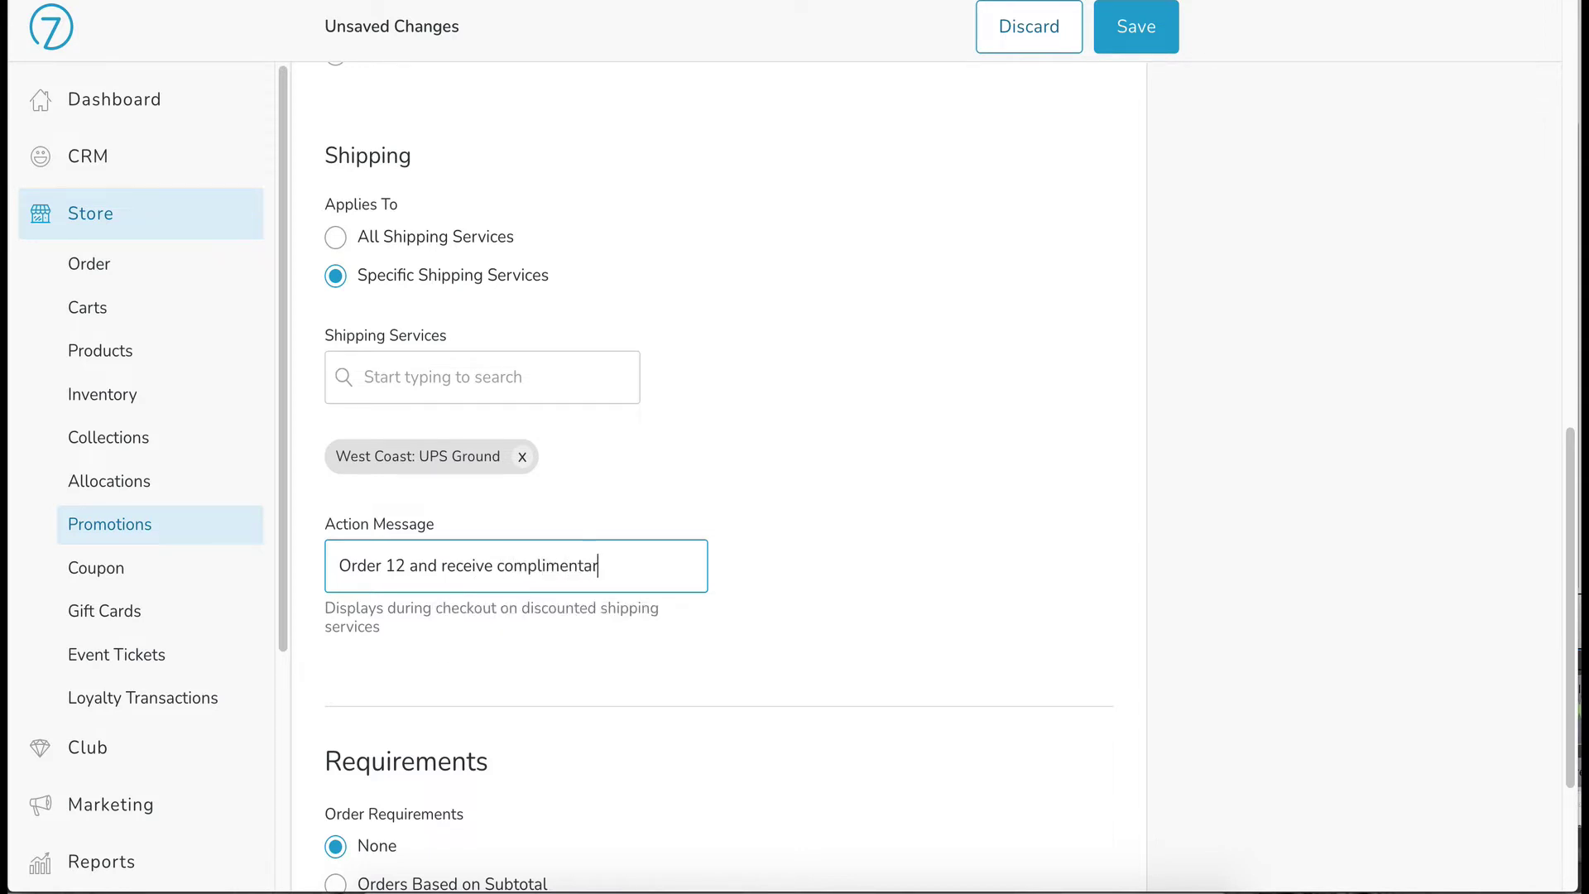
text(y shipping!)
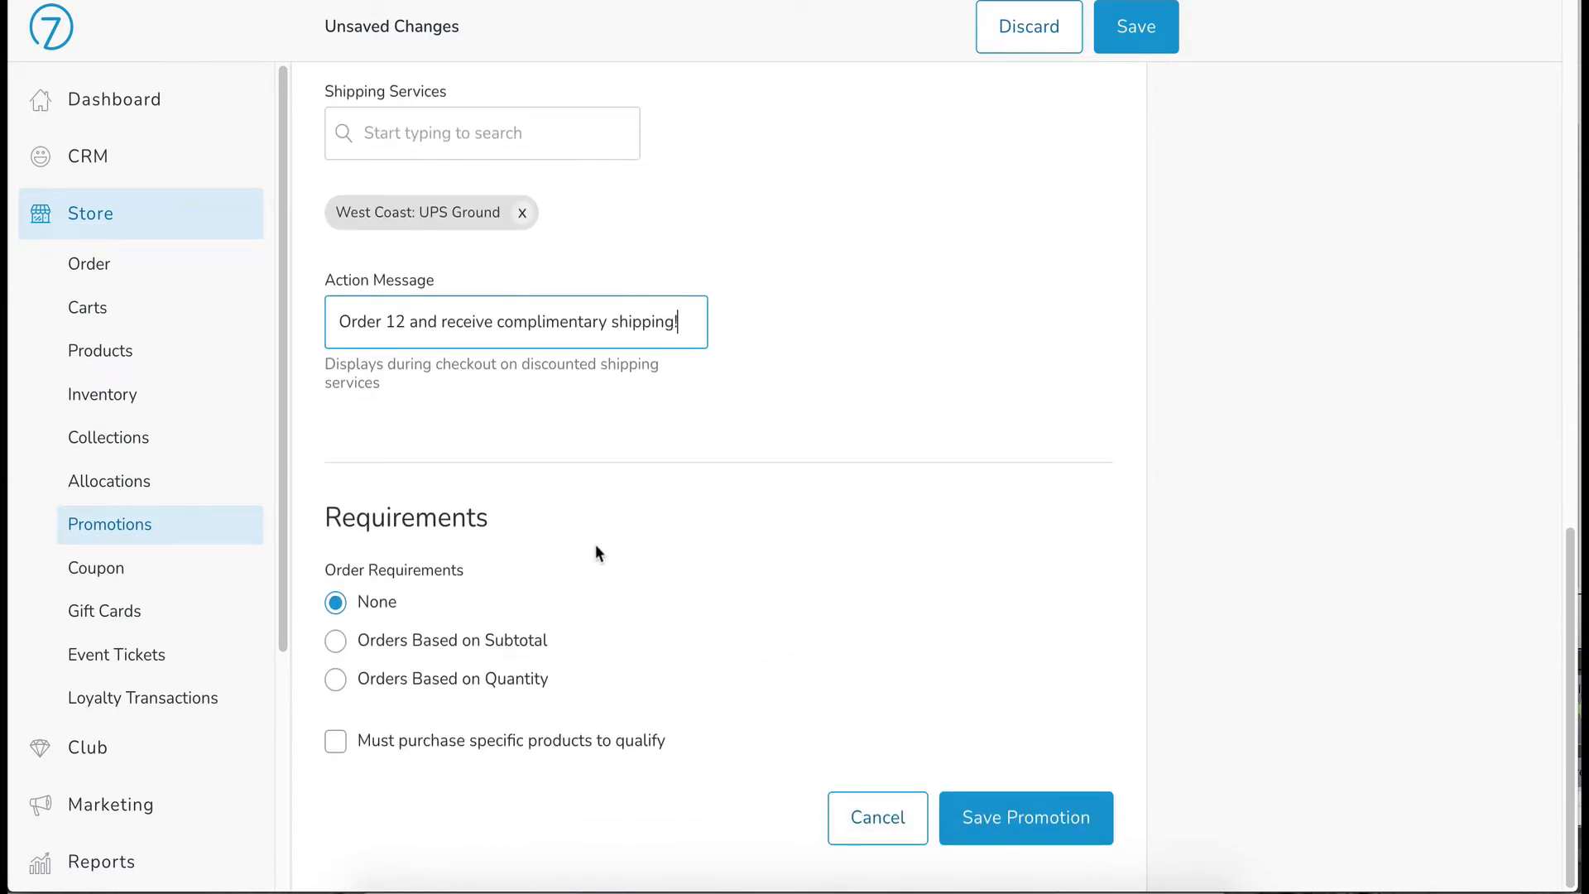
mouse_move(351, 579)
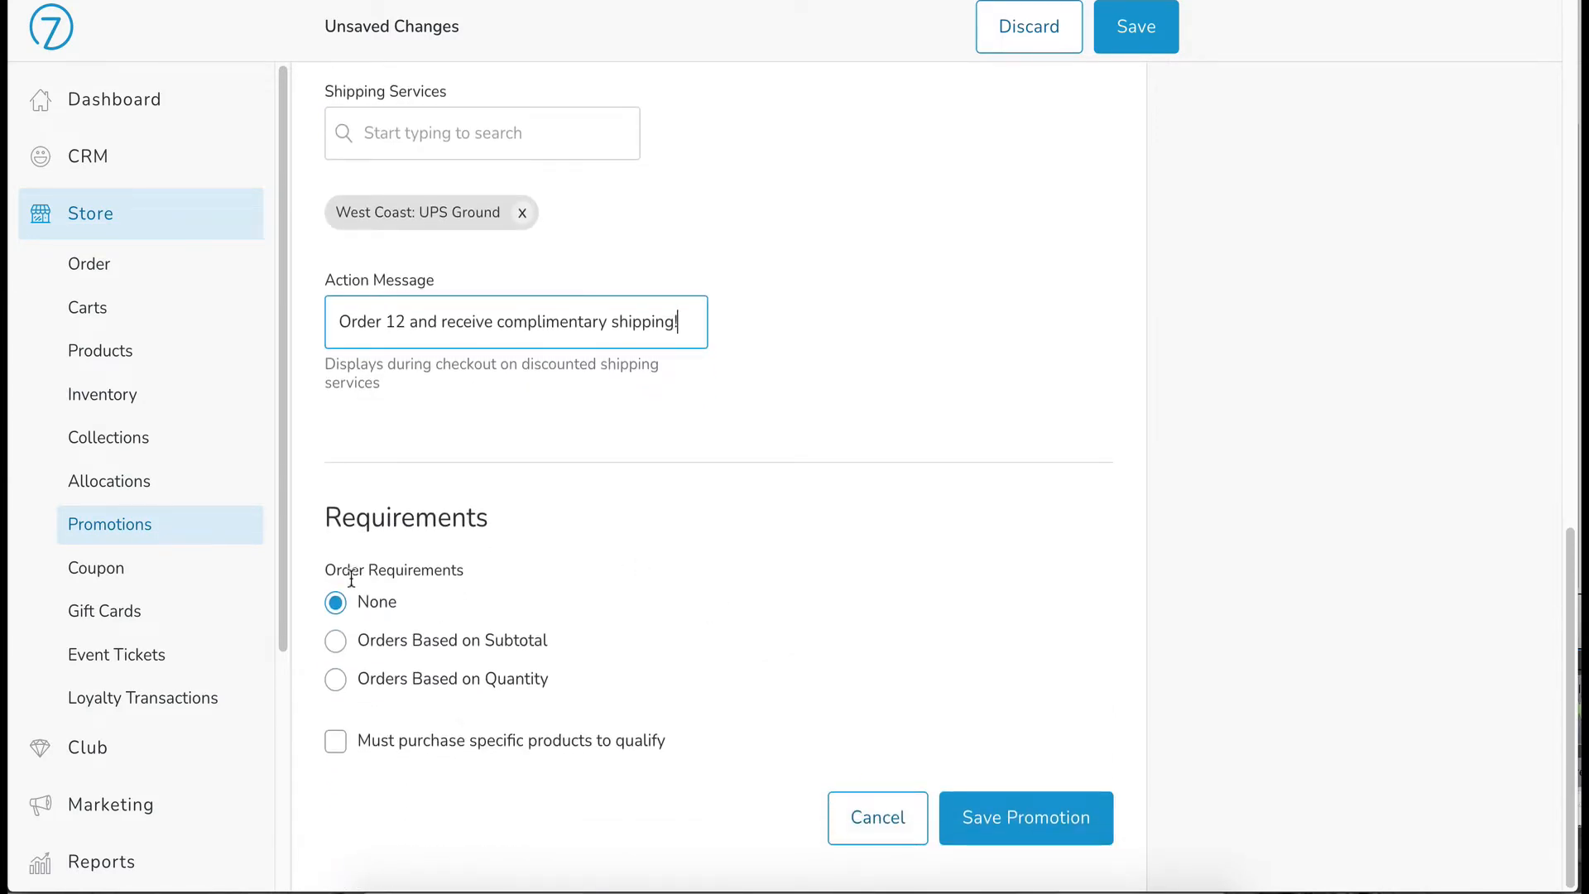
mouse_move(591, 616)
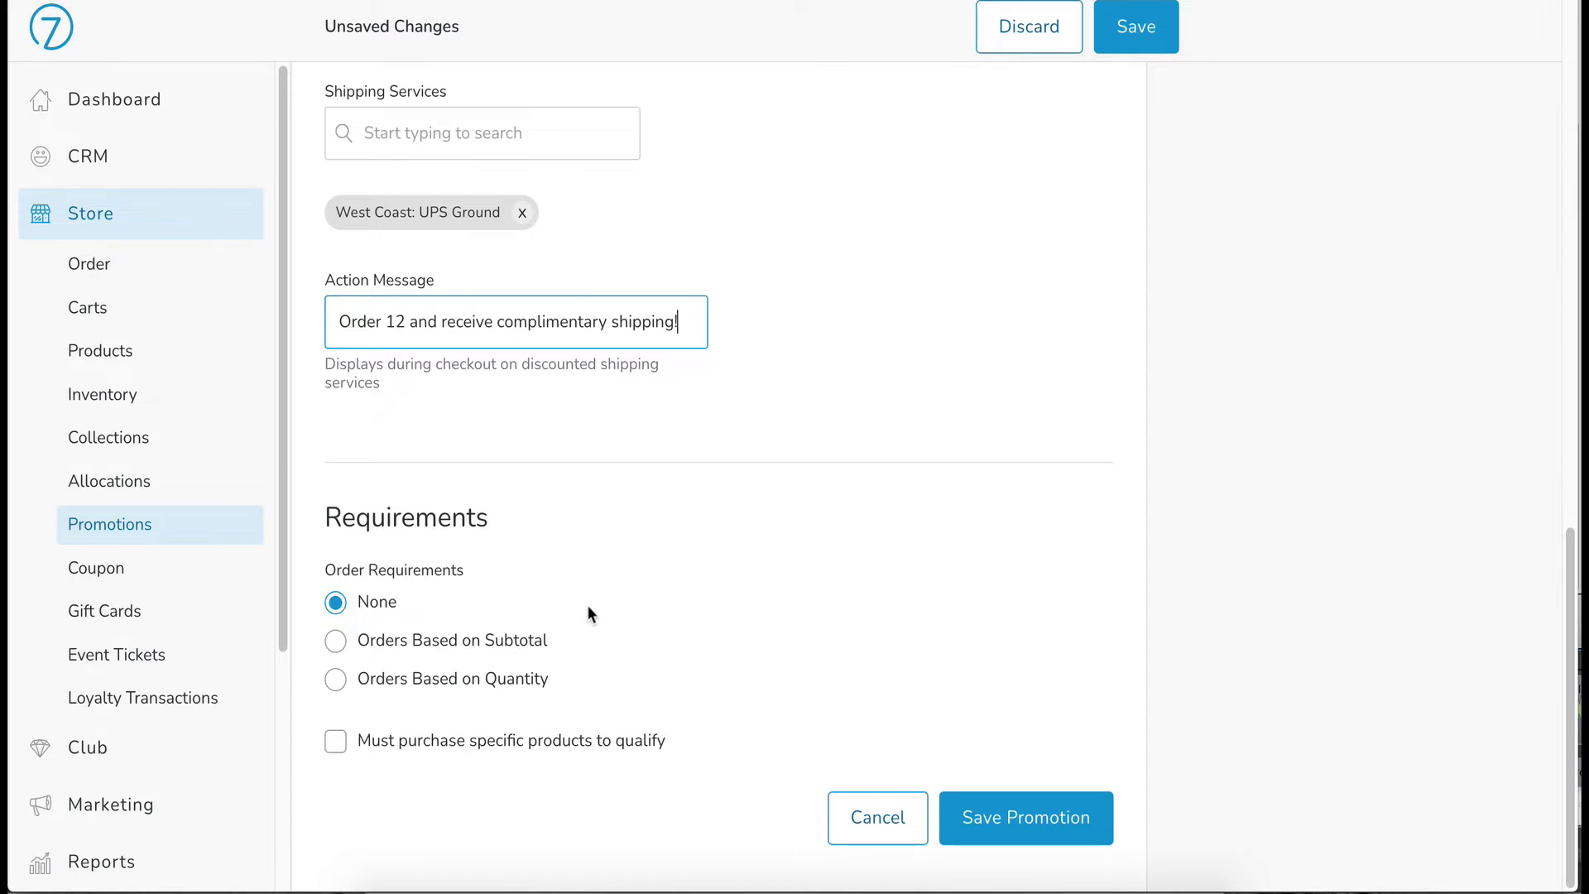
mouse_move(388, 622)
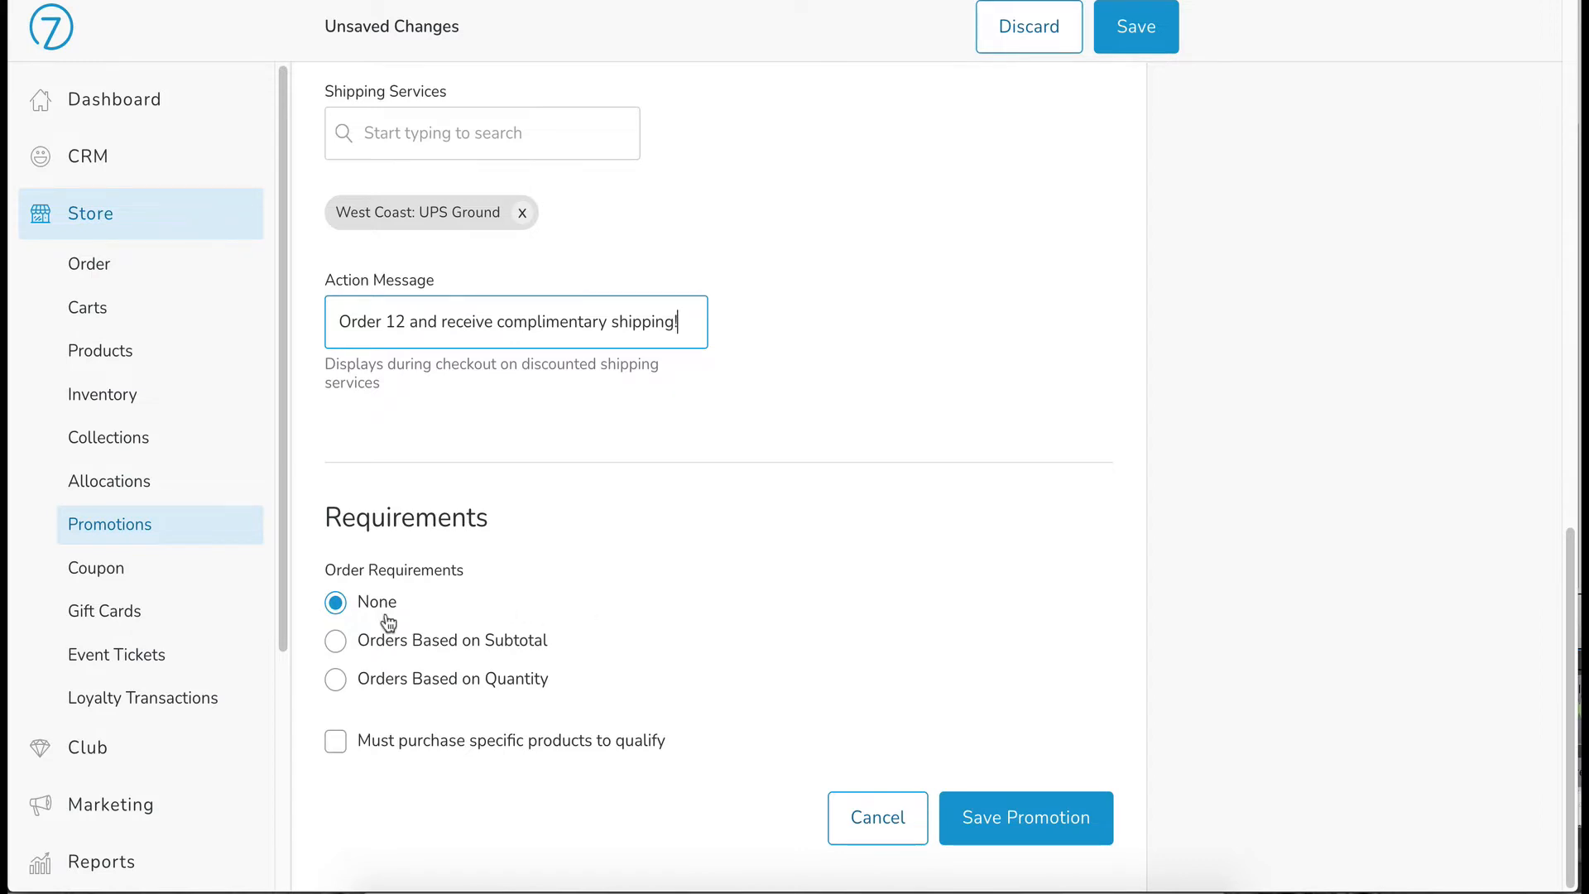
mouse_move(659, 645)
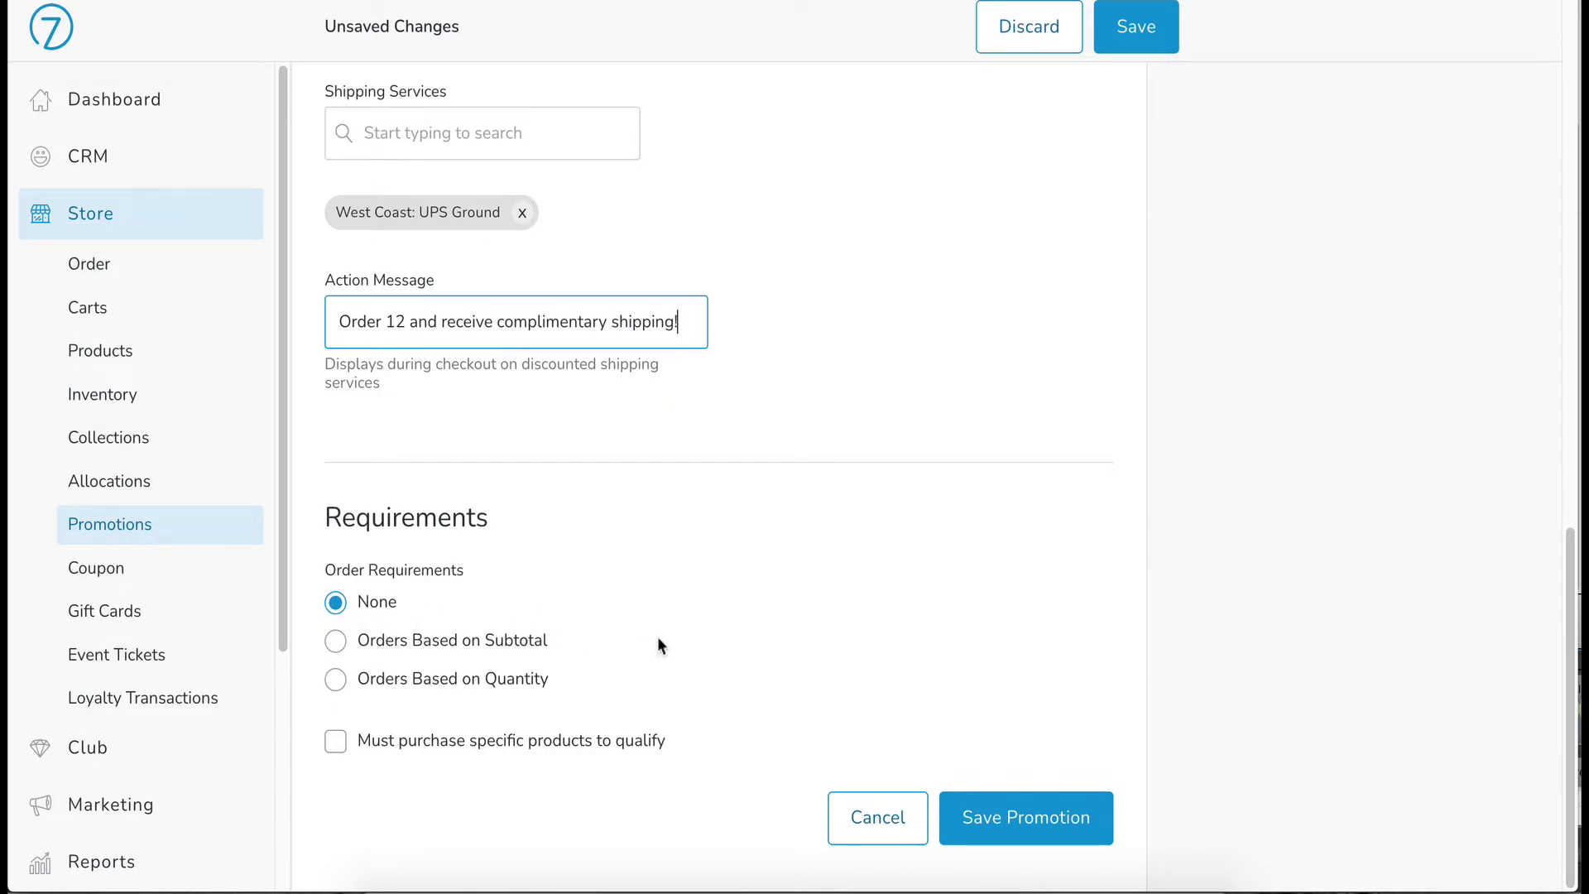
mouse_move(497, 702)
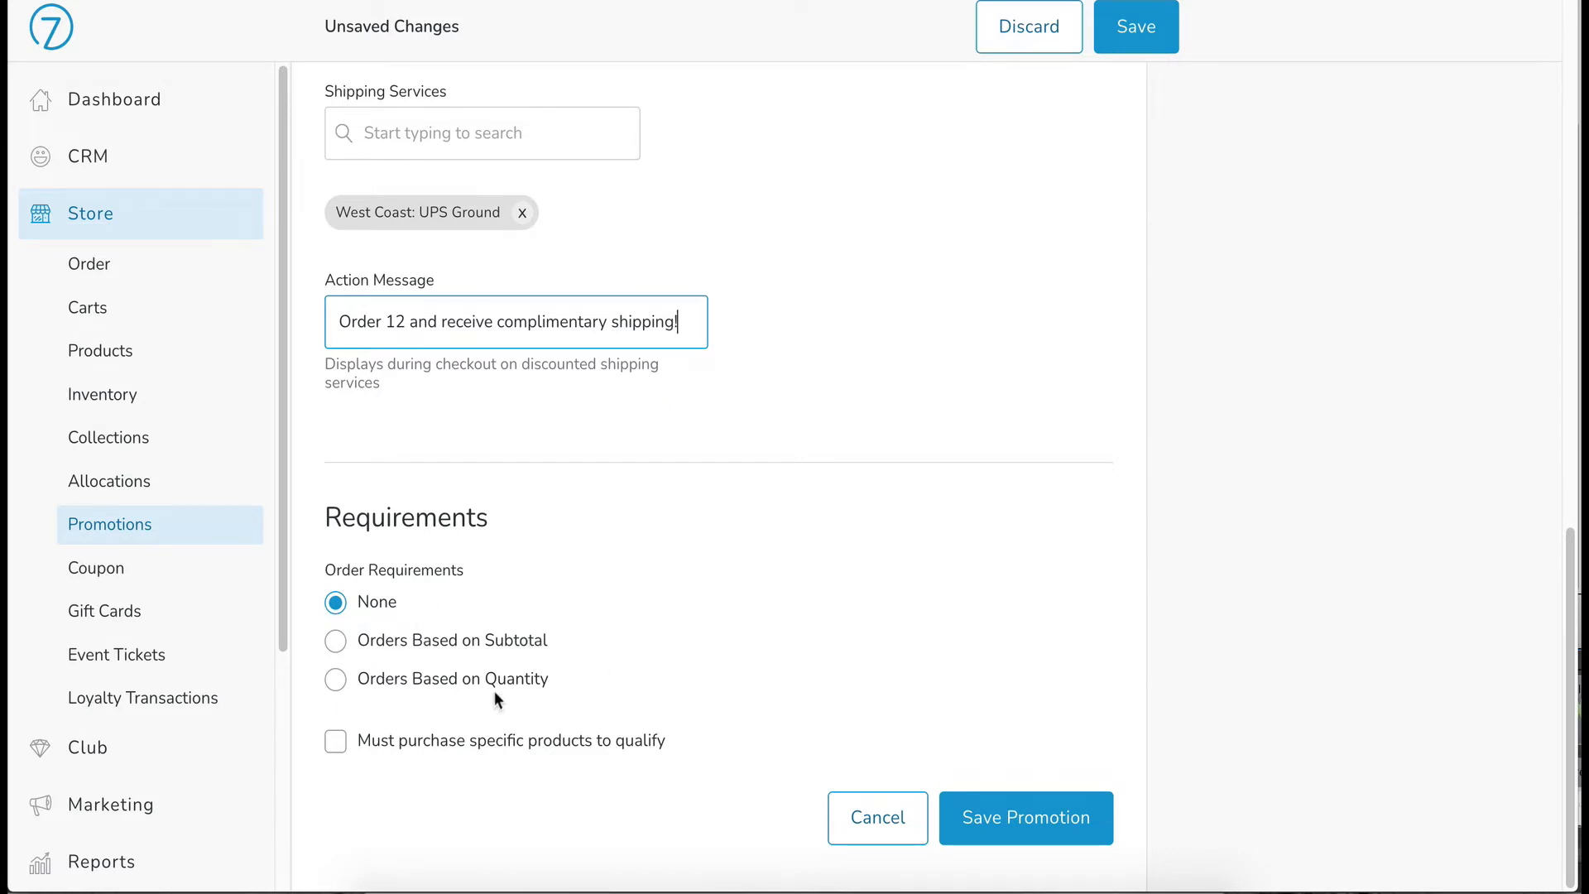
mouse_move(582, 692)
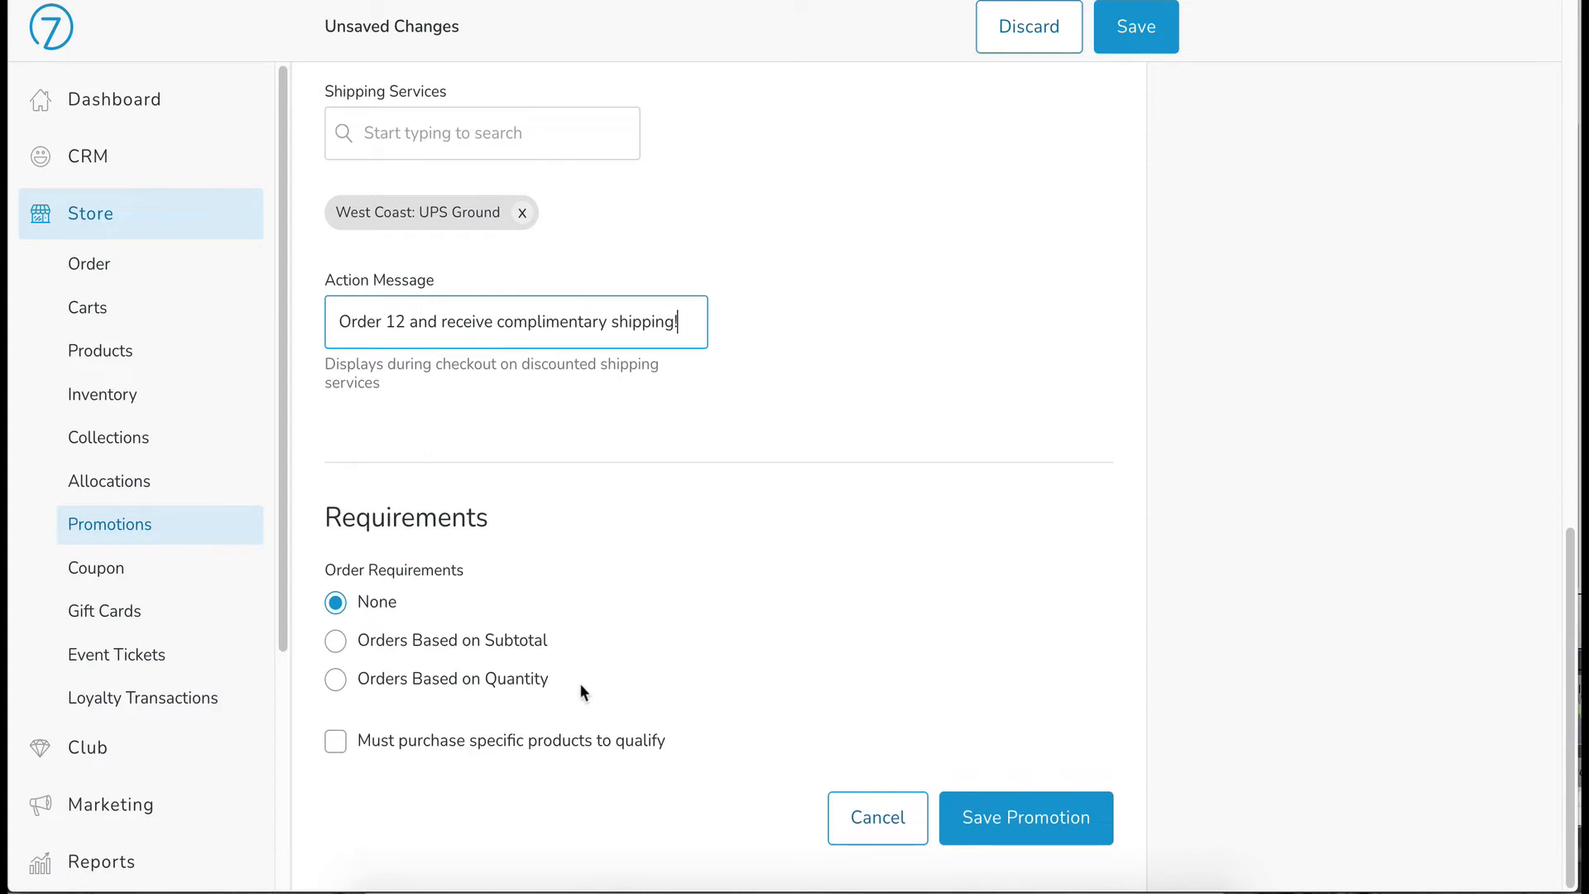
Require Orders Based on Quantity with a minimum of 12 and no maximum
click(334, 678)
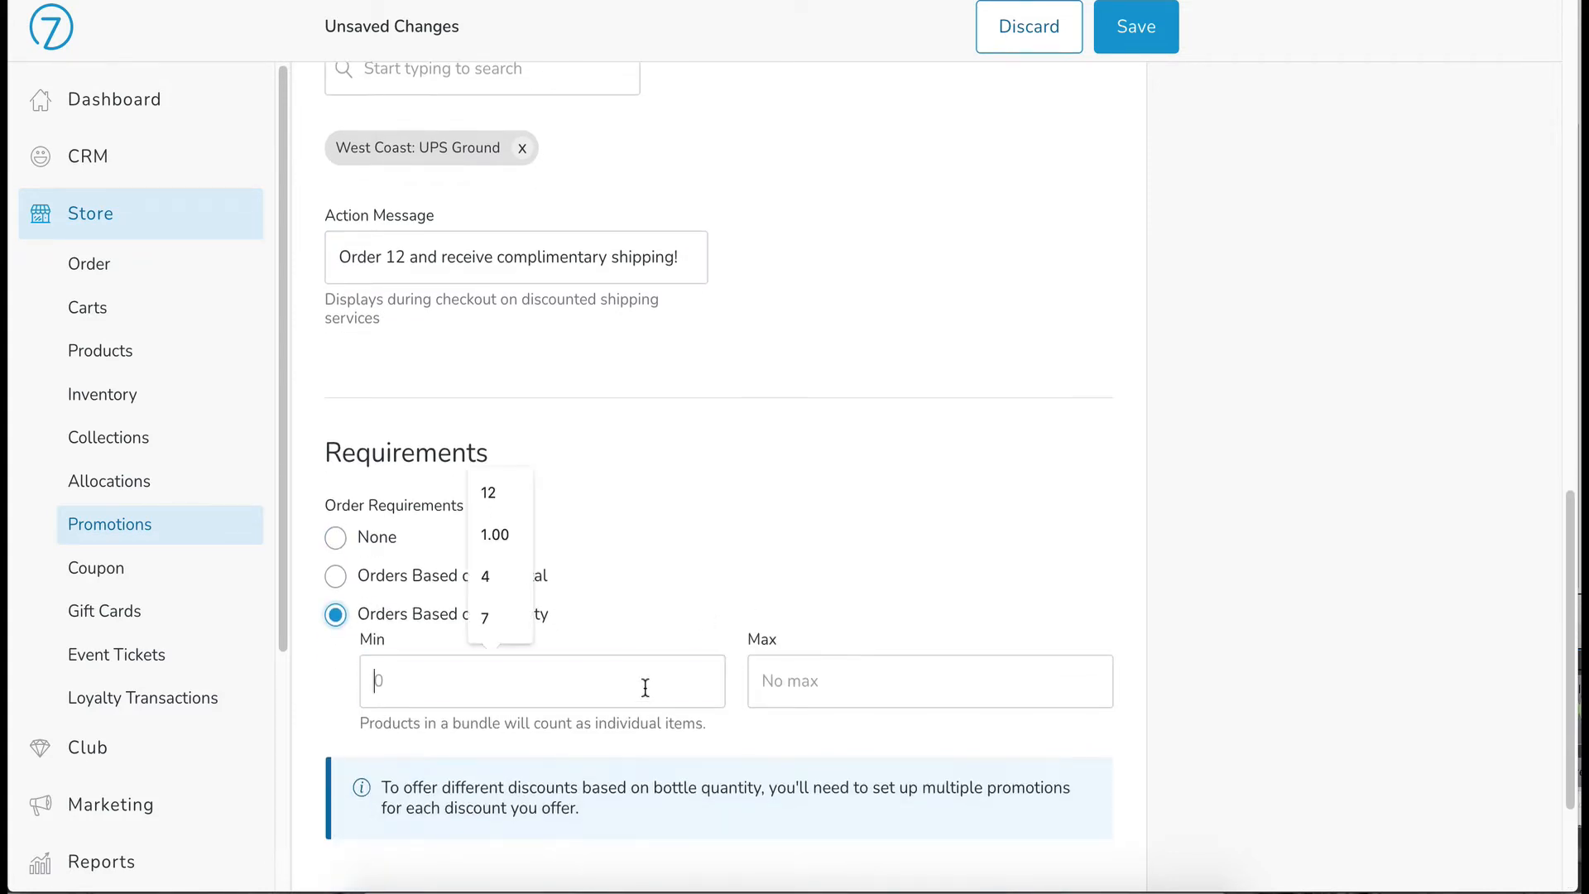
click(486, 493)
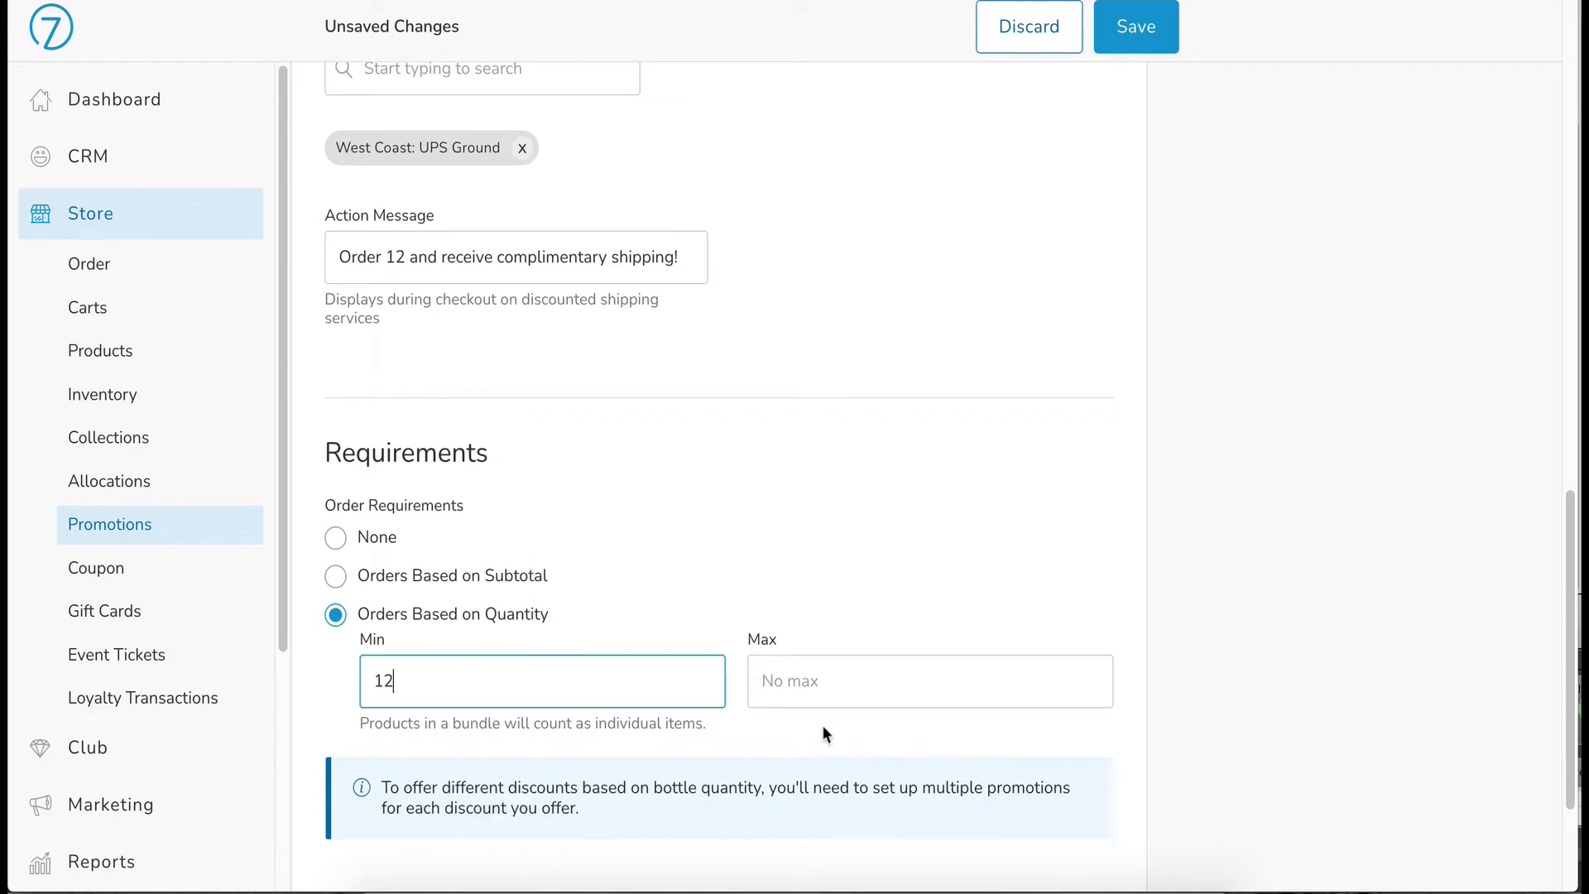
scroll(down, 3)
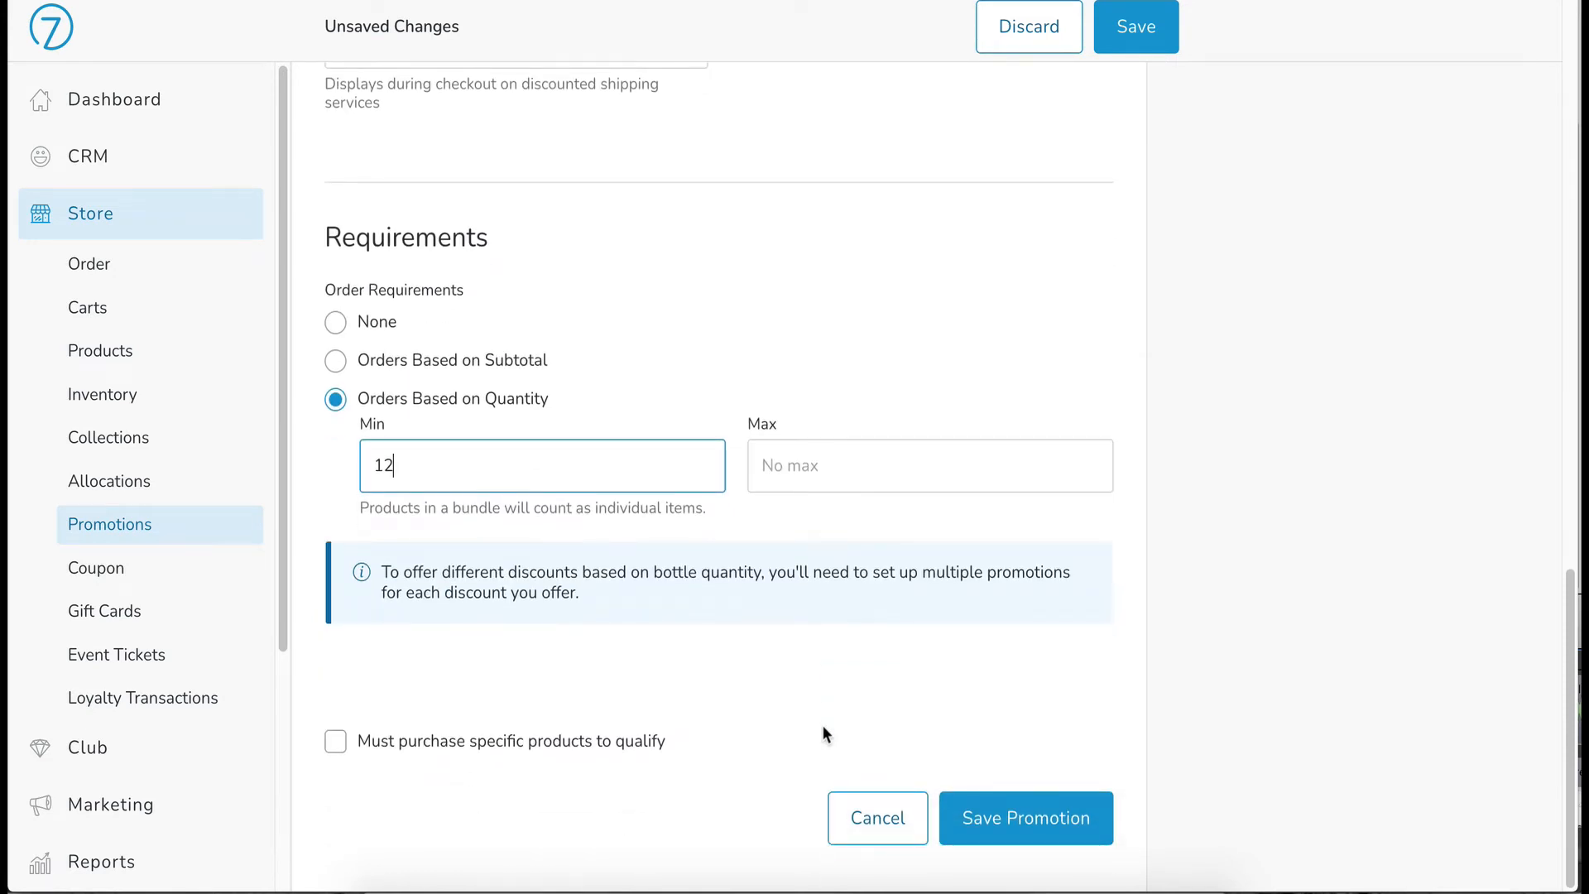
mouse_move(662, 725)
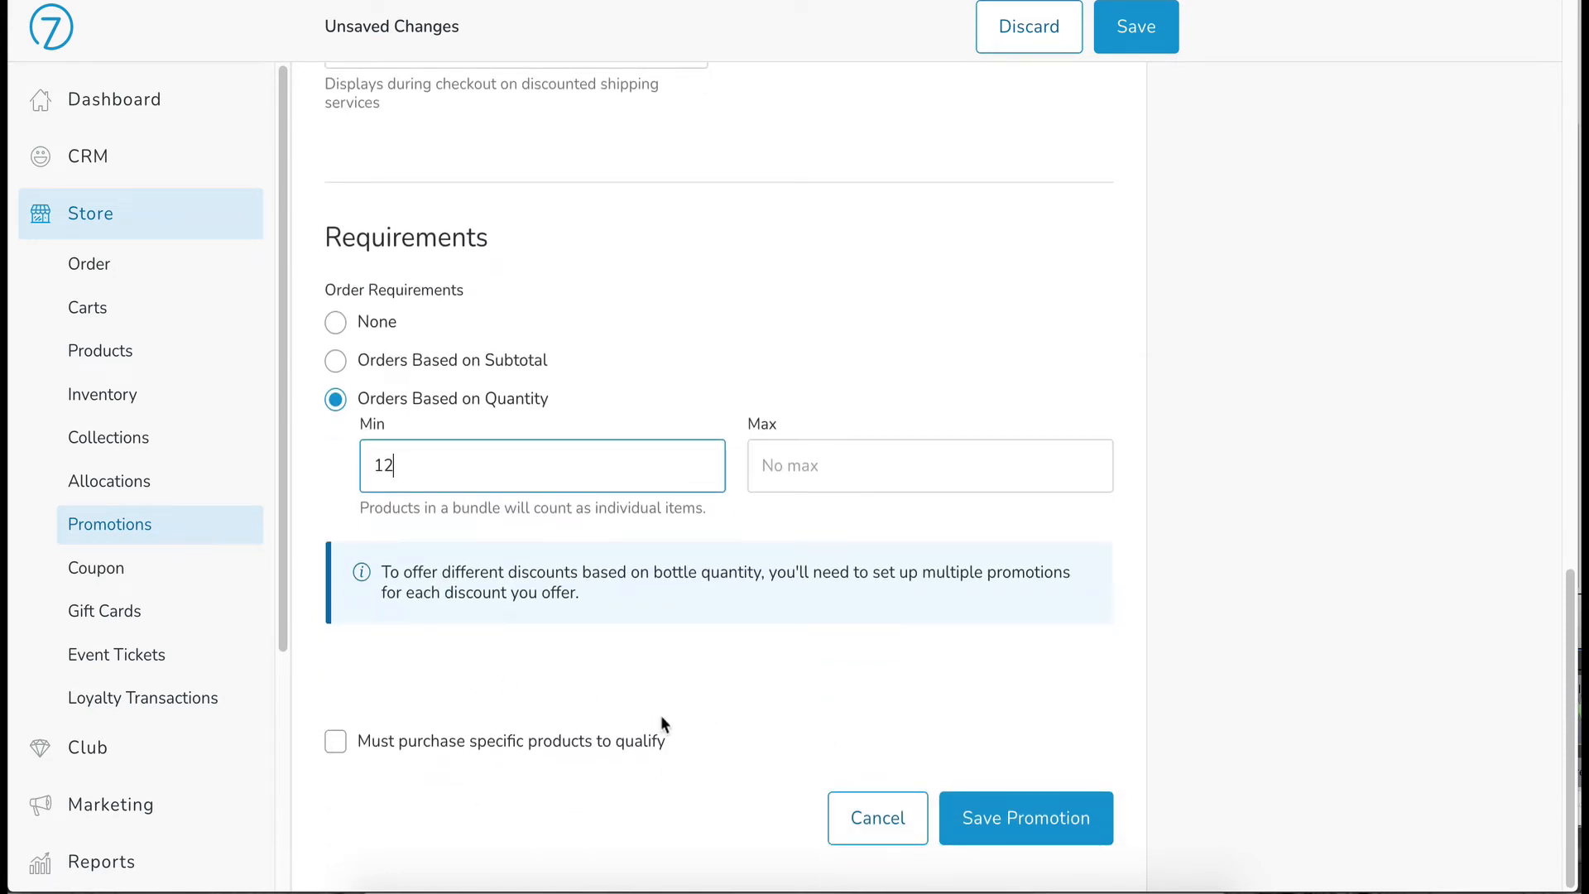
mouse_move(497, 705)
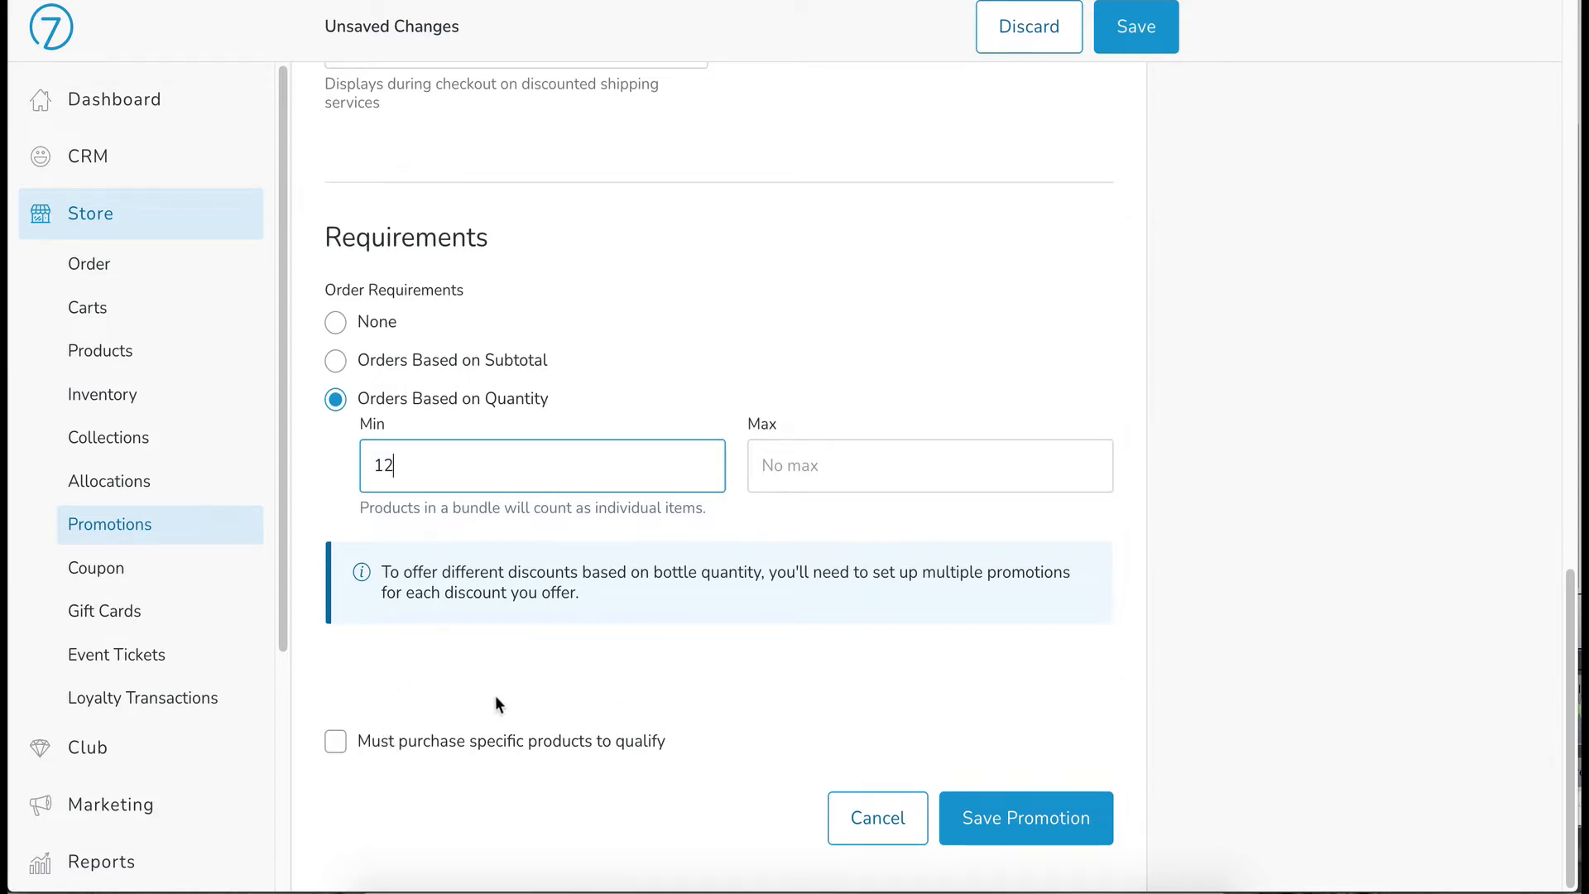
mouse_move(556, 769)
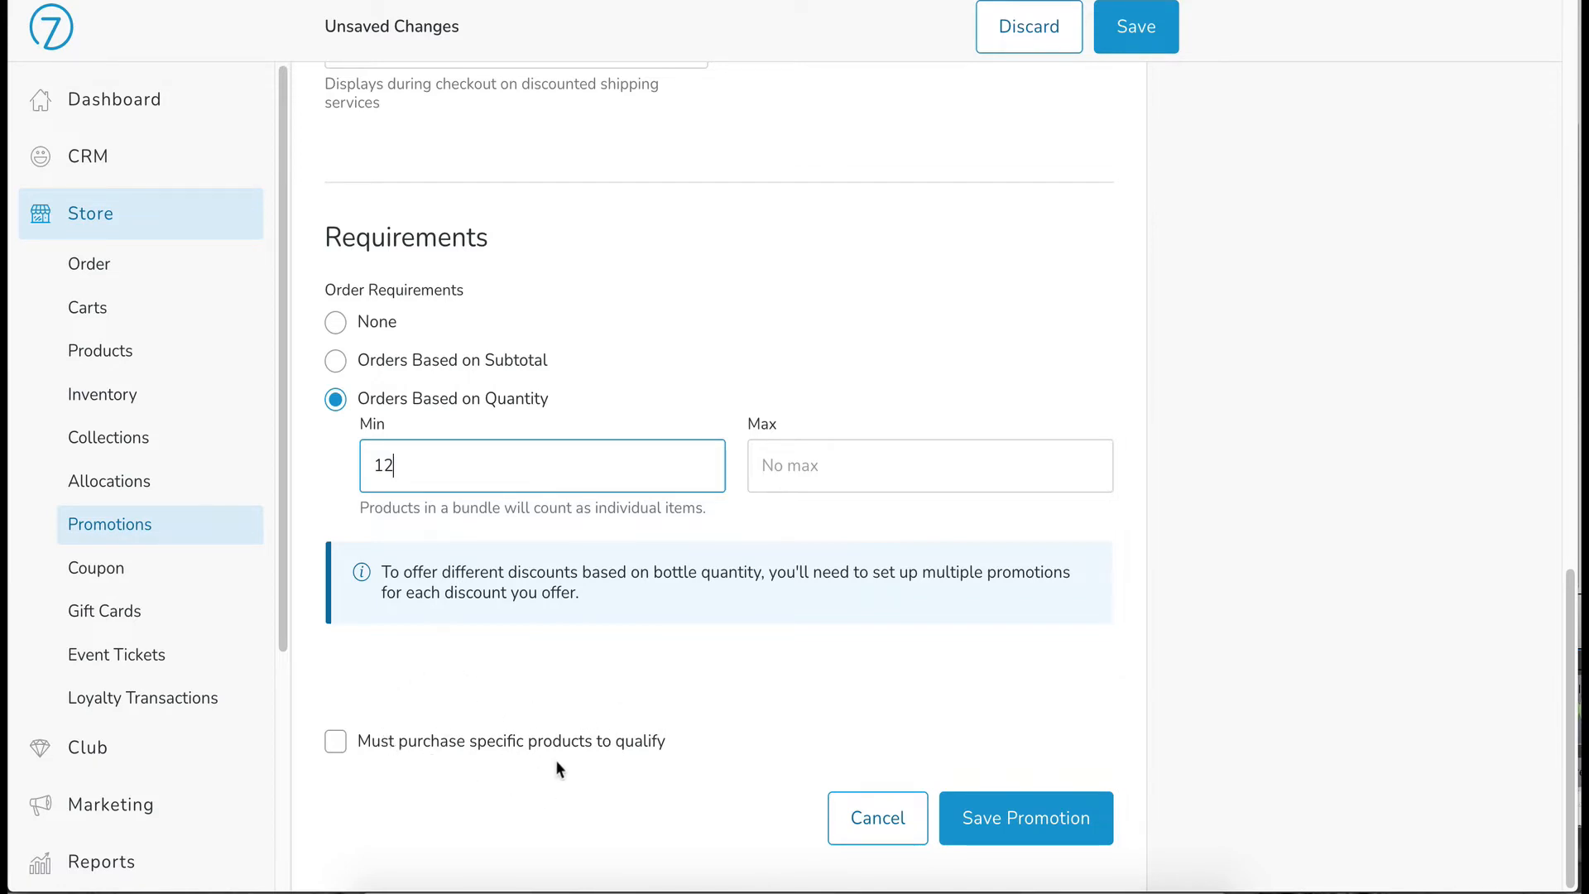
click(336, 741)
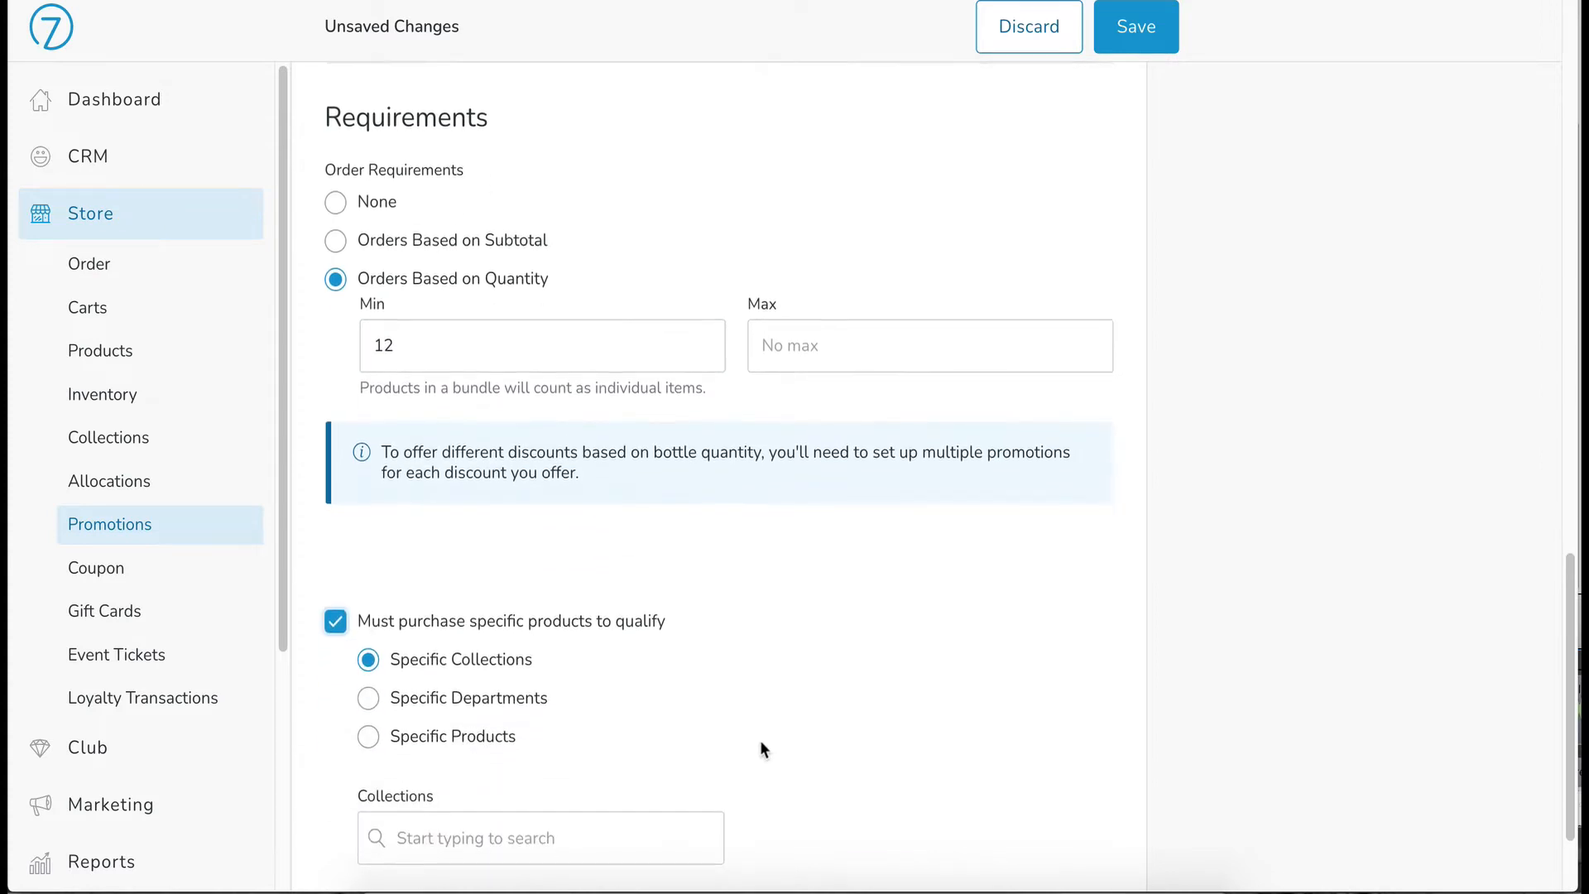
scroll(down, 3)
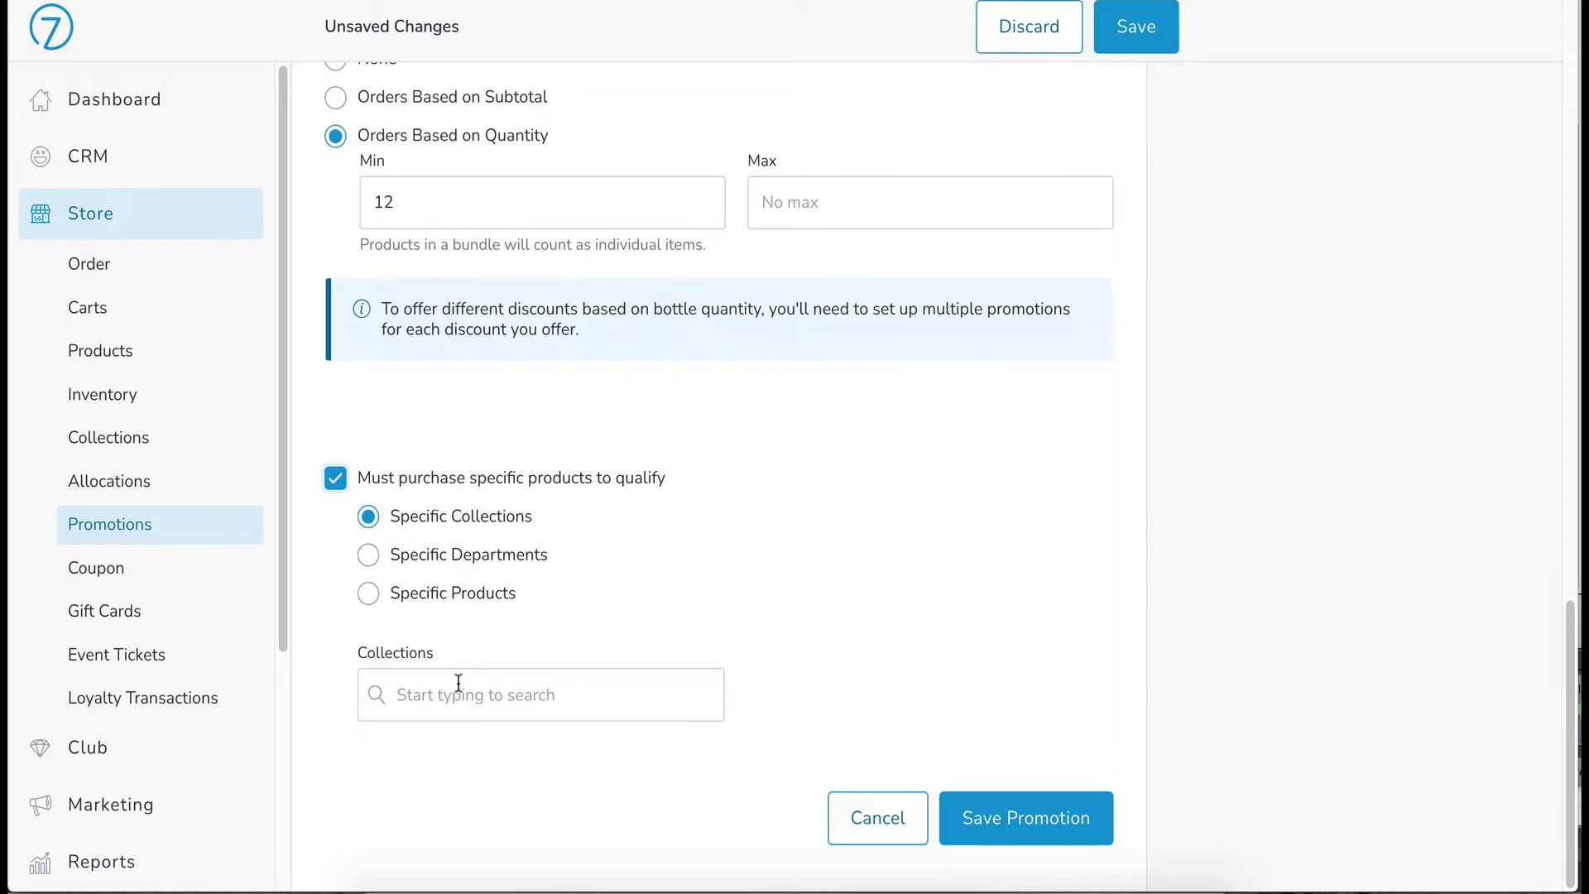
click(540, 694)
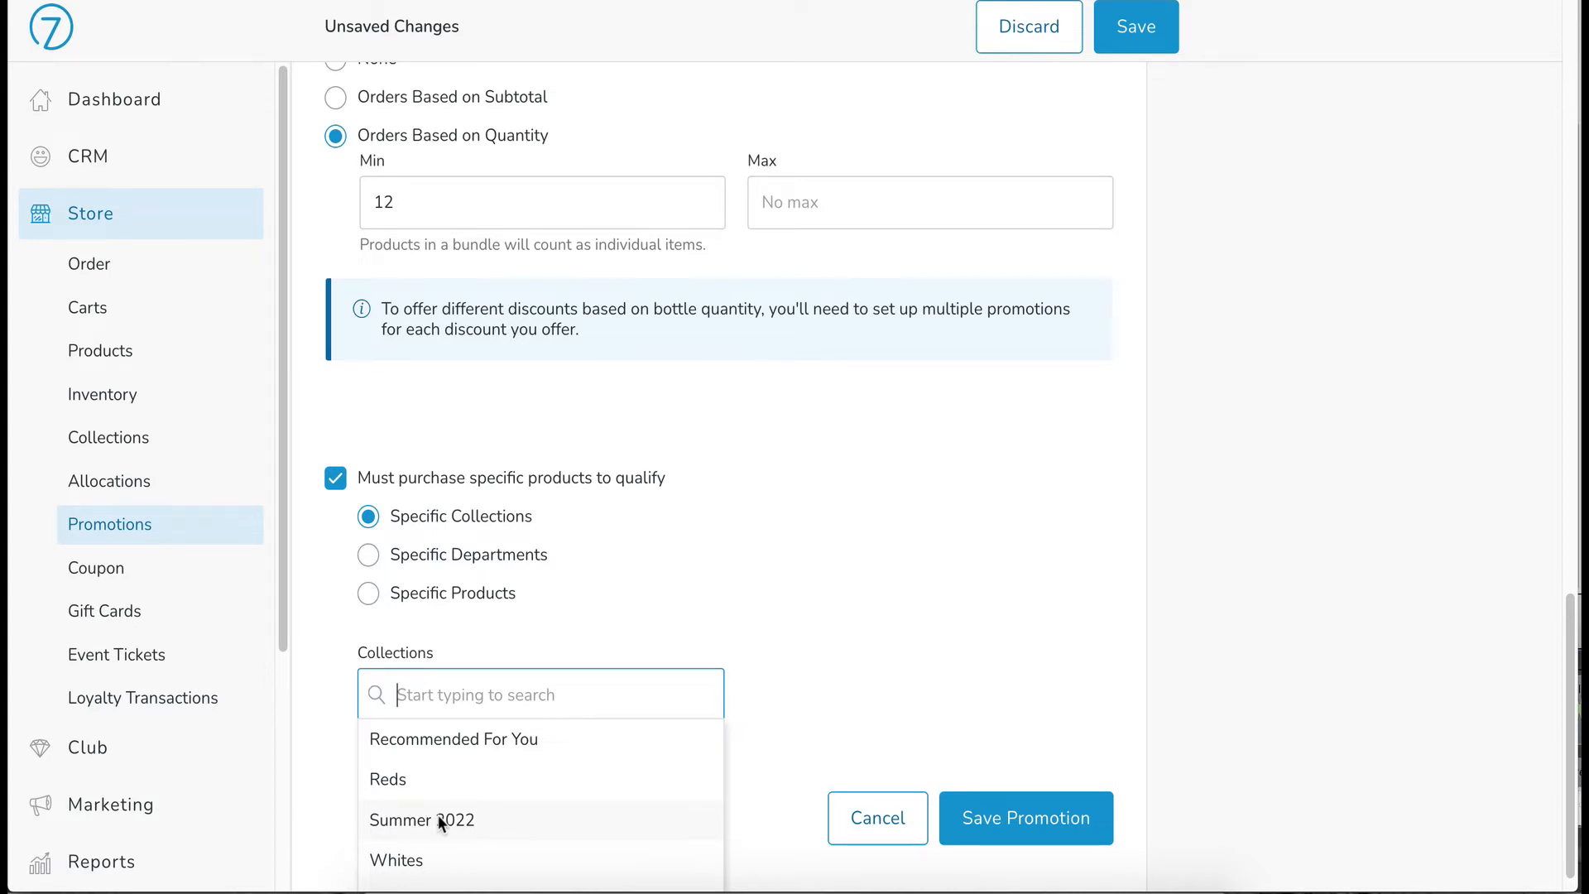
mouse_move(515, 635)
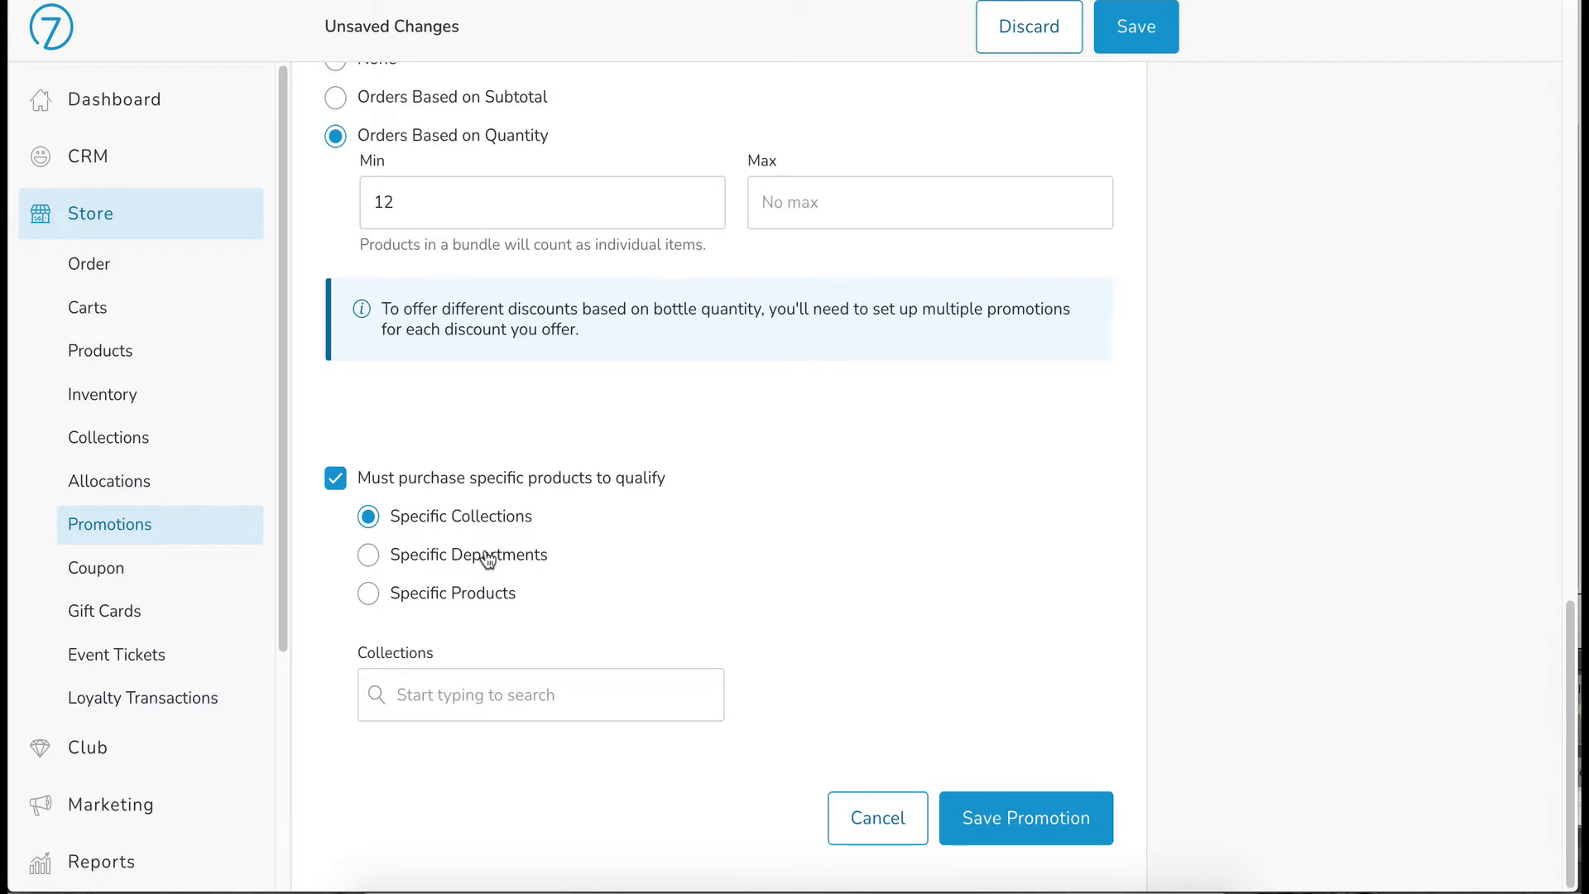
mouse_move(440, 614)
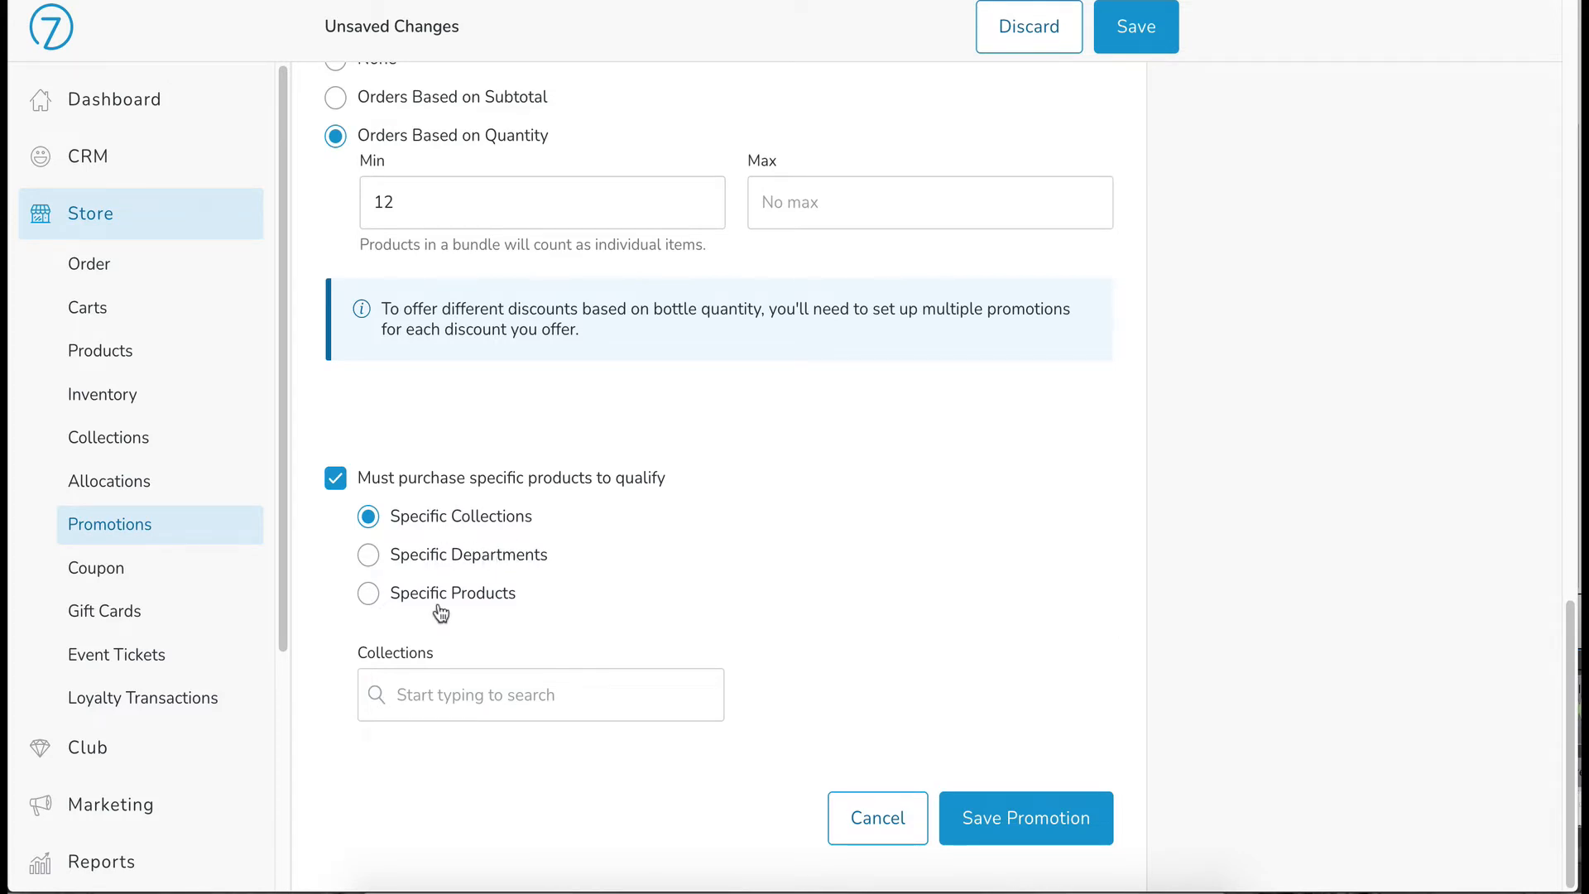
click(368, 592)
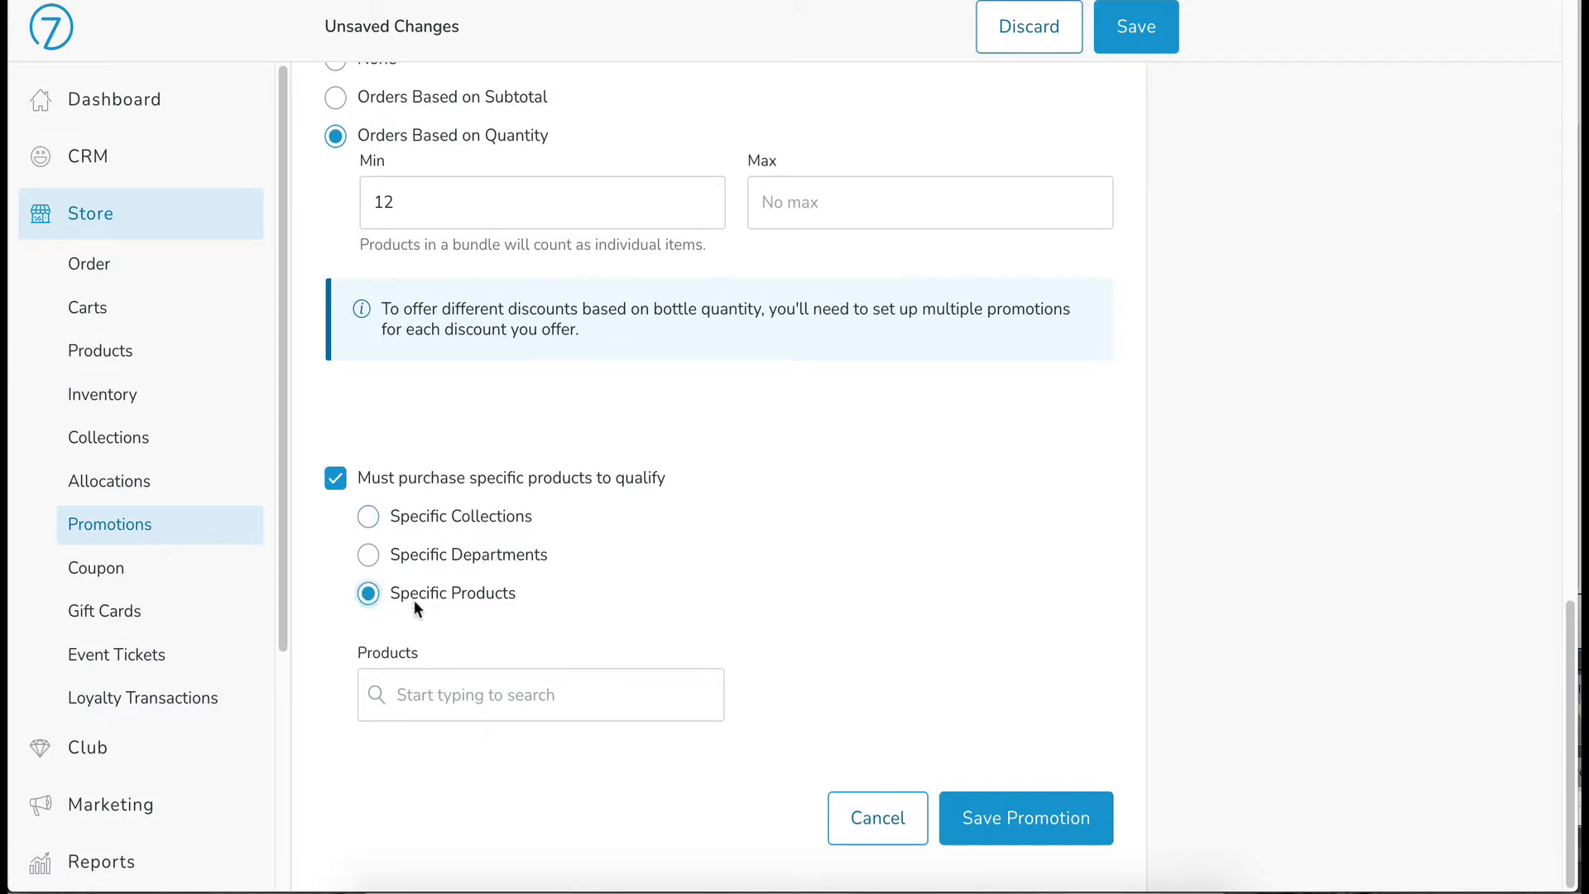
click(540, 694)
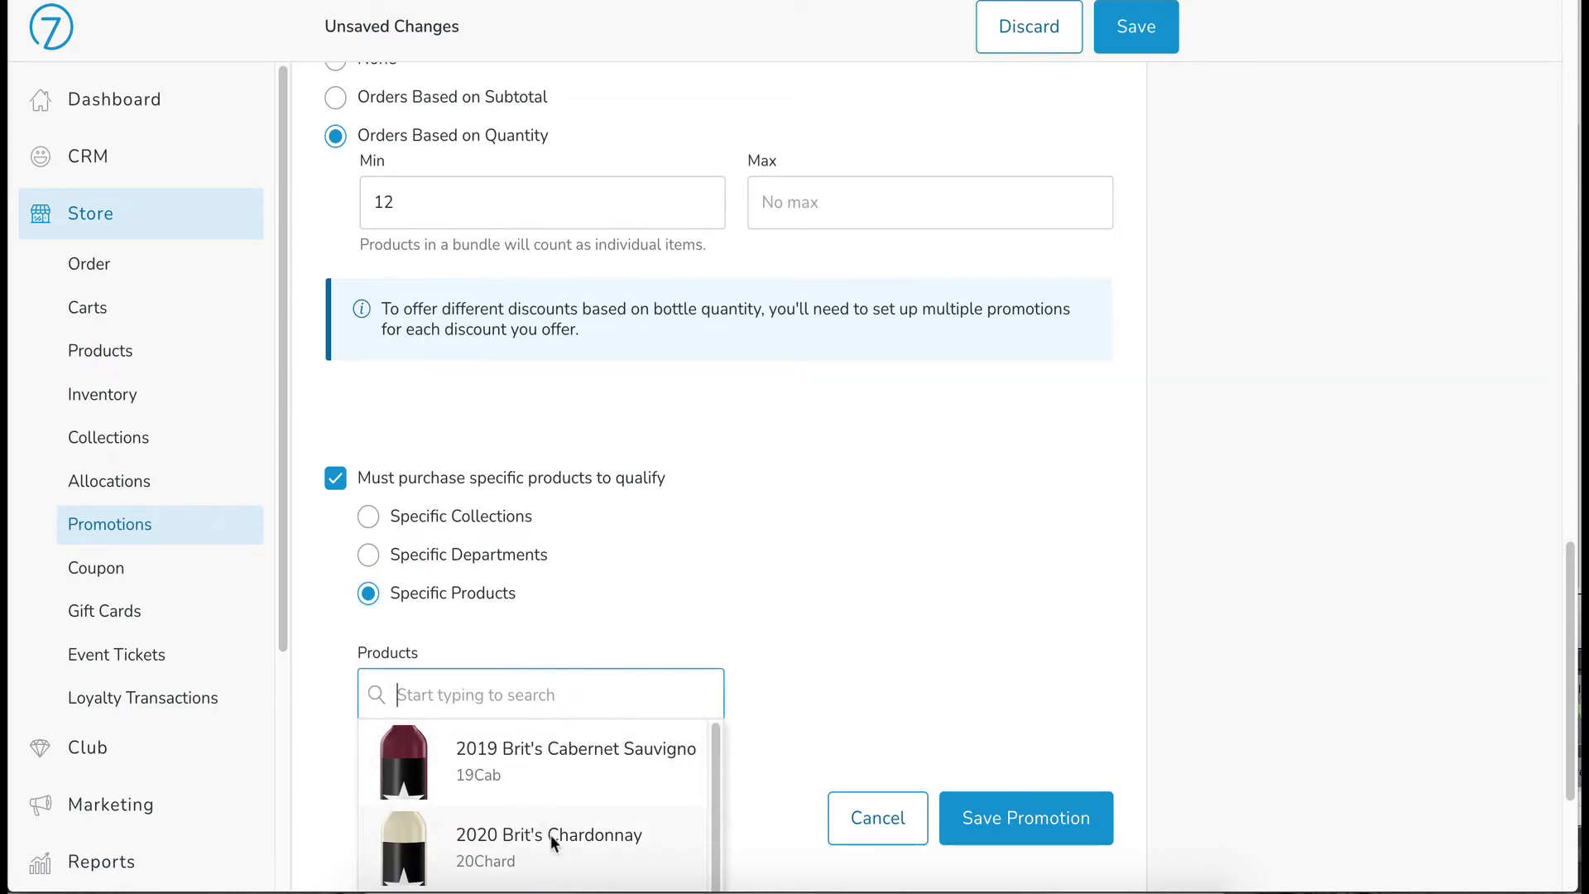
click(547, 834)
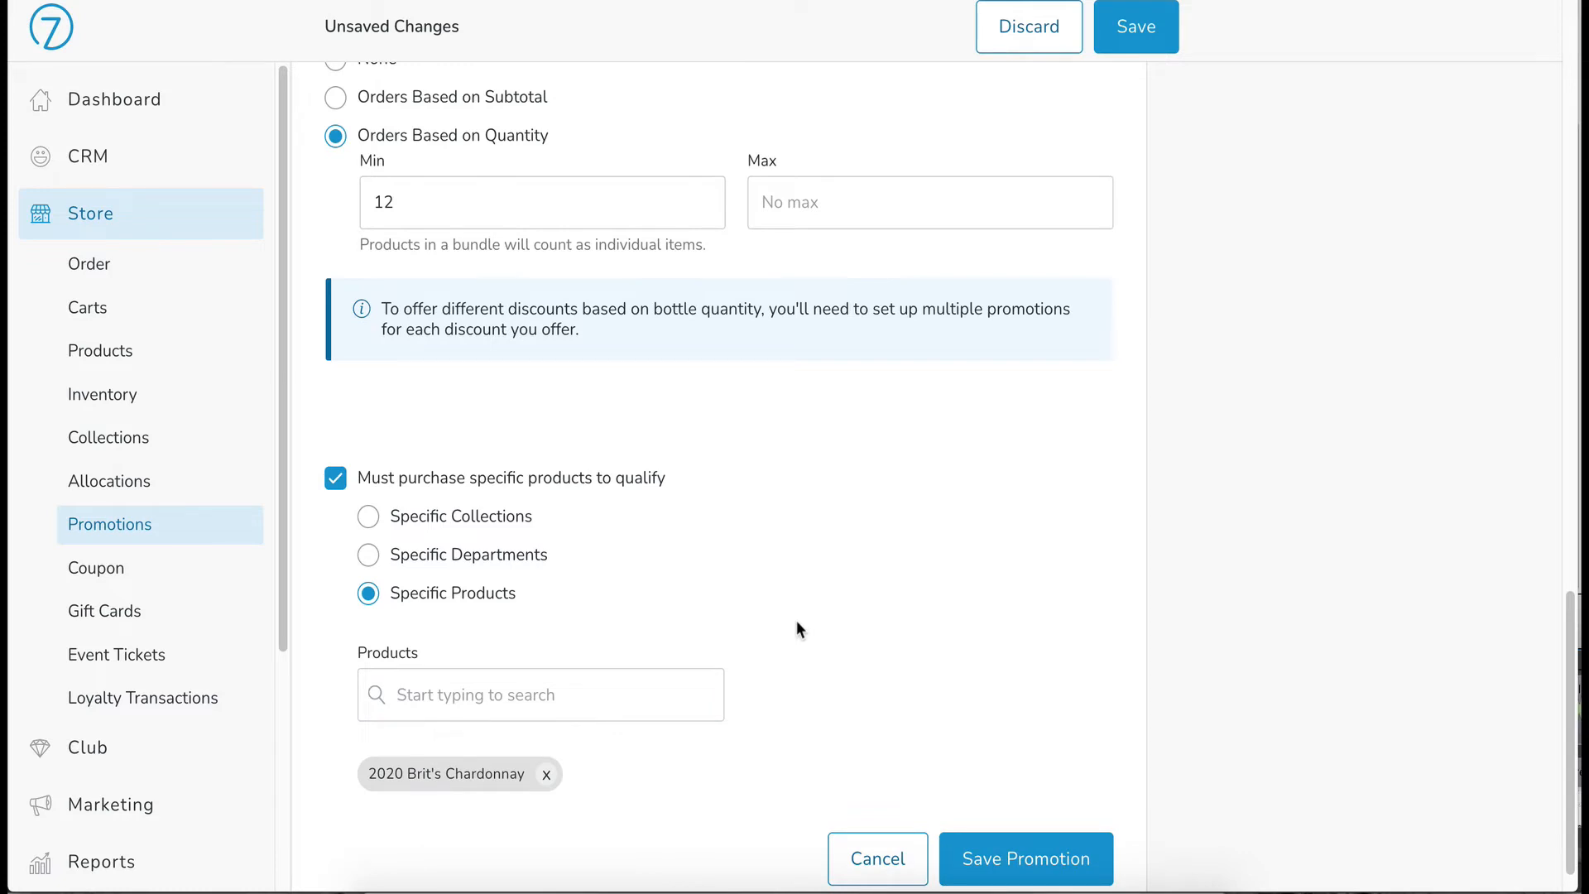
mouse_move(513, 798)
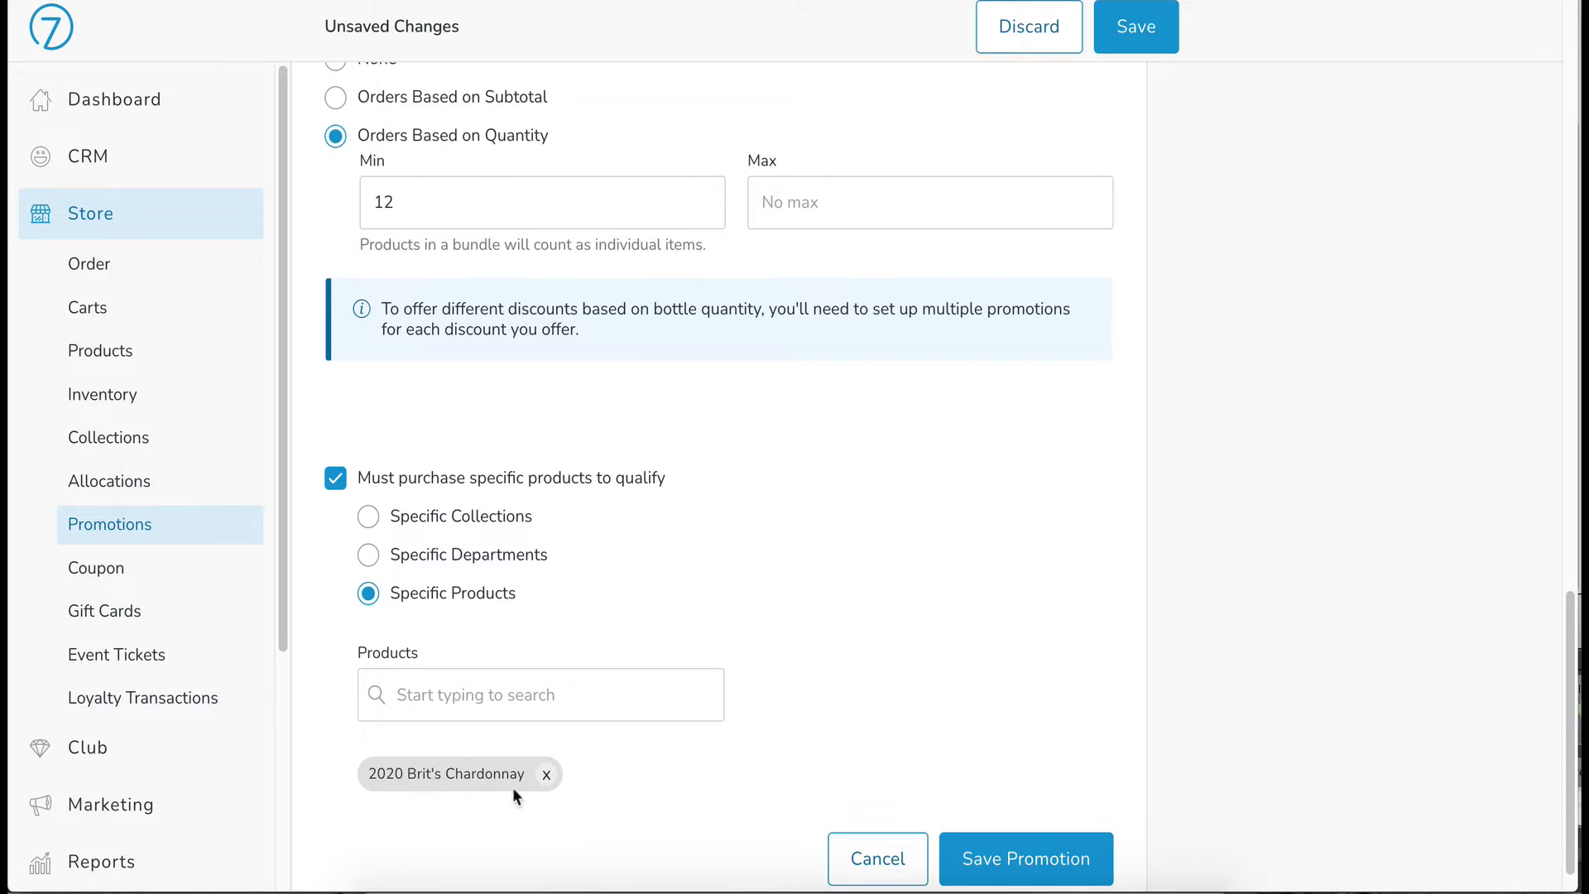
click(546, 773)
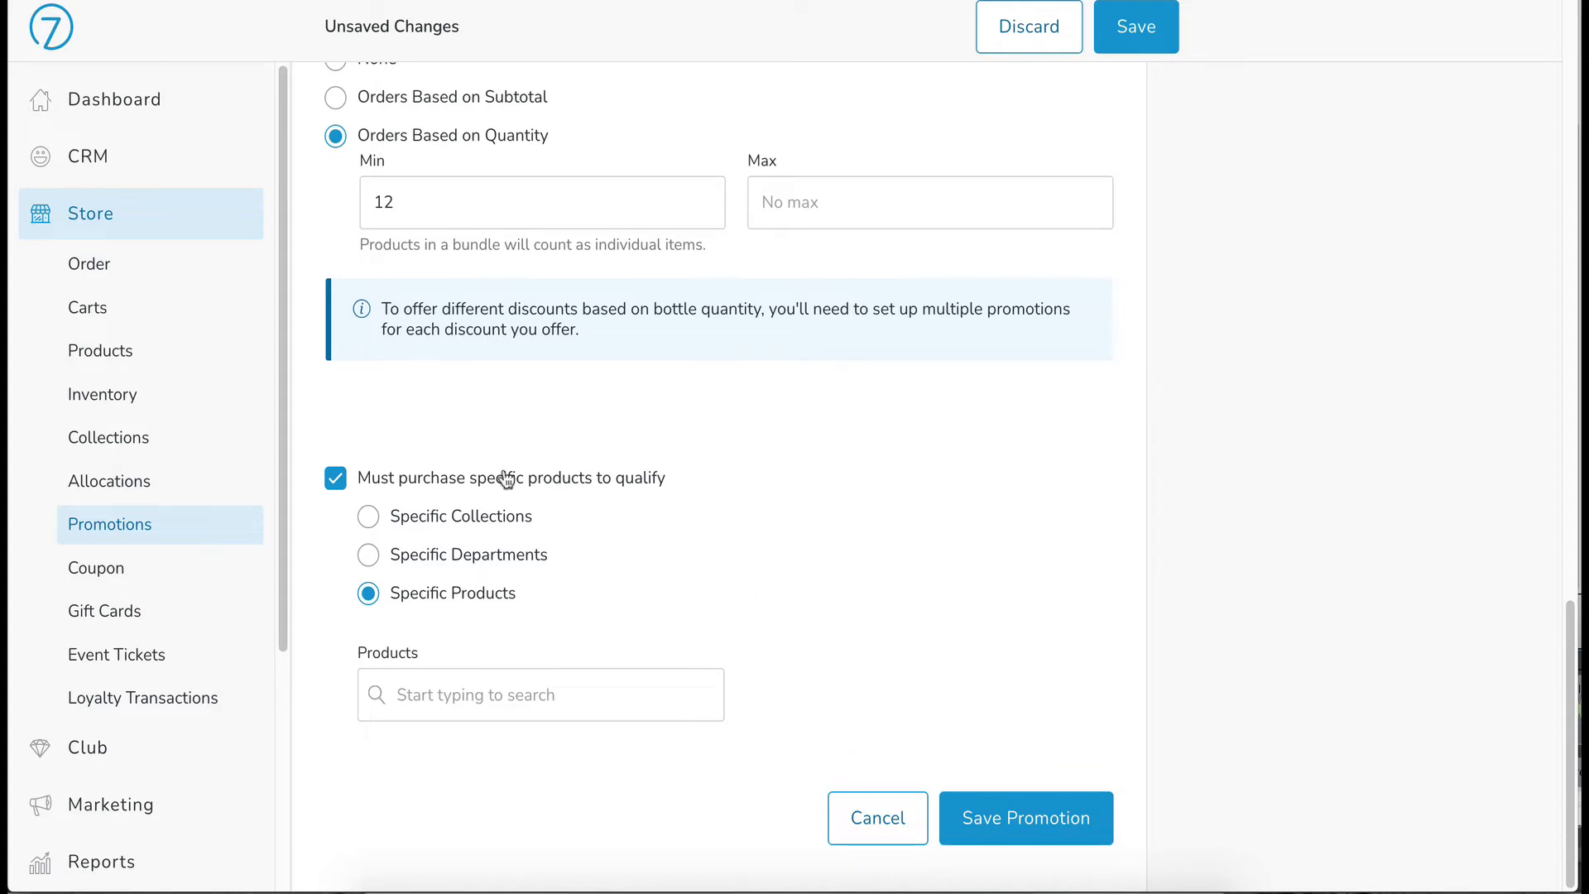
click(367, 517)
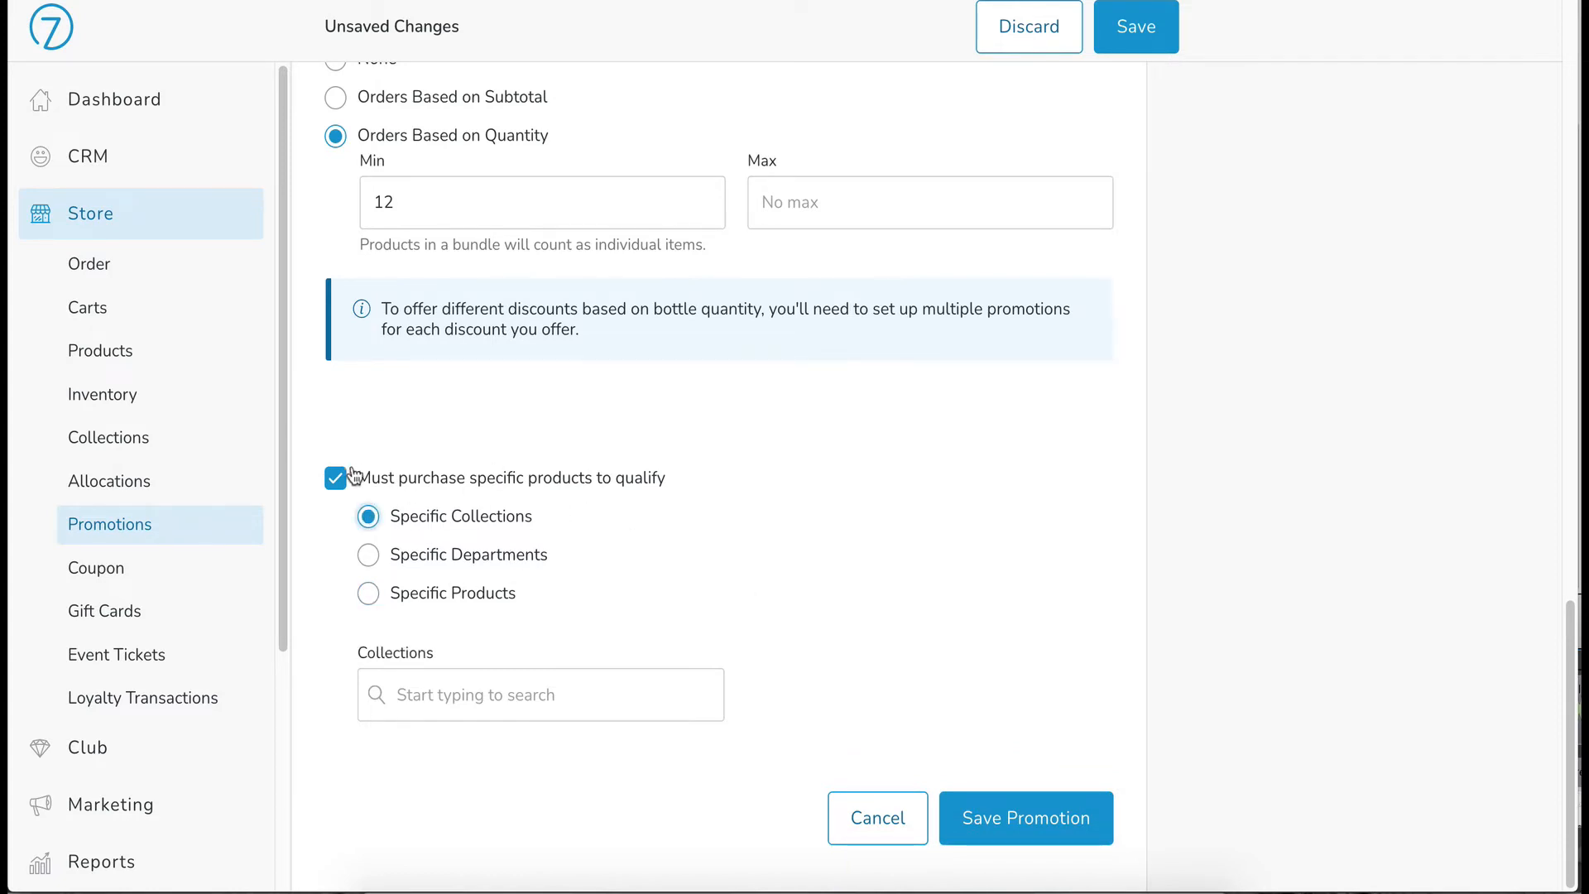
click(336, 477)
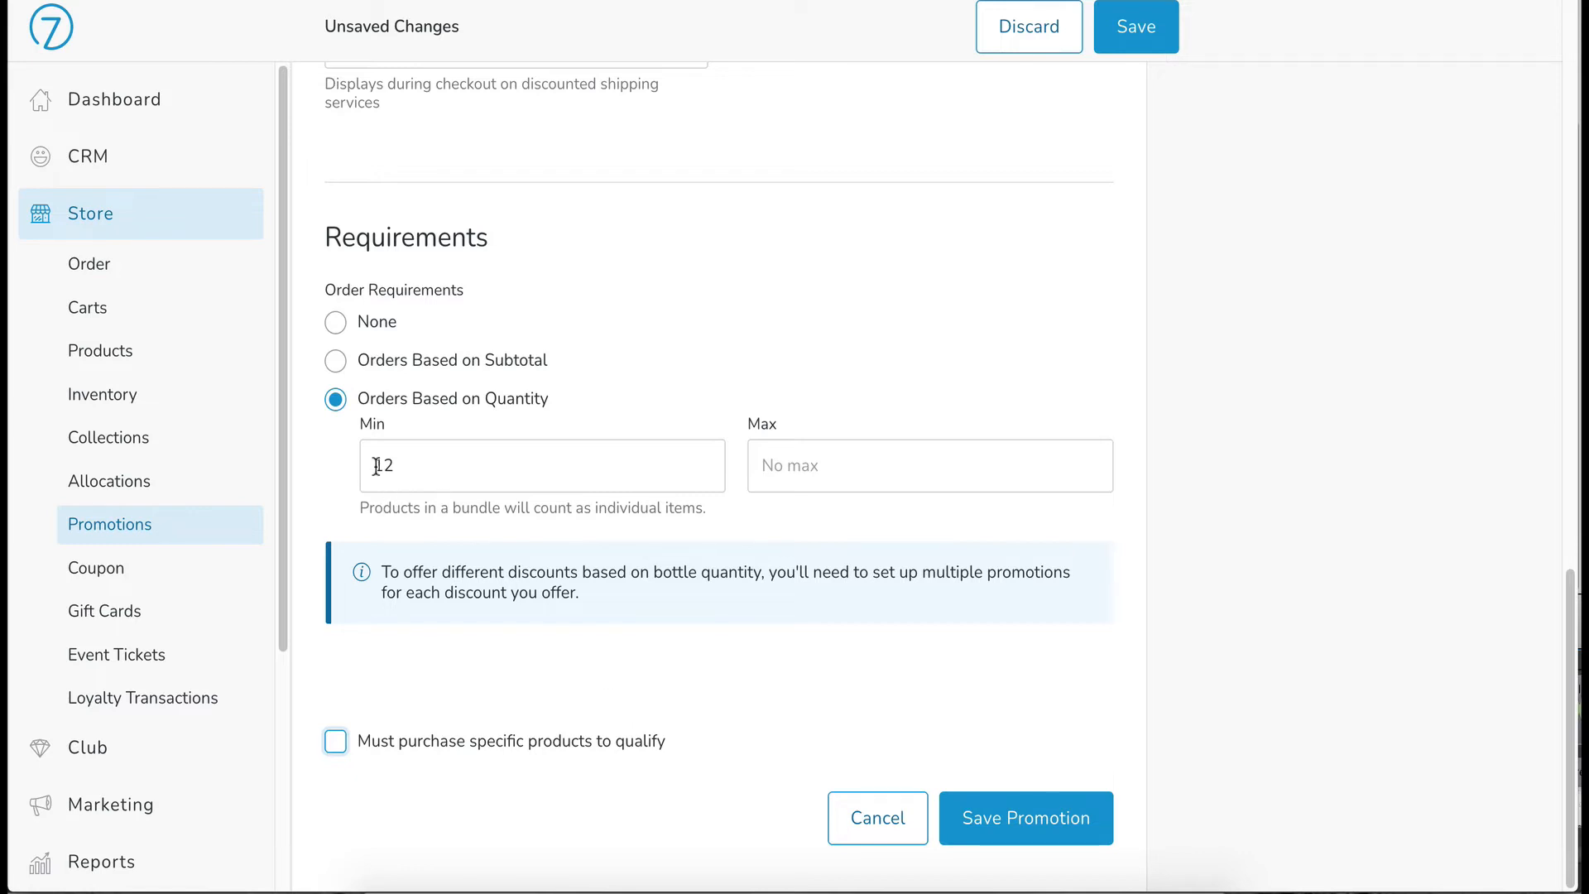
mouse_move(629, 646)
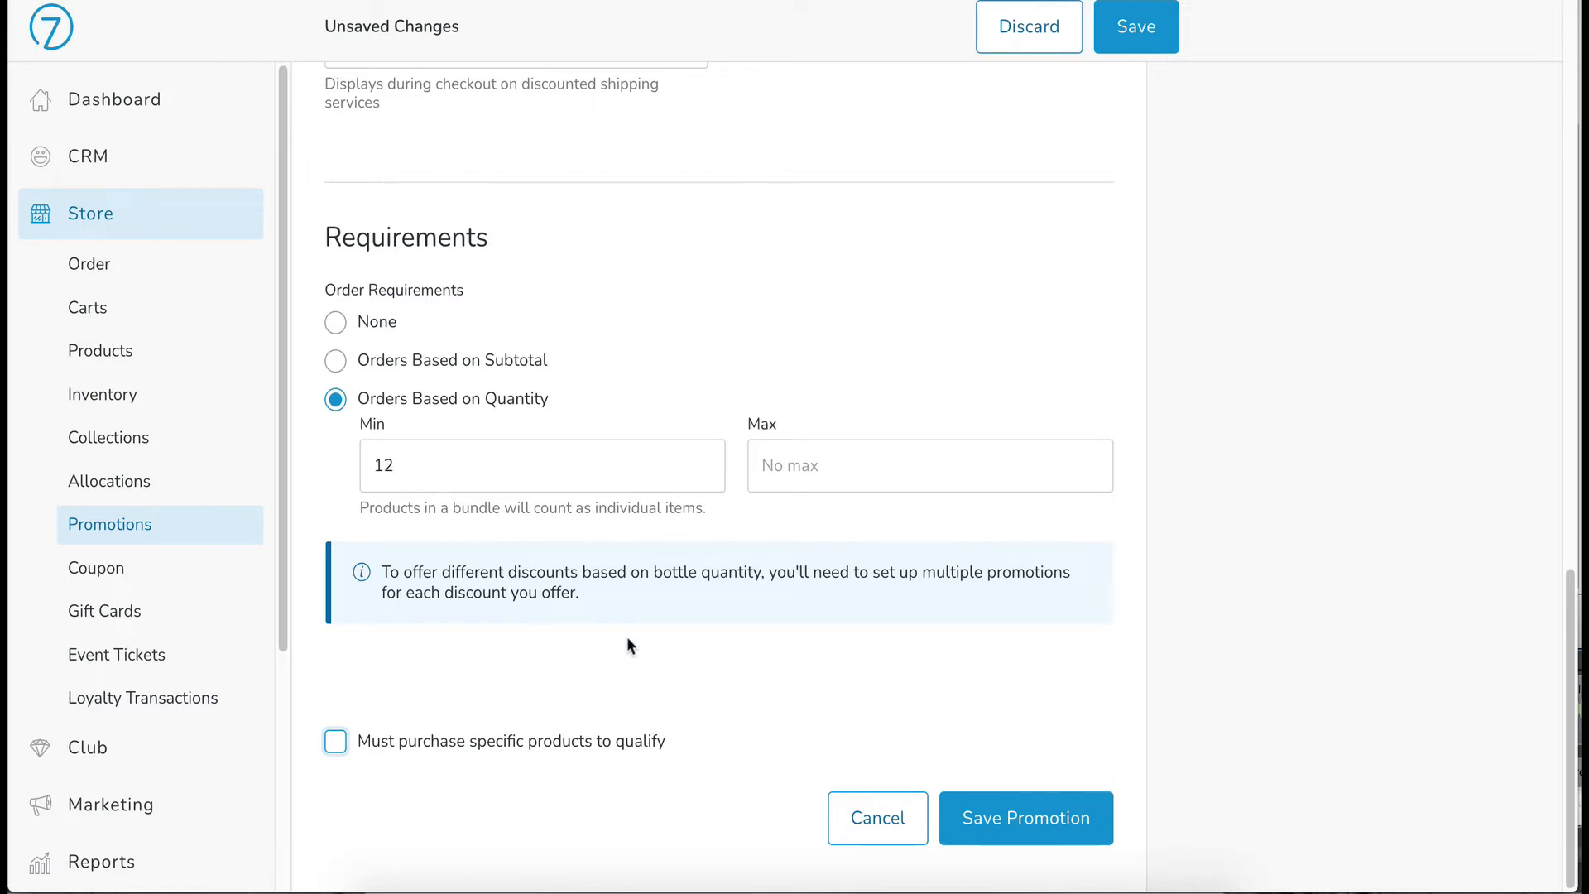
mouse_move(1195, 652)
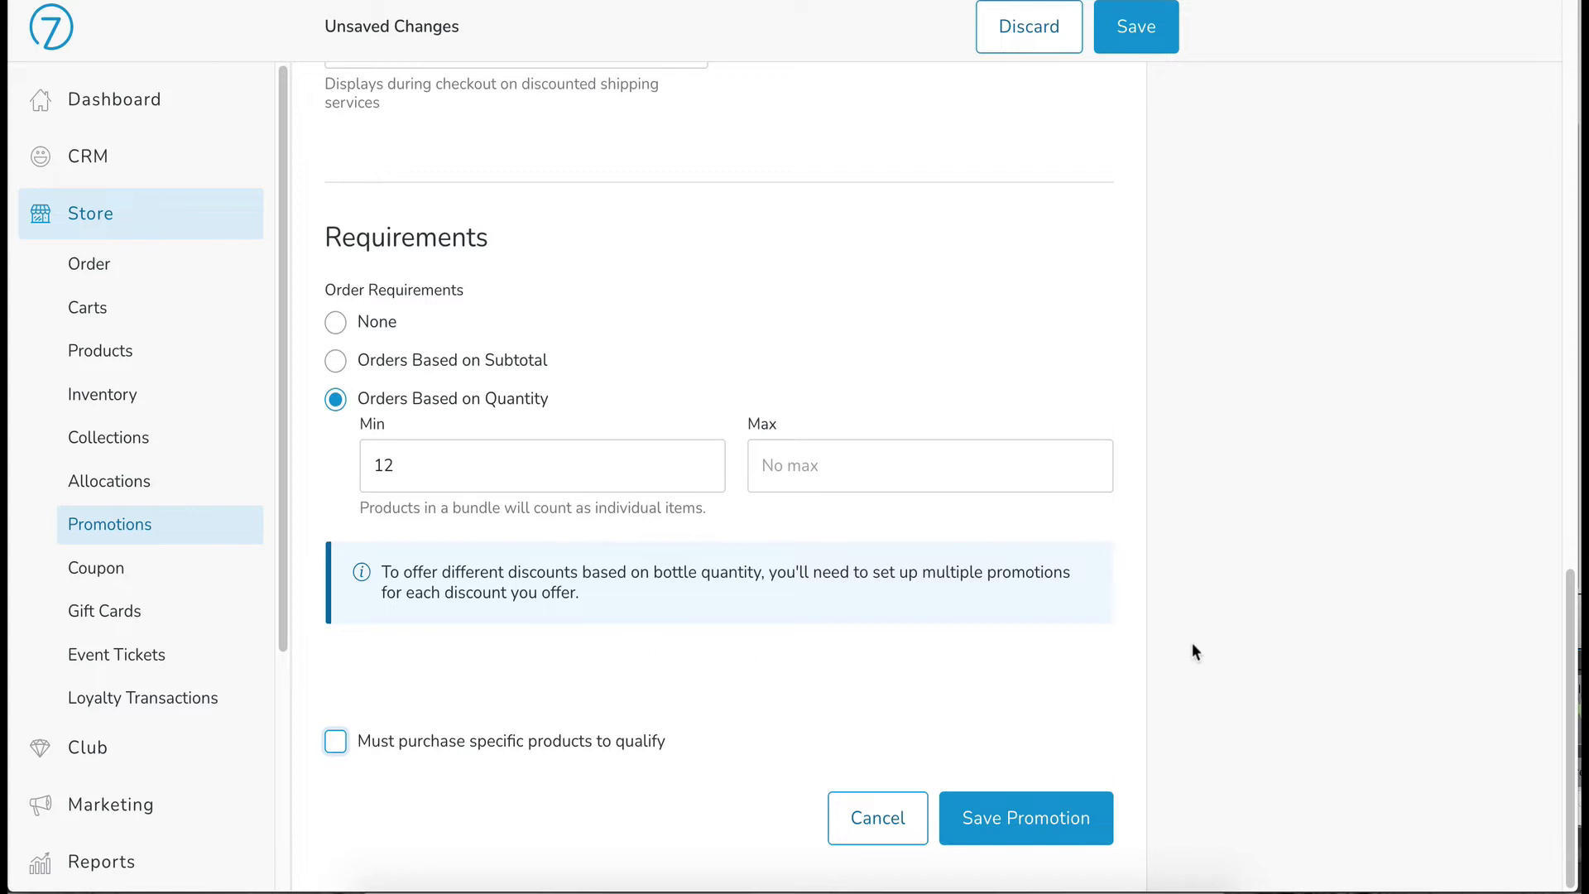
scroll(up, 3)
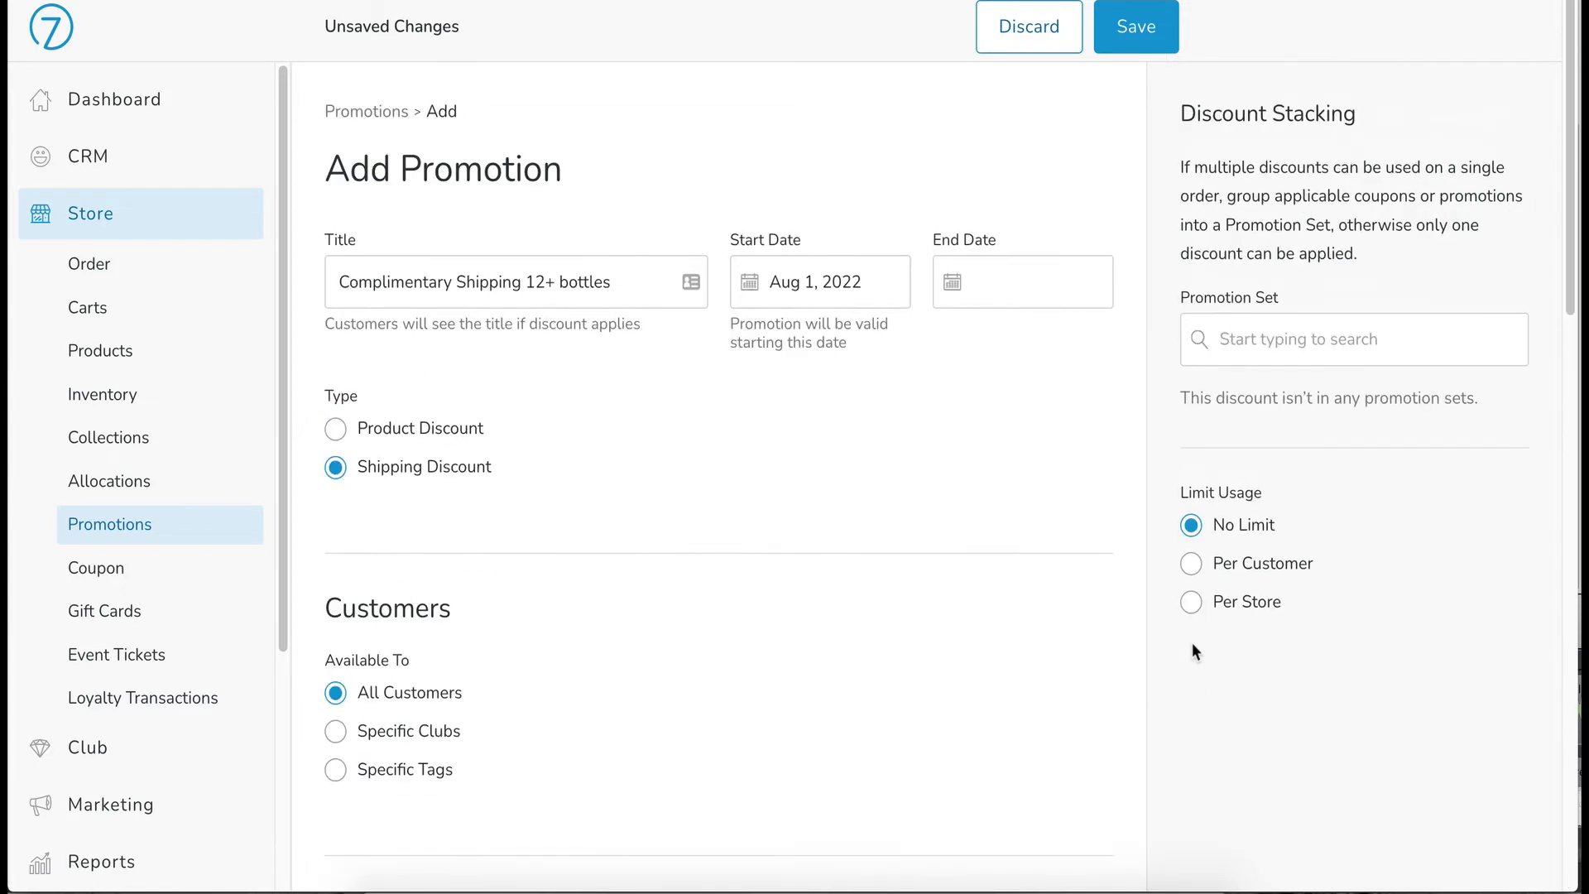
mouse_move(1170, 218)
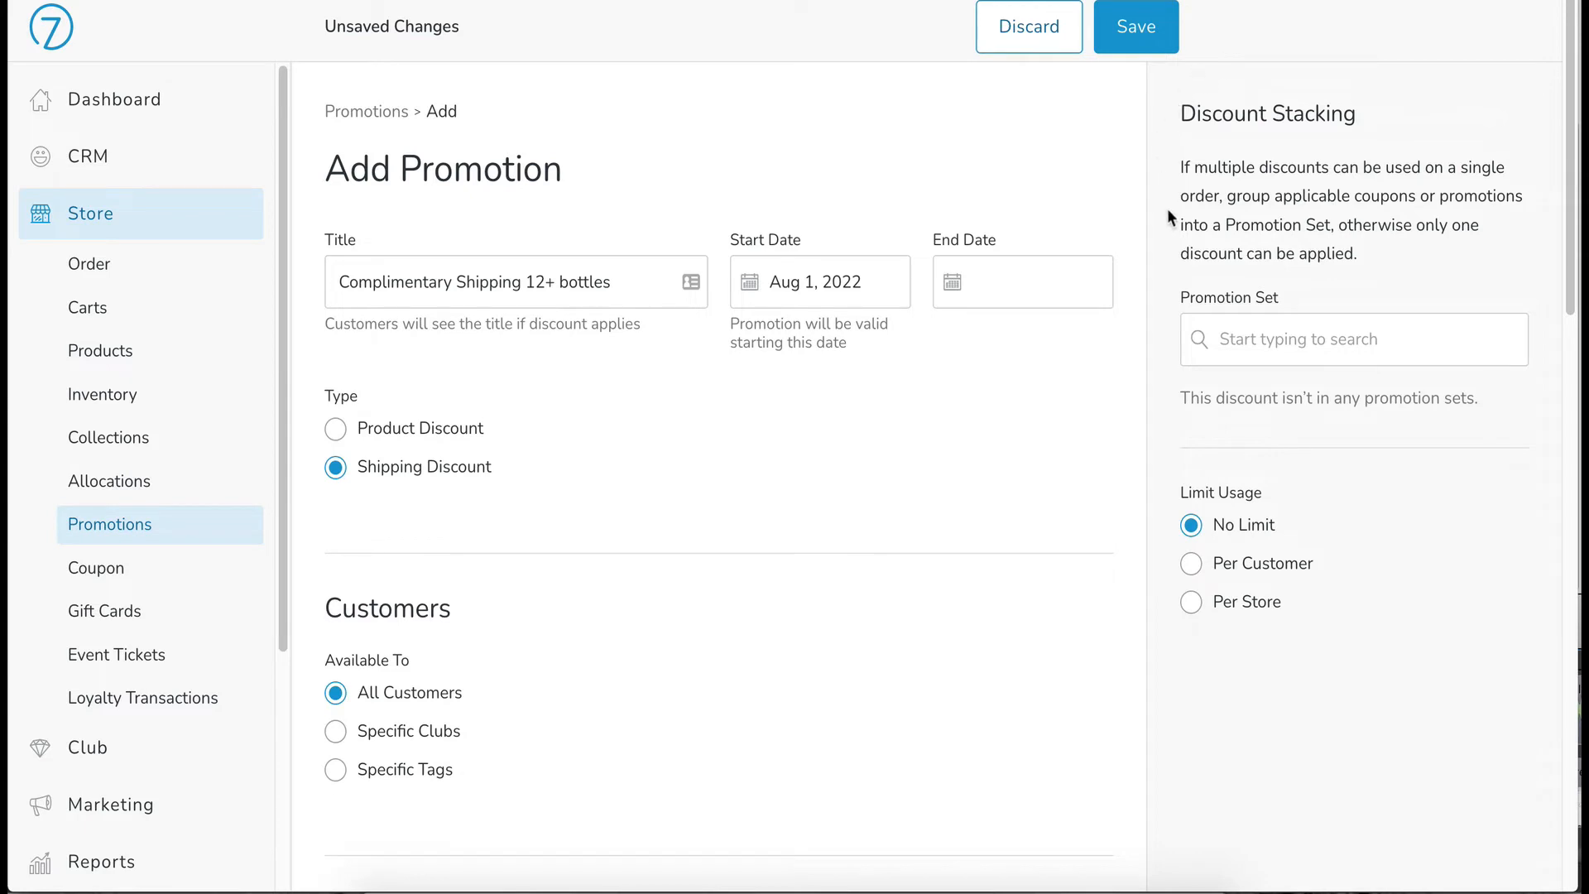
mouse_move(1468, 315)
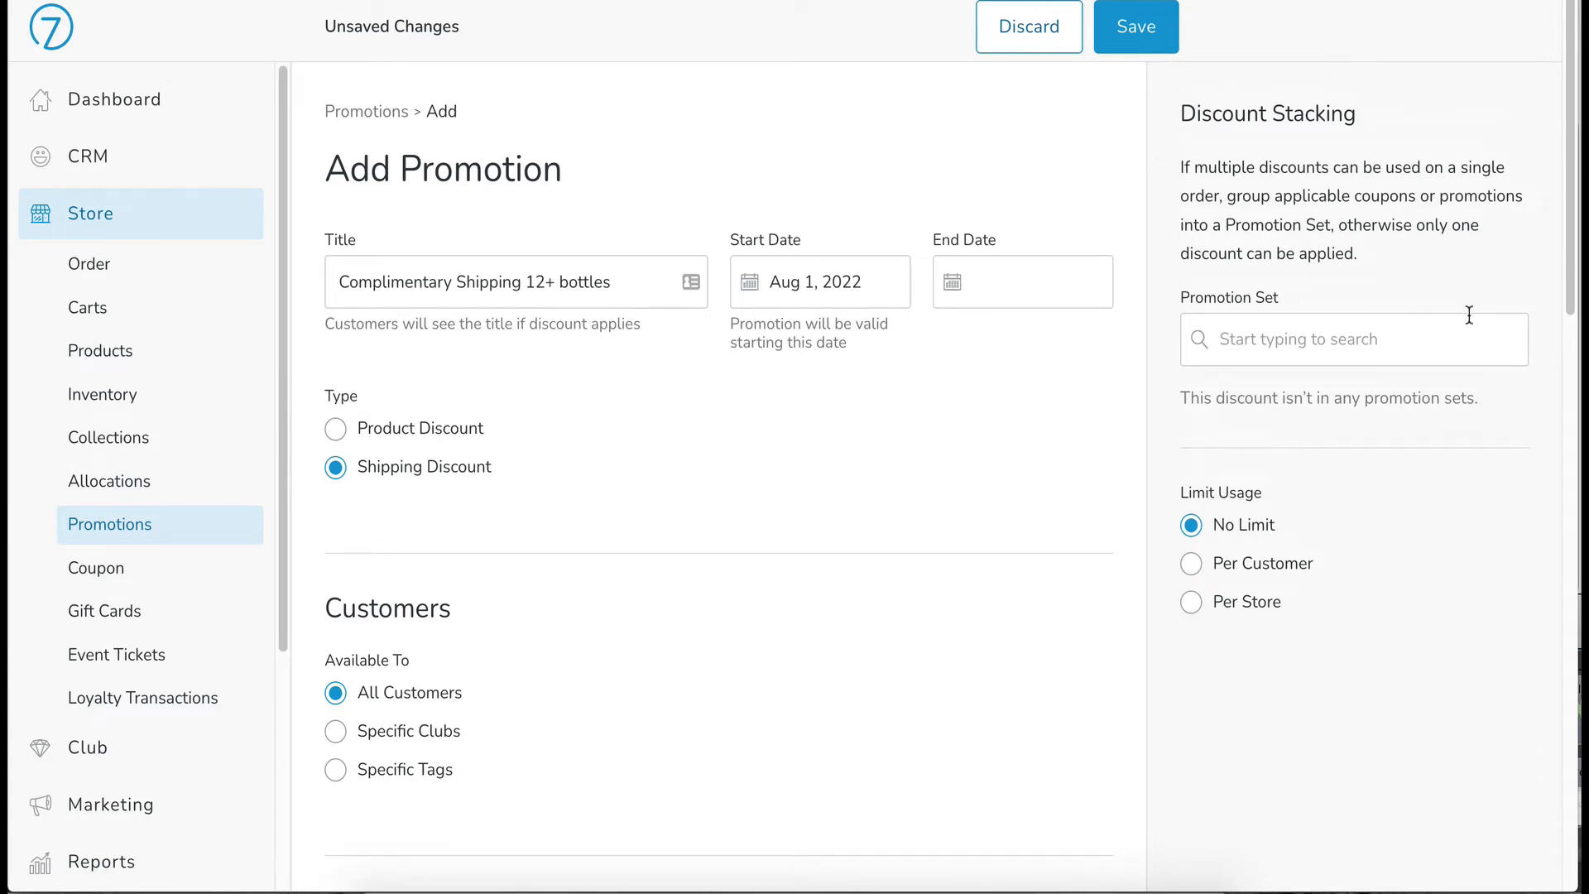
mouse_move(1469, 322)
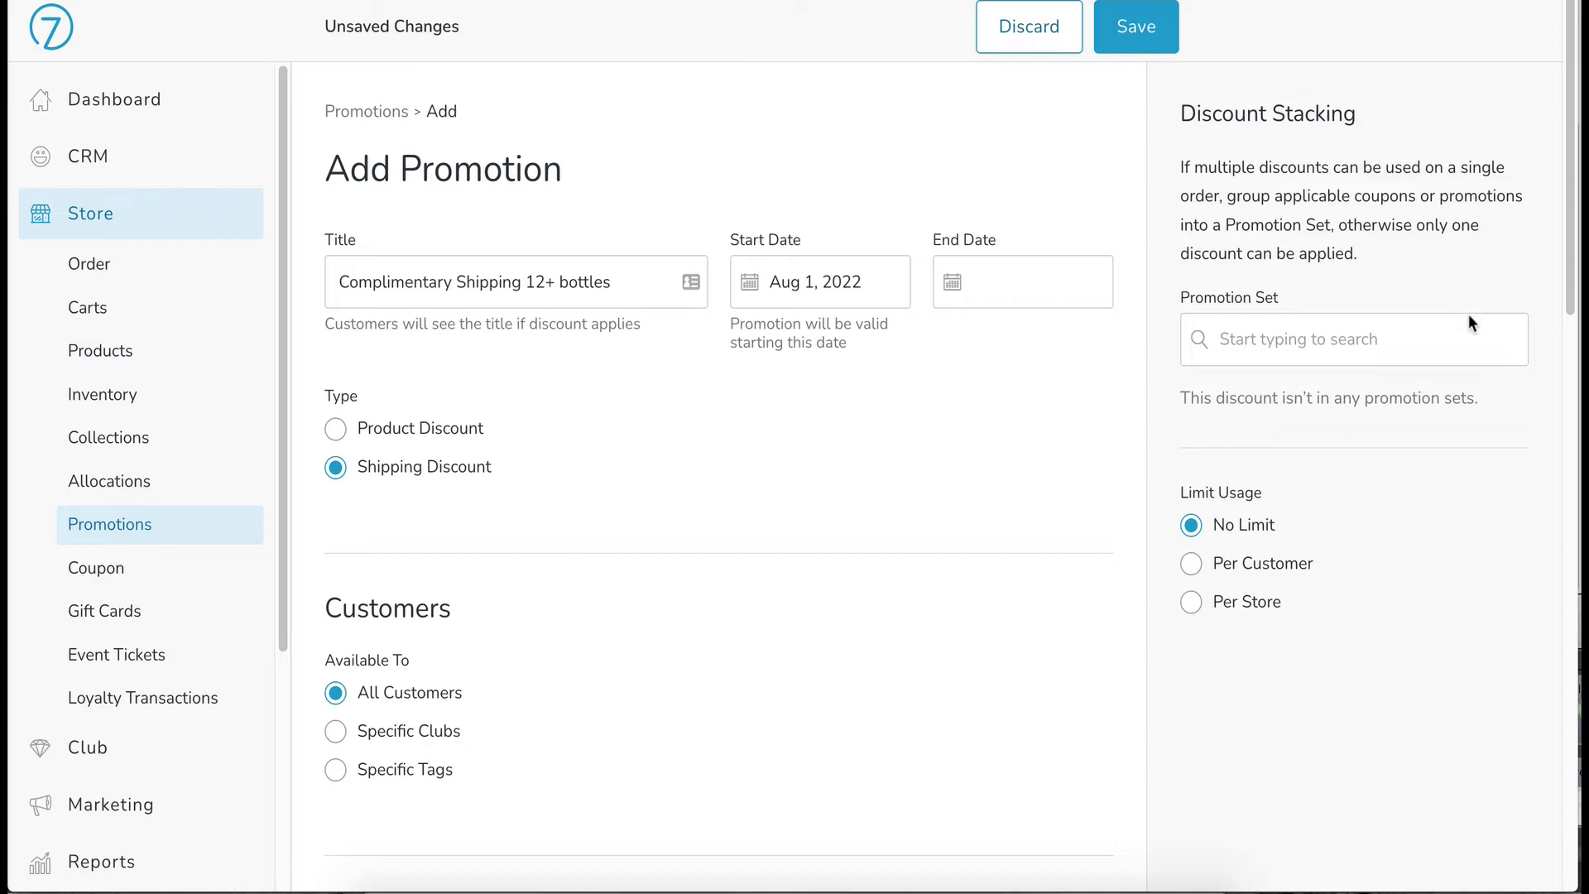
mouse_move(1385, 275)
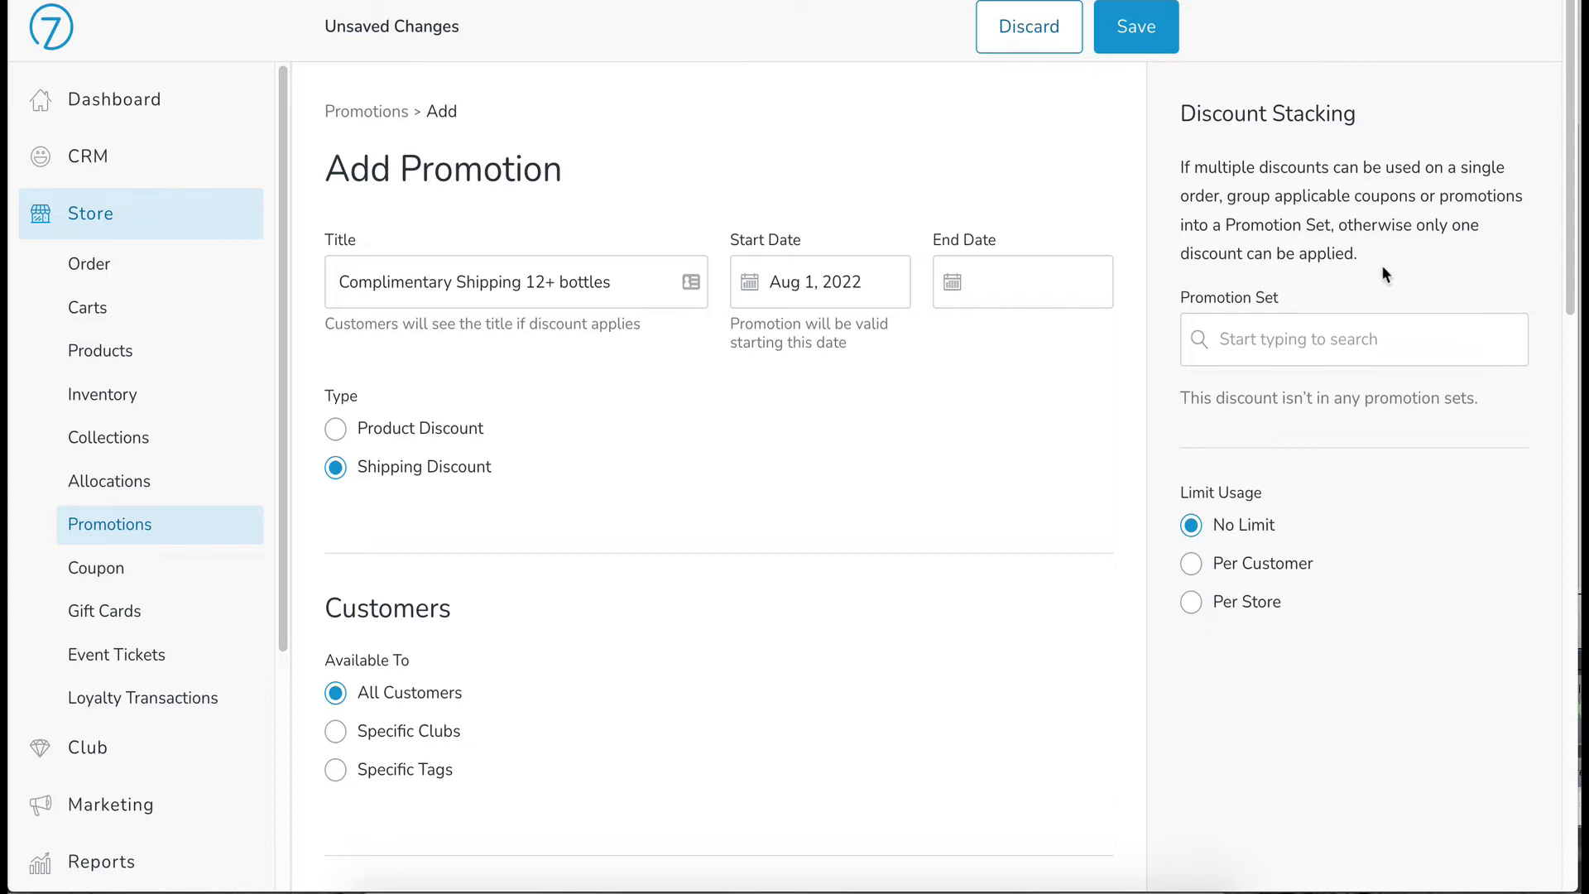
mouse_move(1355, 281)
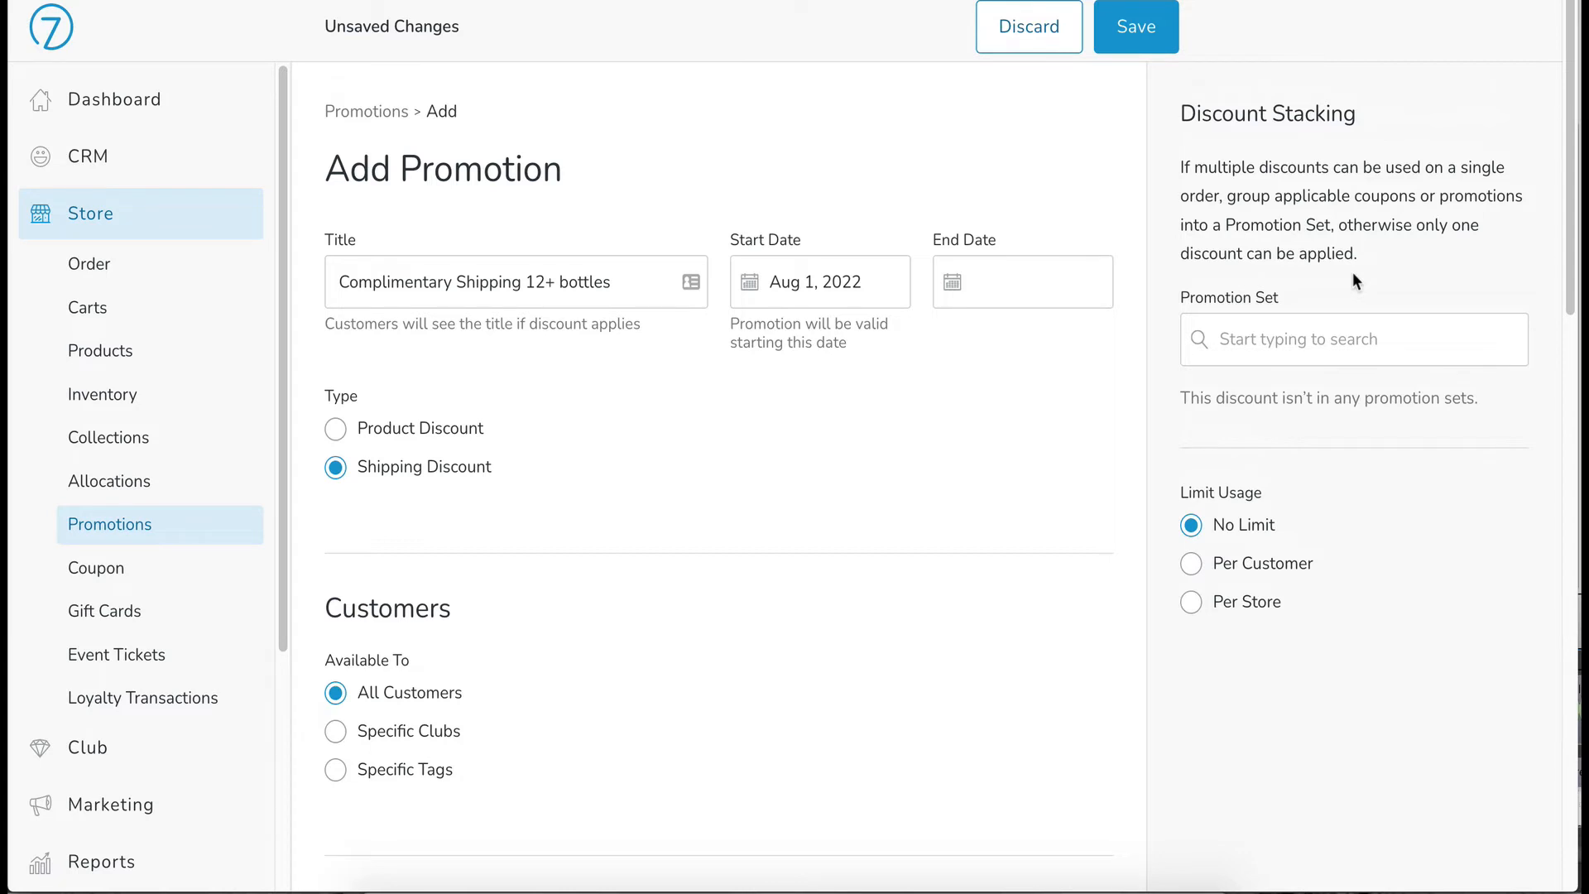
mouse_move(1374, 269)
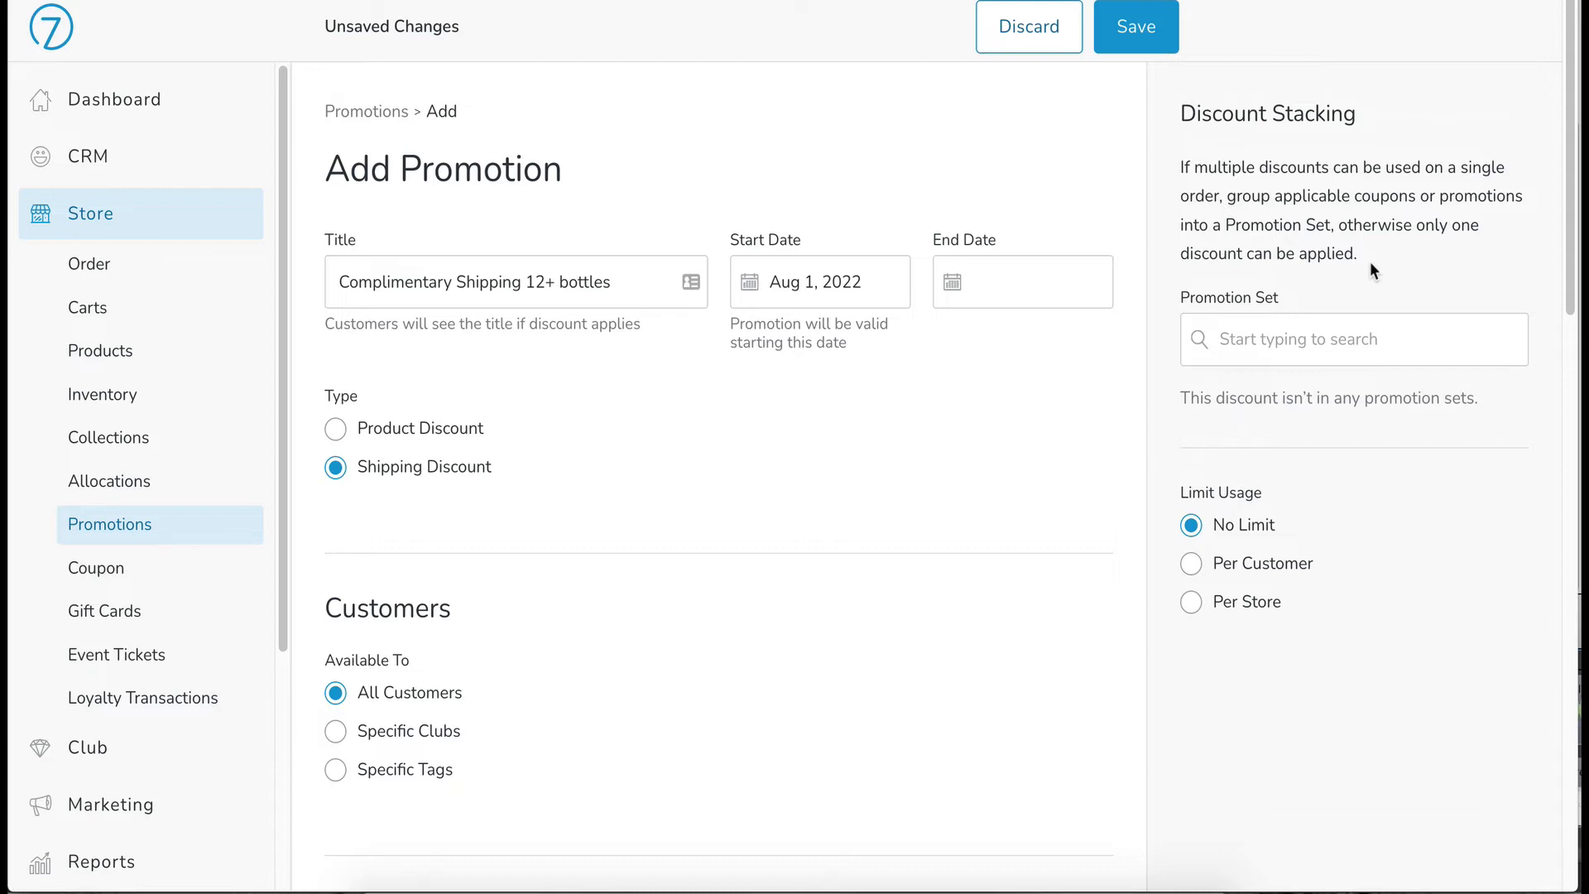
mouse_move(1177, 260)
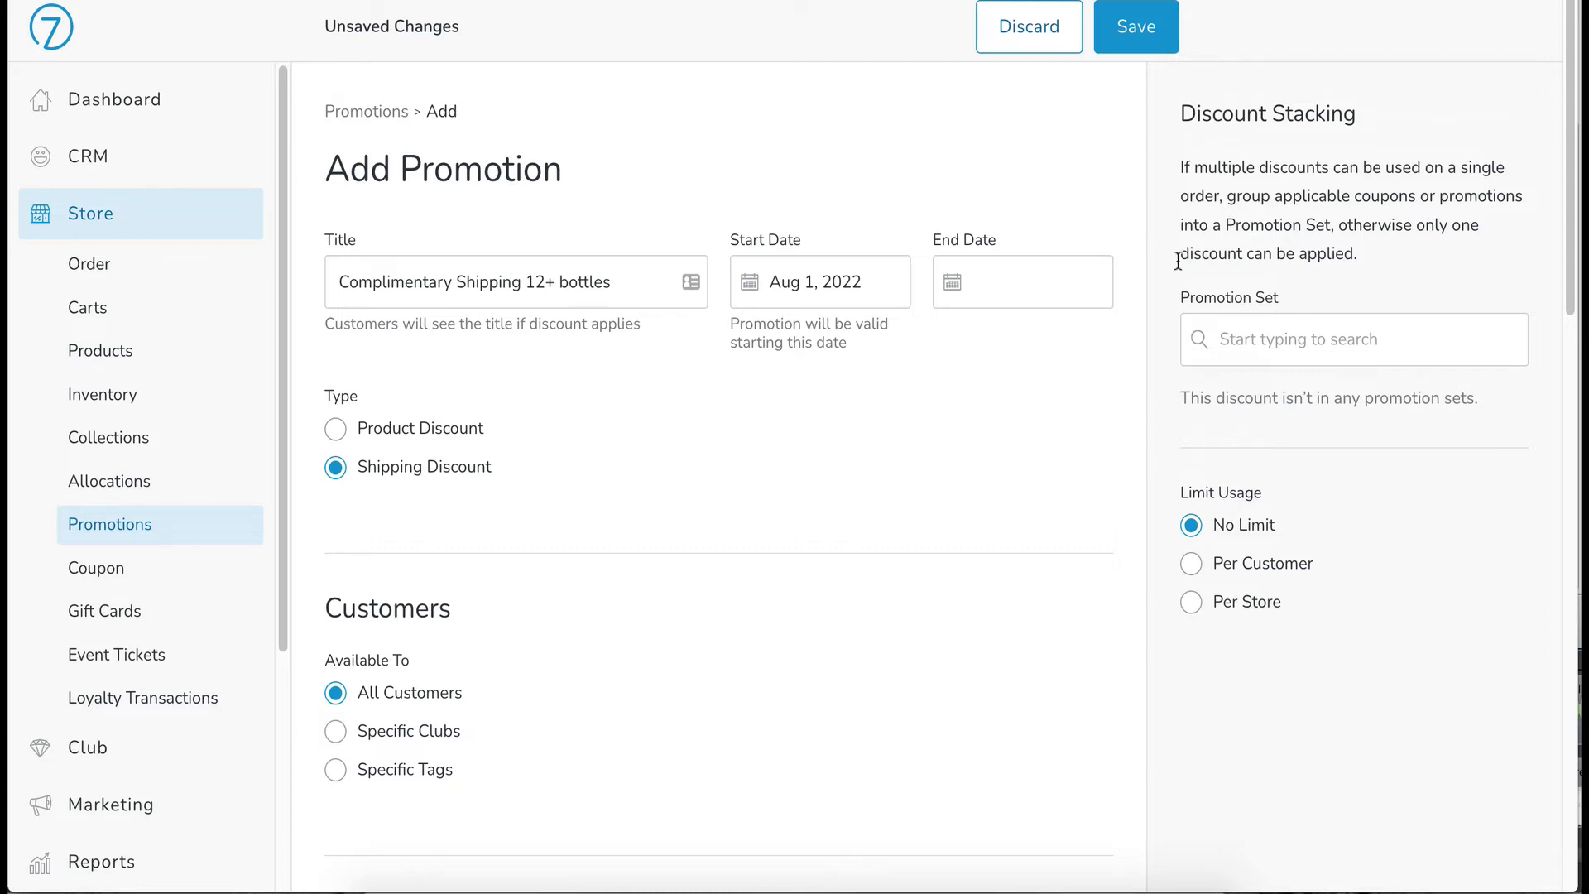
mouse_move(1336, 311)
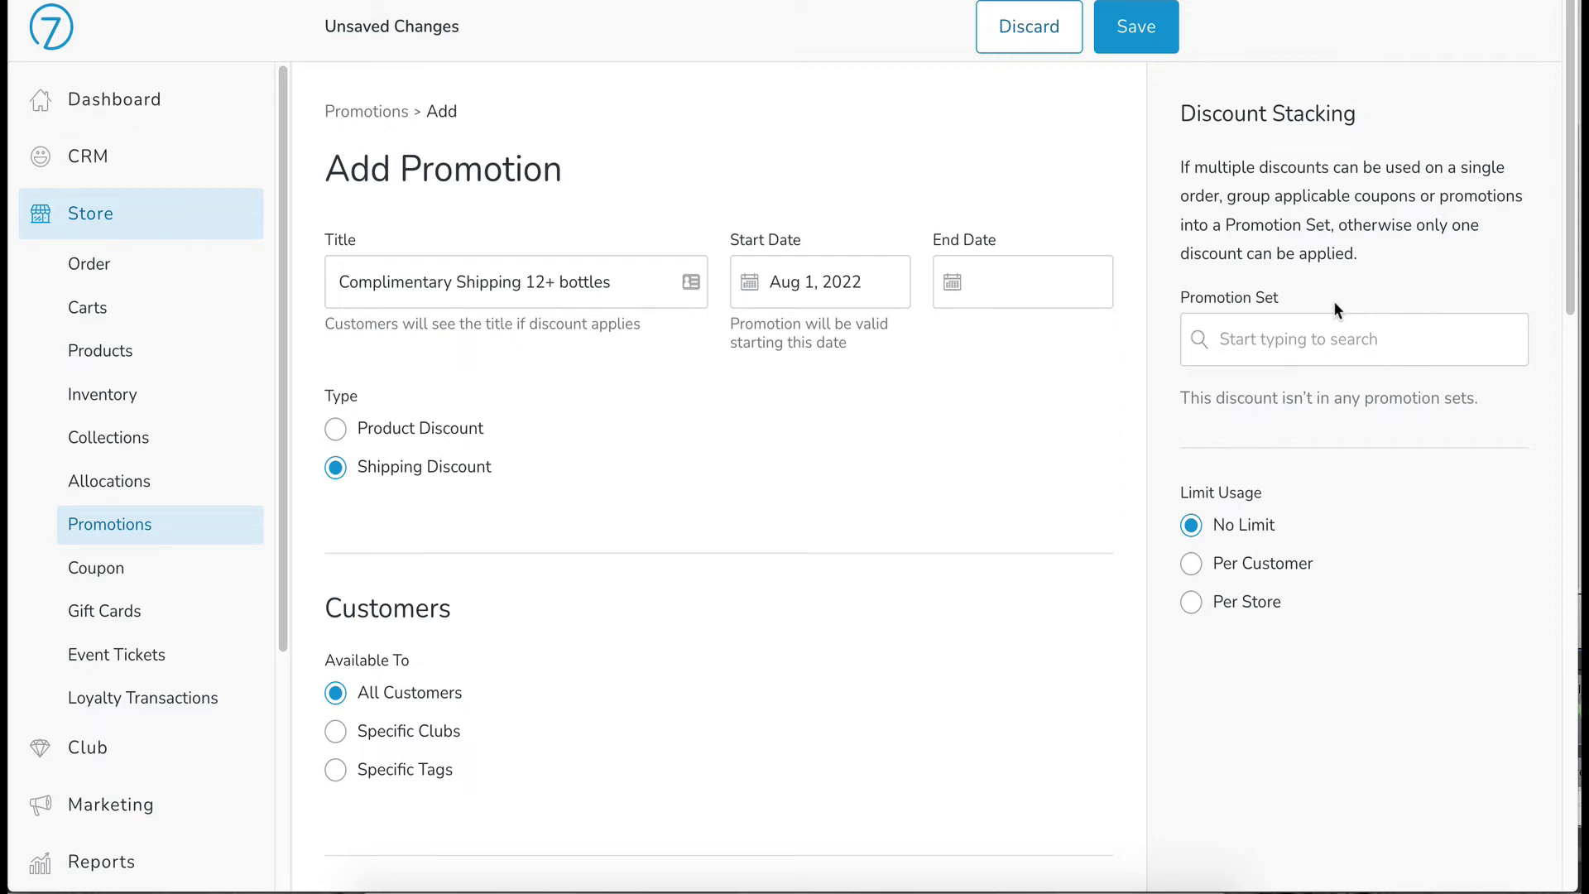
mouse_move(1263, 285)
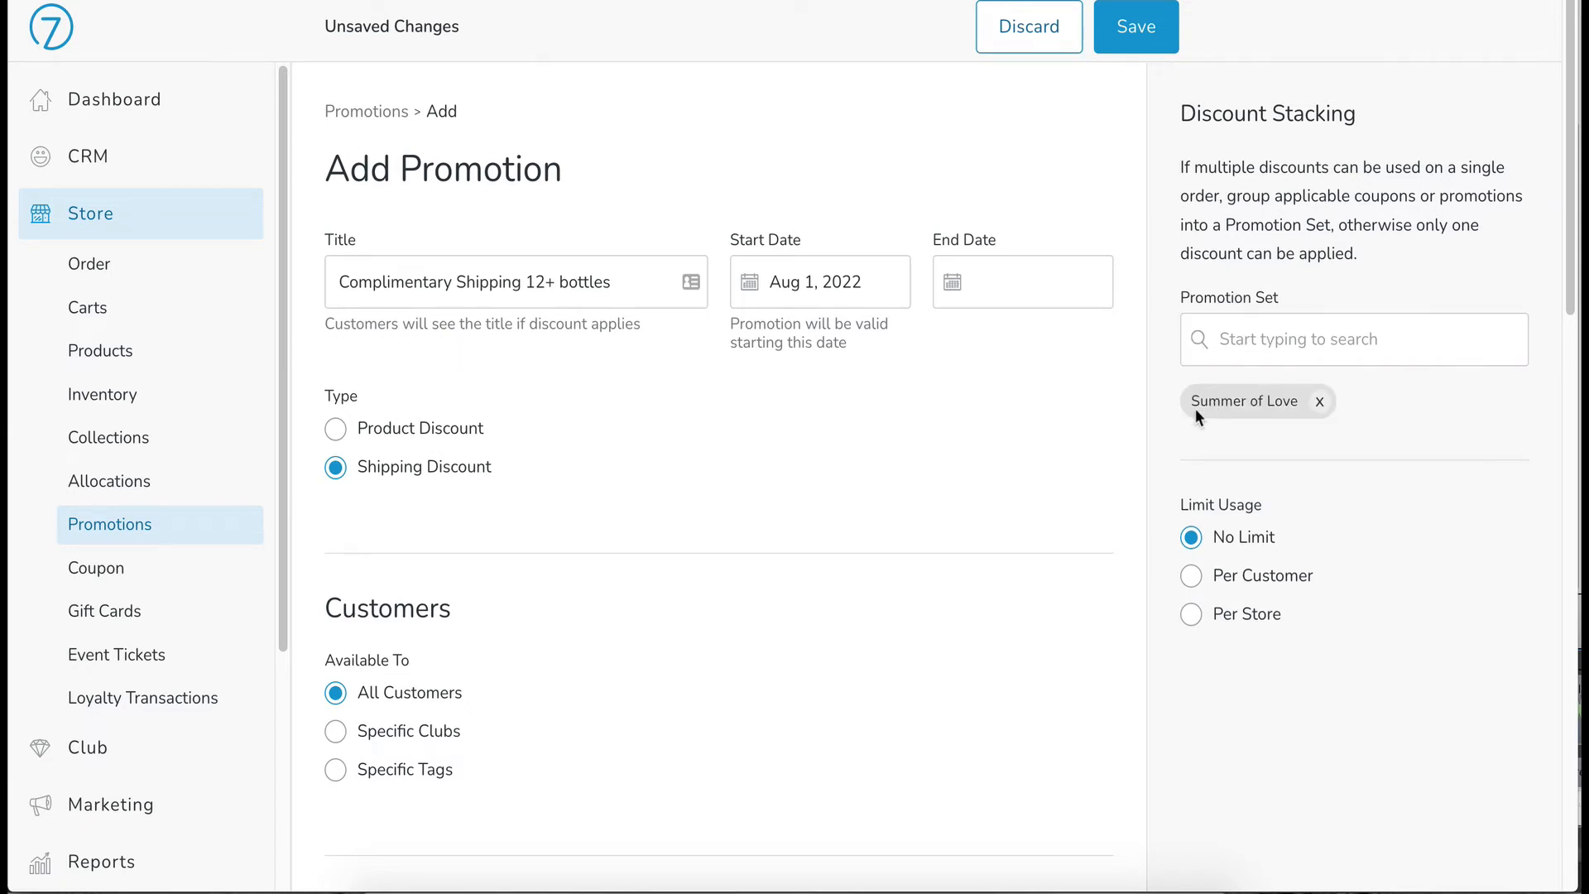
mouse_move(1311, 394)
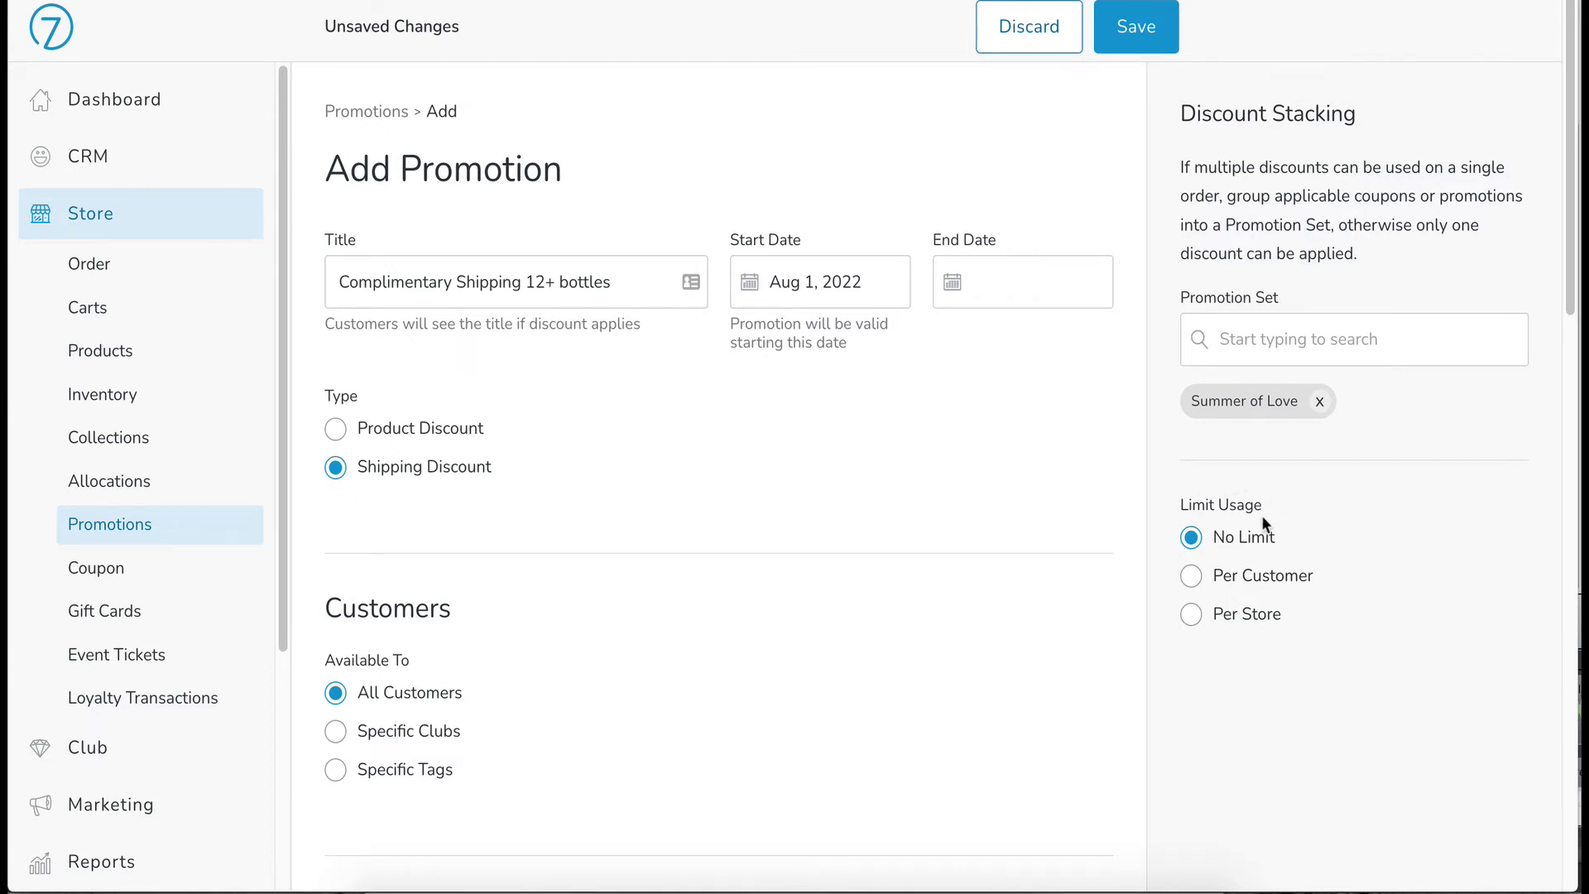
mouse_move(1316, 536)
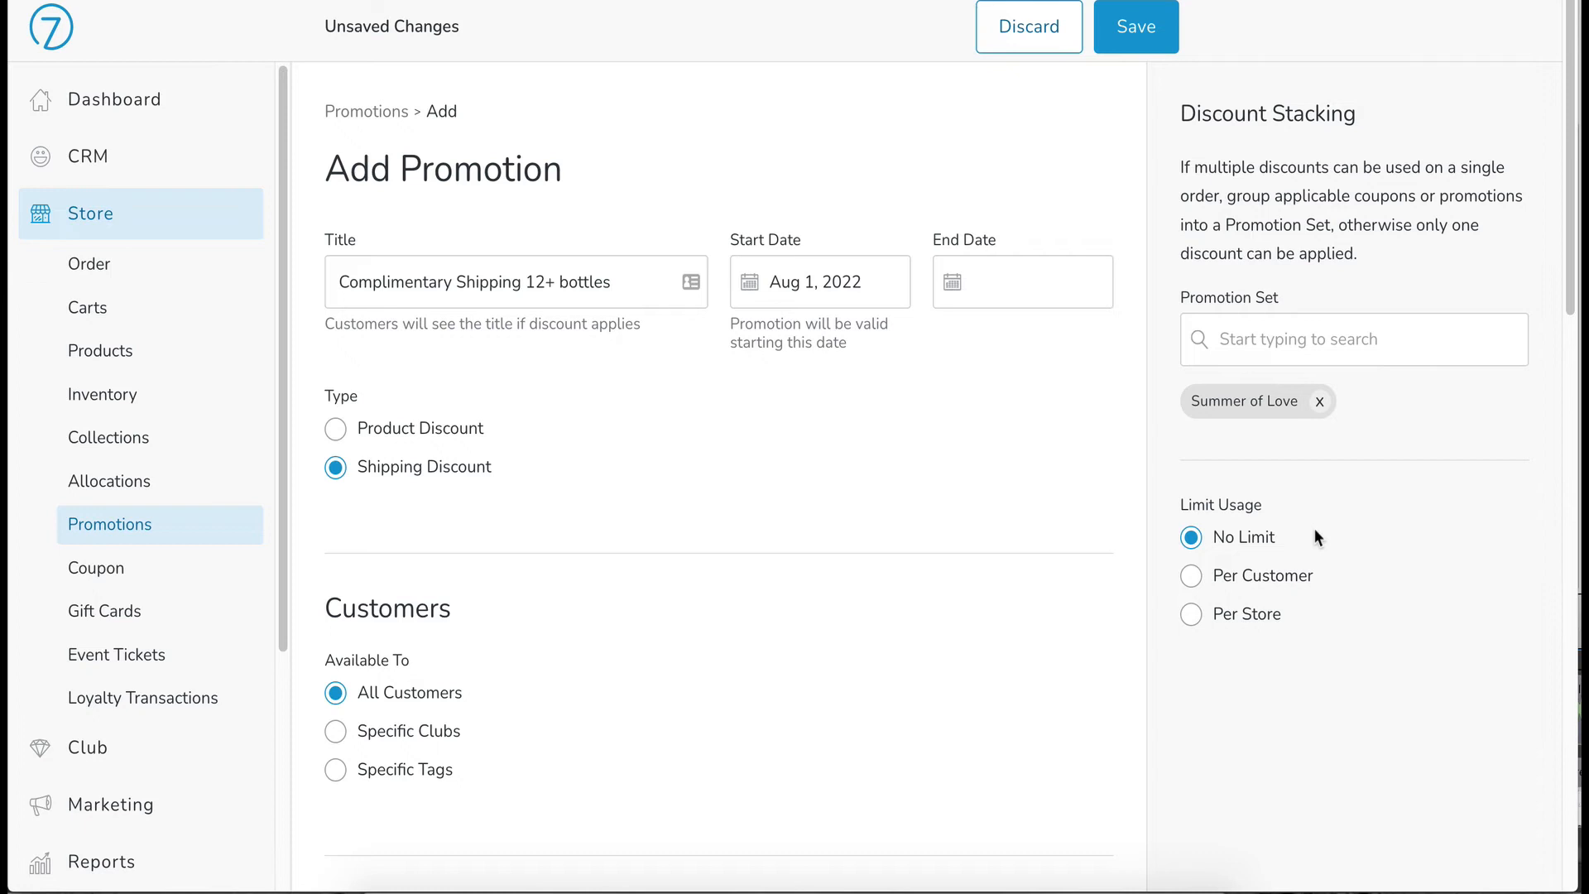
mouse_move(1294, 511)
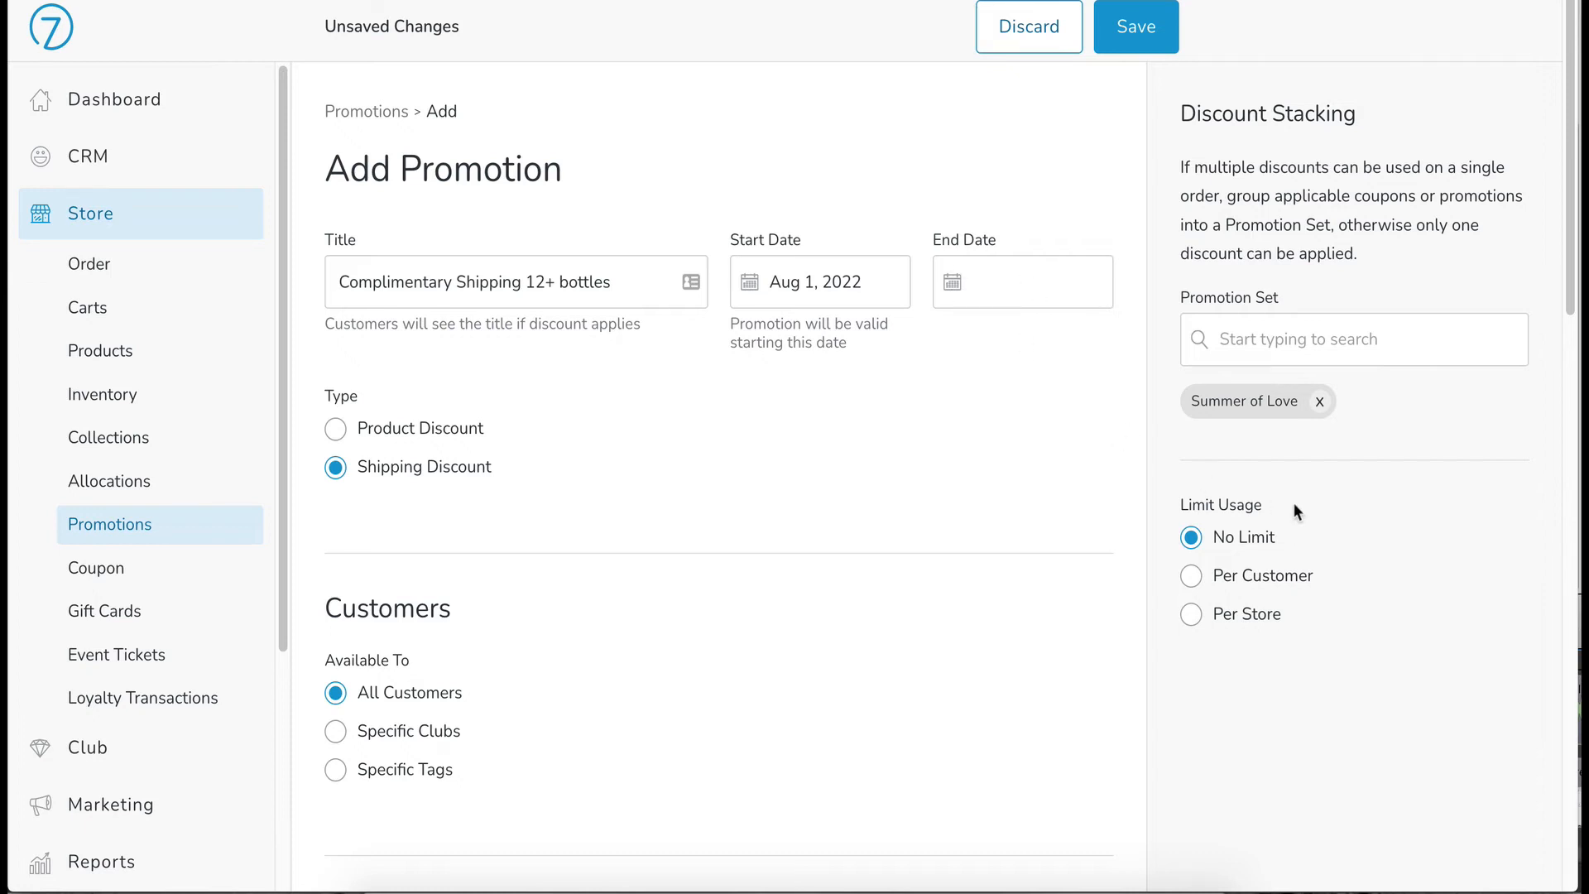
Try Per Customer and Per Store usage limits, then leave the promotion at No Limit
click(1190, 576)
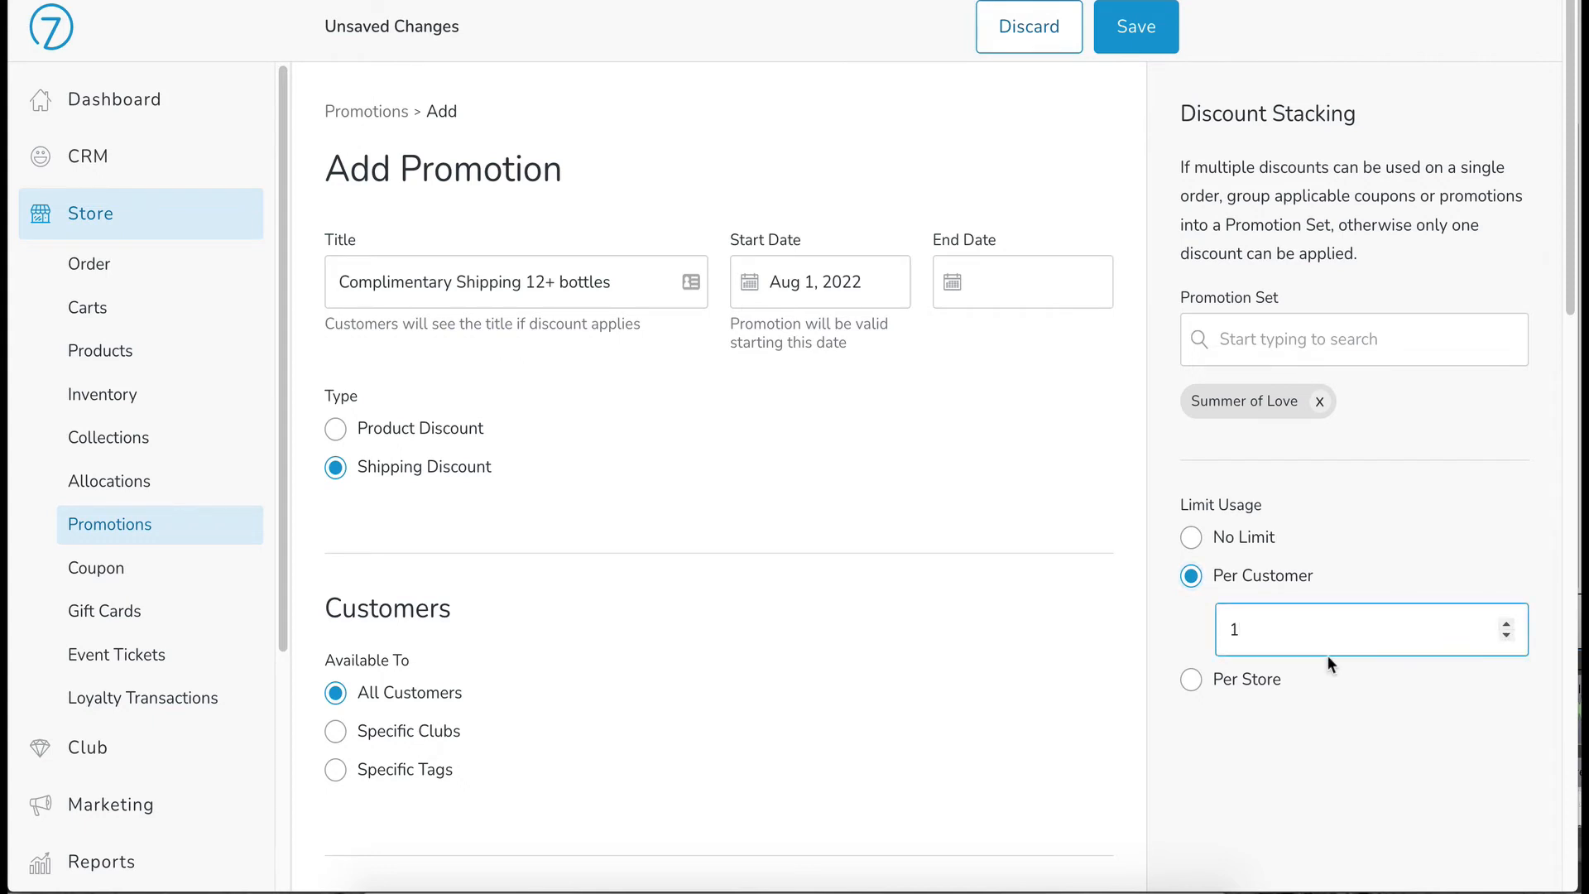
mouse_move(1290, 674)
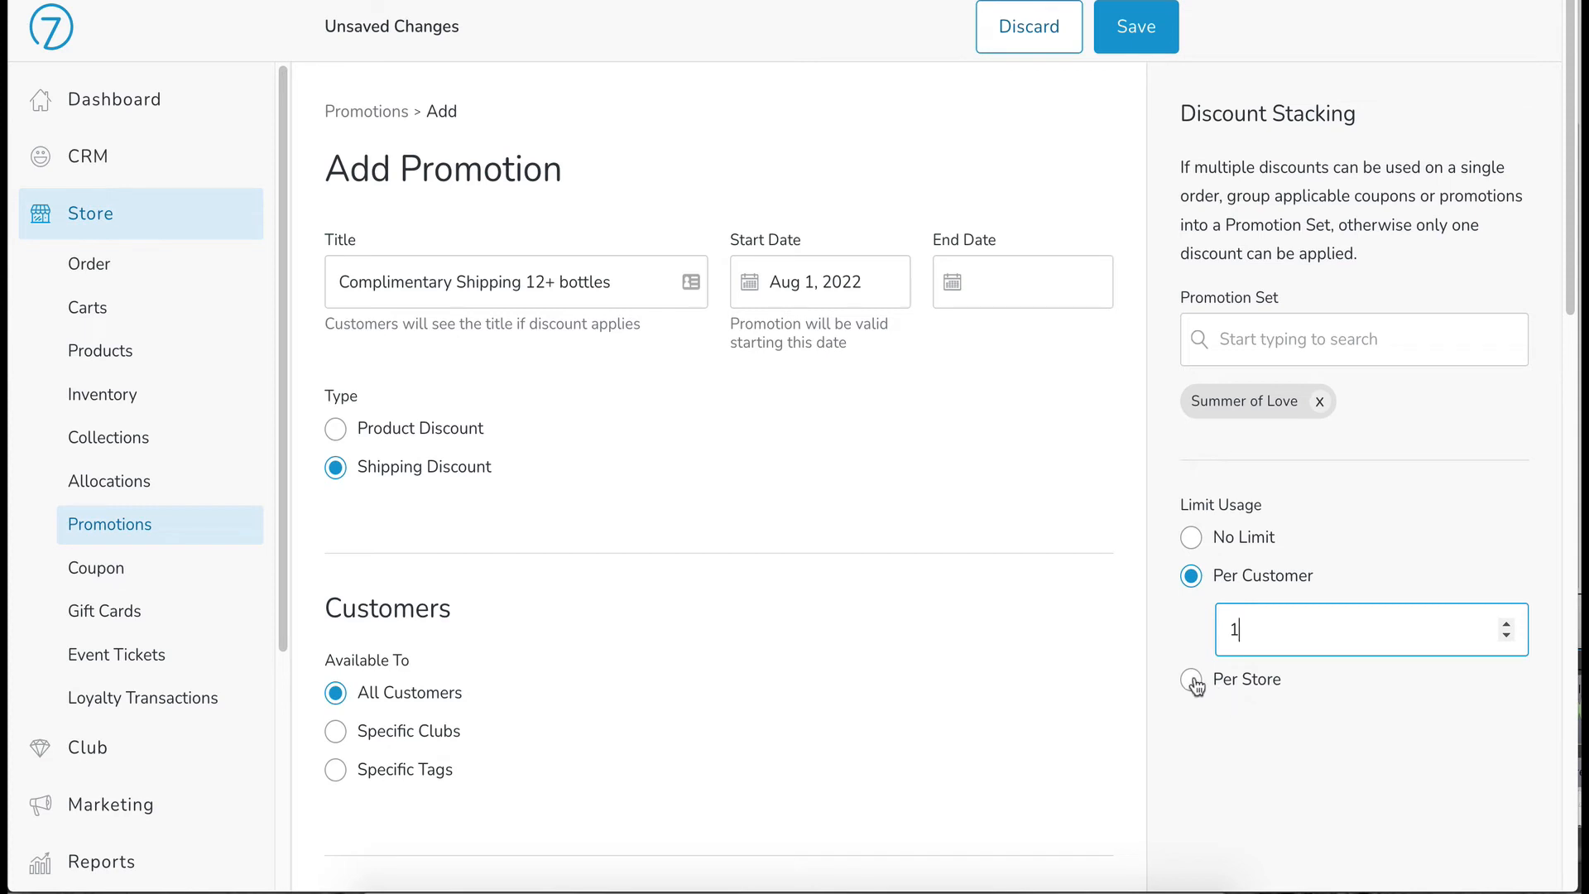
click(1192, 679)
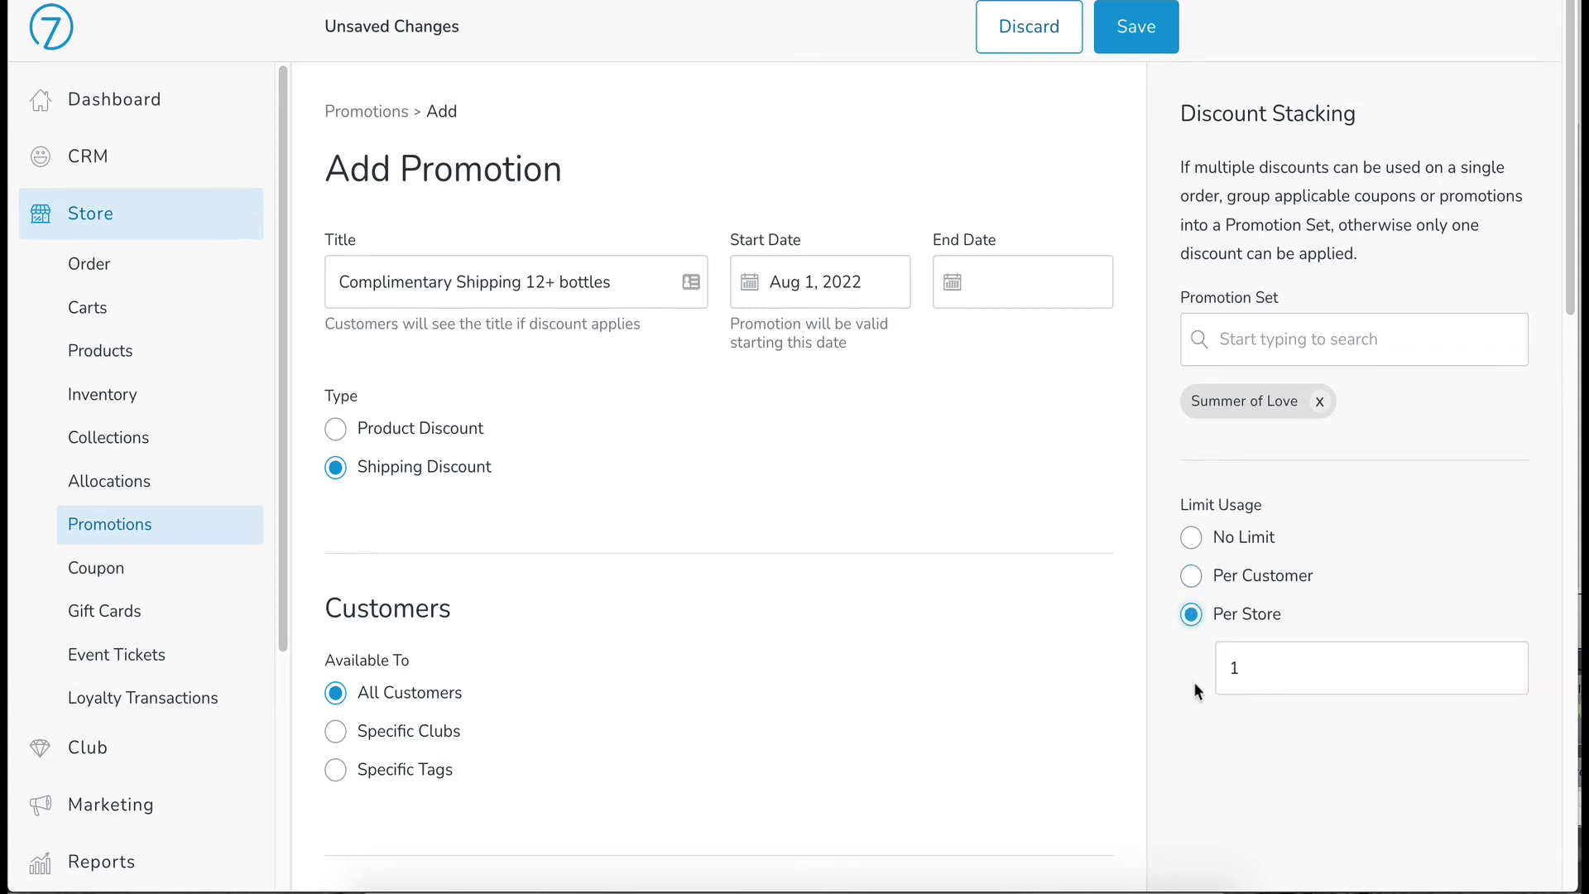
text(2)
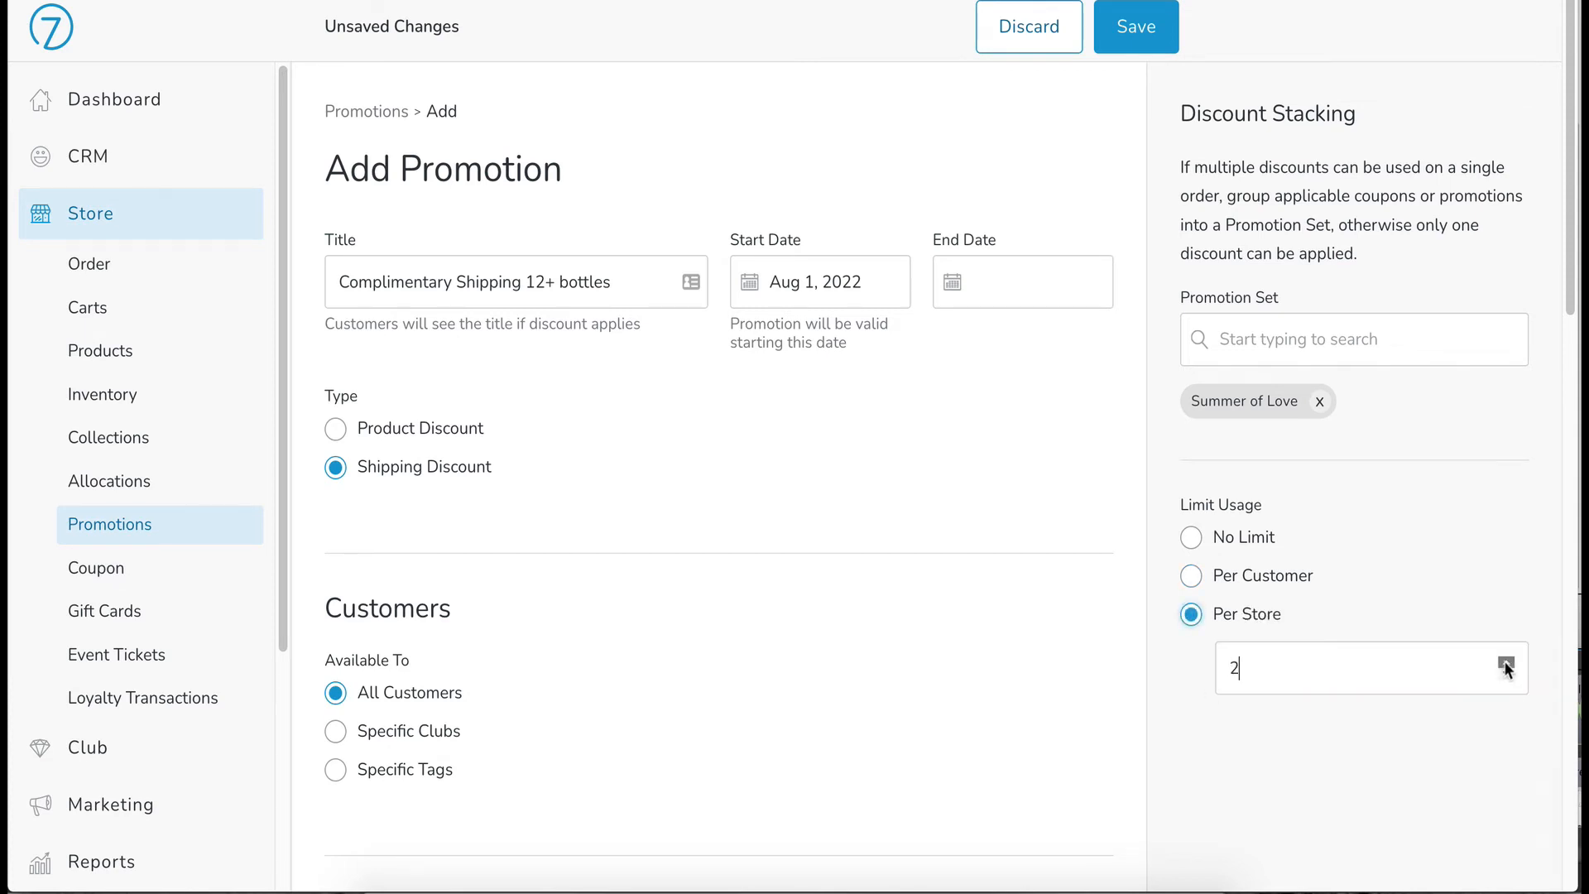
click(1509, 660)
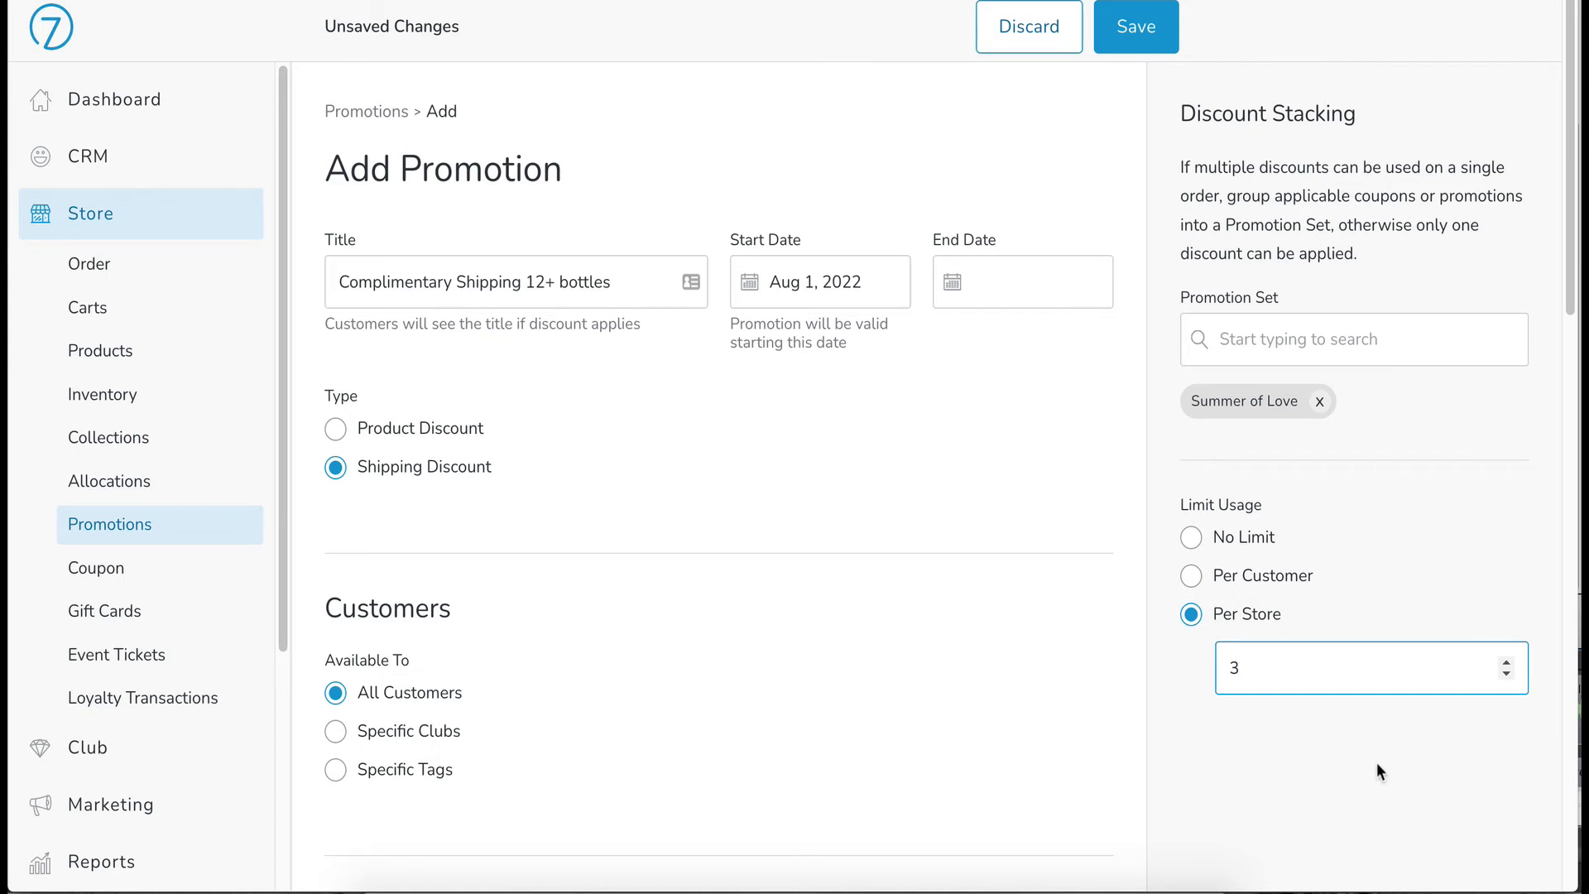
mouse_move(1281, 732)
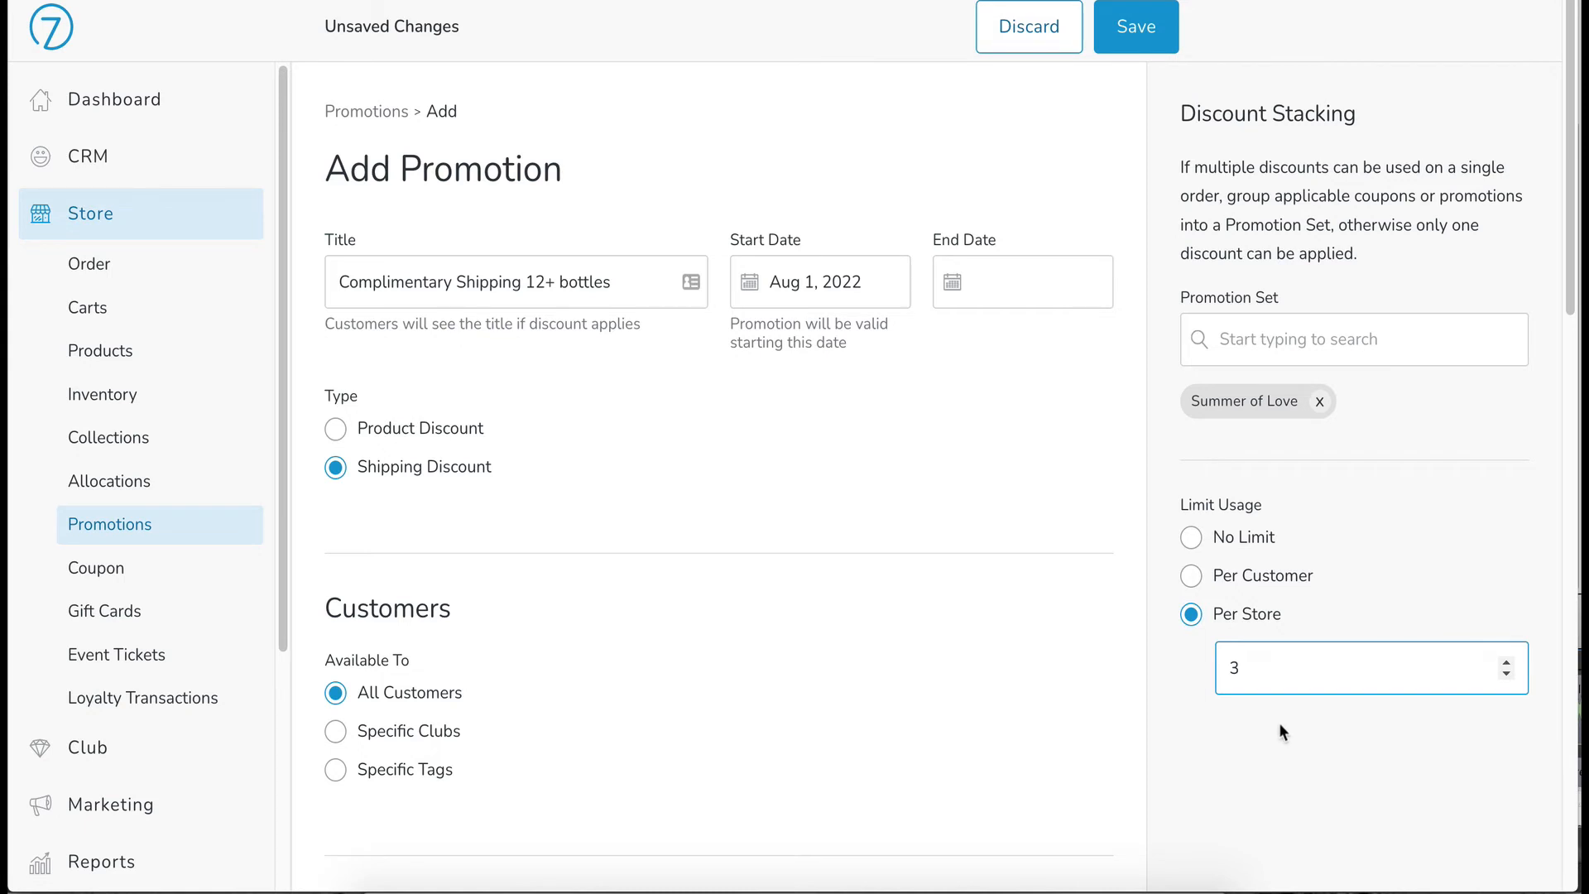
mouse_move(1339, 738)
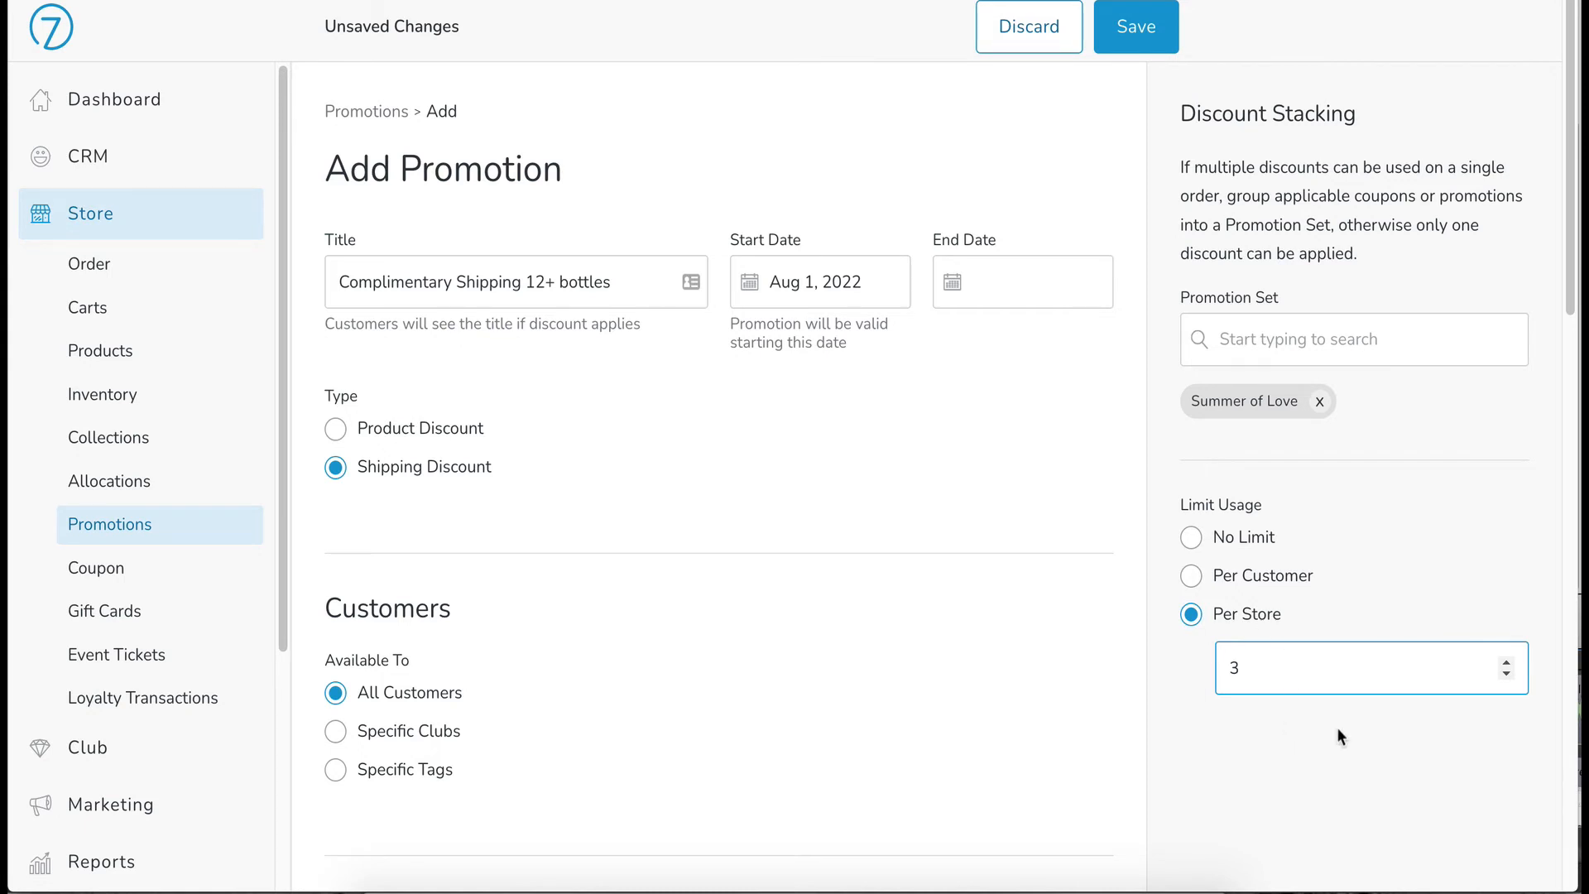
click(1357, 667)
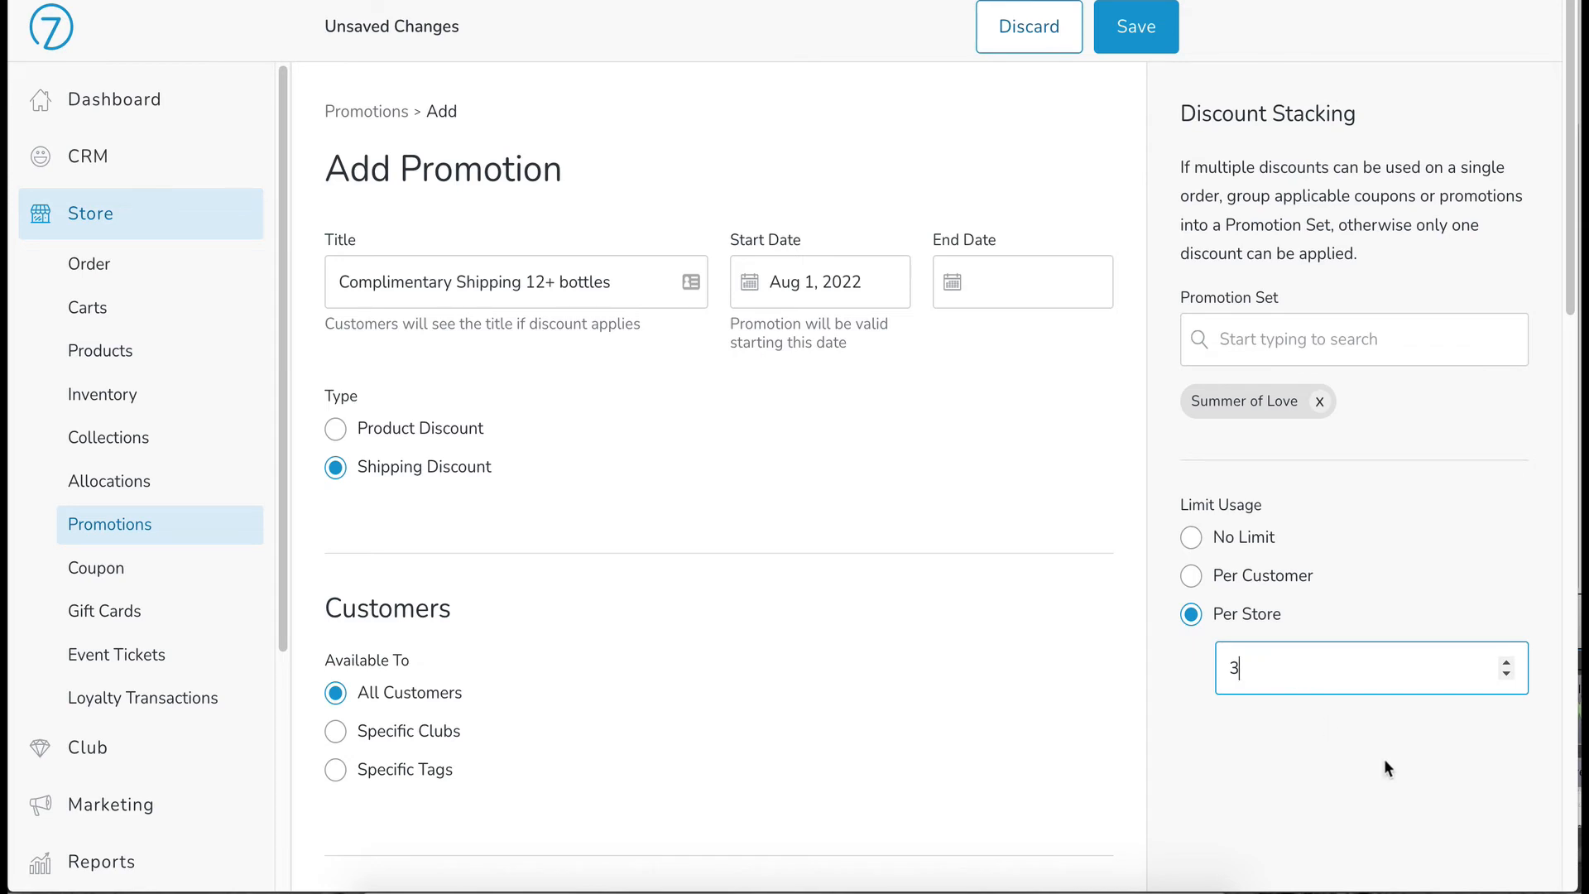
mouse_move(1301, 748)
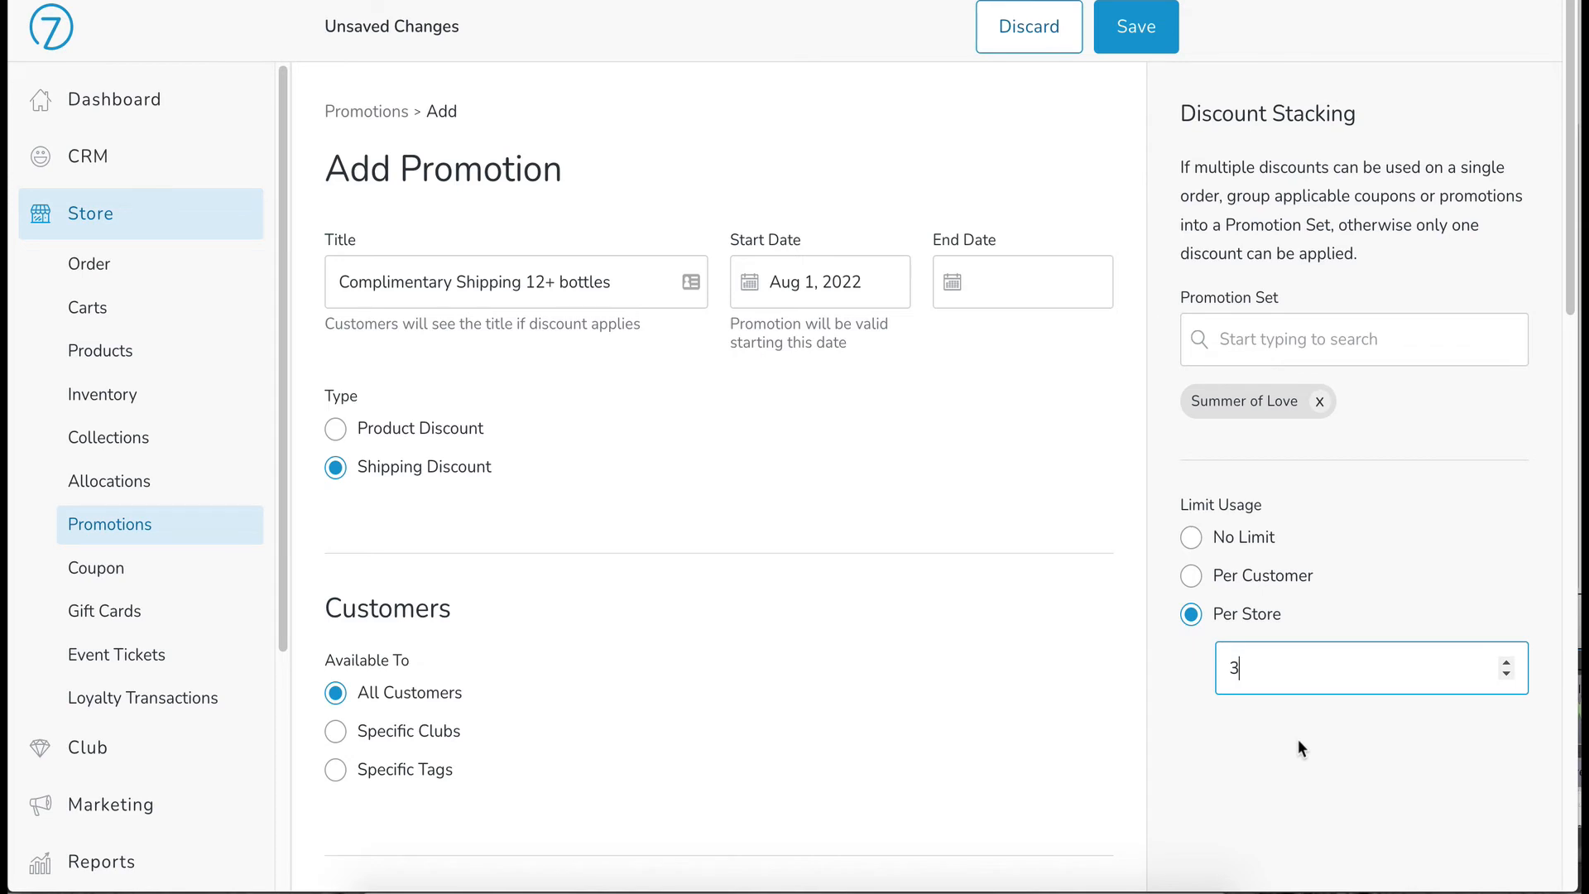
click(1192, 537)
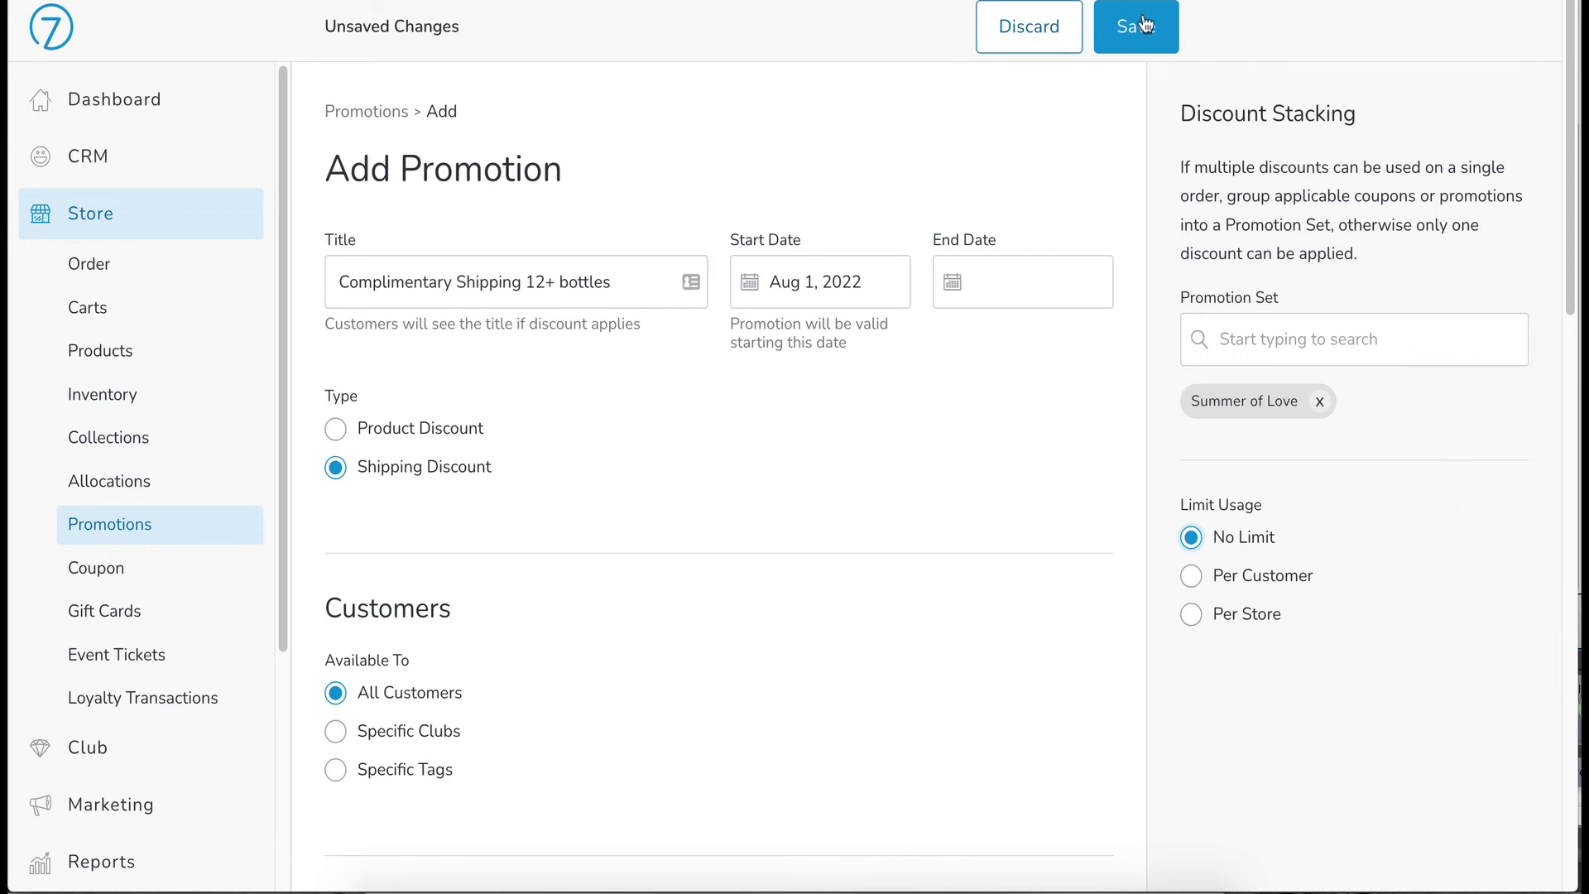
Save the promotion so it appears in the list as active from Aug 1, 2022
click(1135, 27)
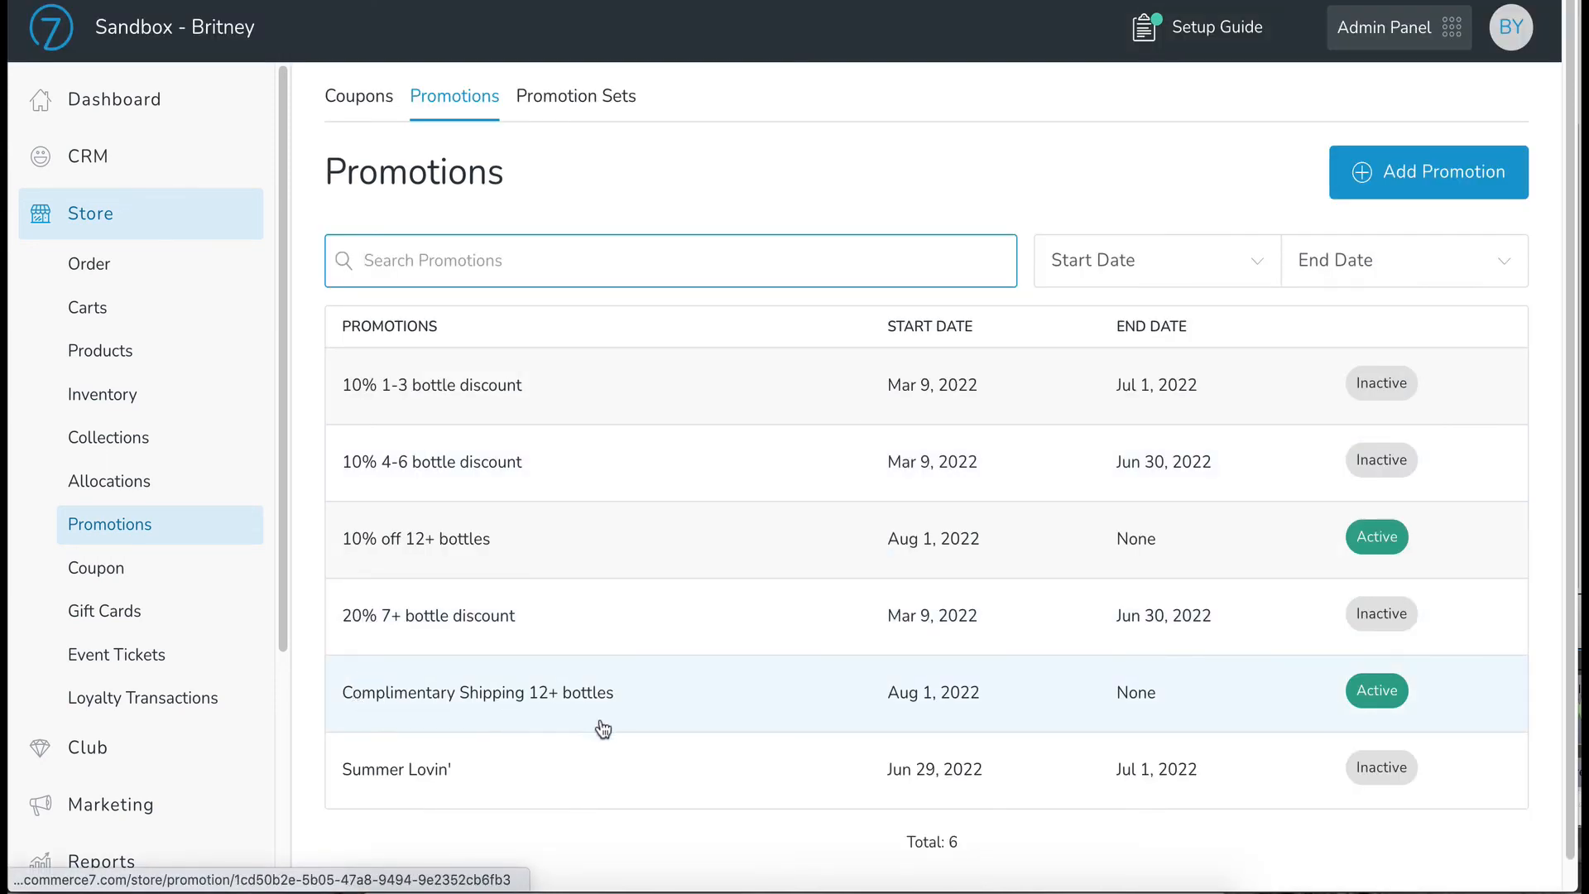
mouse_move(674, 708)
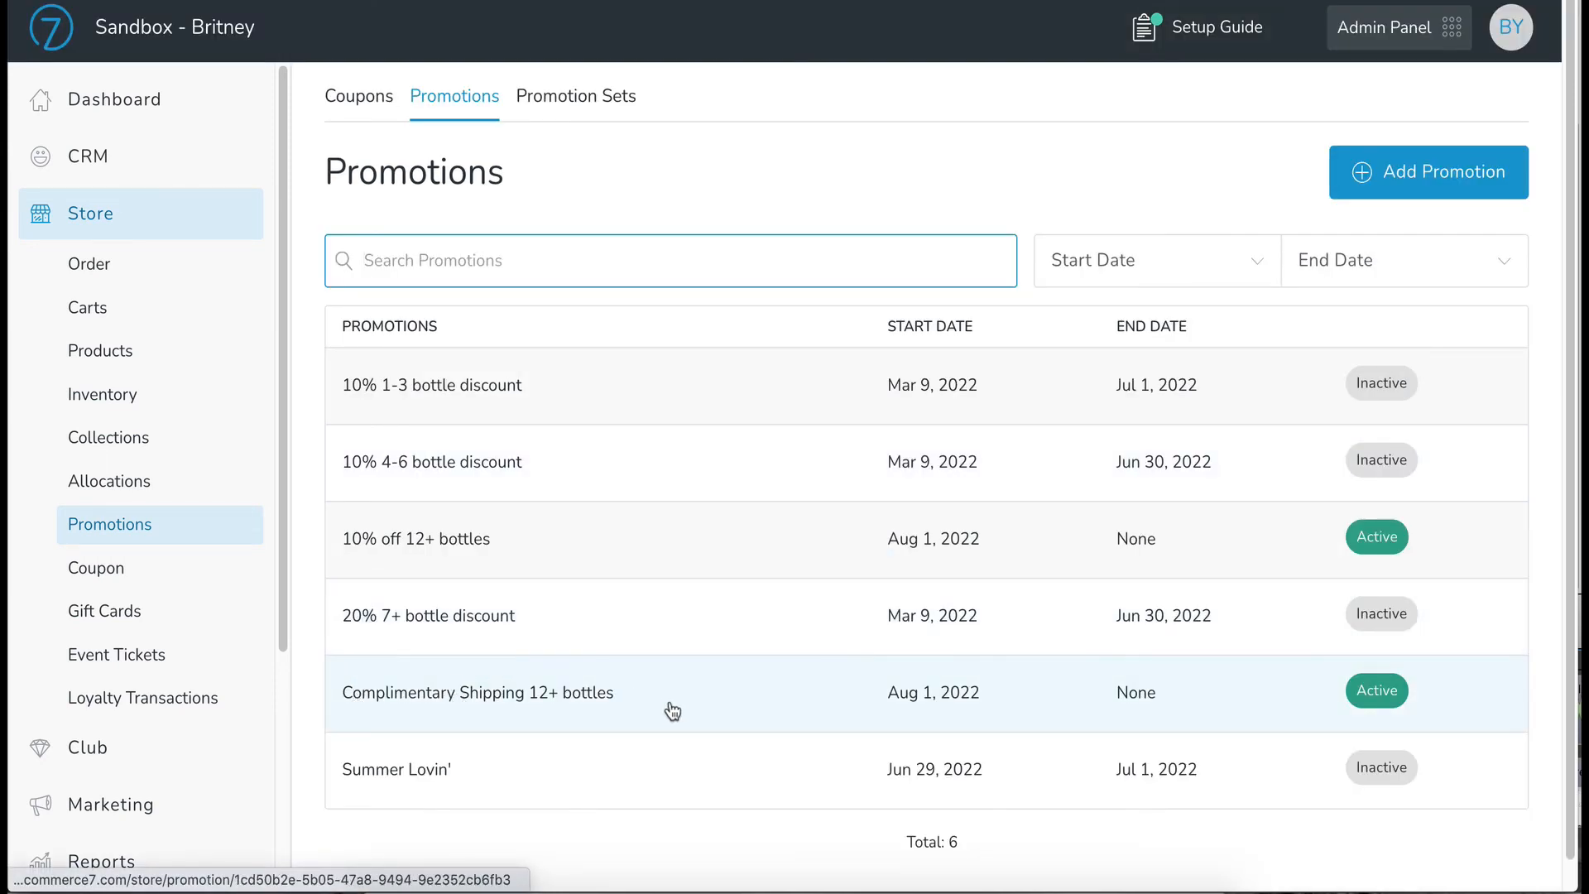
mouse_move(914, 656)
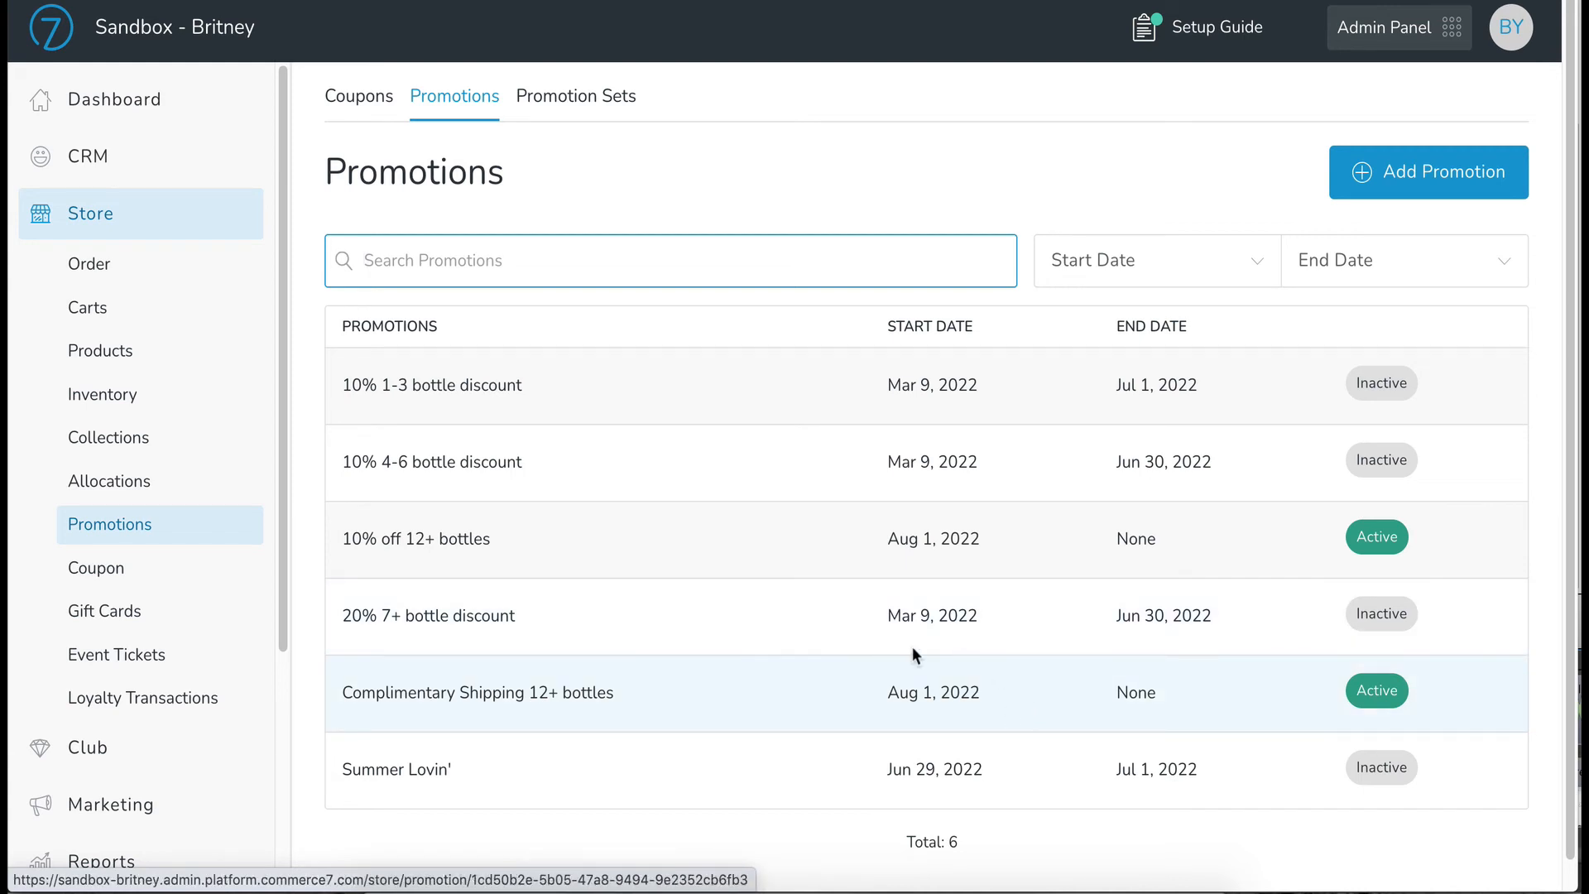
mouse_move(976, 672)
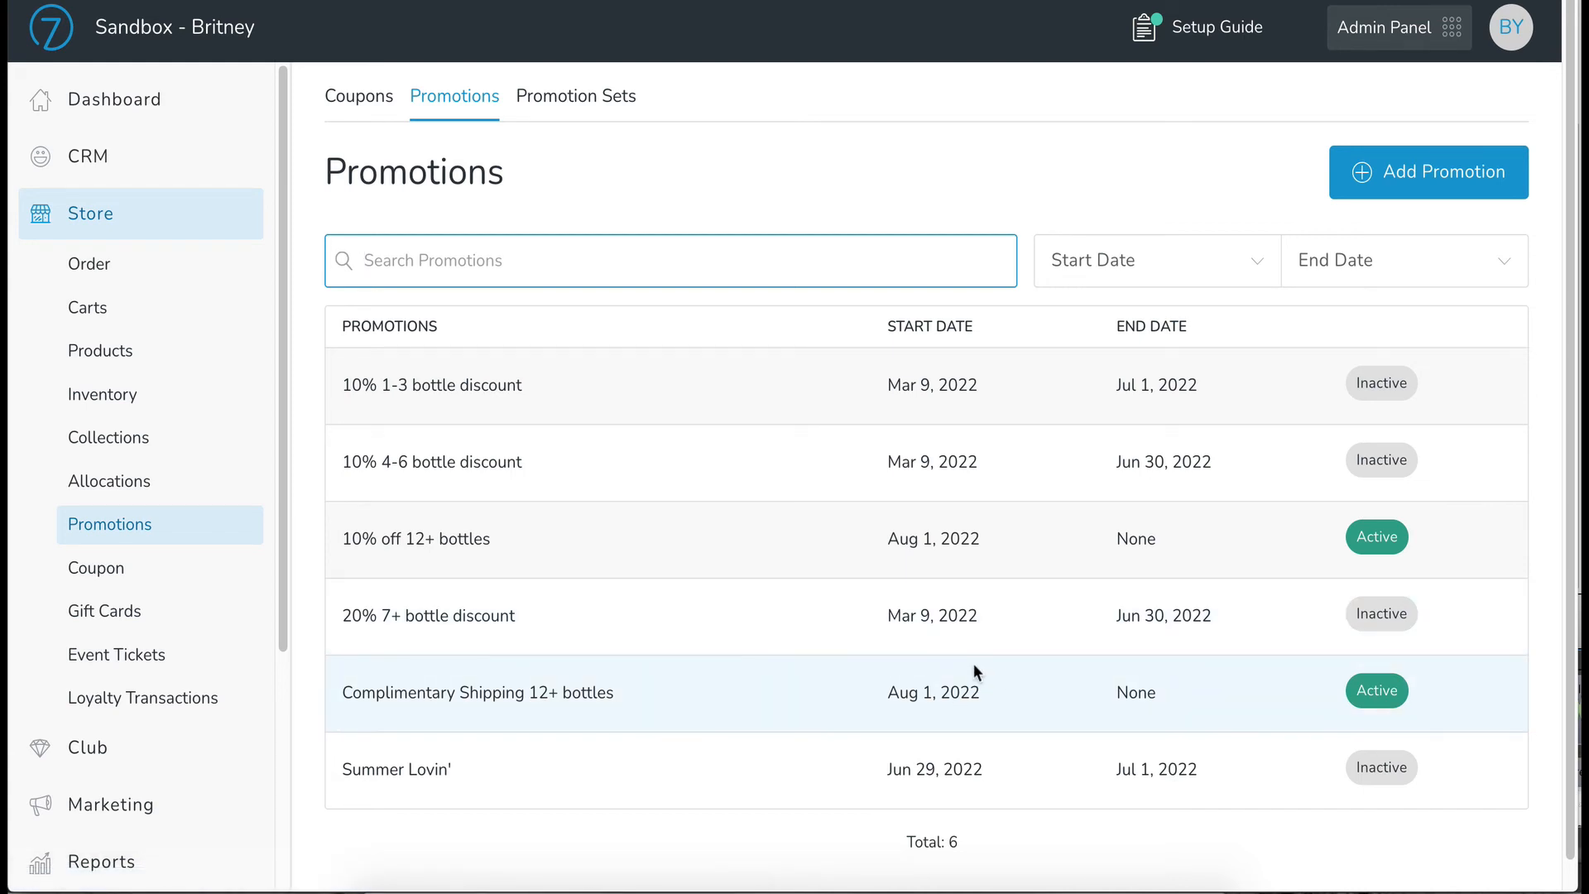
mouse_move(324, 105)
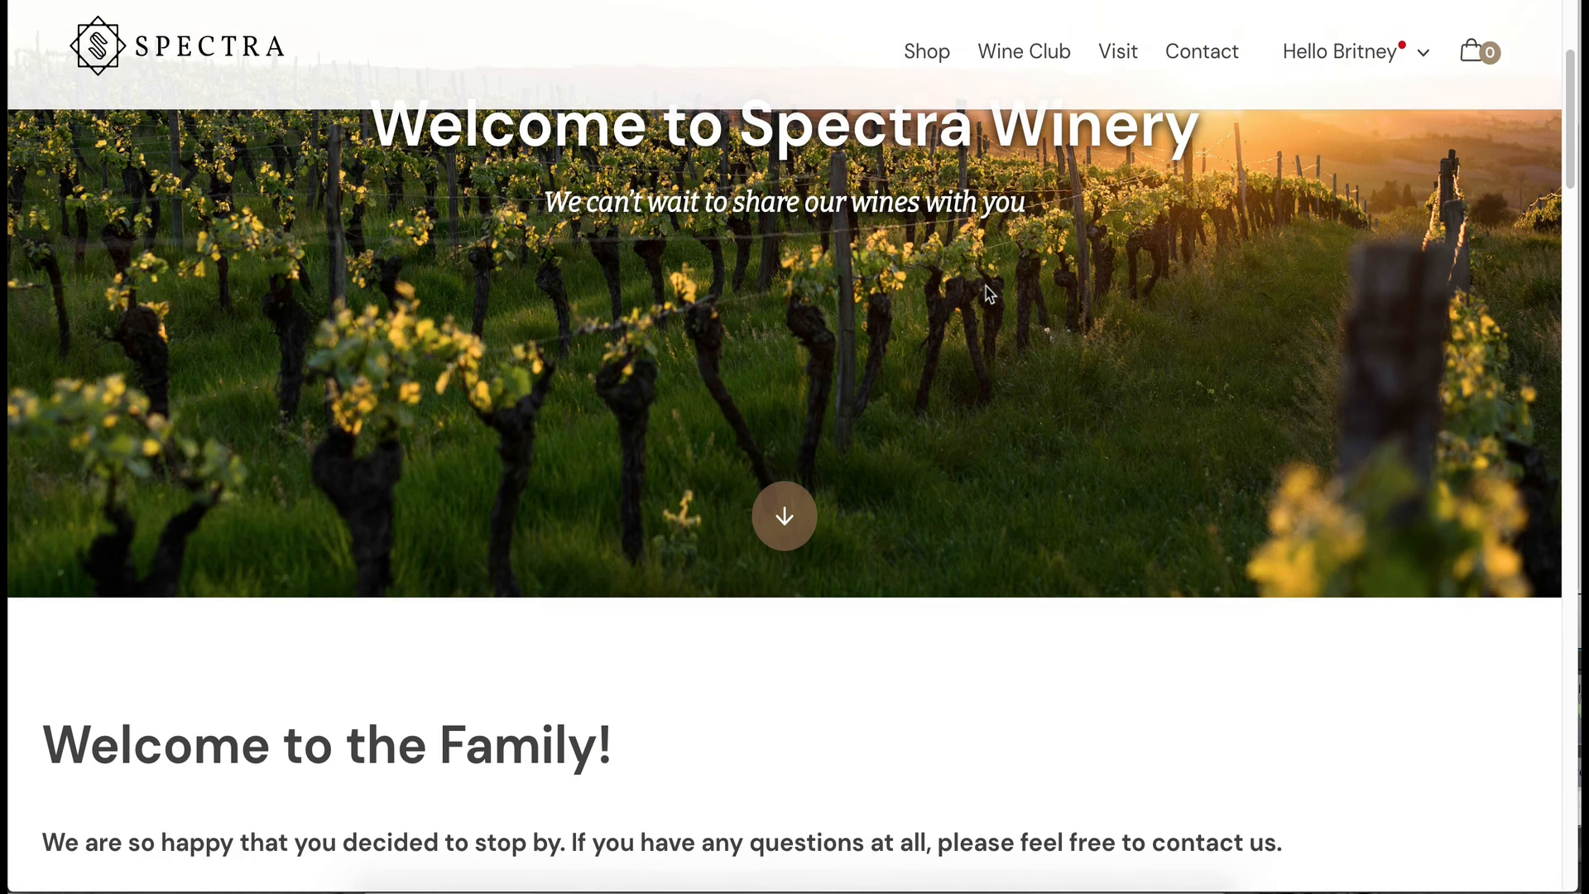
Add 12 bottles of 2020 Brit's Chardonnay to the cart so UPS Ground shipping shows $0.00
scroll(down, 3)
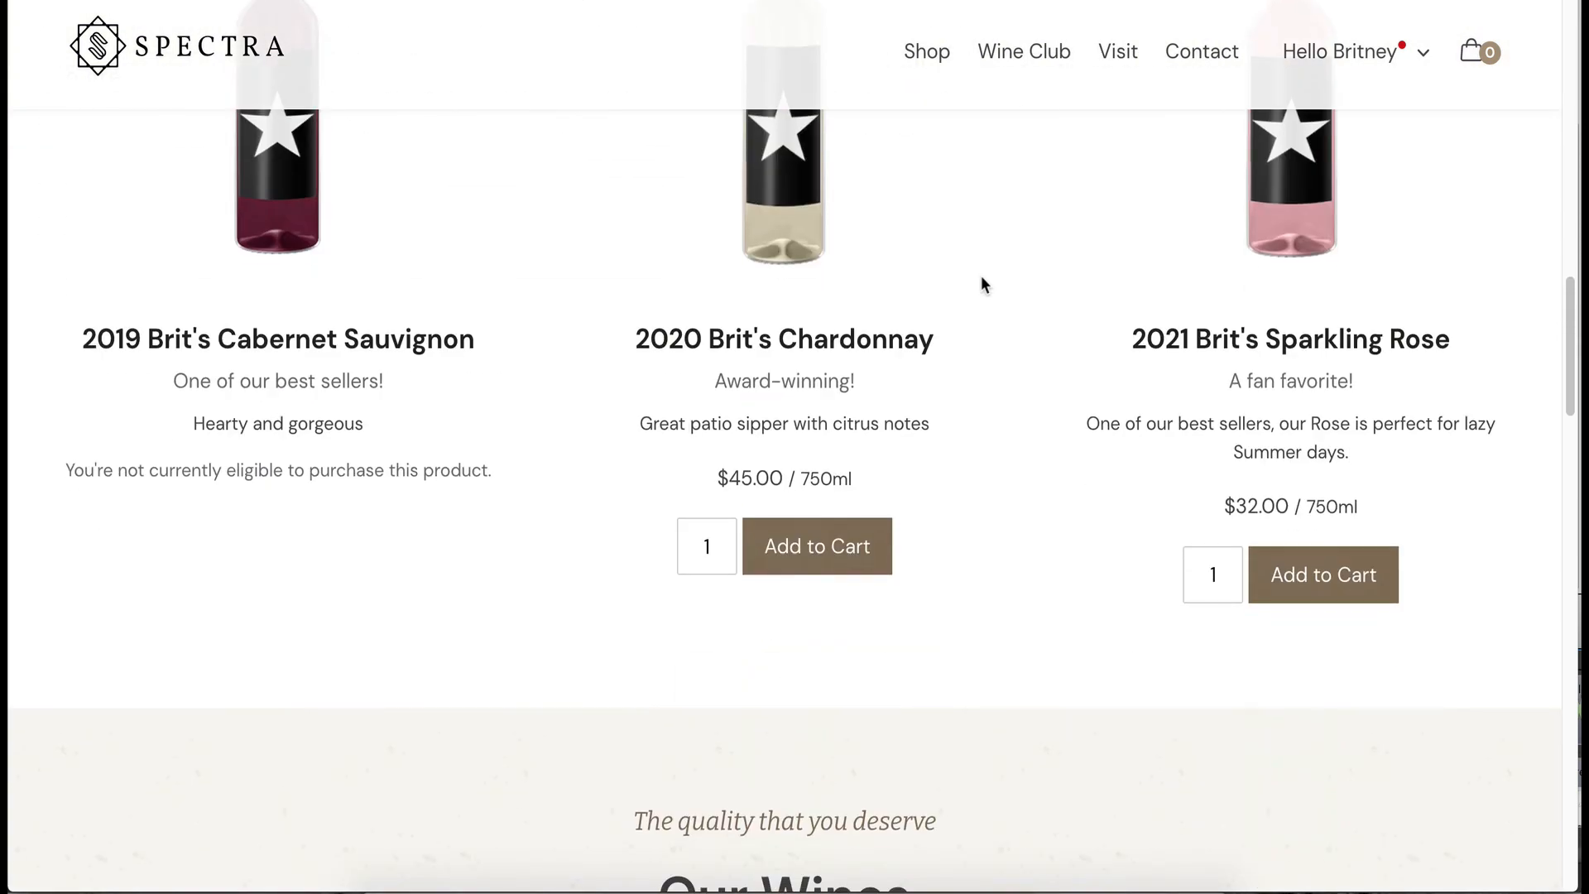
click(707, 544)
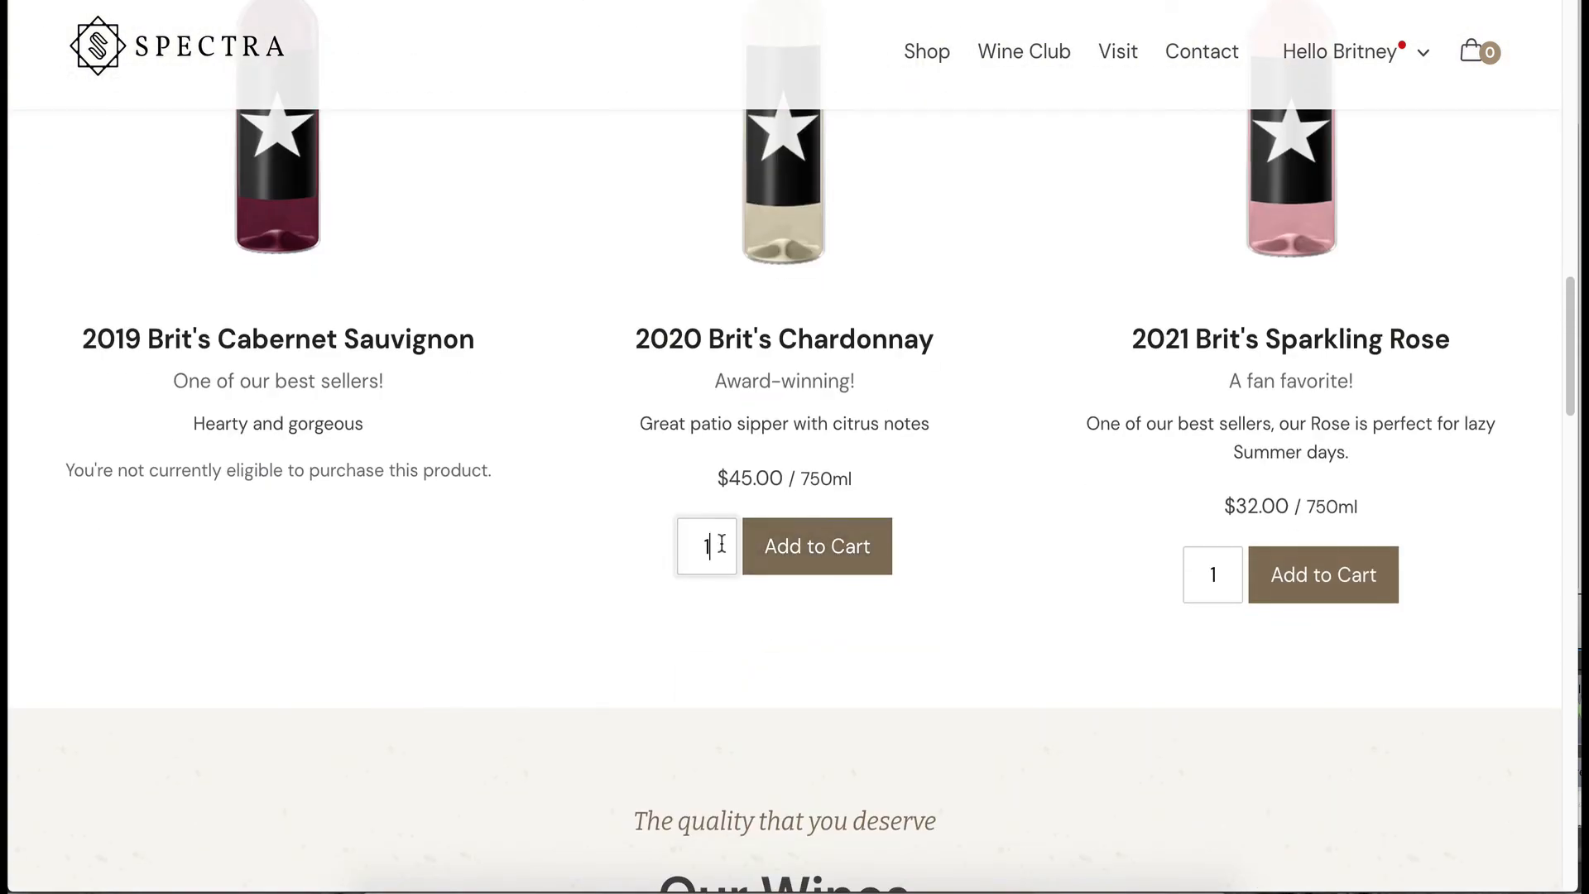
click(816, 544)
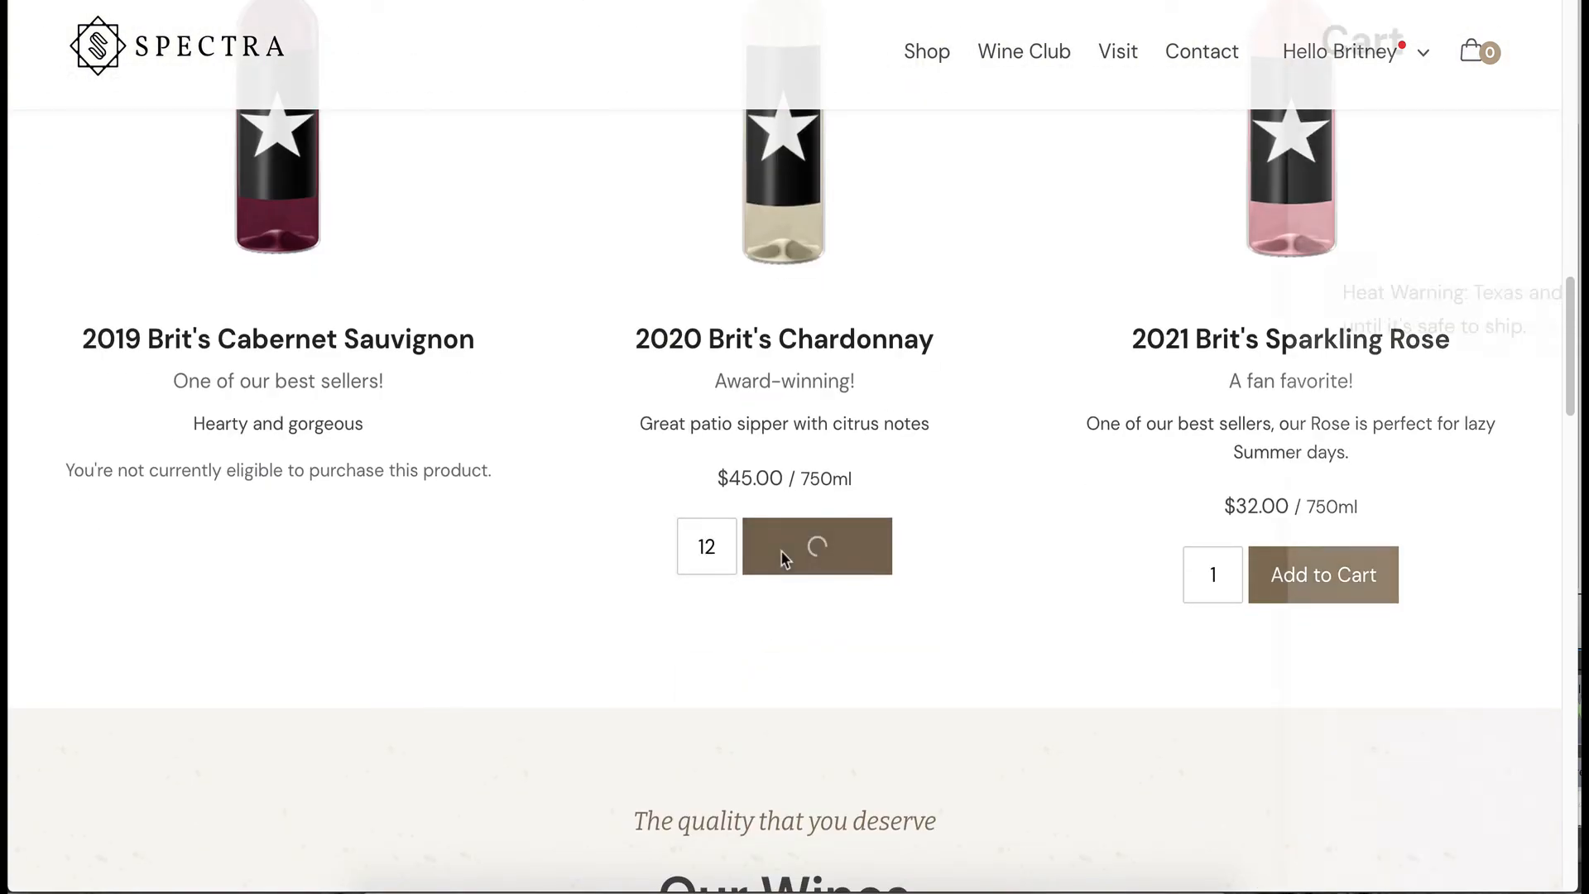
click(816, 544)
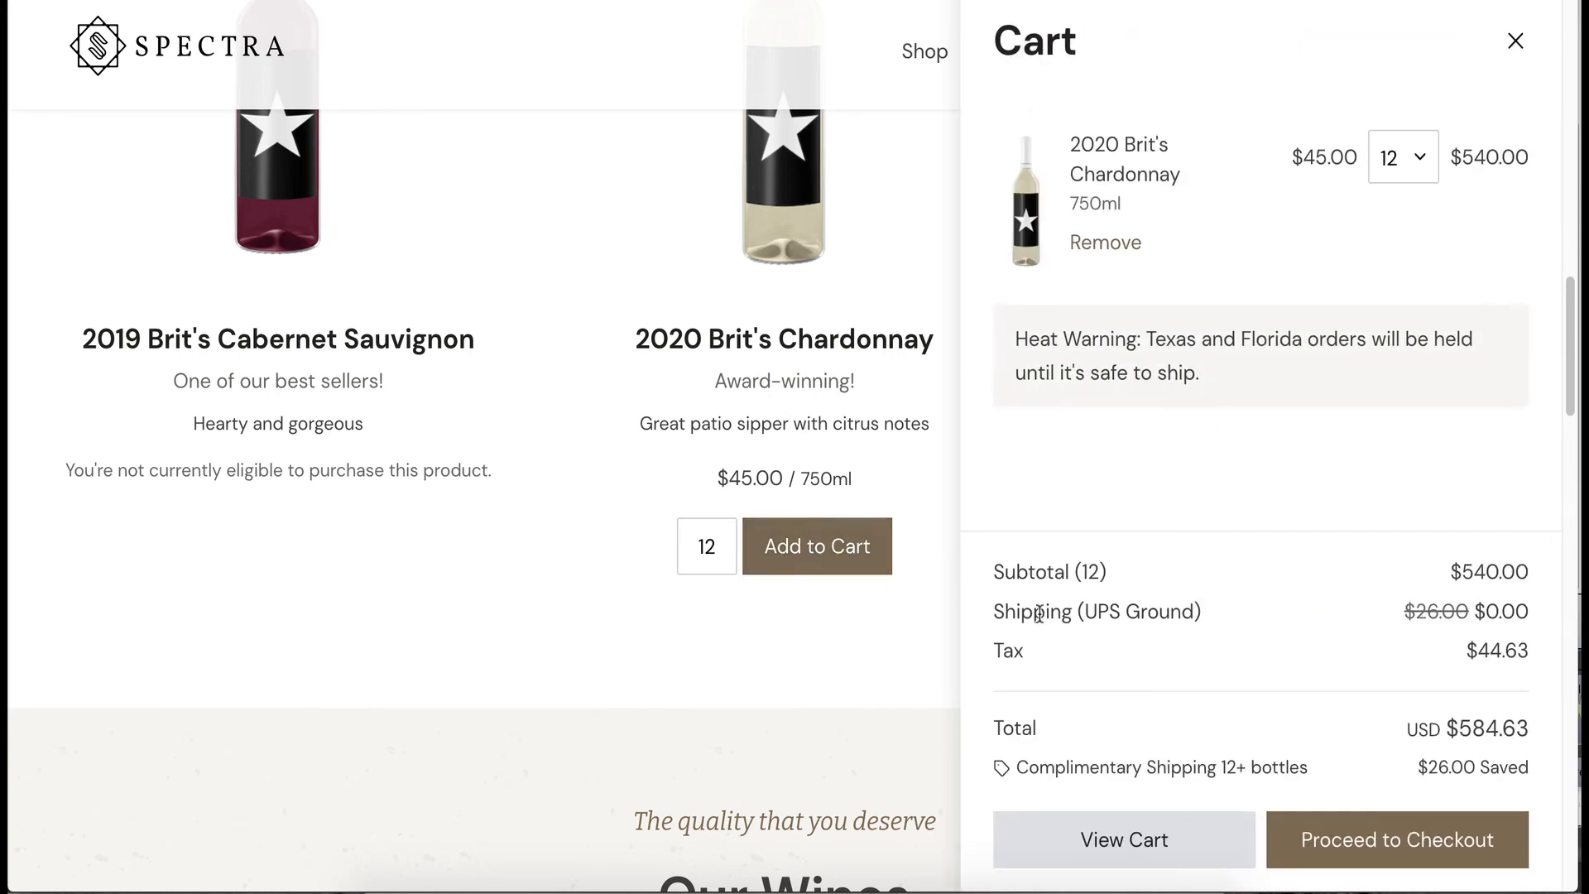
mouse_move(1054, 646)
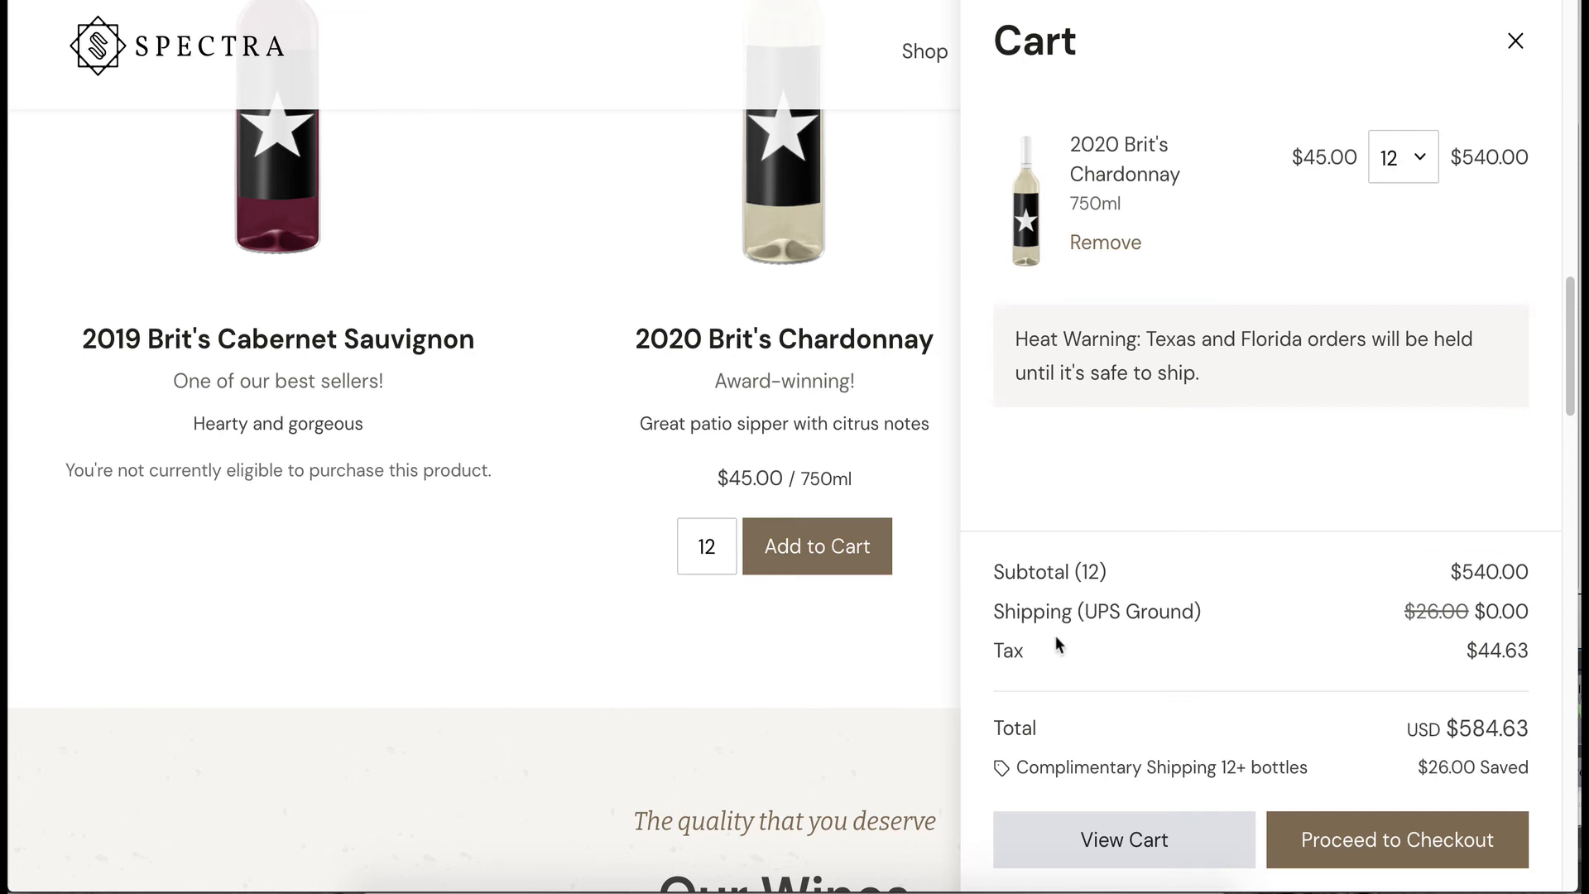
mouse_move(1469, 602)
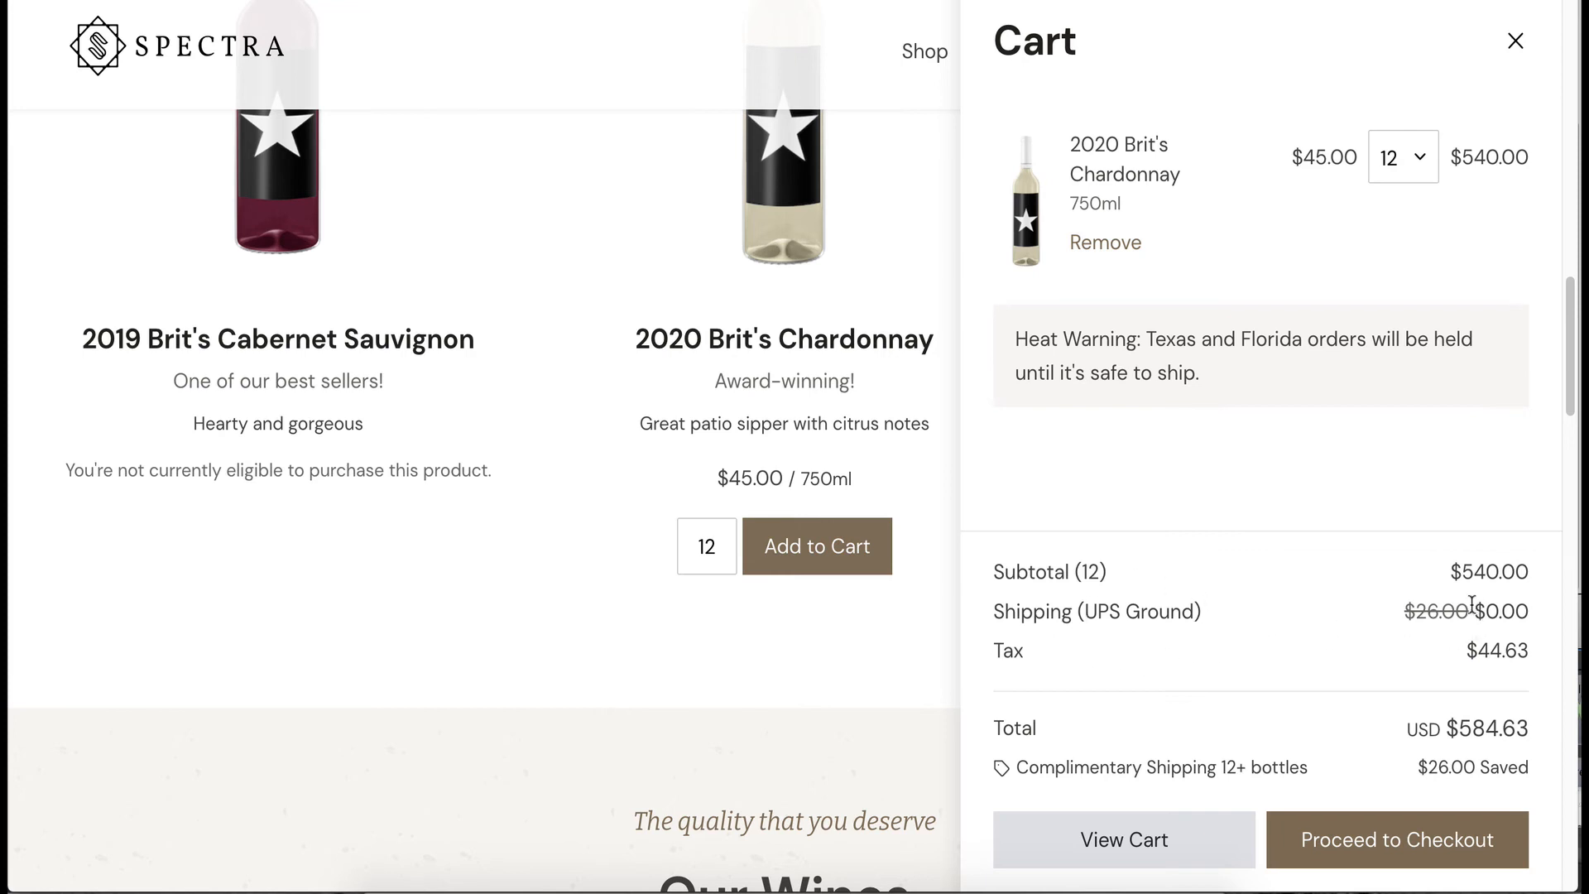
mouse_move(1491, 601)
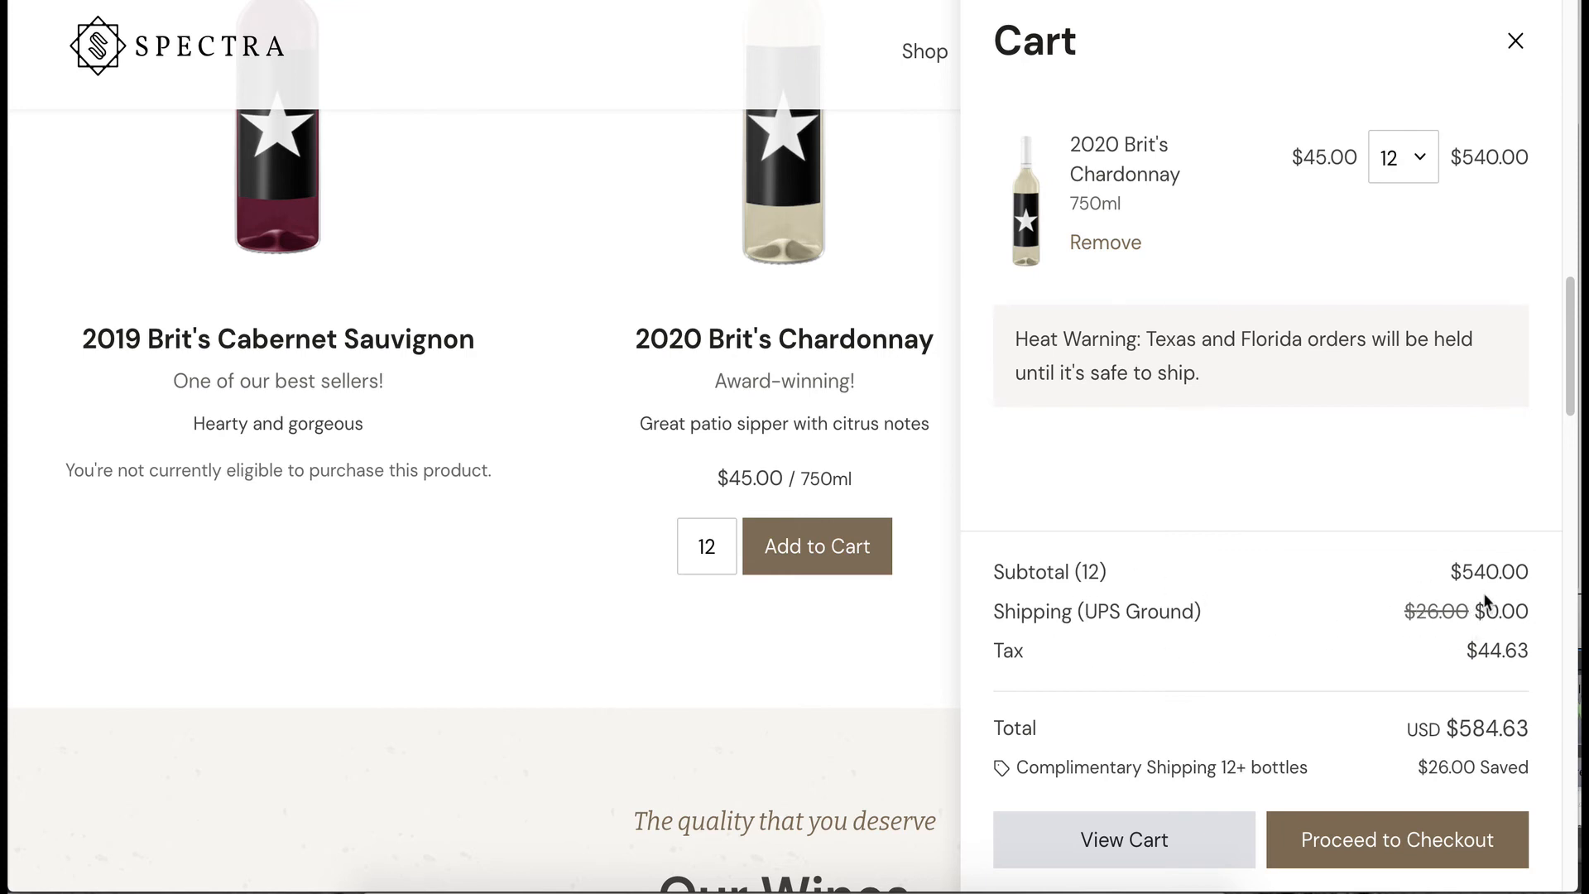
mouse_move(1105, 712)
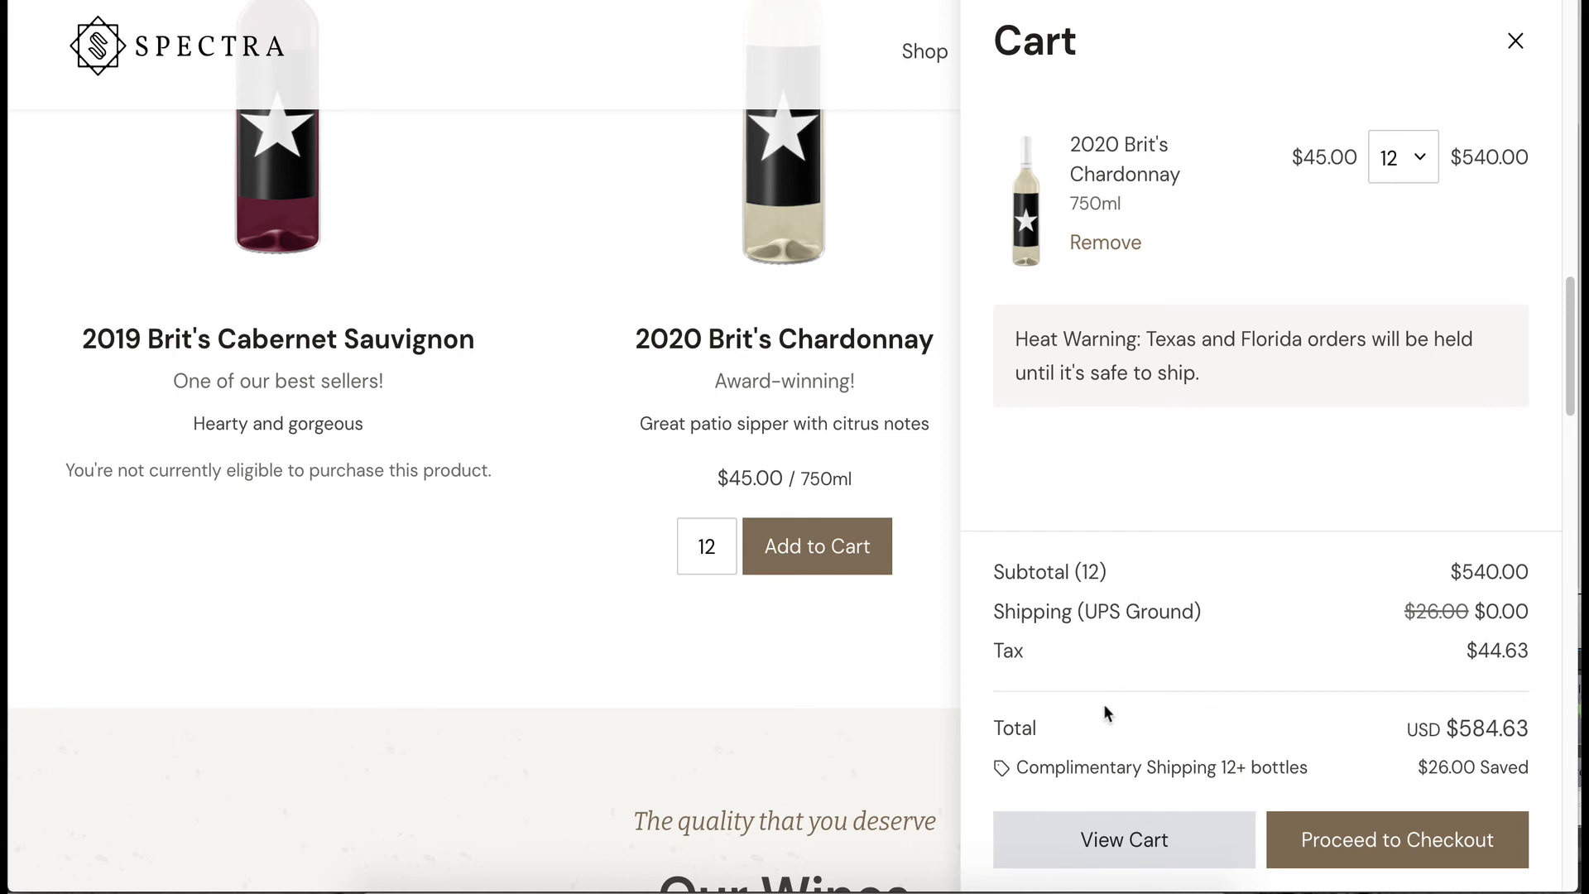
mouse_move(1248, 735)
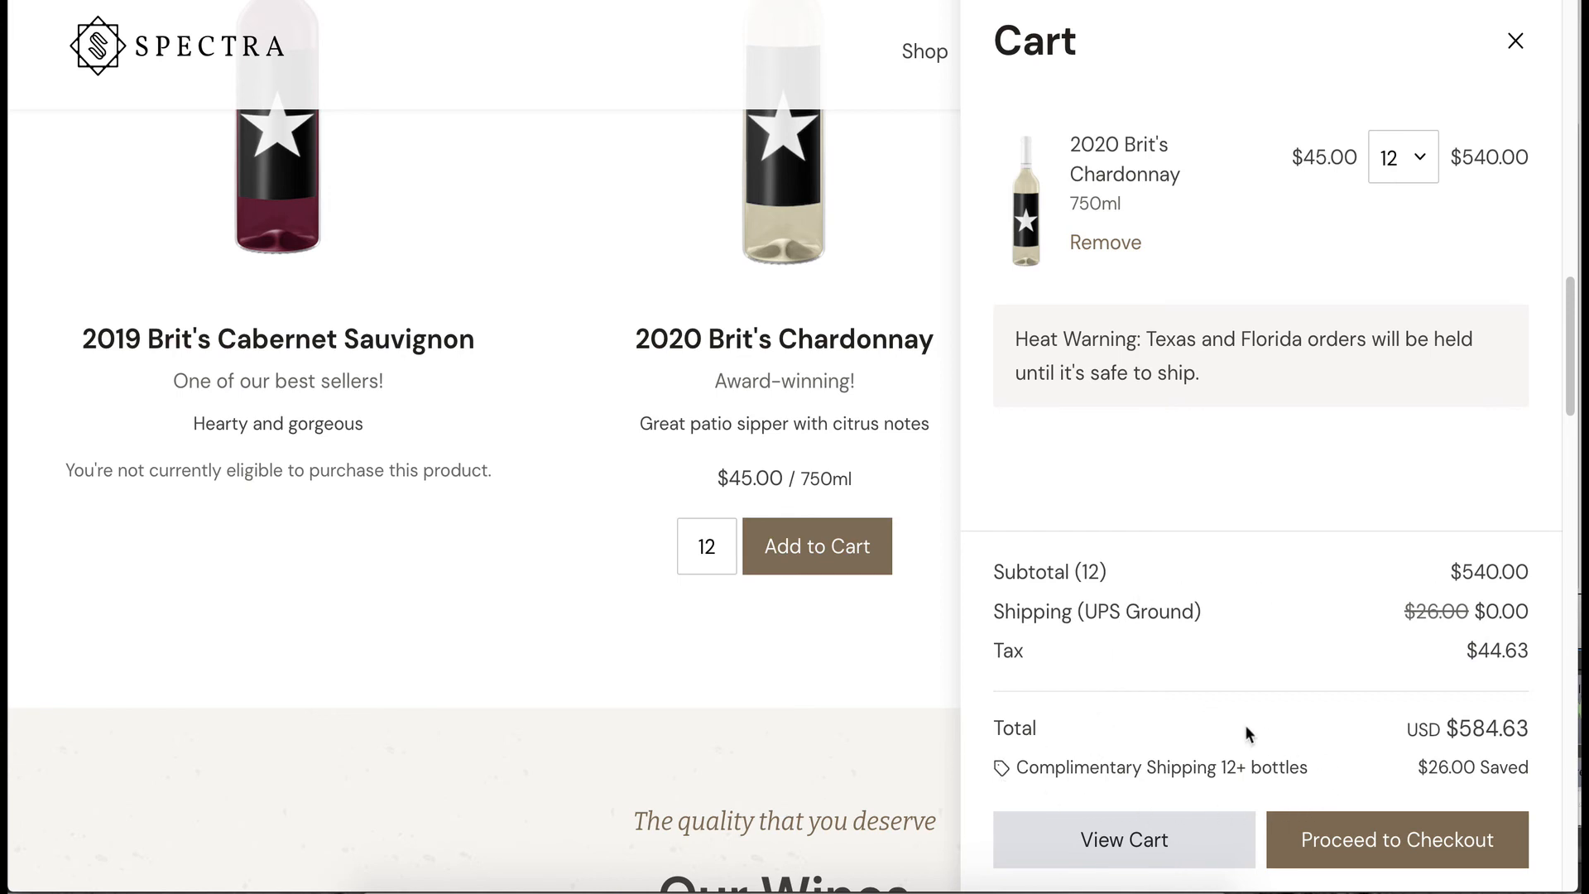
mouse_move(1292, 788)
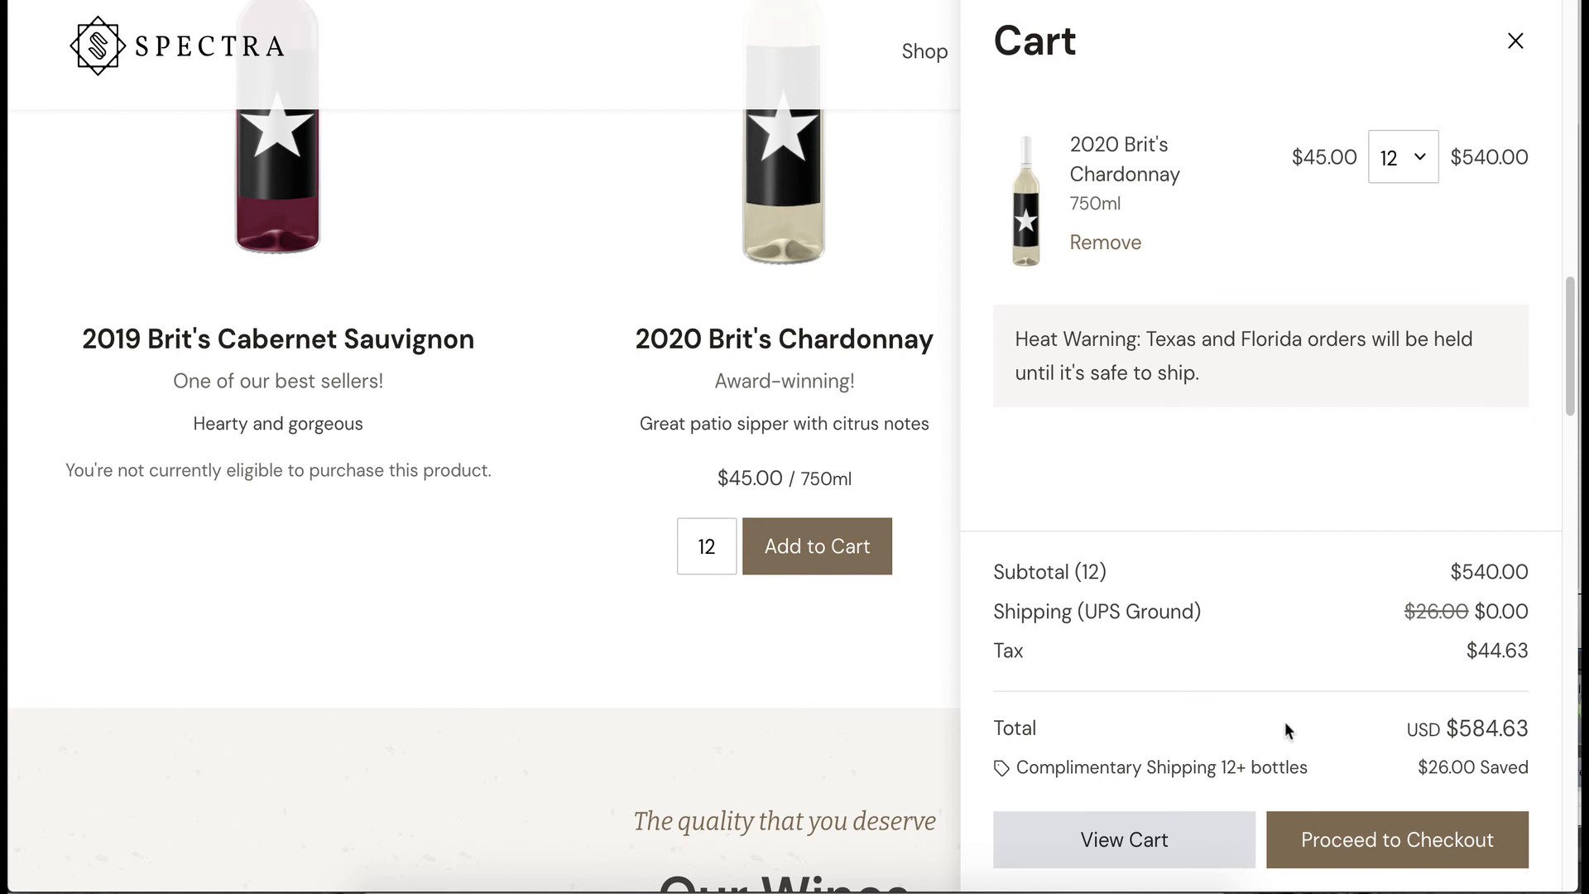
Proceed through checkout review with $0.00 UPS Ground shipping and place the order
click(1396, 839)
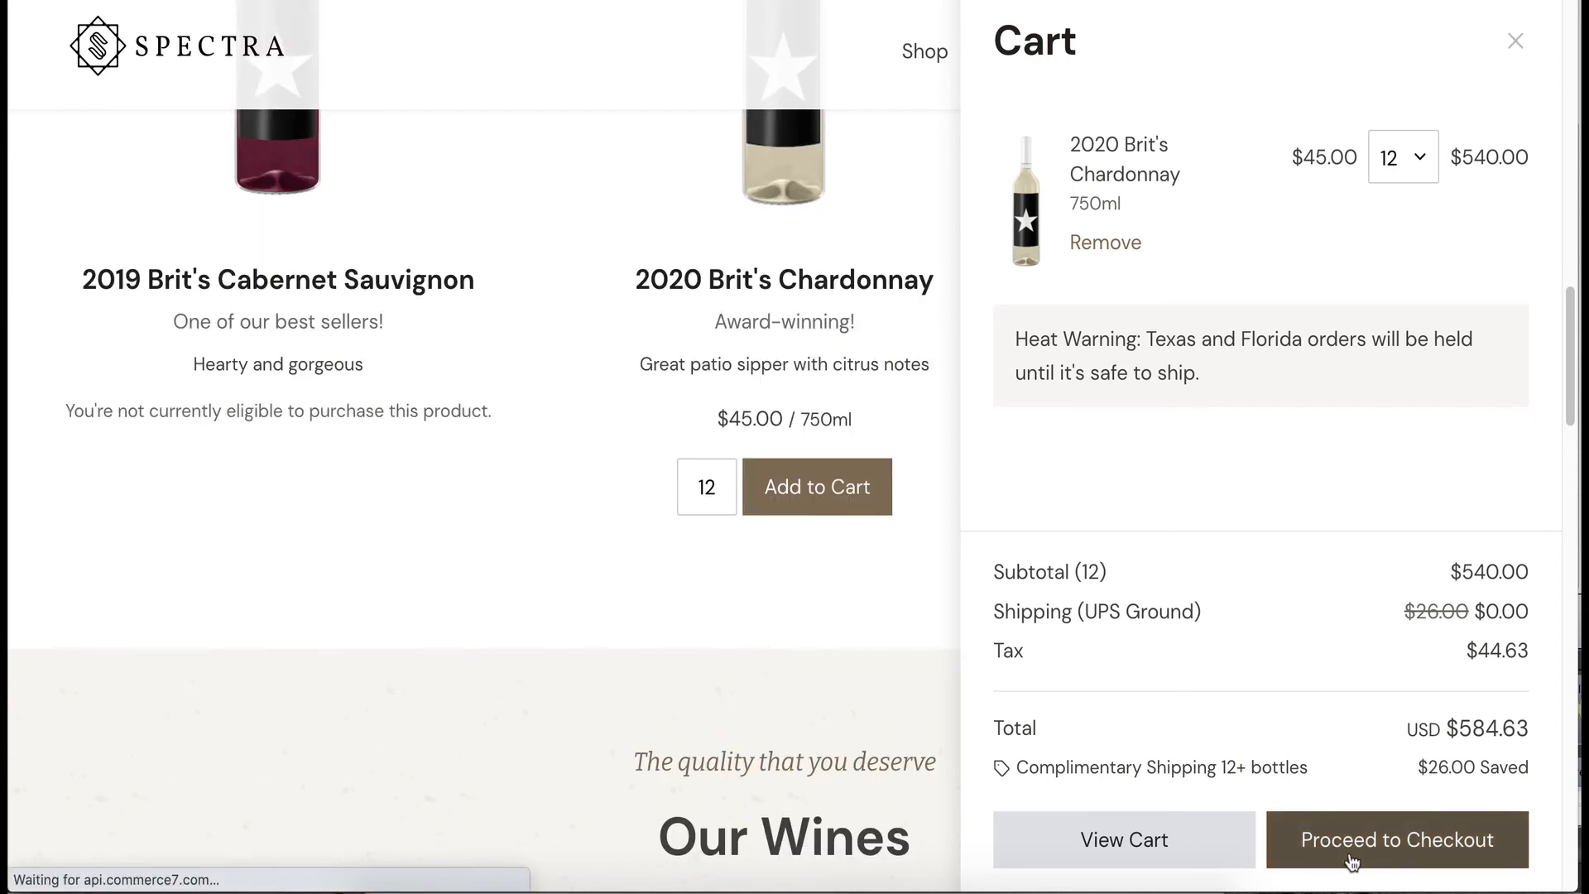
click(1397, 839)
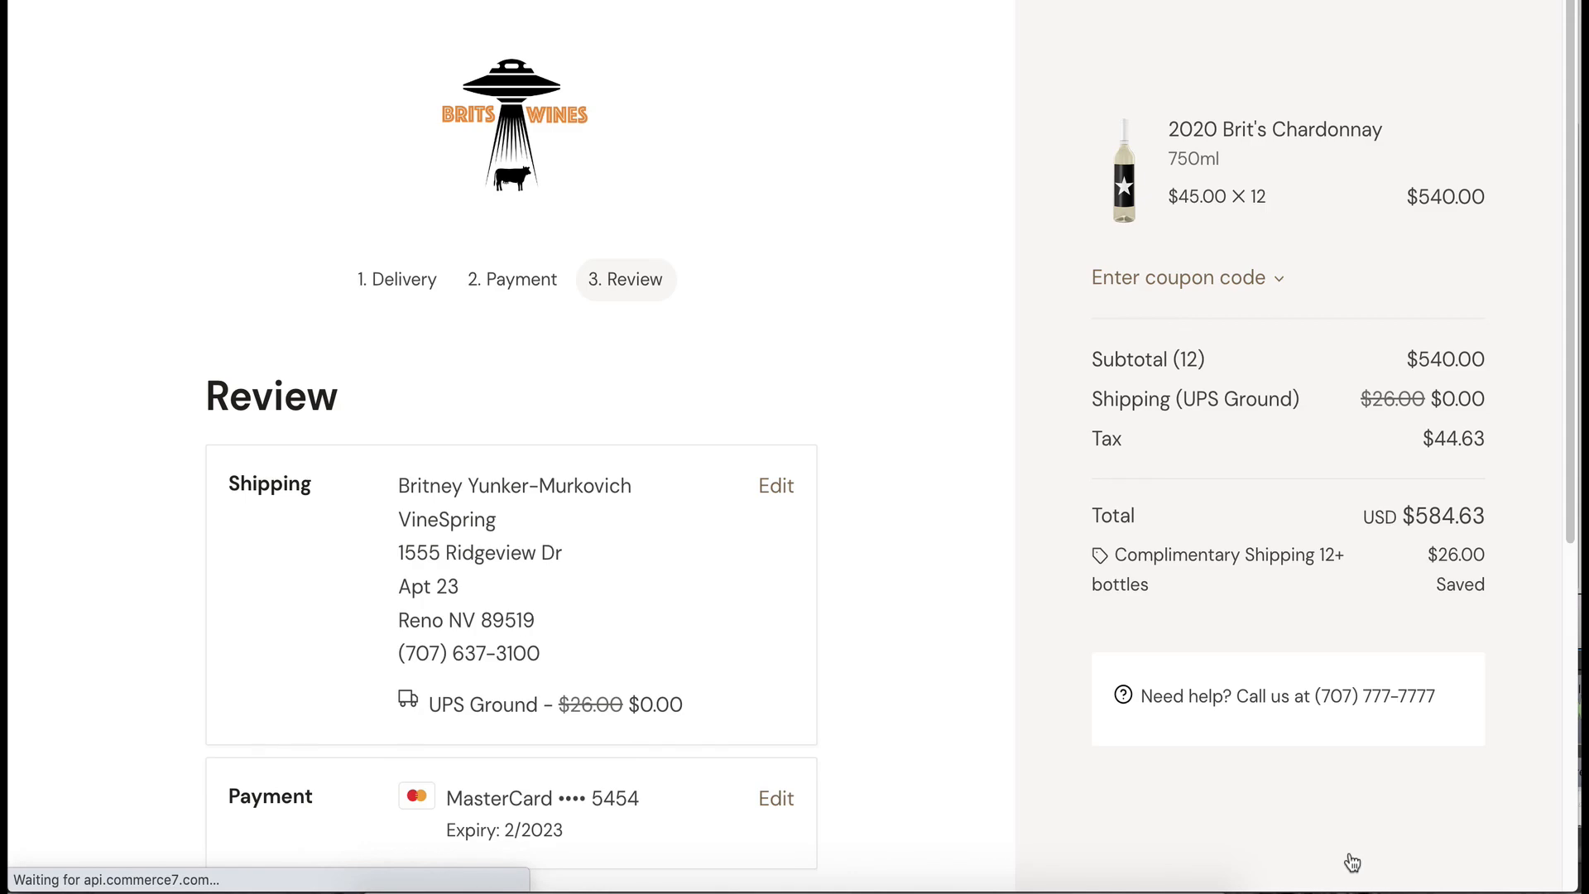
scroll(down, 3)
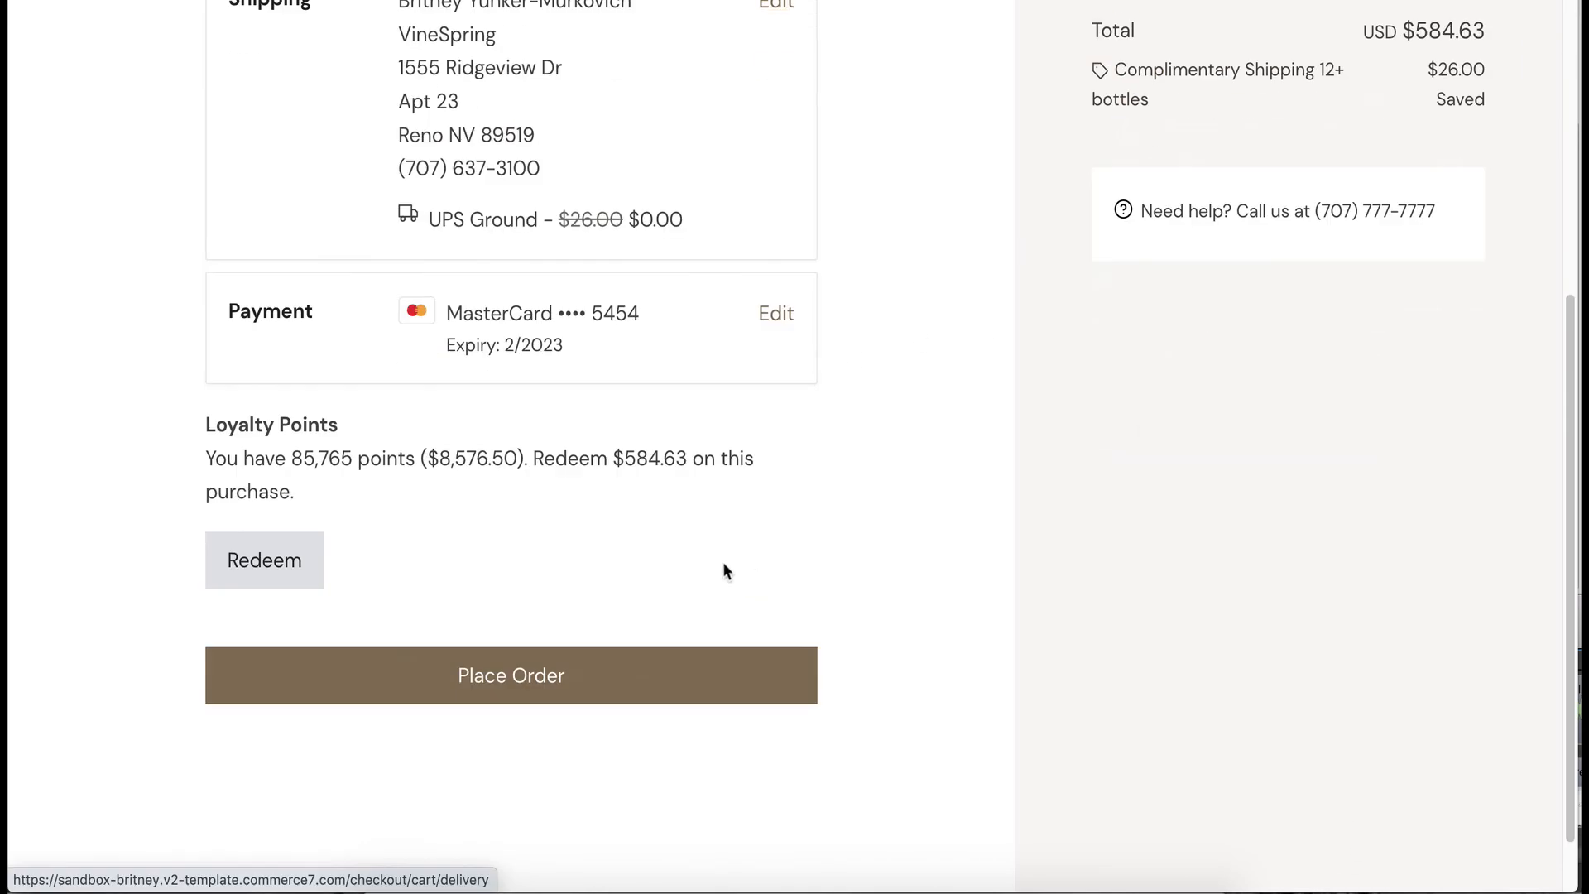
click(511, 675)
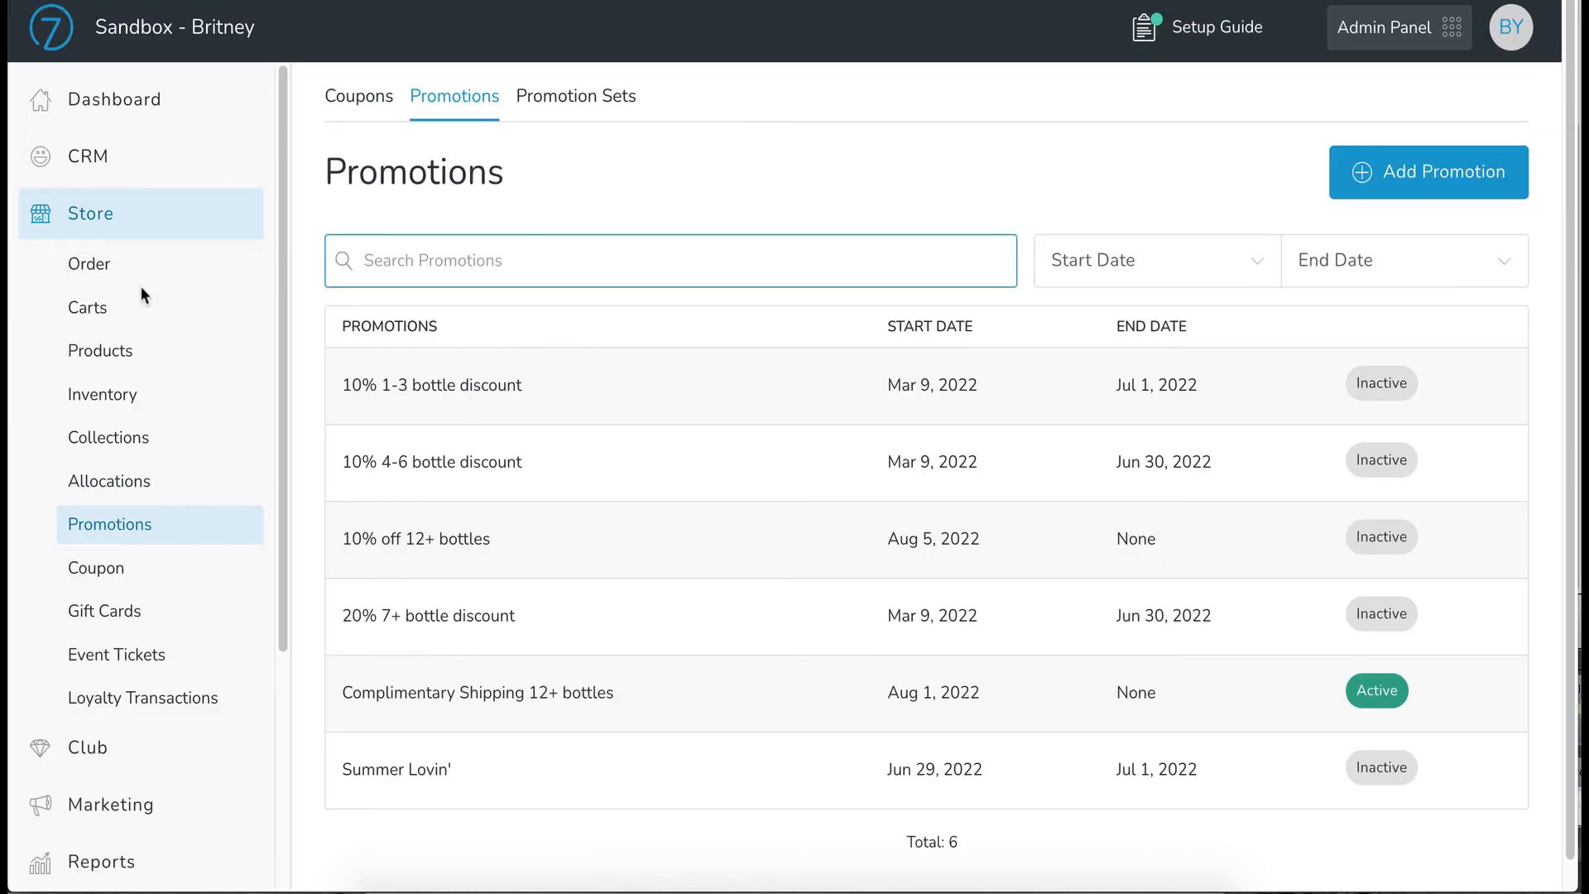
View Order #1128's items, confirming UPS Ground shipping reduced from $26.00 to $0.00
click(89, 263)
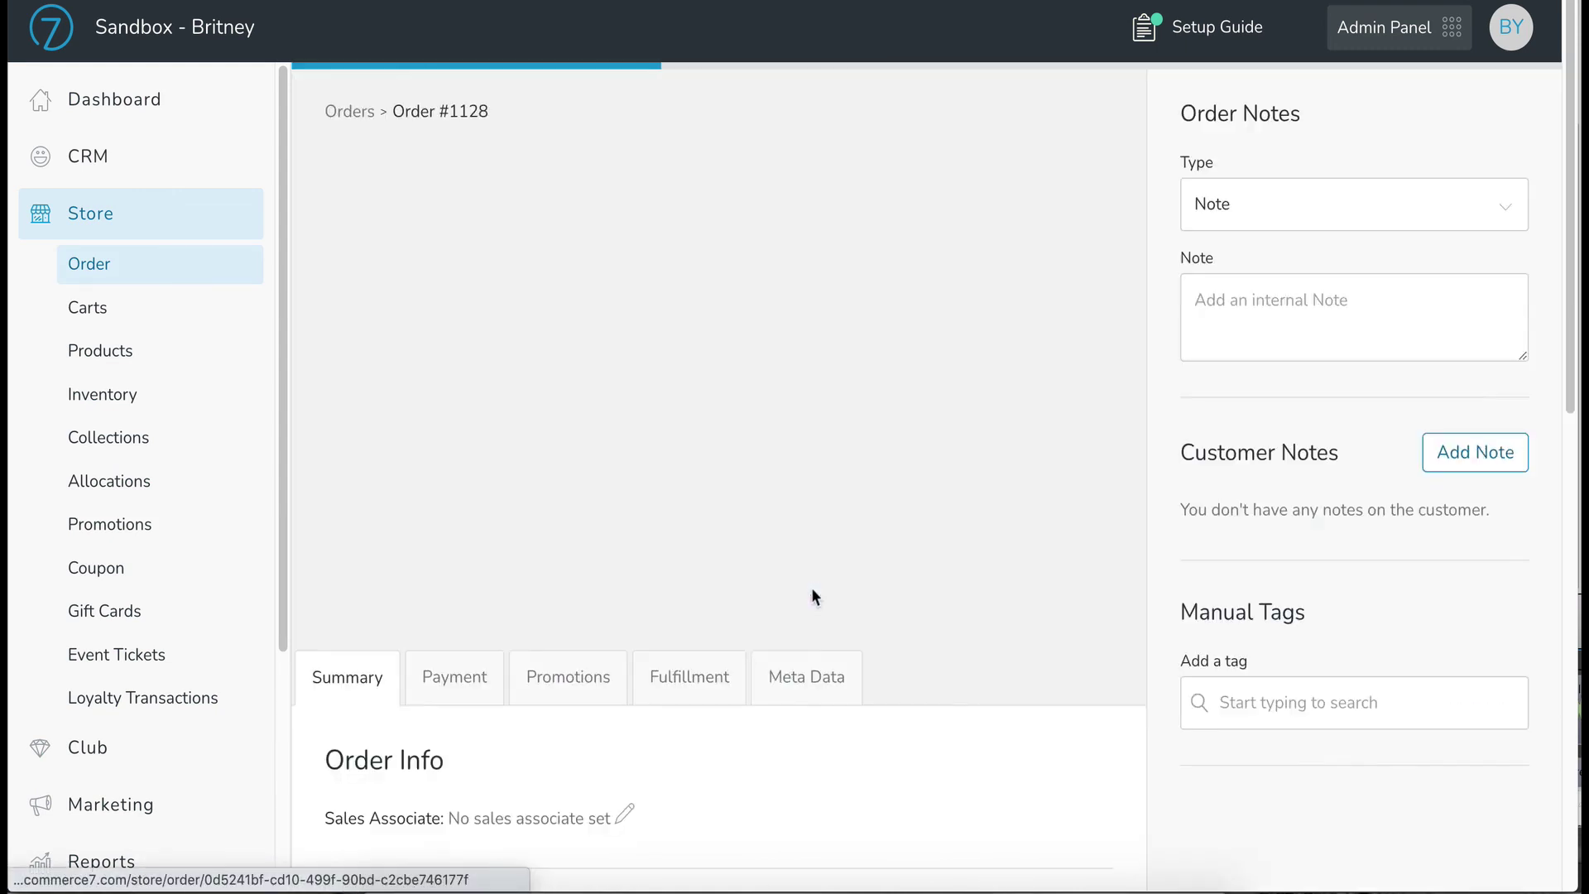
scroll(down, 3)
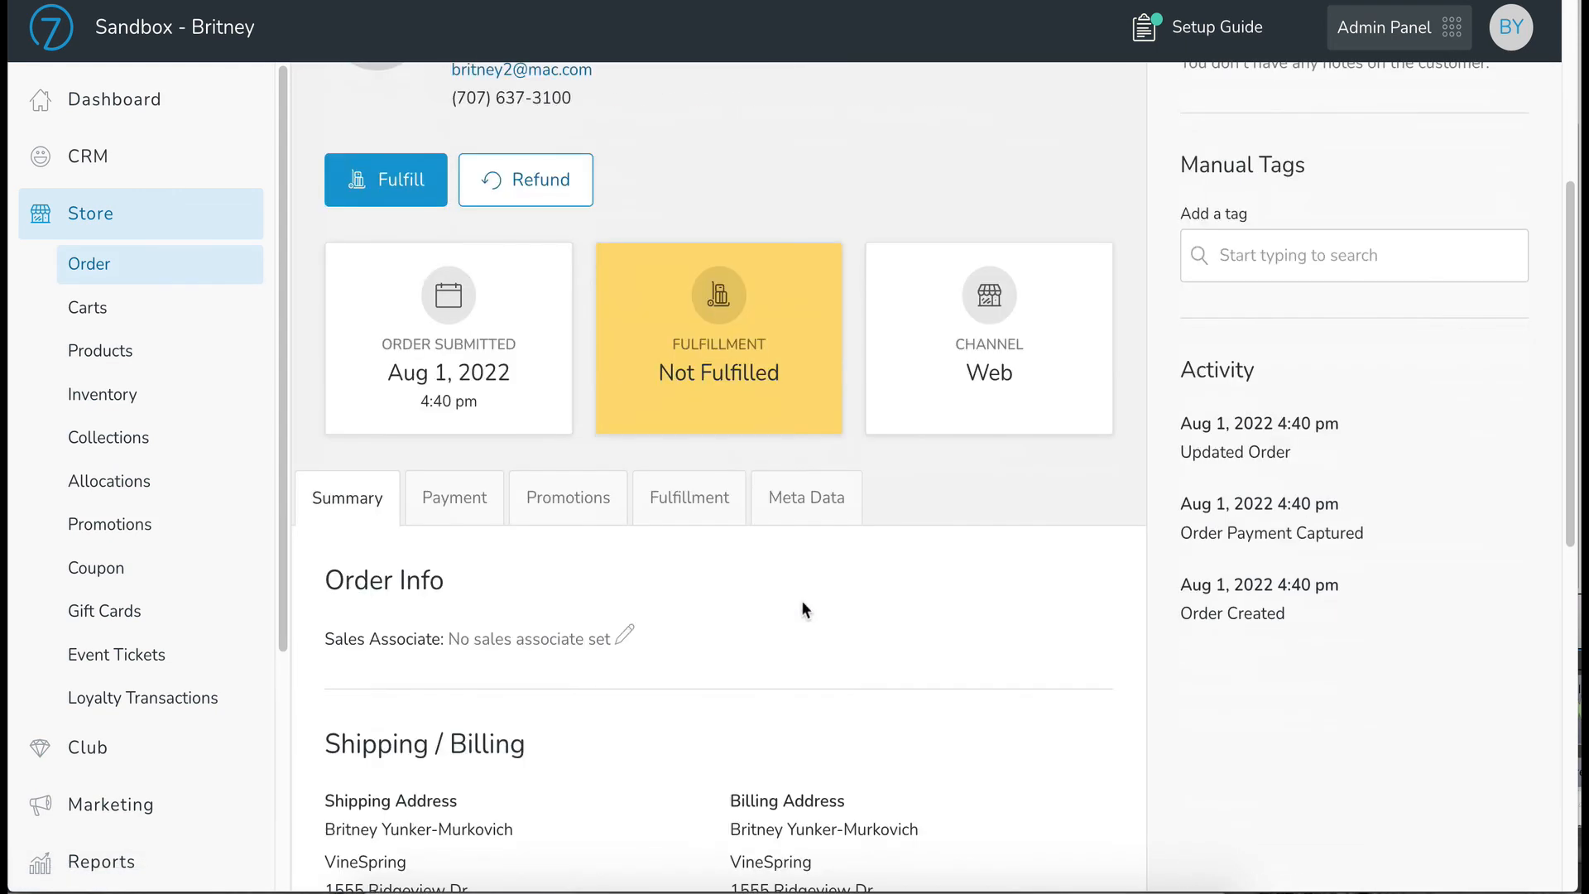
scroll(down, 3)
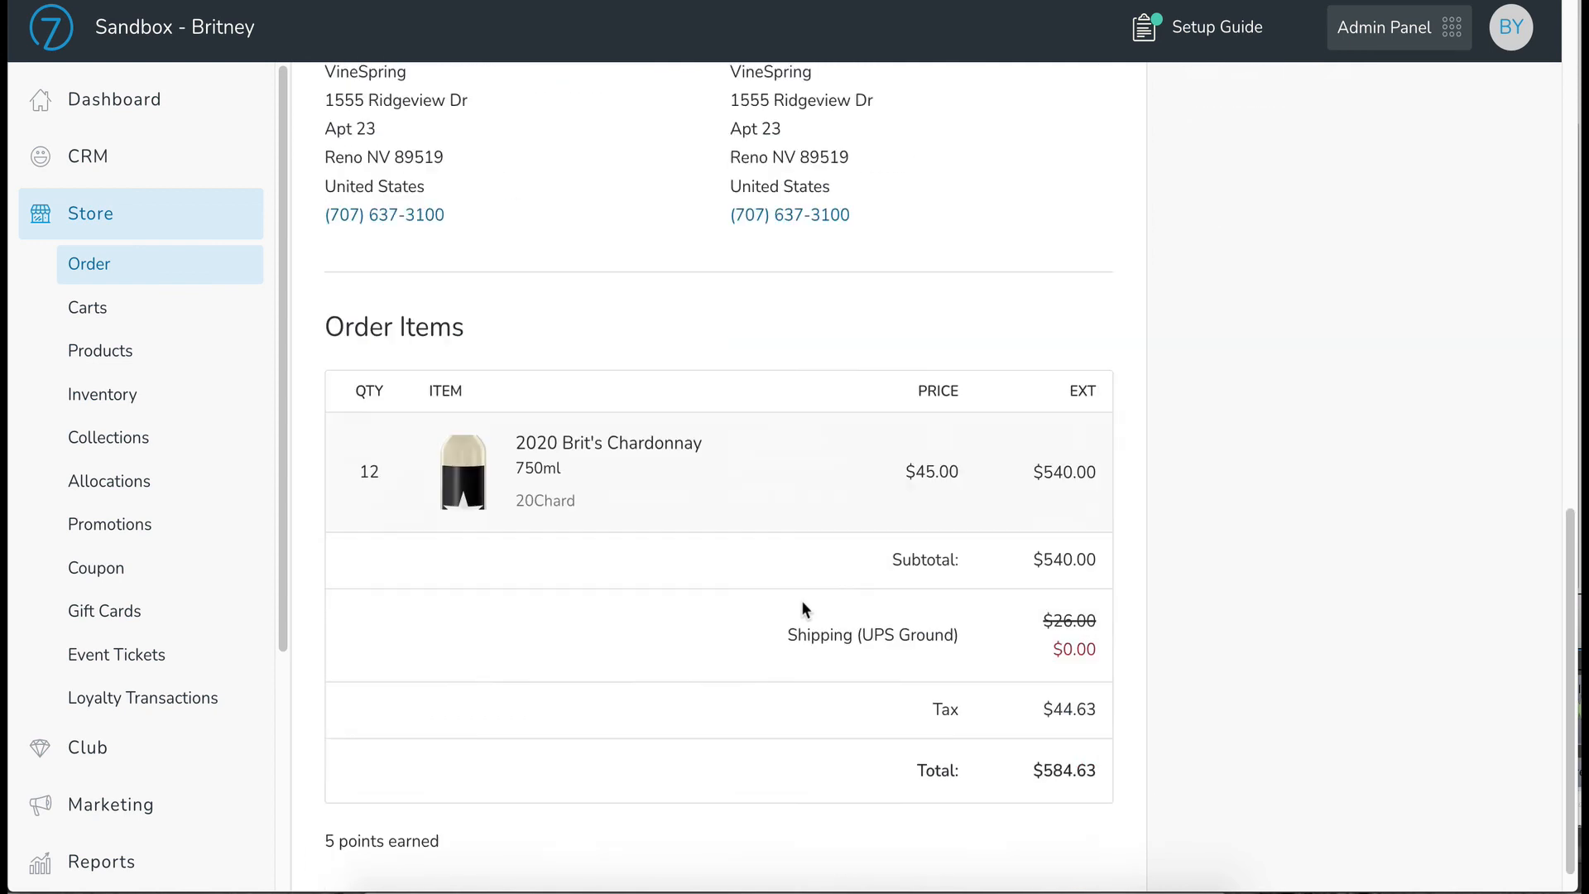
scroll(down, 3)
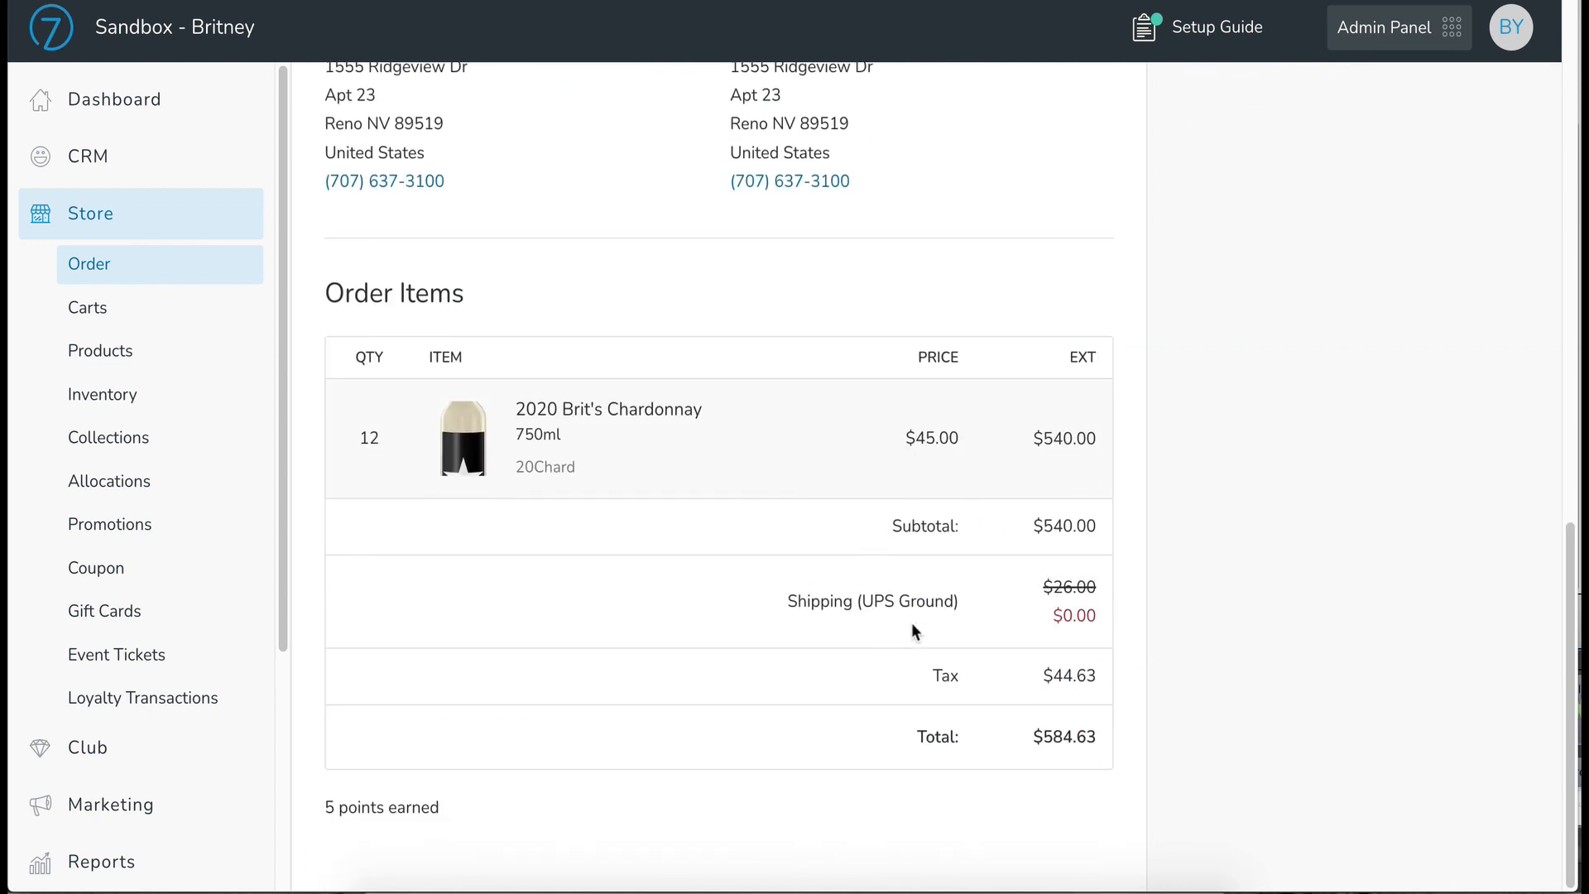
mouse_move(648, 580)
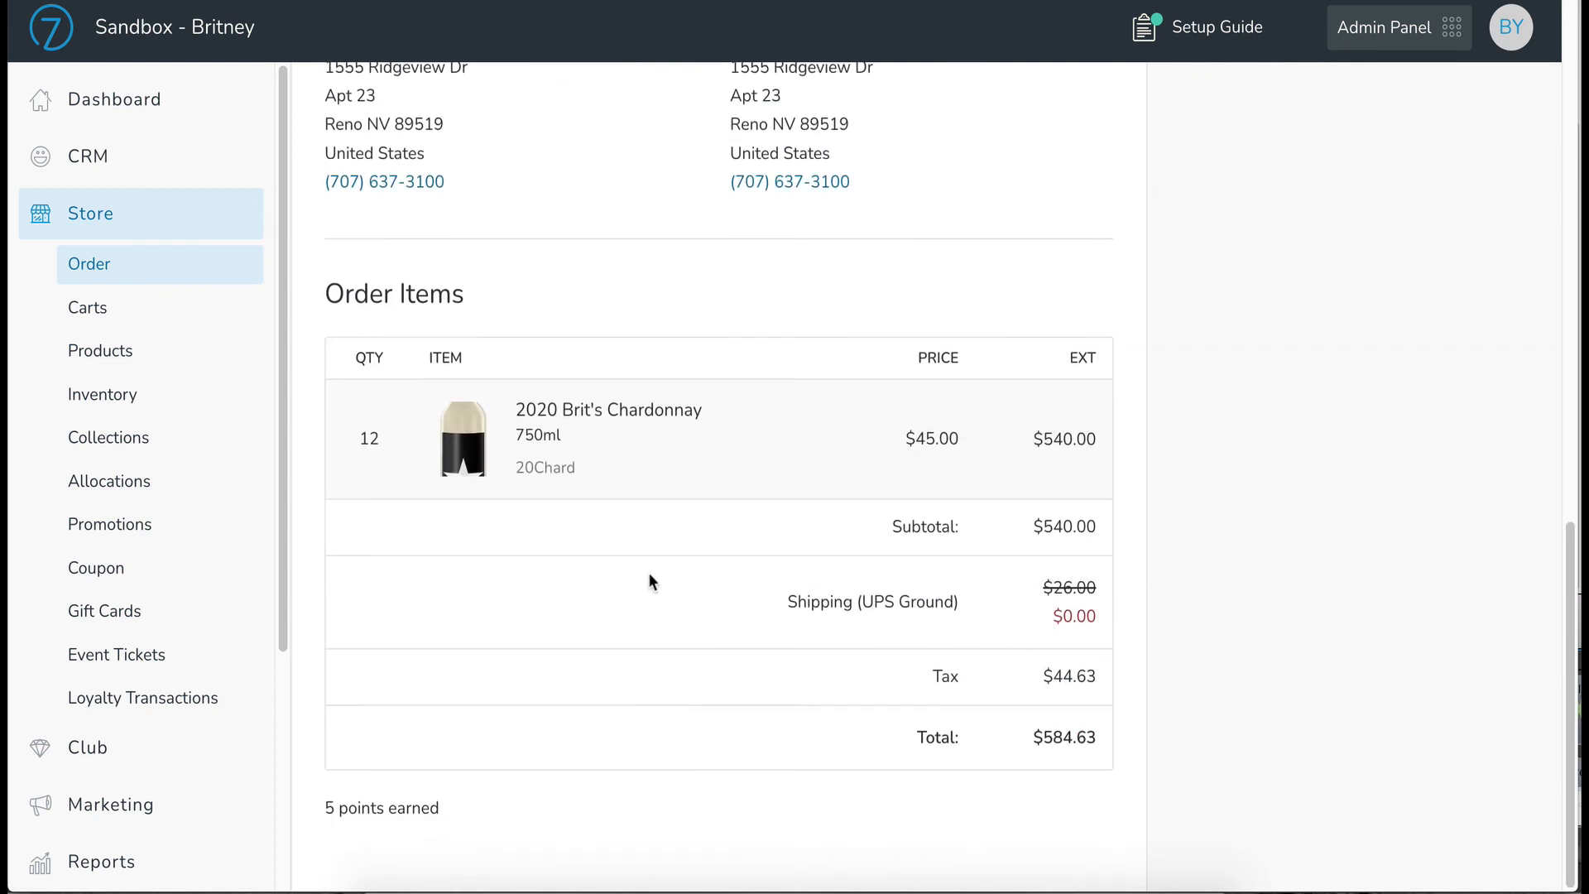
scroll(up, 3)
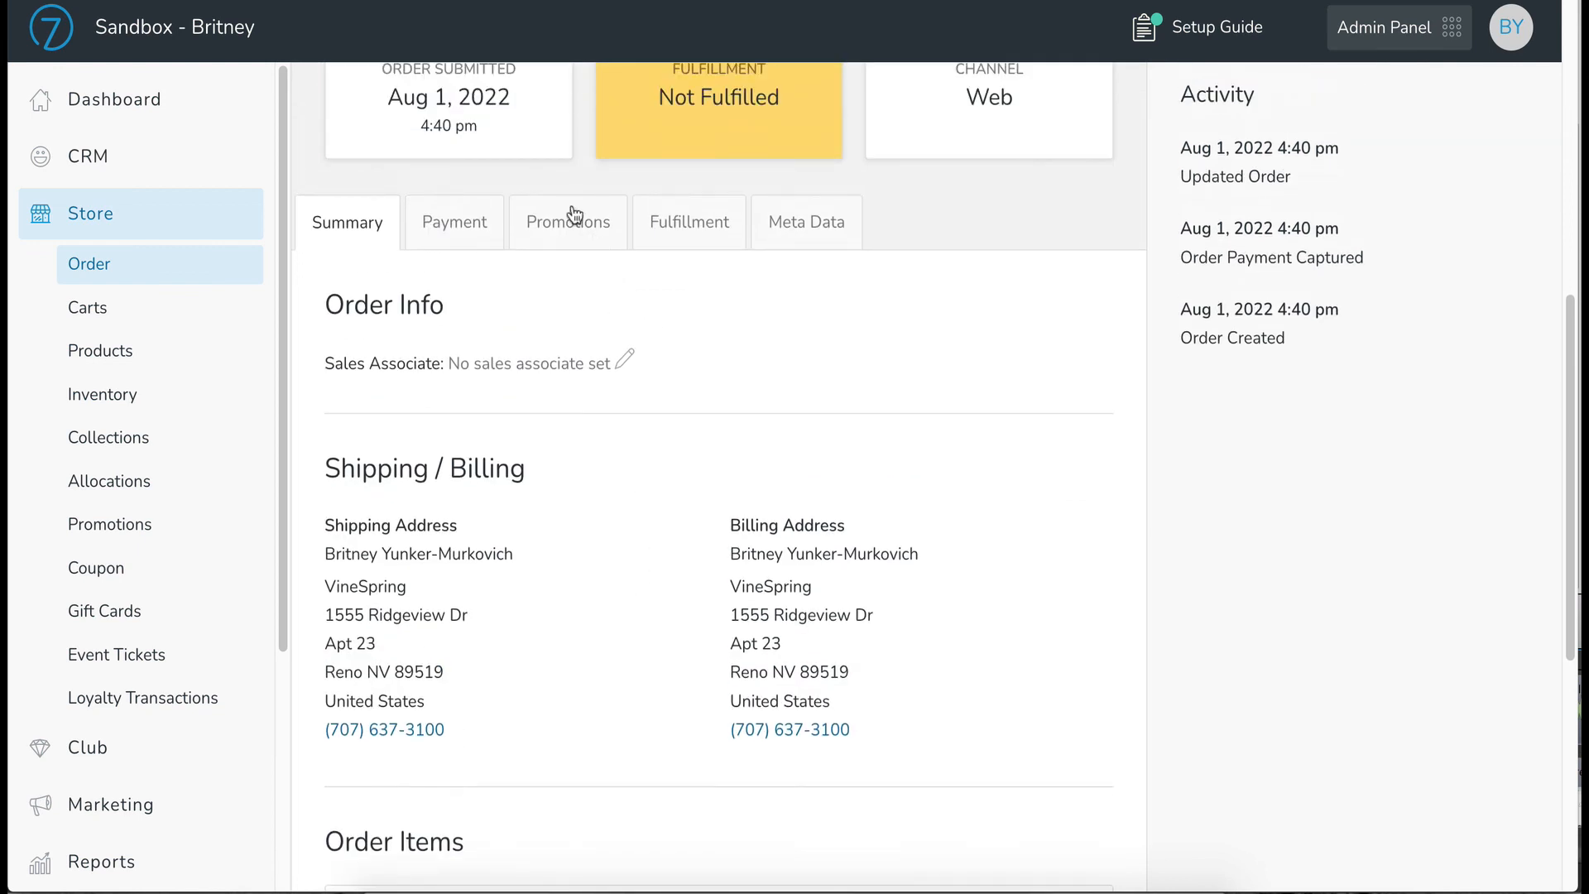
scroll(up, 3)
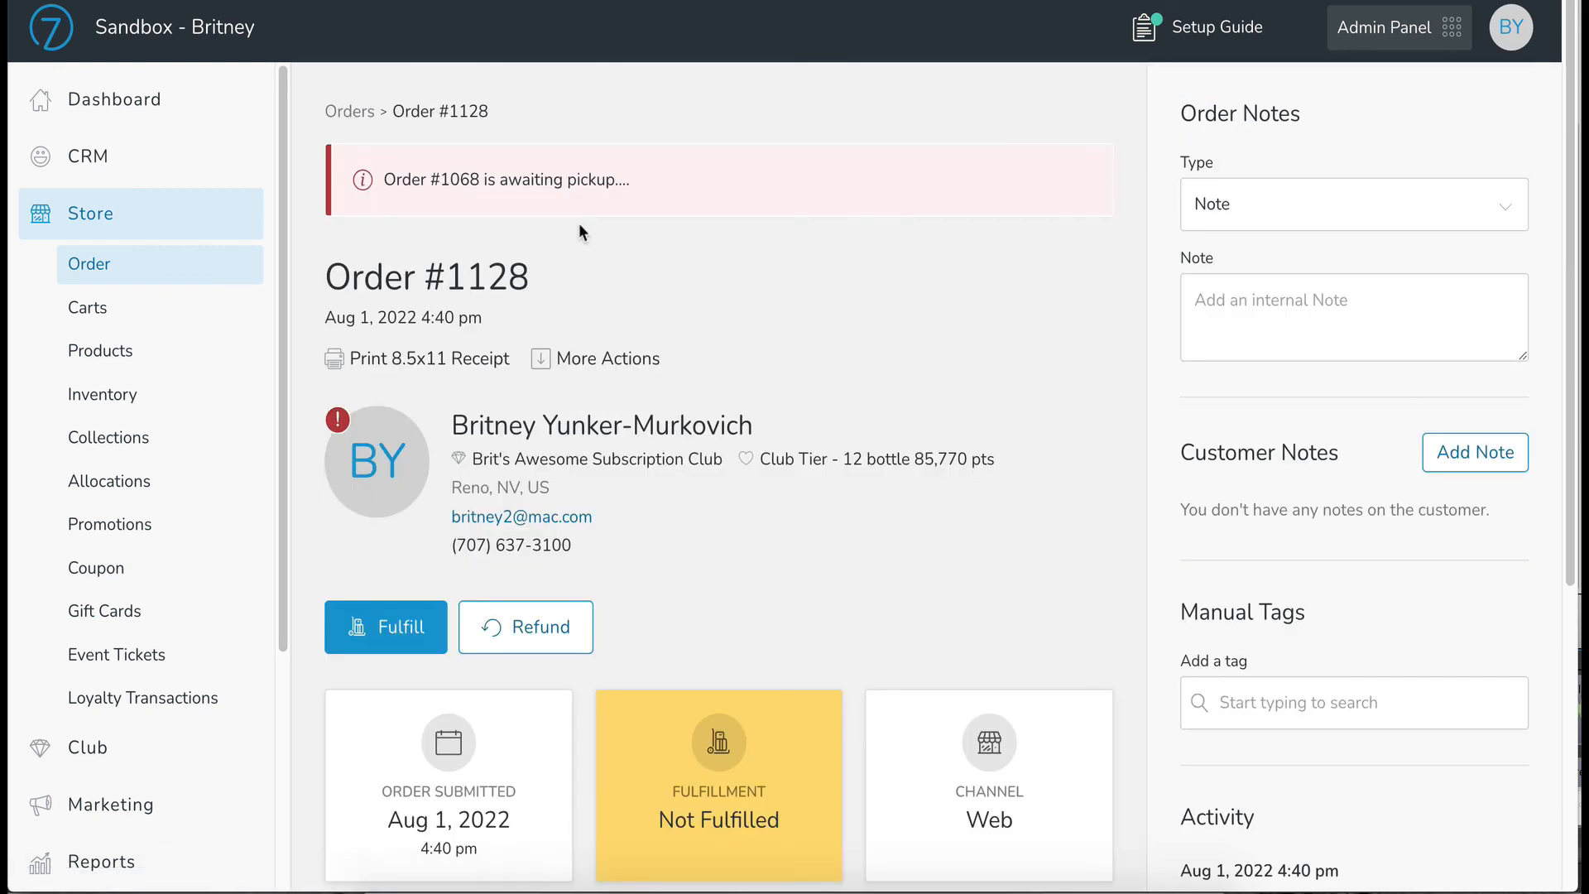
Review order #1128's Promotions tab confirming Complimentary Shipping 12+ bottles applied, worth $26.00
scroll(down, 3)
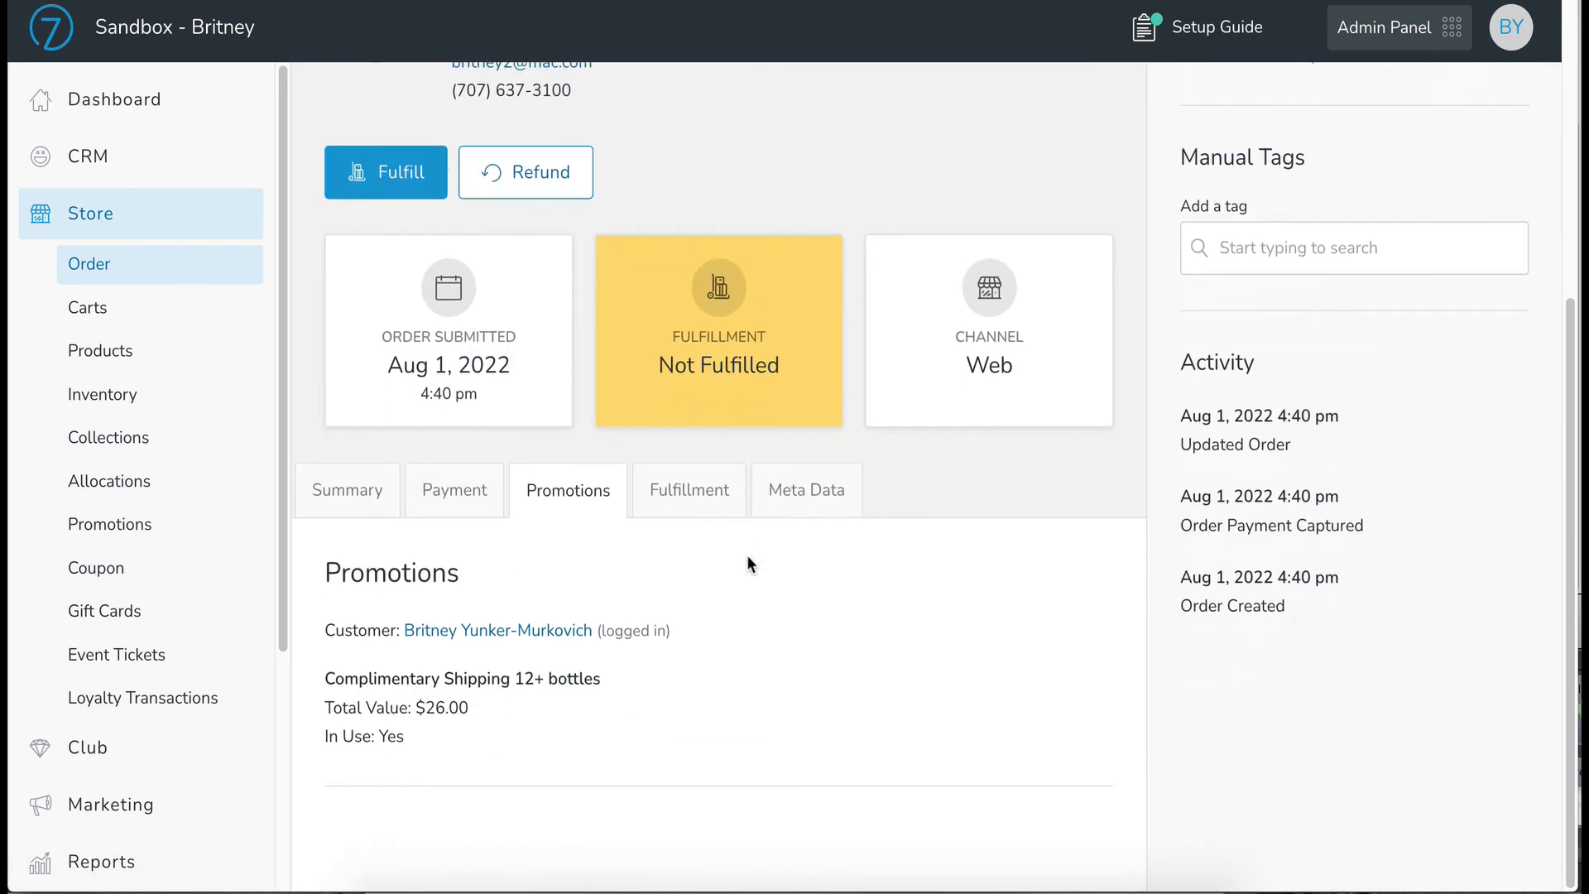
mouse_move(500, 609)
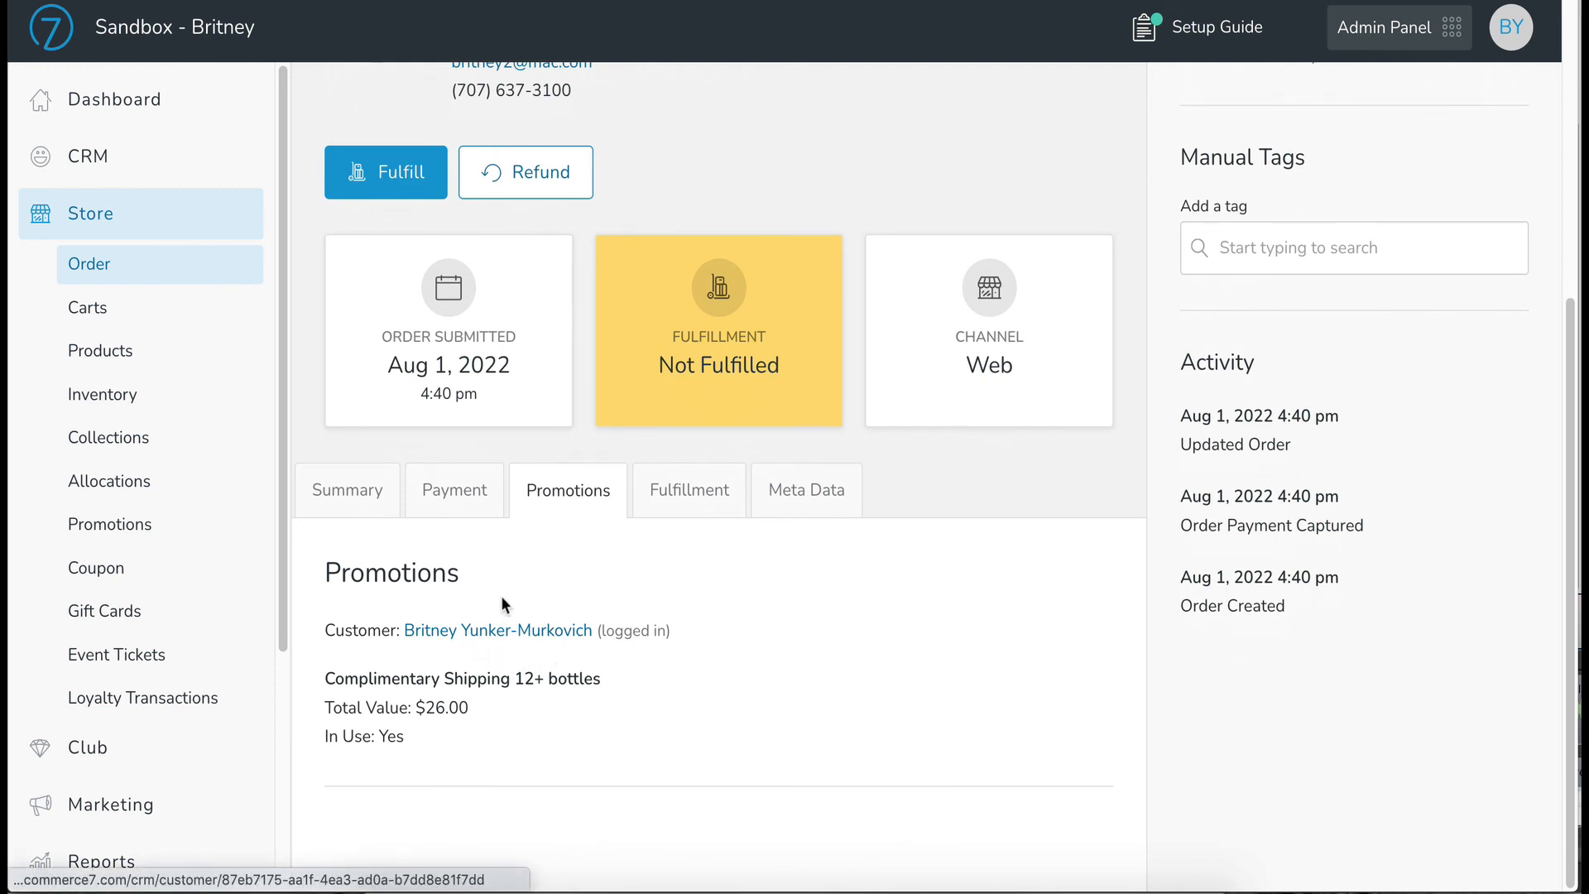
mouse_move(649, 659)
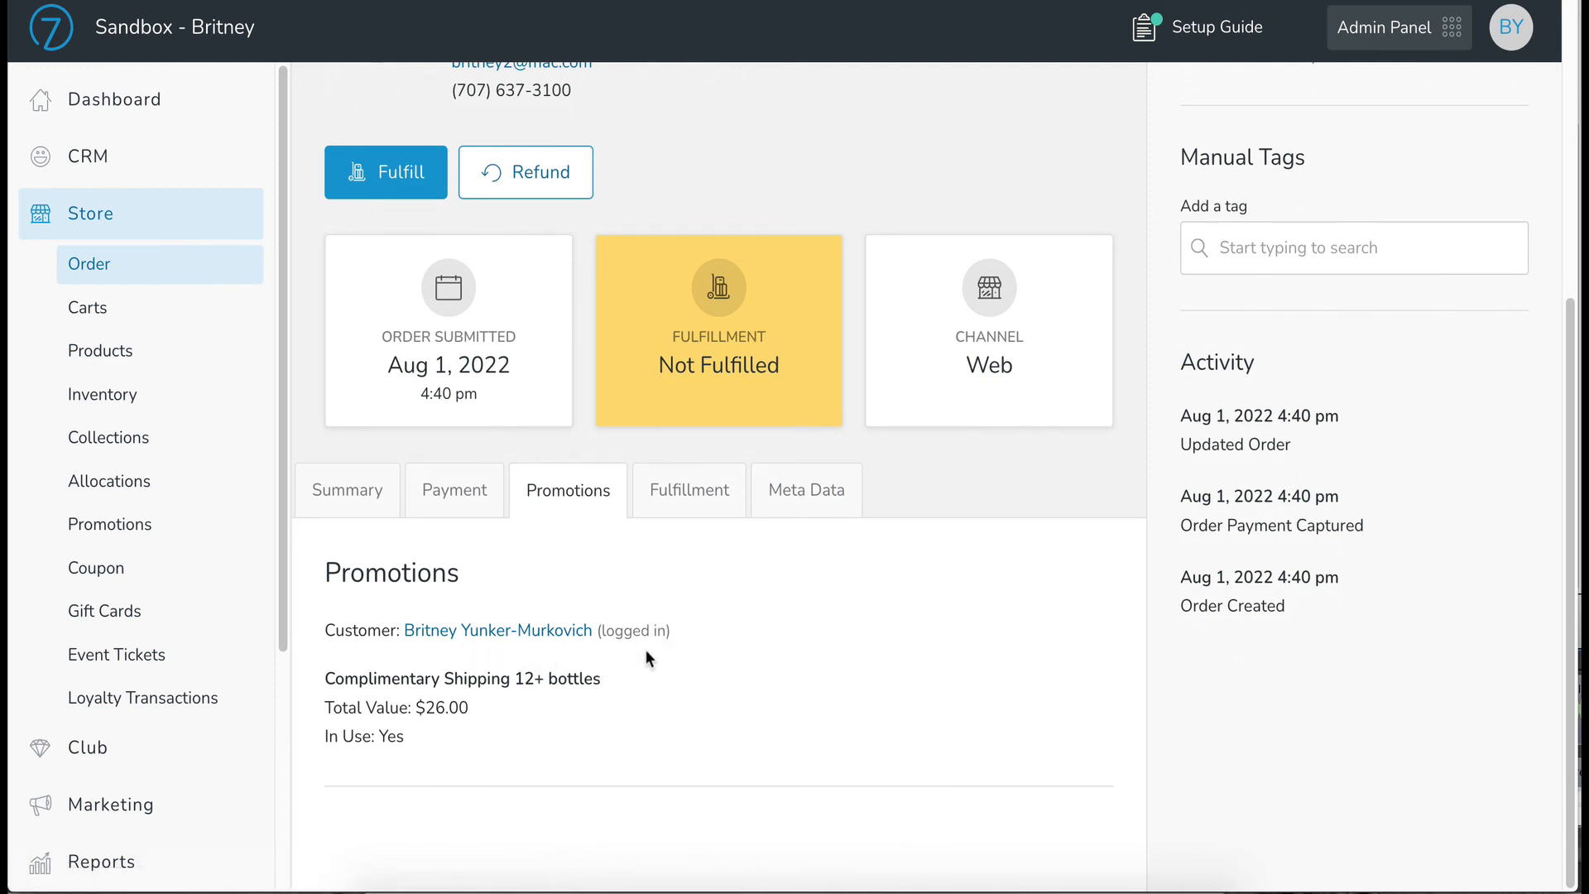
mouse_move(630, 657)
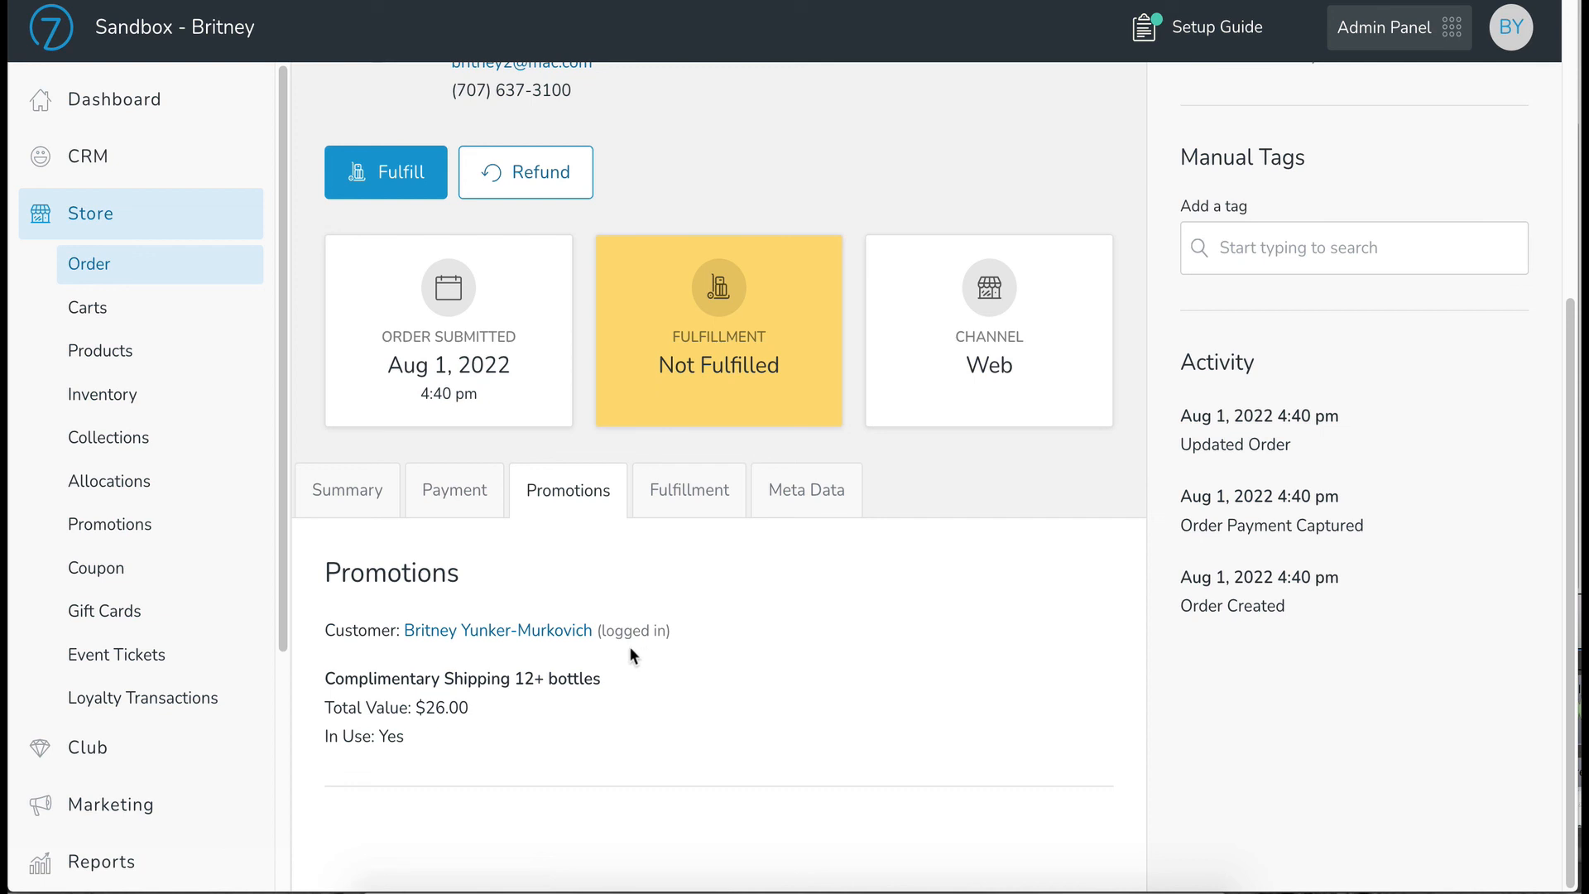
mouse_move(425, 732)
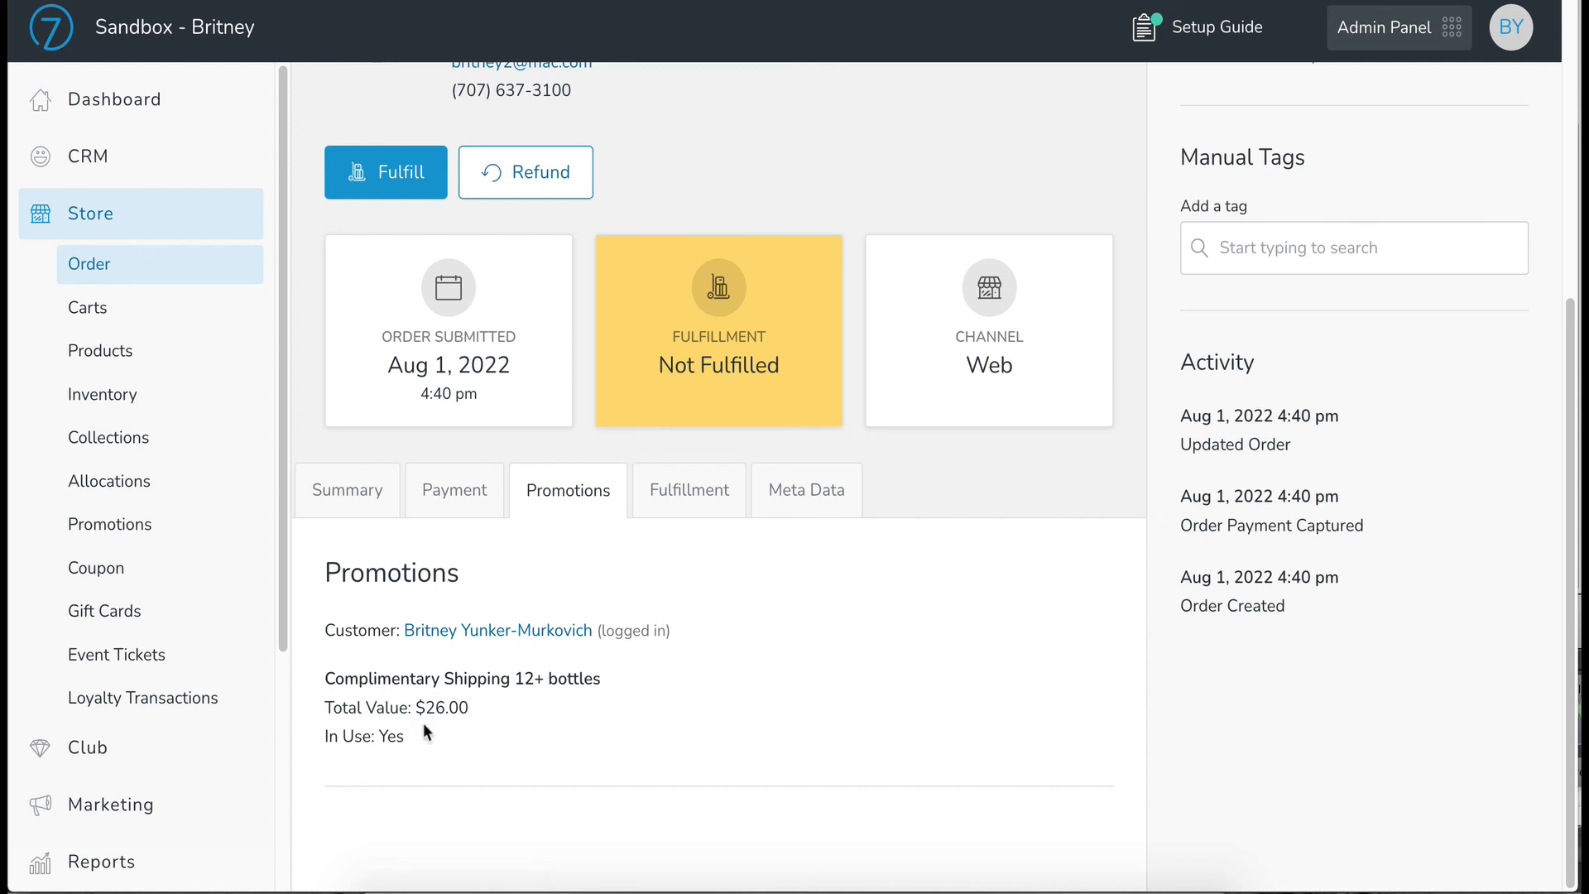
mouse_move(508, 707)
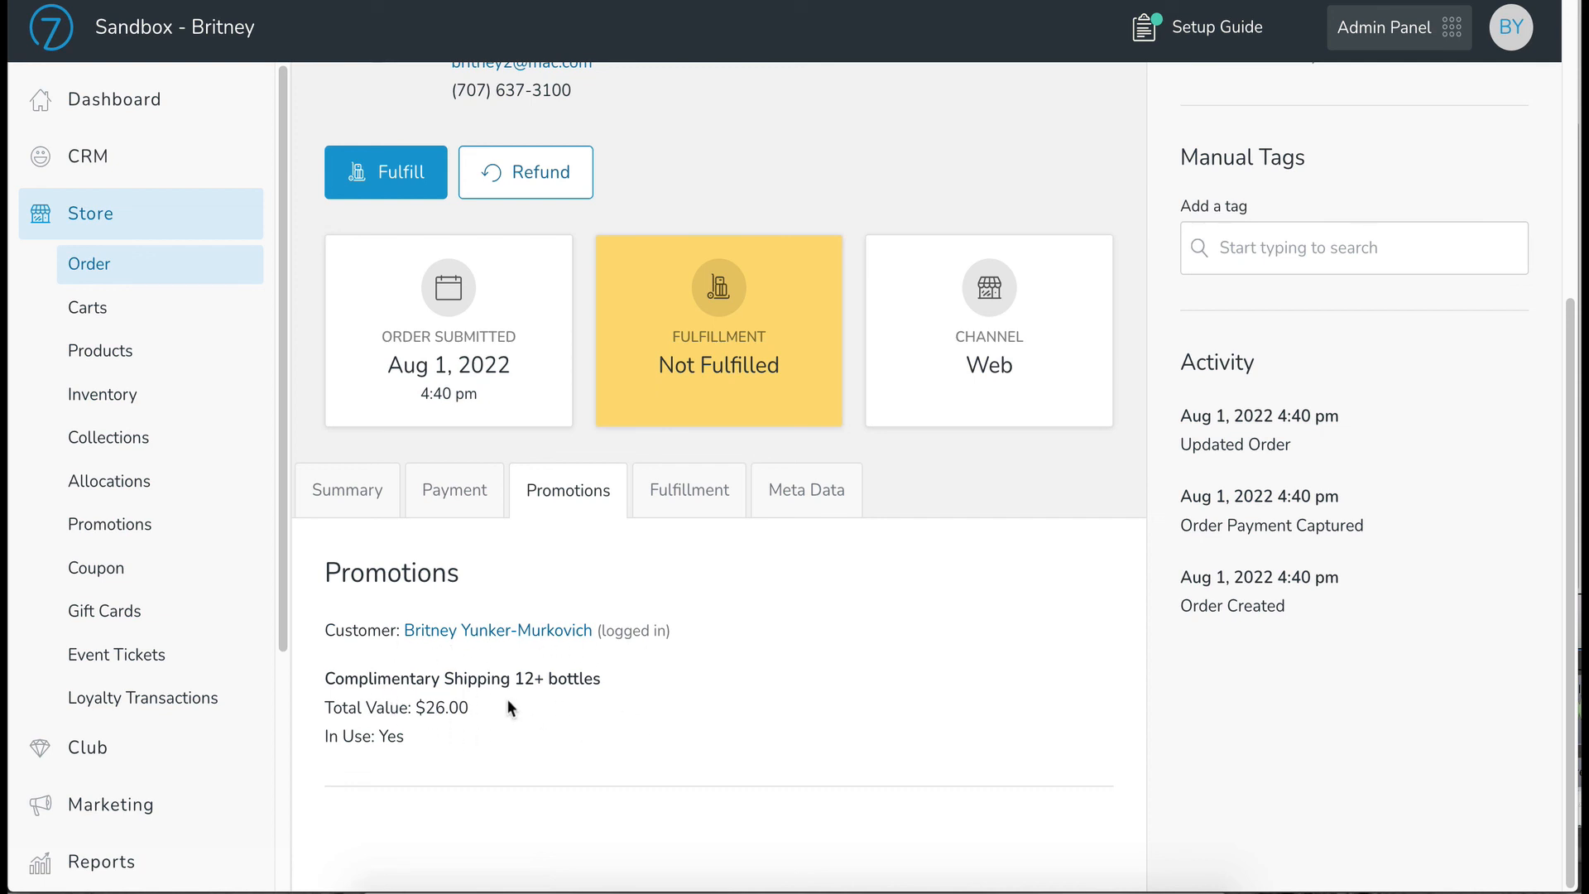
mouse_move(597, 712)
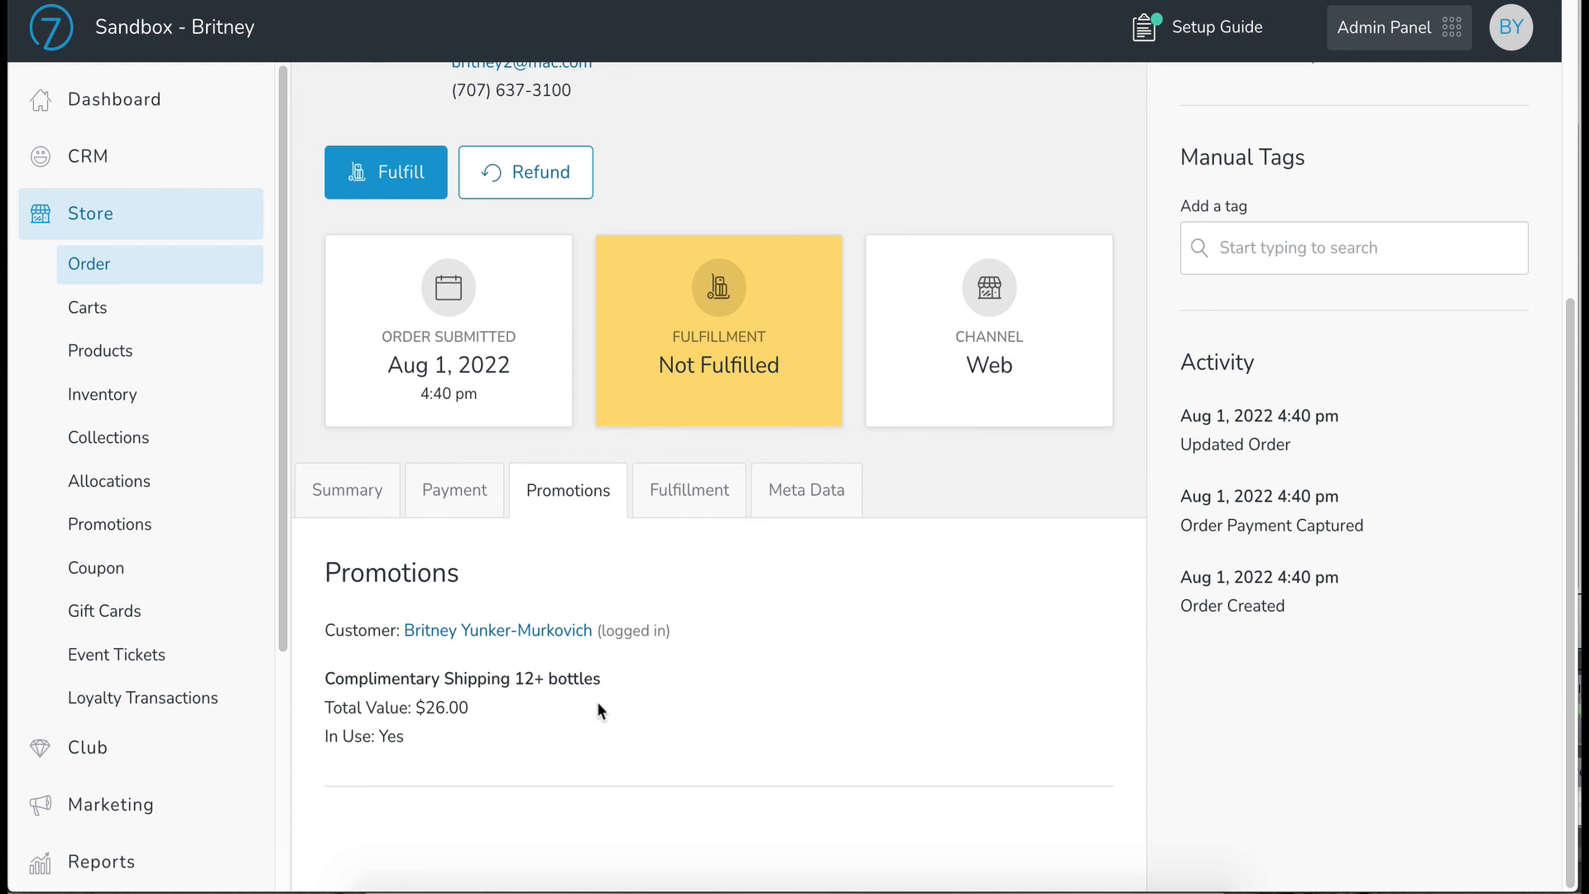
mouse_move(780, 630)
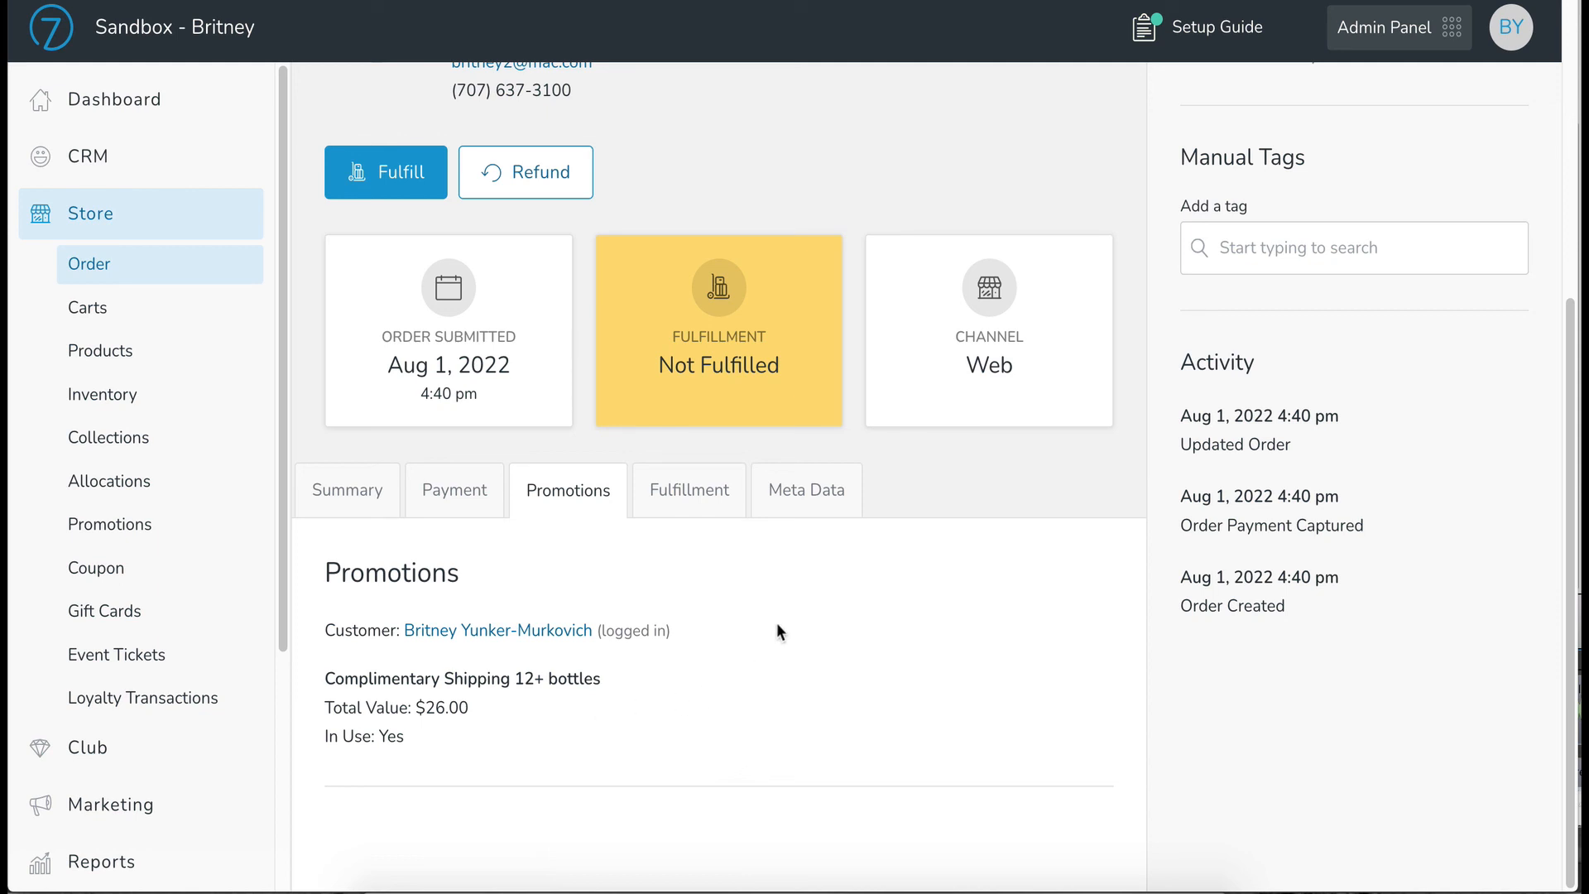
mouse_move(801, 68)
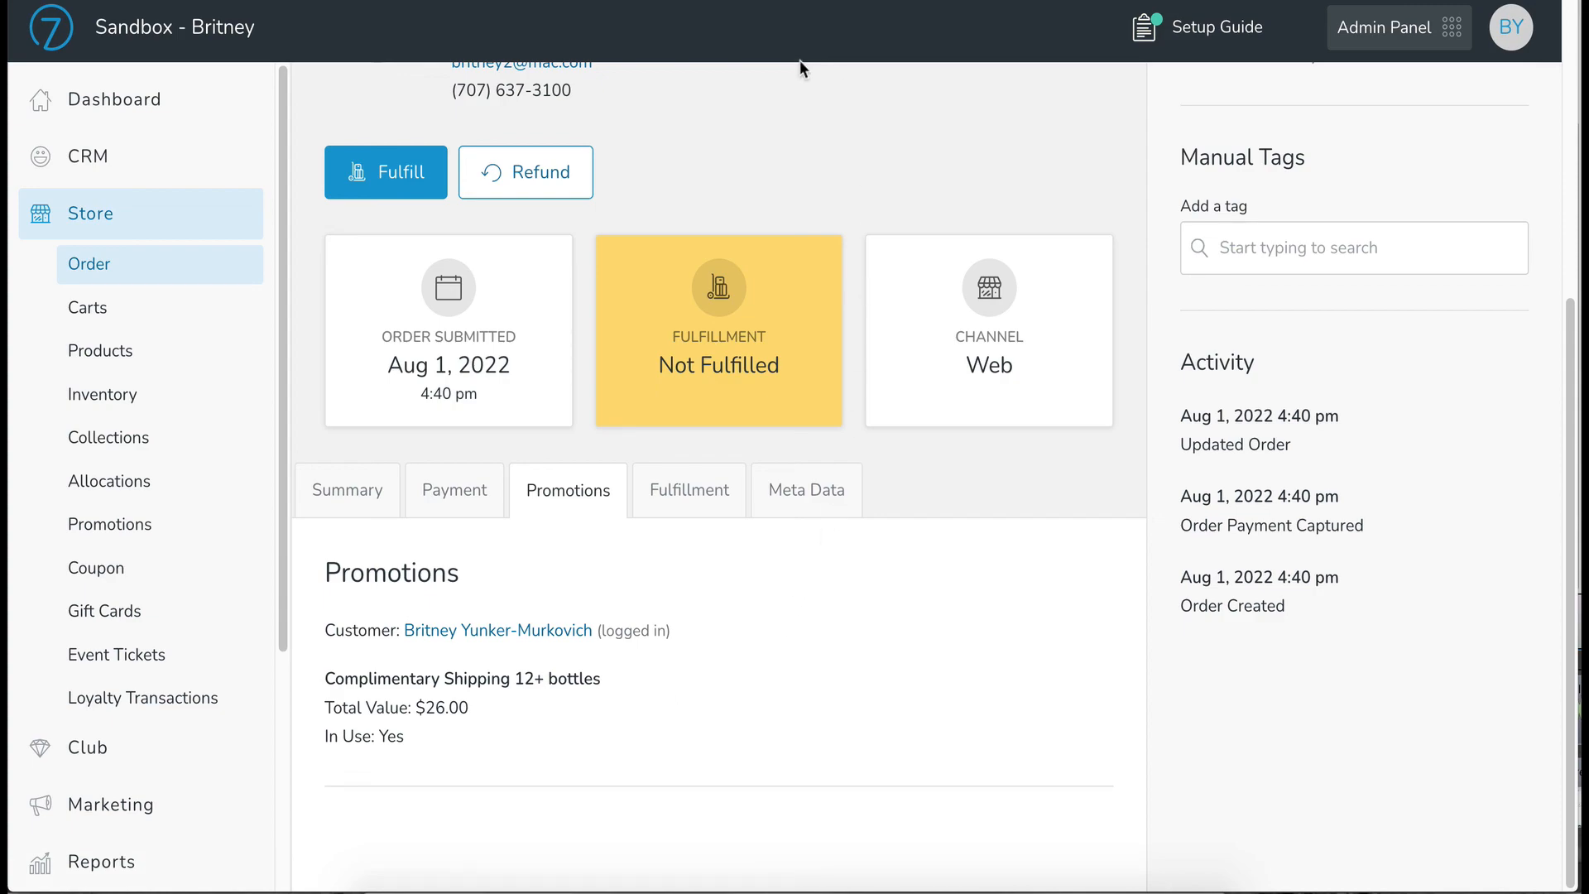